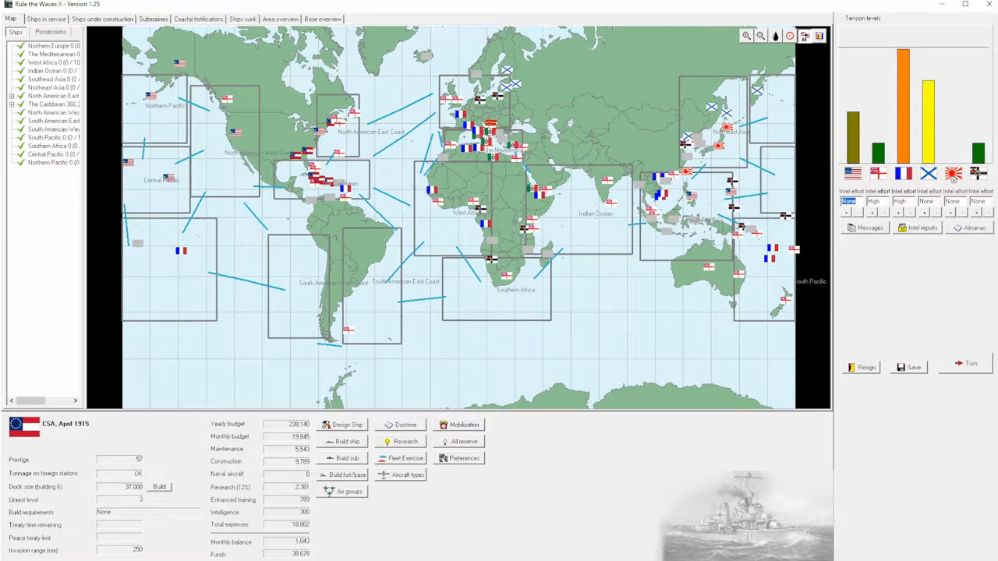
mouse_move(952, 443)
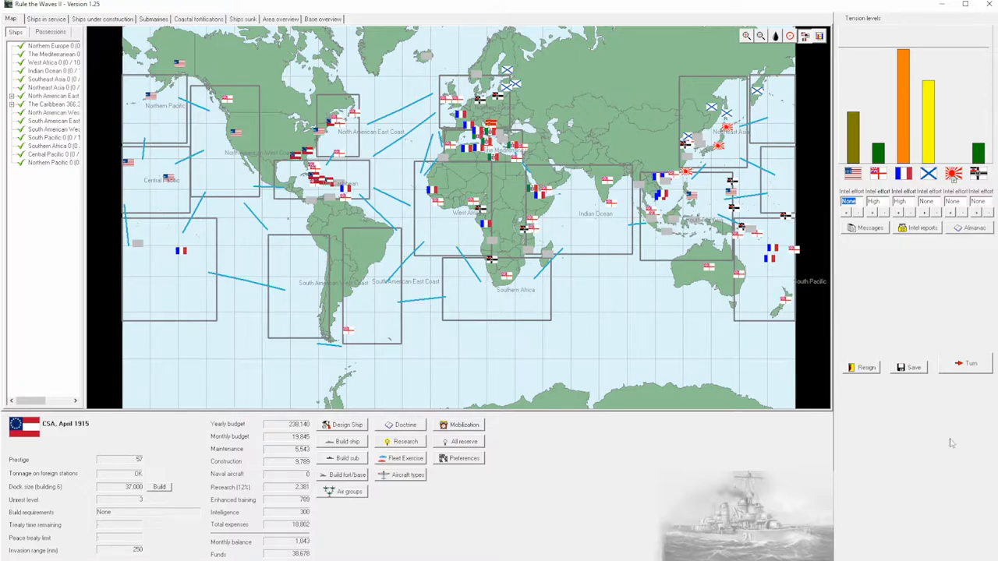
mouse_move(106, 68)
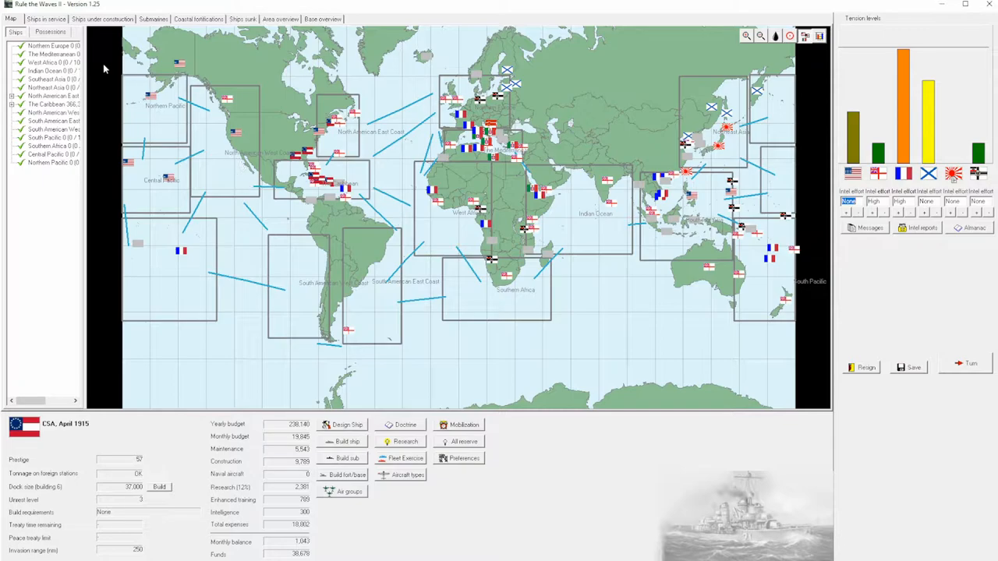
View the dreadnought battleship Judah Benjamin's details from the ships-in-service list, then close them.
click(45, 19)
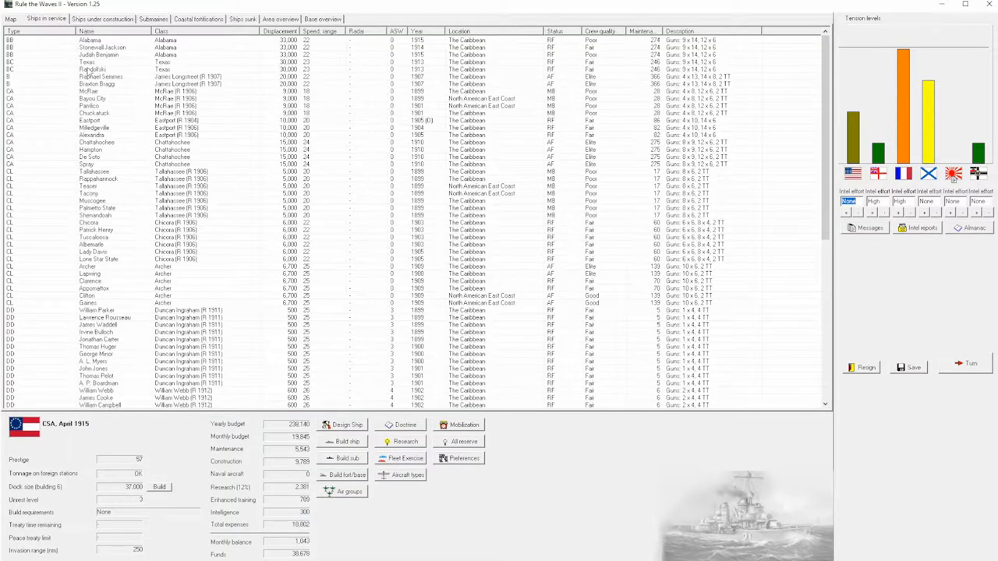
click(93, 69)
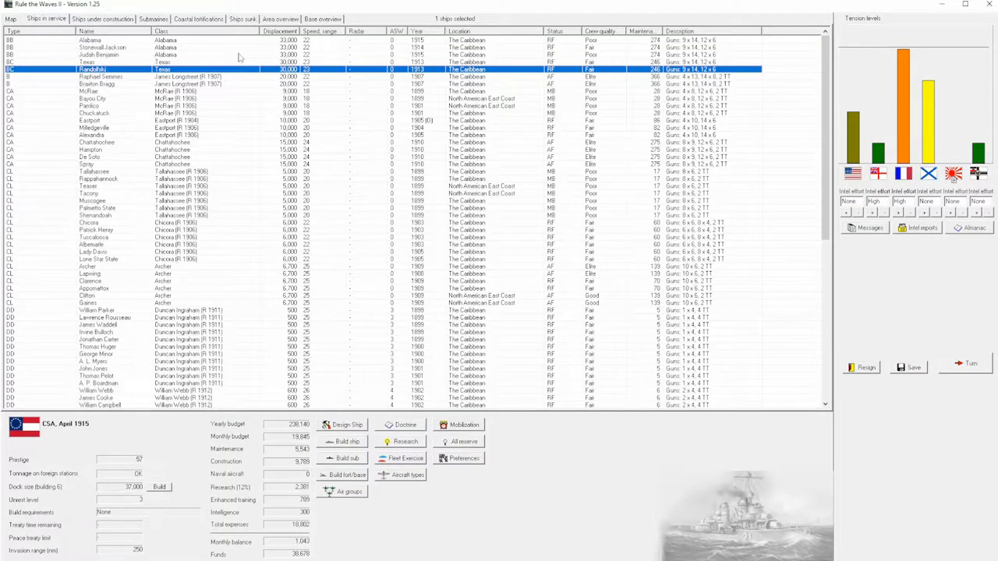
double_click(102, 55)
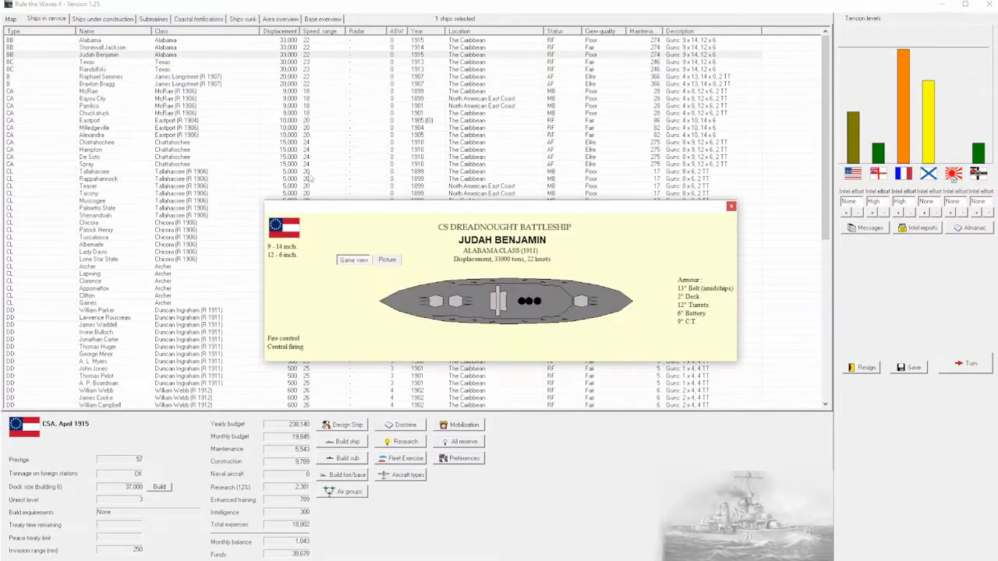
mouse_move(594, 306)
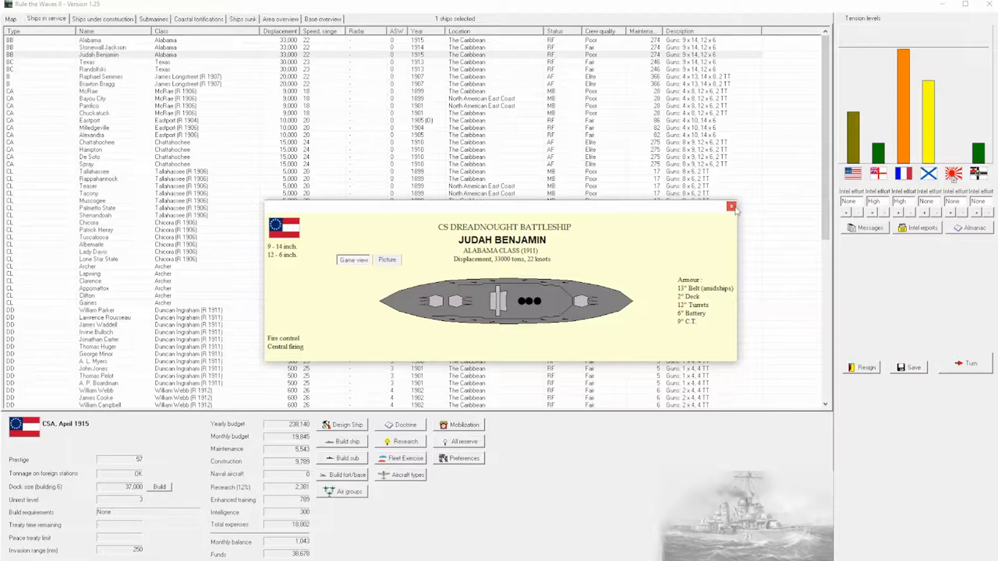
click(731, 206)
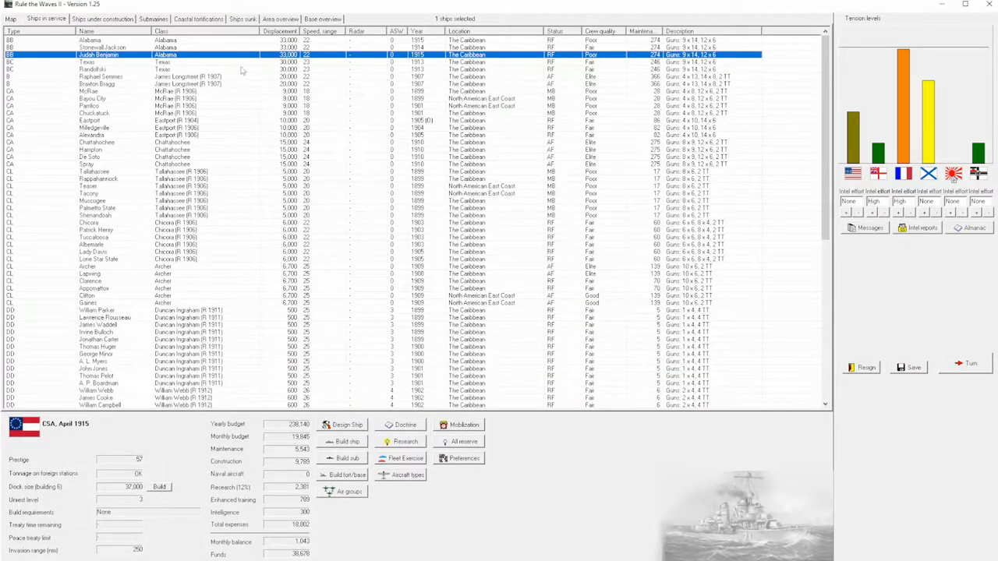
From the ships-in-service overview, bring up the Nation Data table of budgets and fleet tonnage.
click(11, 18)
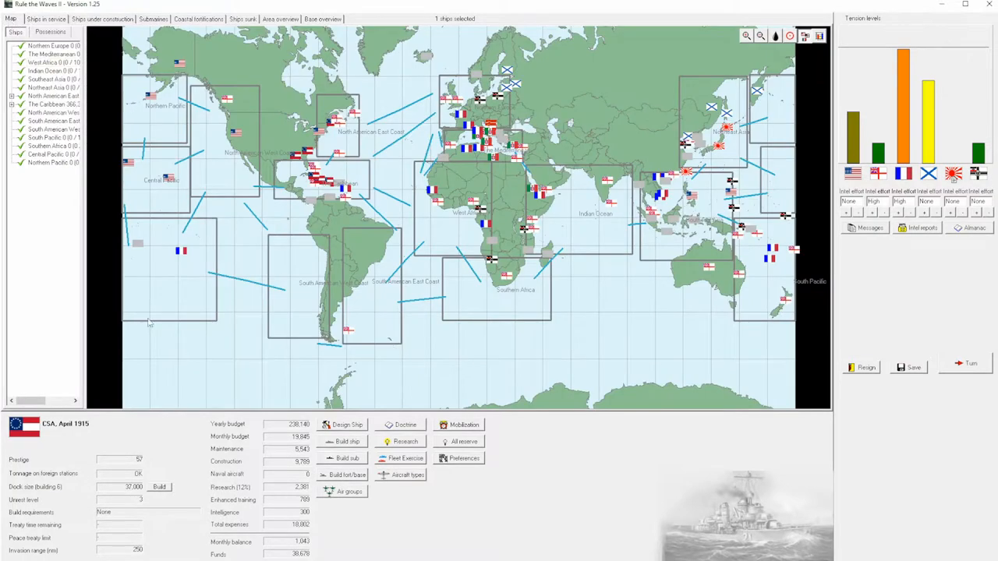
mouse_move(246, 468)
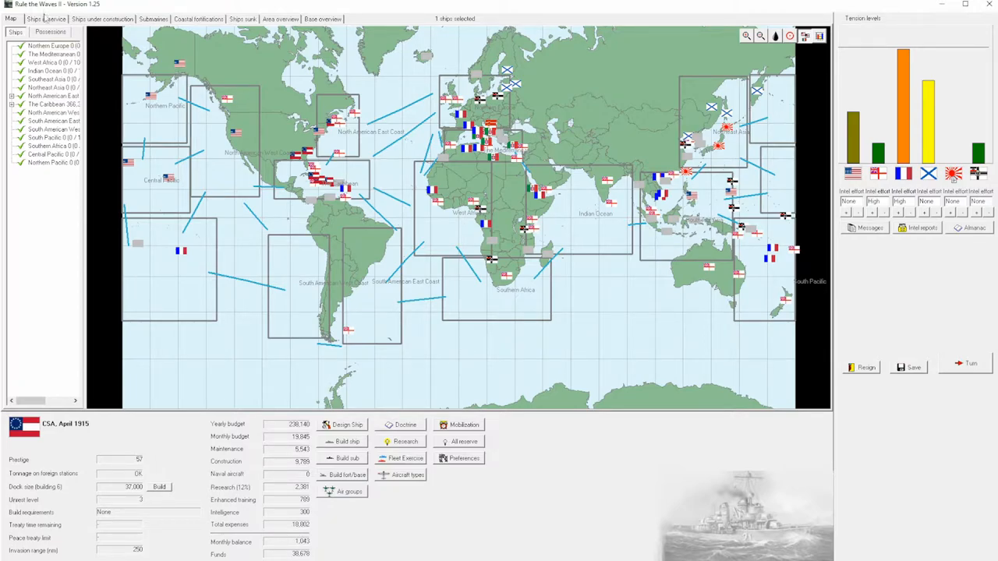
click(35, 19)
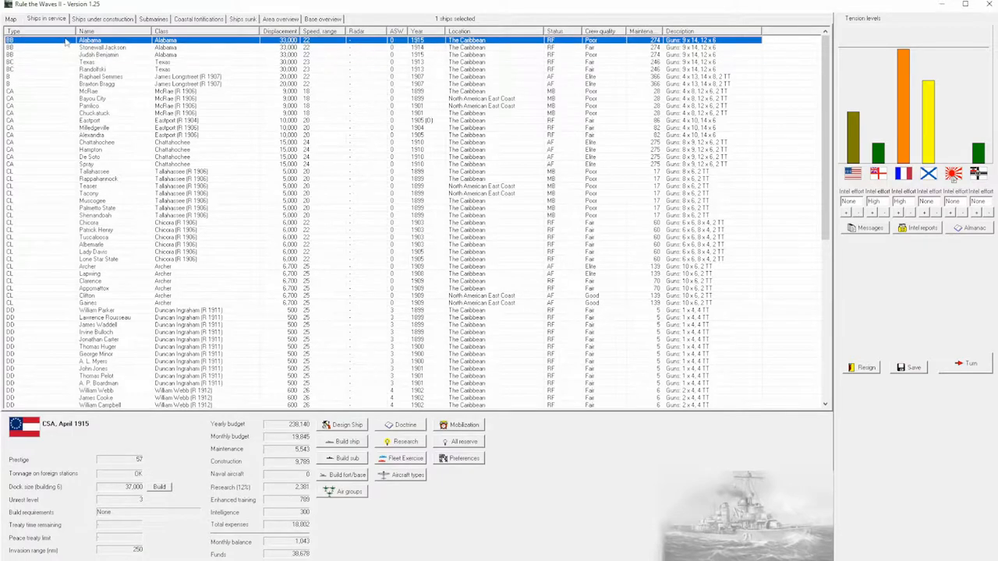
click(100, 55)
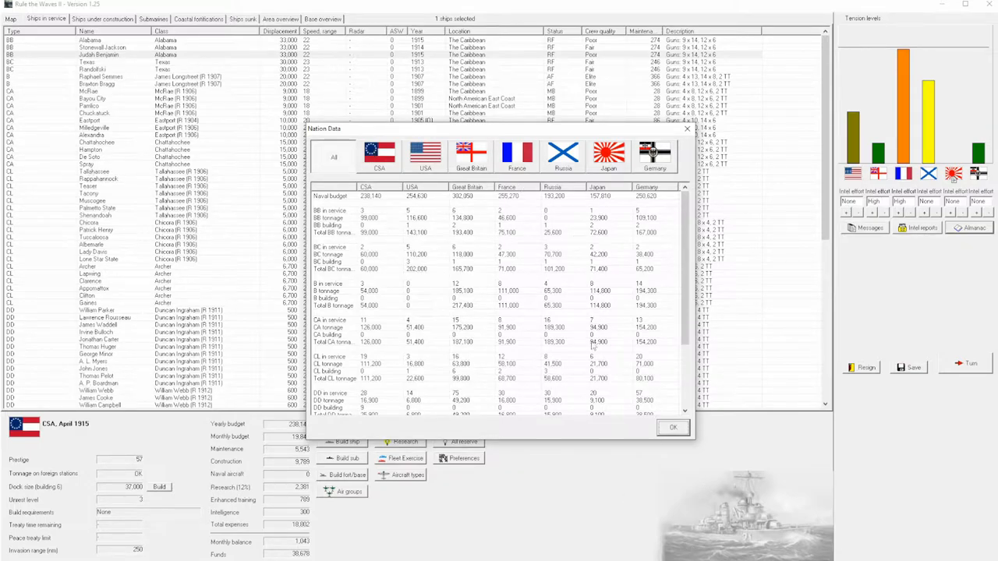
Close the Nation Data table and select the battleship Braxton Bragg and a cruiser in the fleet list.
click(672, 428)
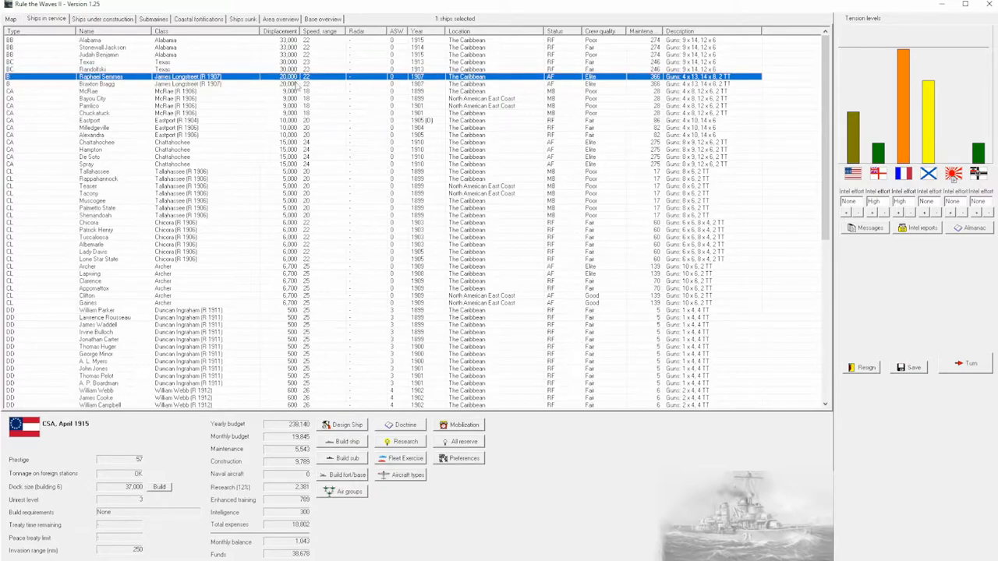
click(97, 84)
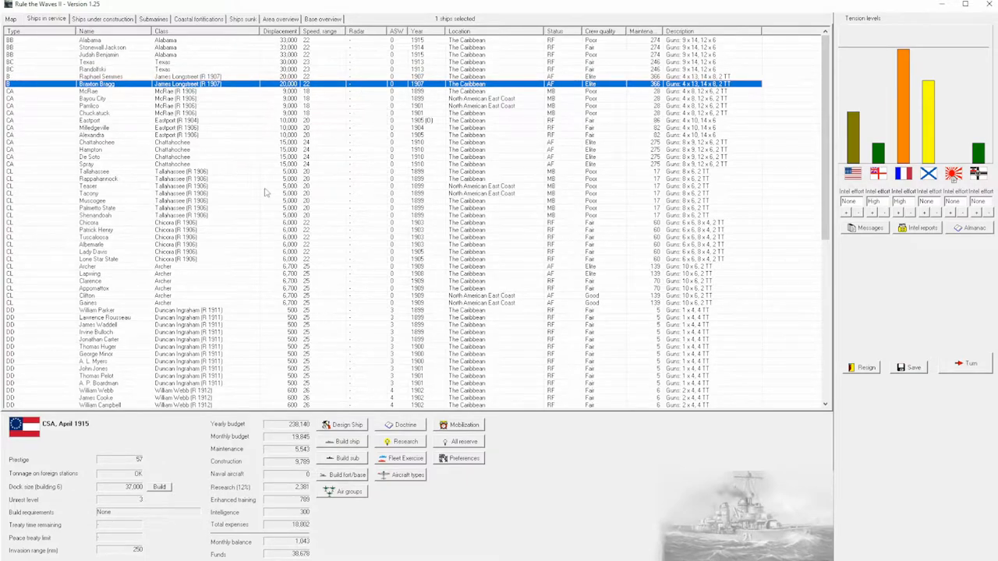
click(92, 98)
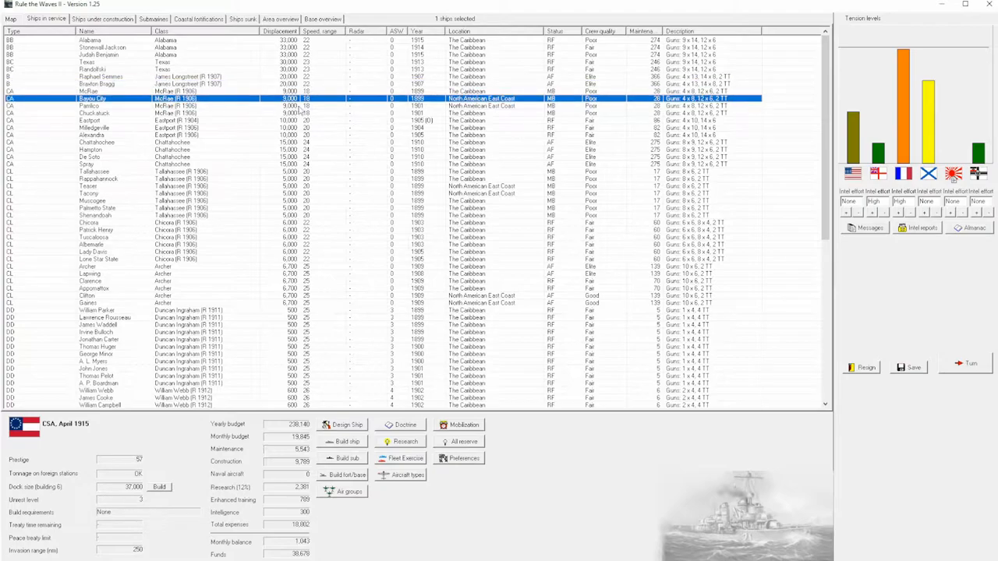
mouse_move(449, 403)
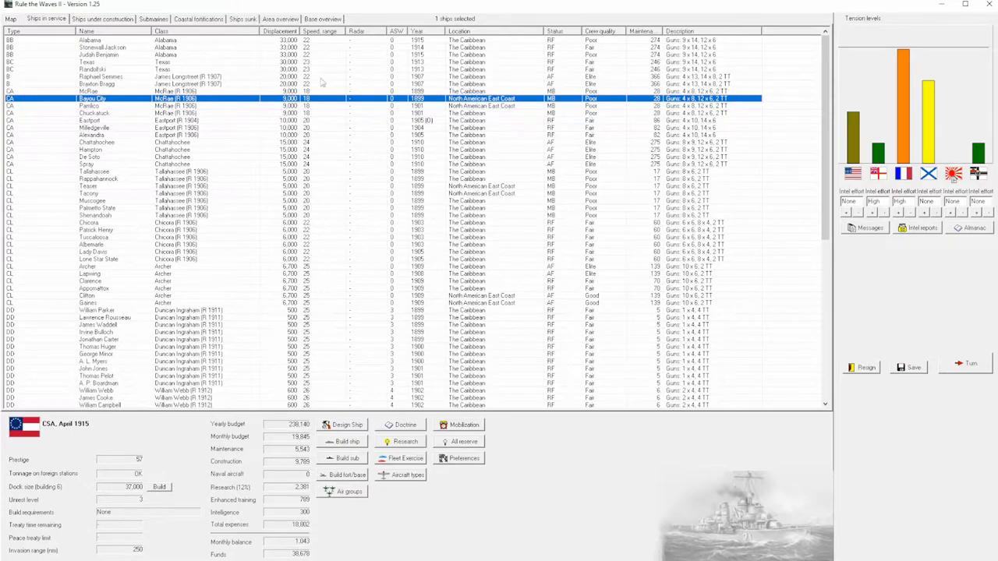
click(94, 85)
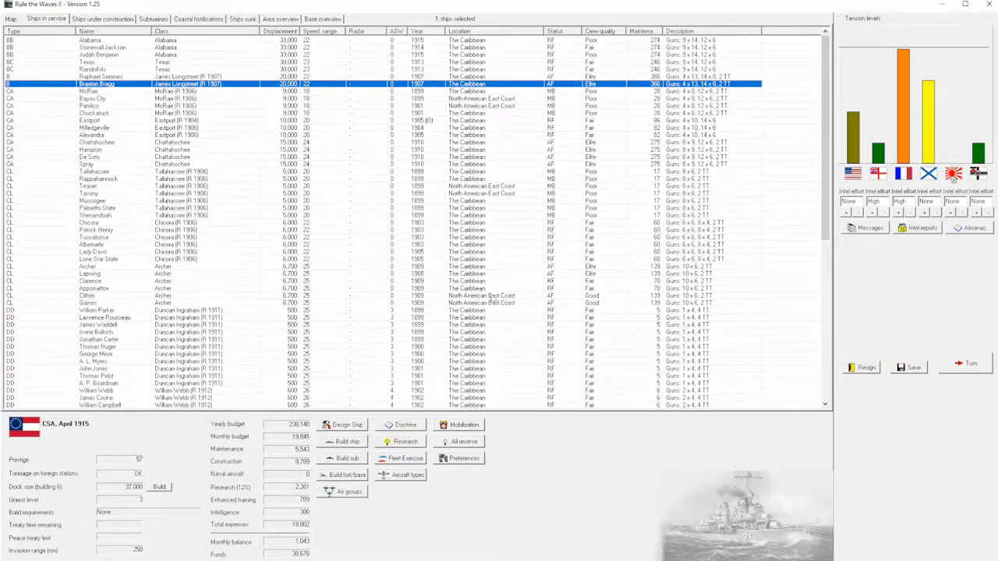
mouse_move(359, 415)
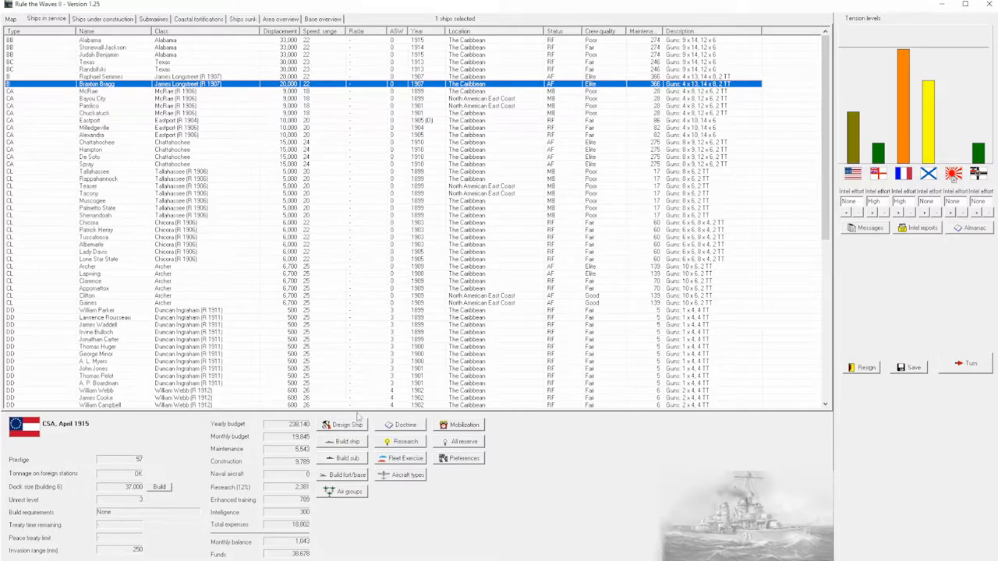
mouse_move(220, 56)
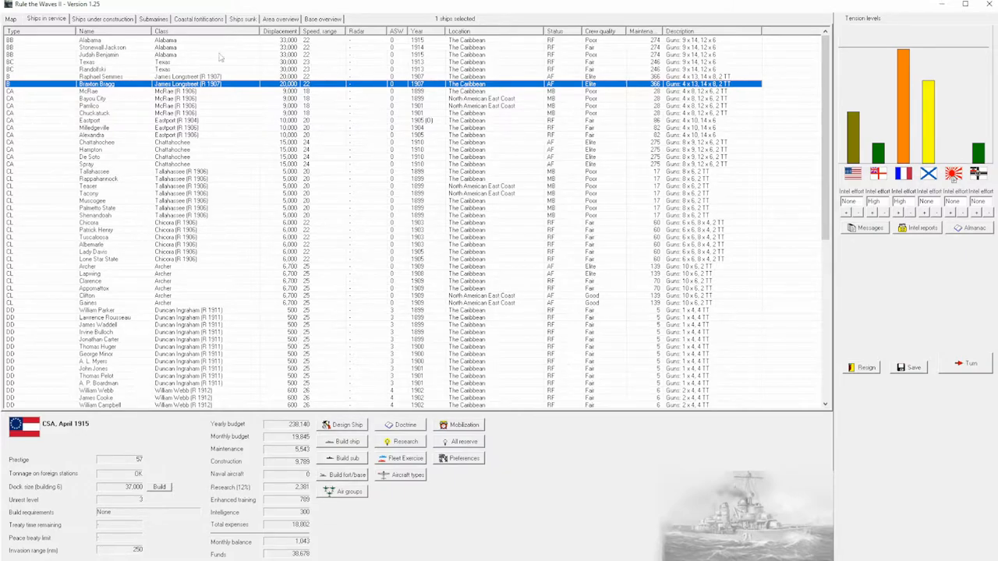
mouse_move(330, 148)
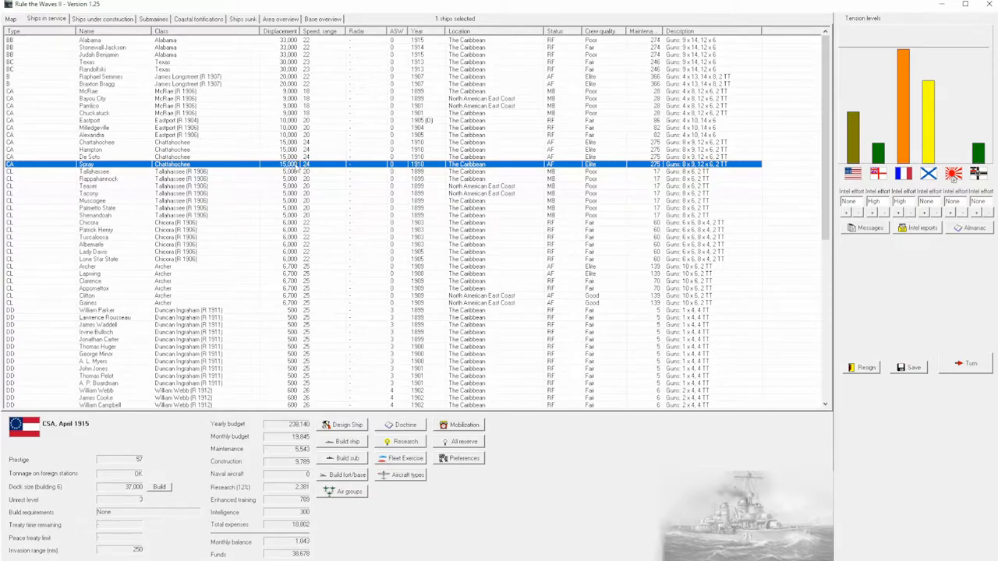
View and close the details of the armoured cruisers Spray, Chattahoochee, Alexandra and Chuckatuck.
double_click(172, 164)
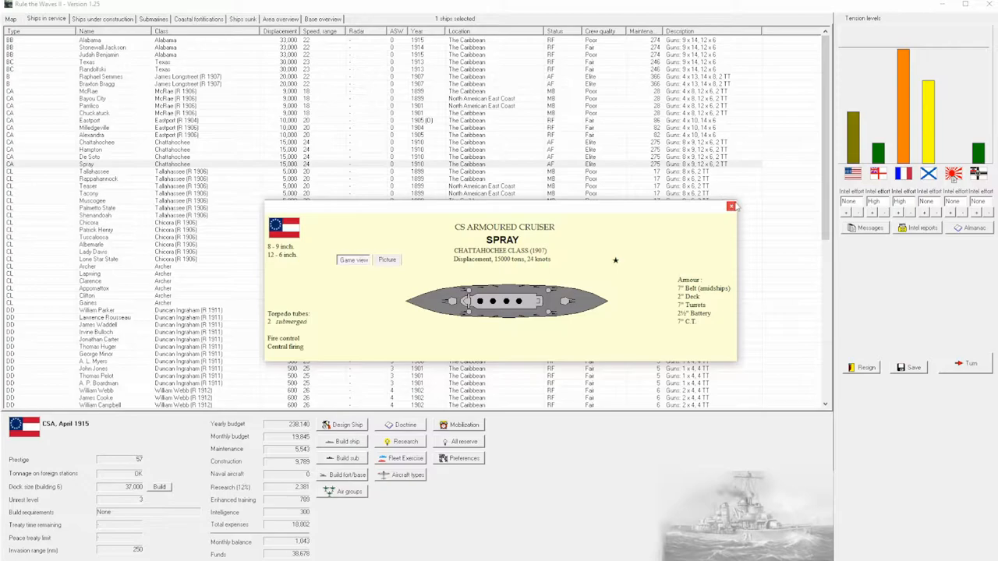
click(731, 206)
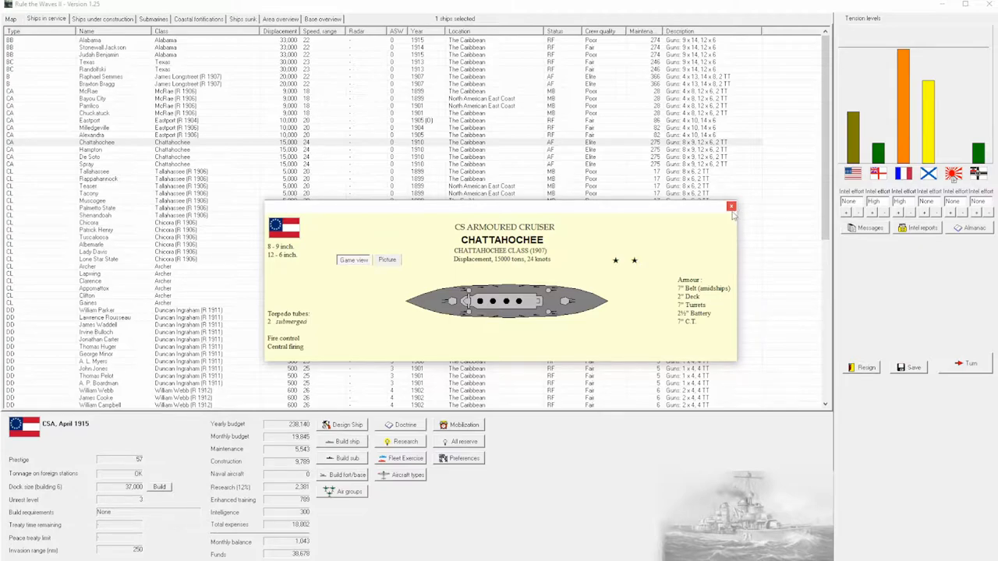
click(732, 207)
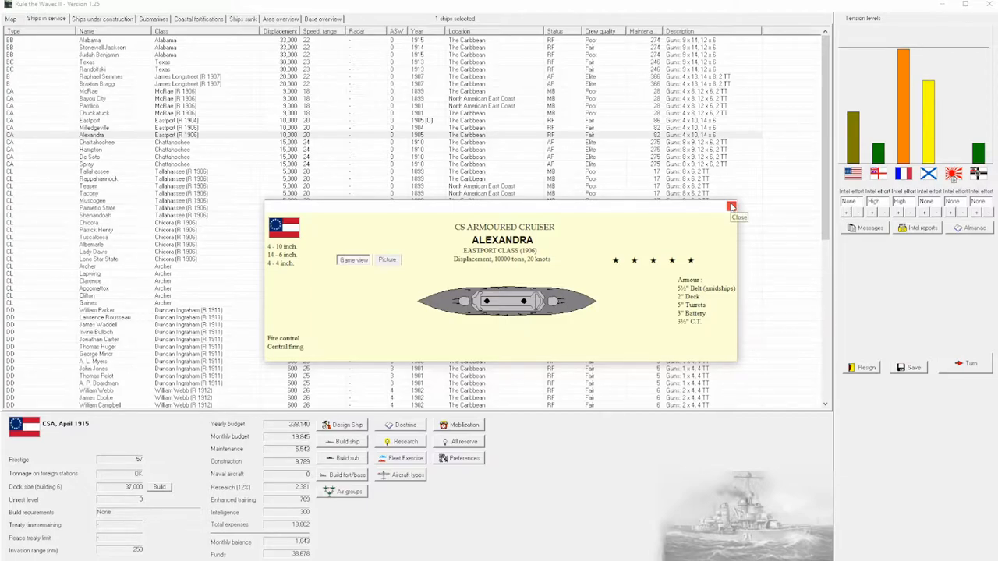
click(737, 217)
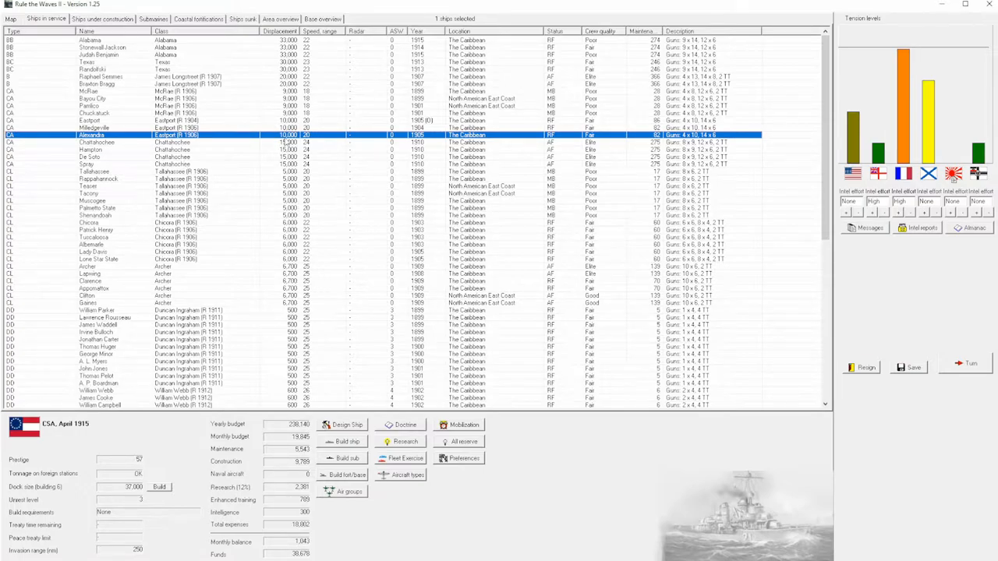
click(94, 112)
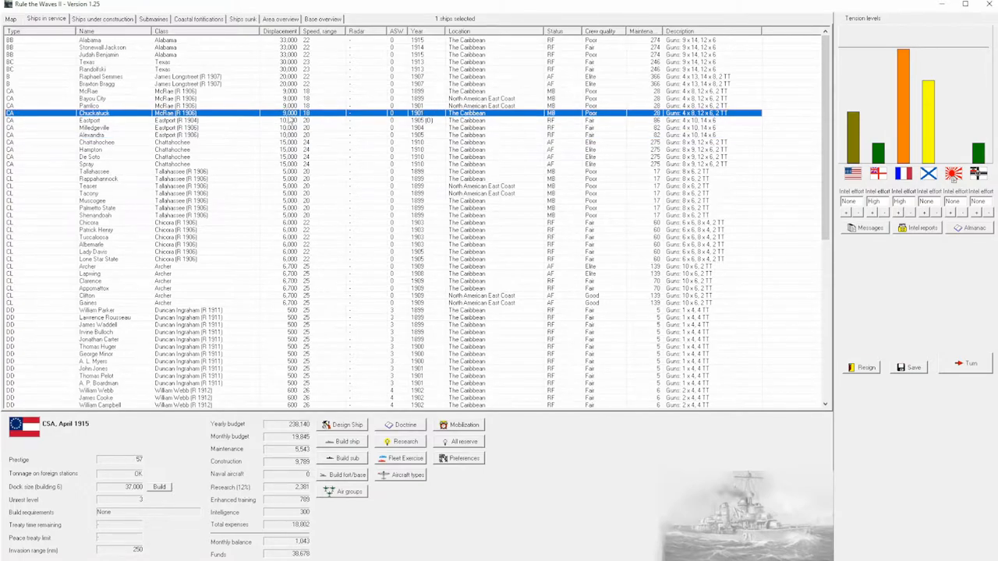
double_click(94, 112)
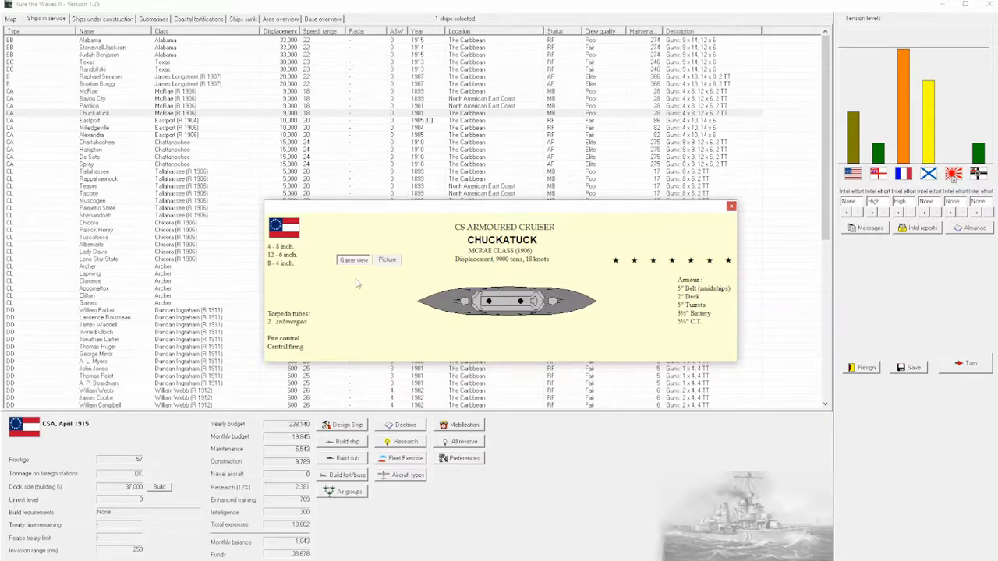
mouse_move(549, 331)
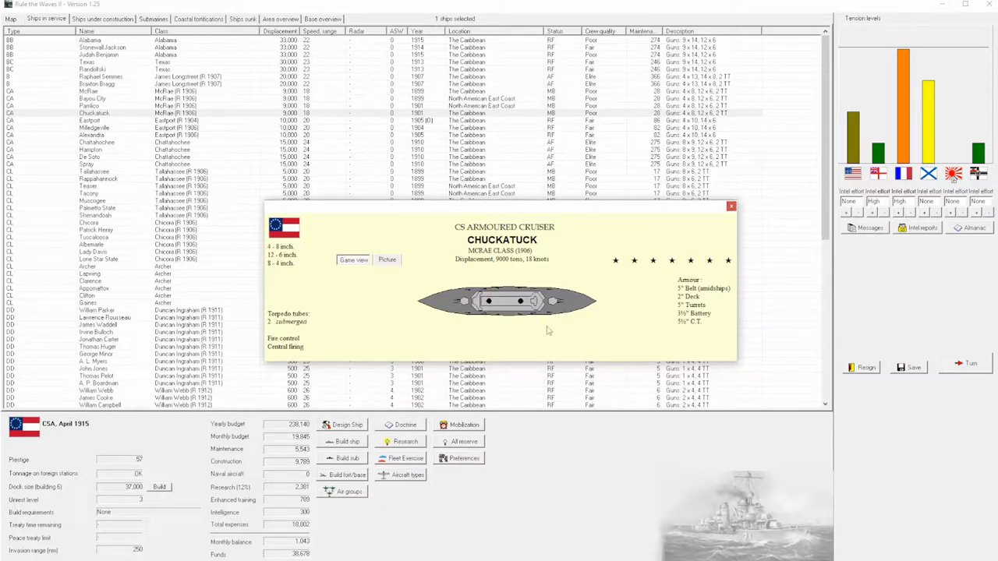
click(730, 206)
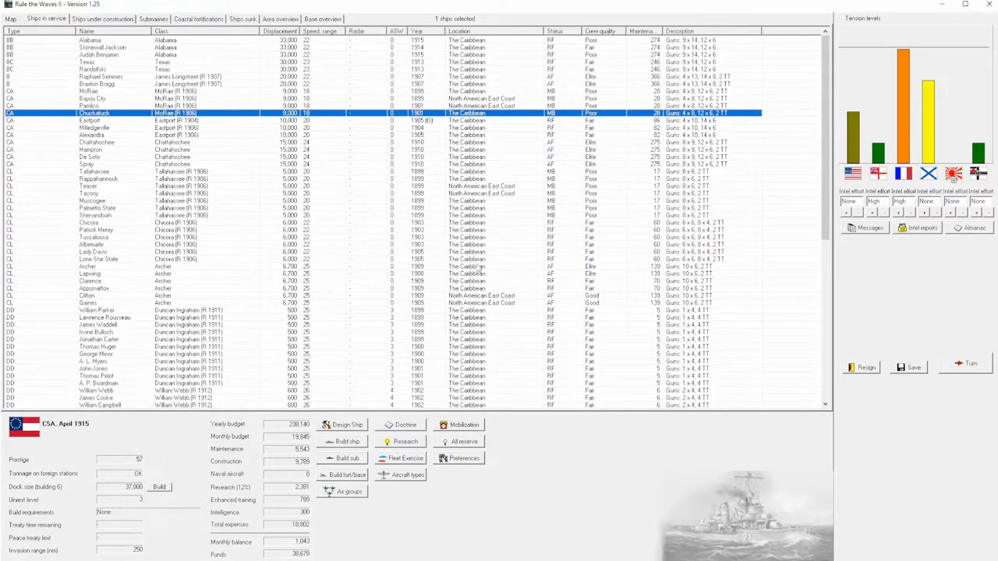
mouse_move(405, 284)
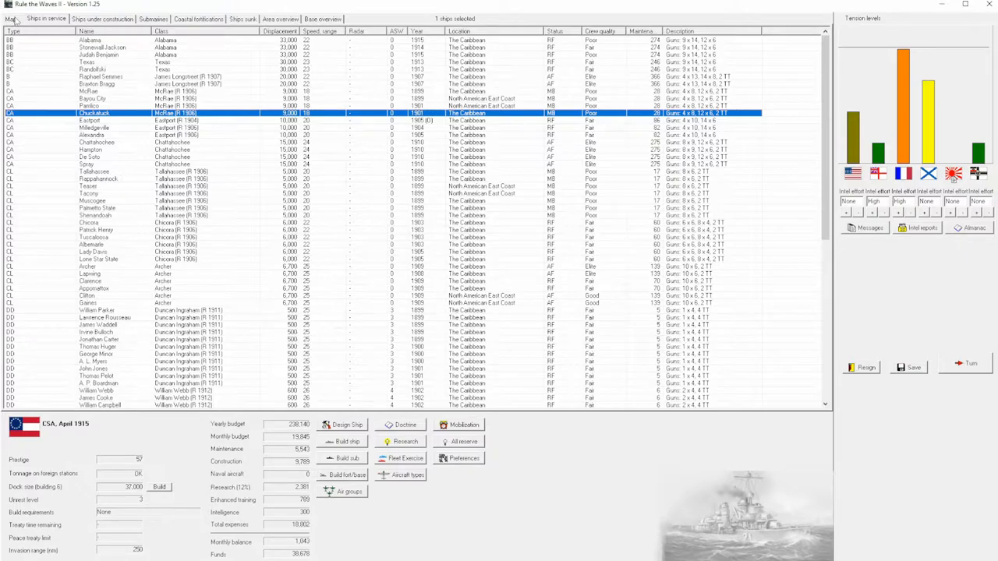
Order mobilization and confirm activating all reserve and mothballed ships.
click(11, 19)
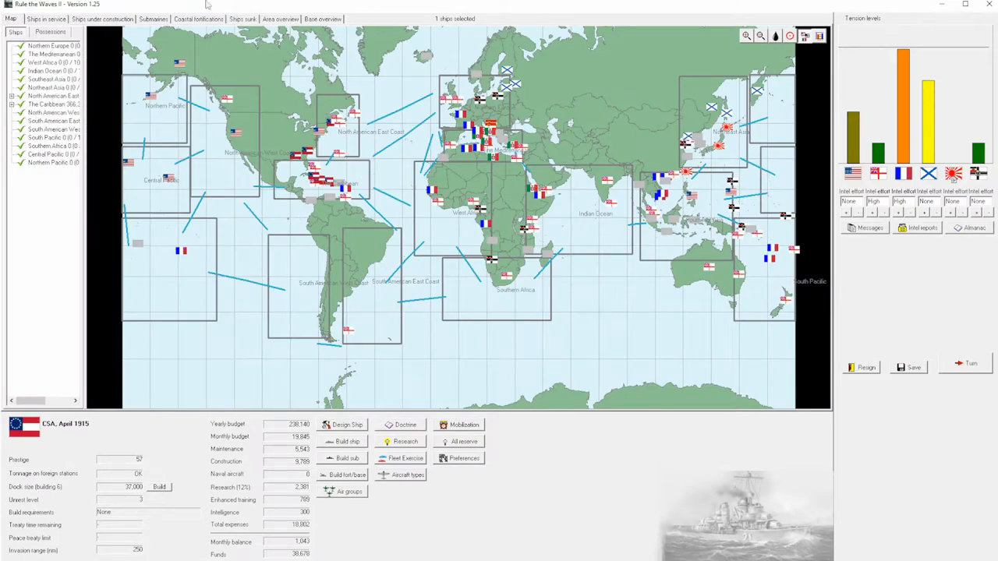
mouse_move(515, 277)
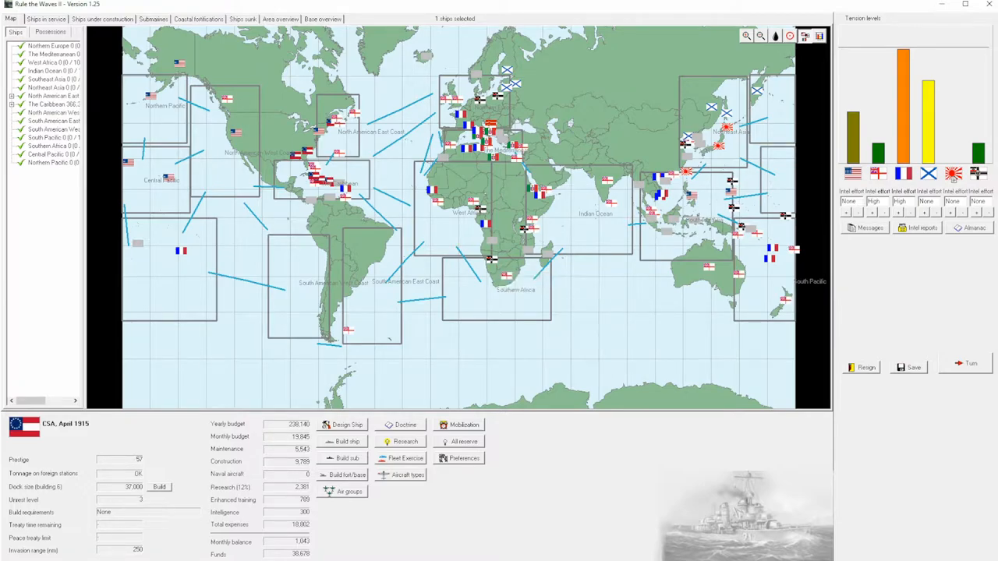
click(47, 18)
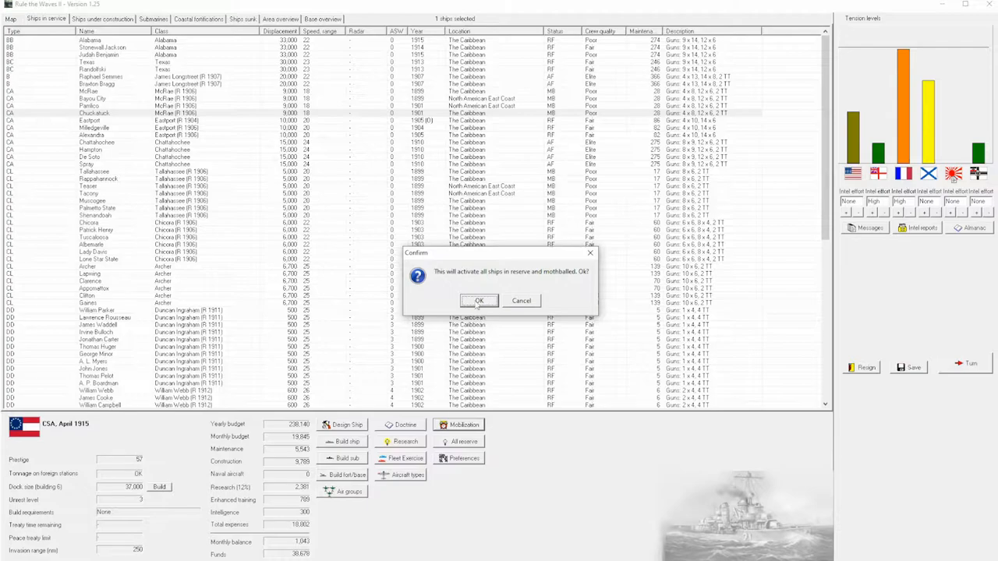
click(479, 301)
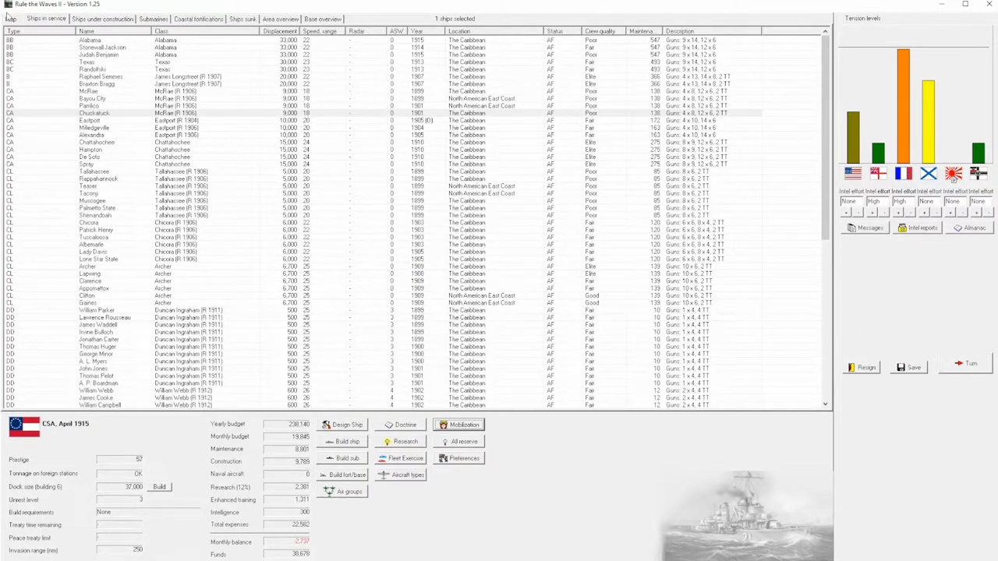
End the turn and acknowledge the destroyers commissioned and corvettes reconstruction reports.
click(11, 31)
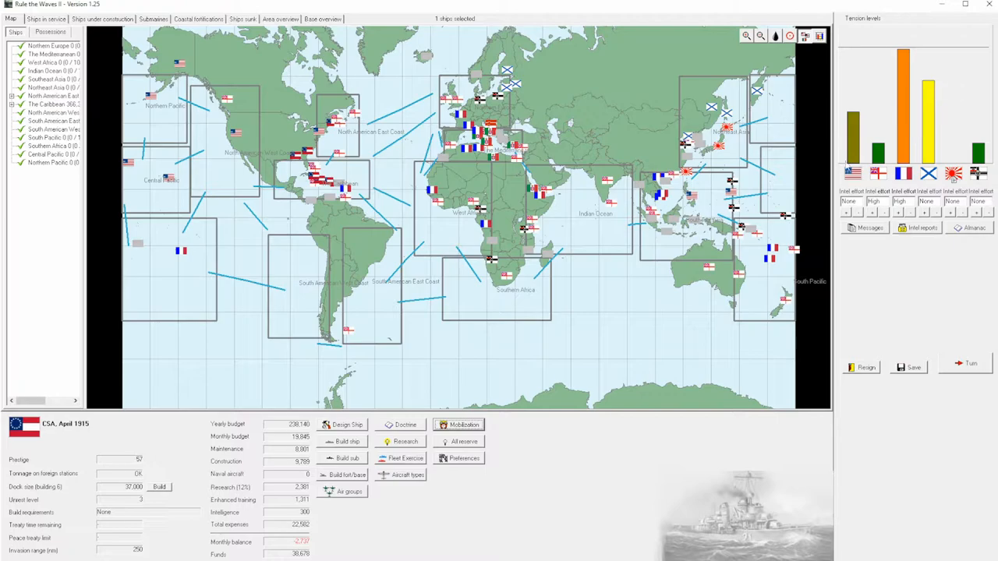
mouse_move(955, 367)
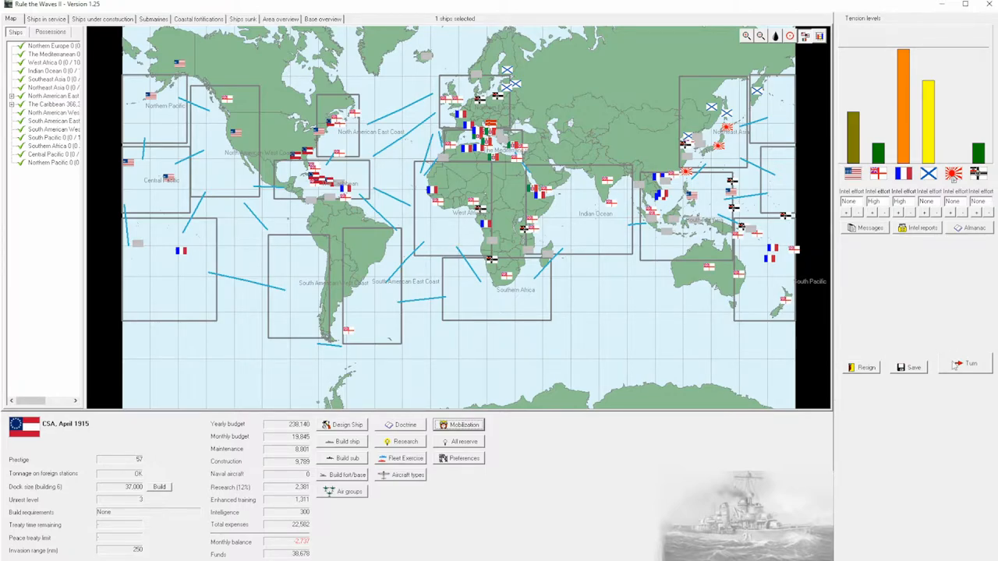
click(970, 368)
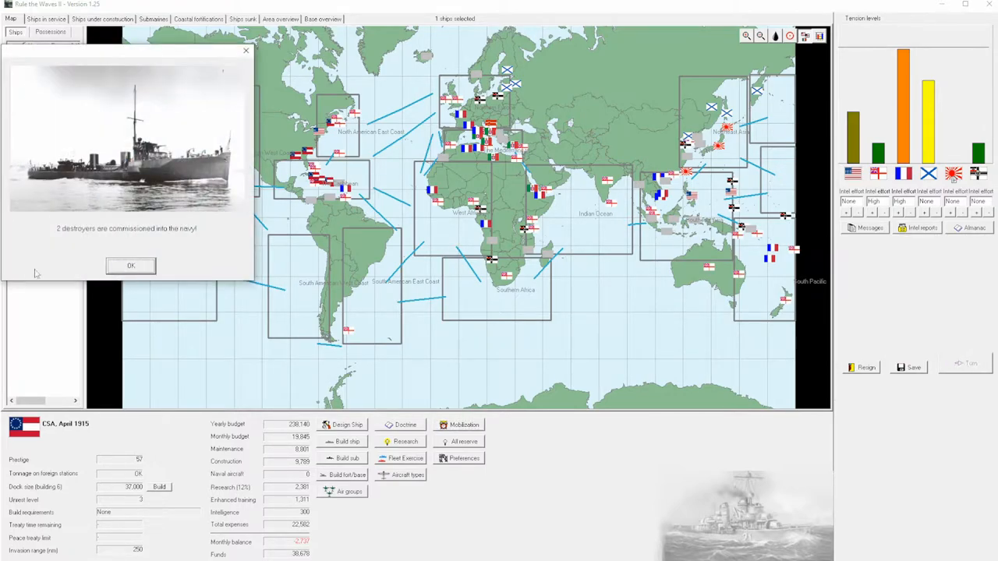
click(131, 265)
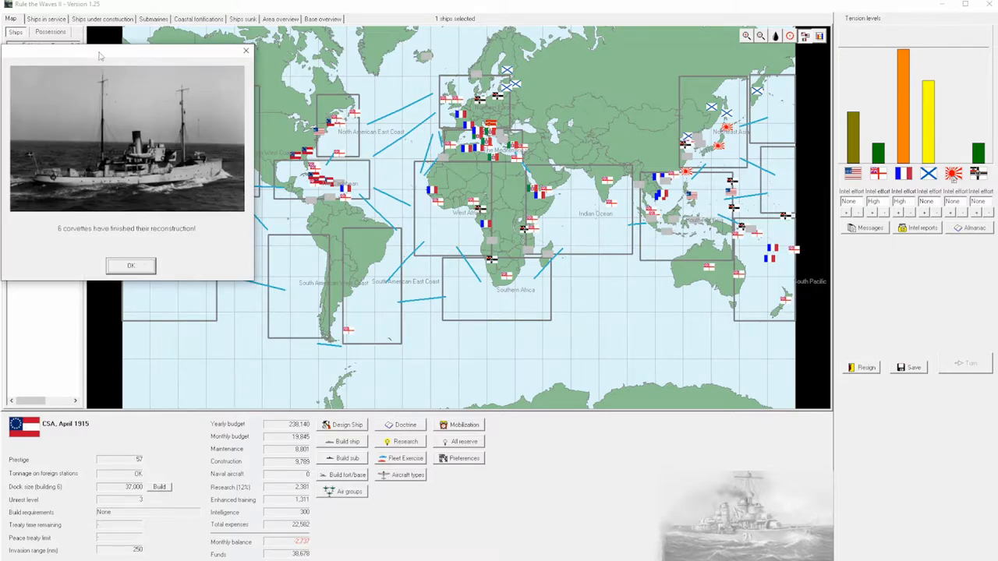
click(131, 265)
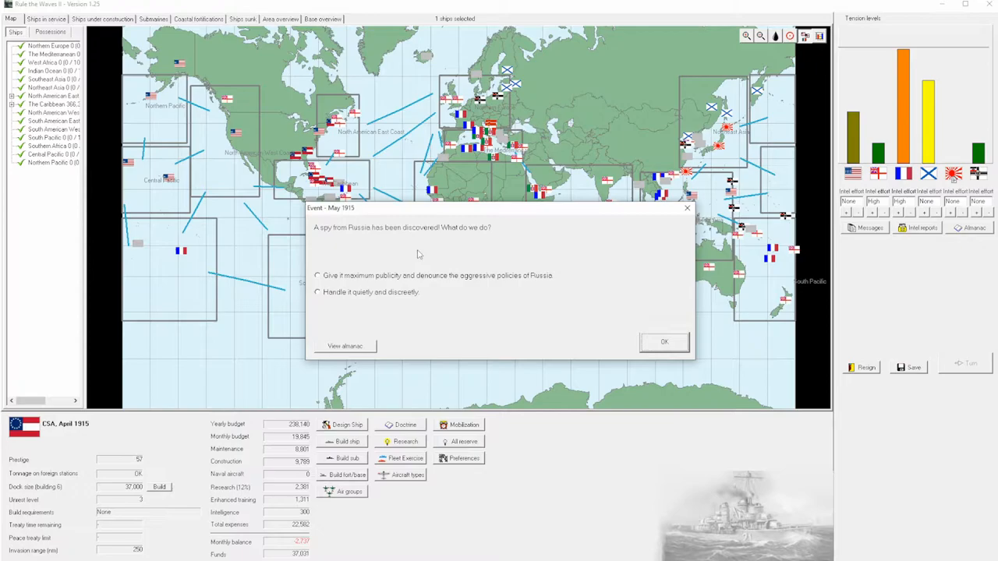
mouse_move(927, 125)
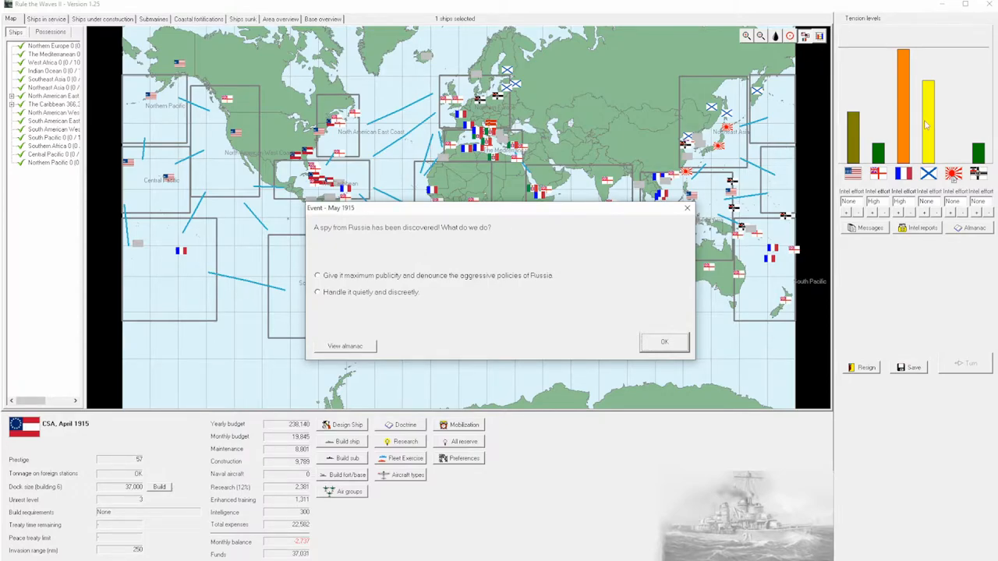
mouse_move(413, 327)
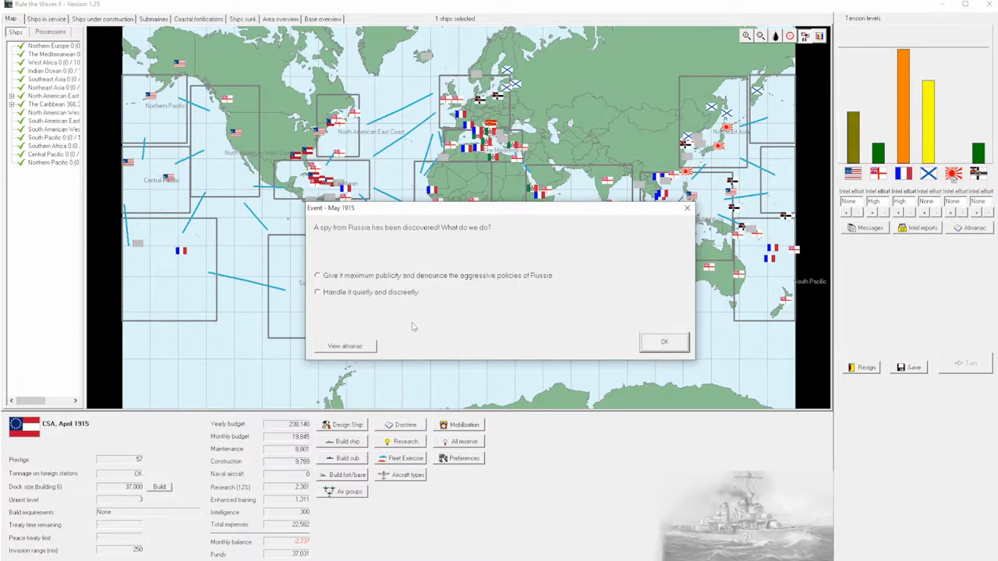
Handle the Prussian spy quietly and dismiss the fire control and scientists' advances reports.
click(318, 292)
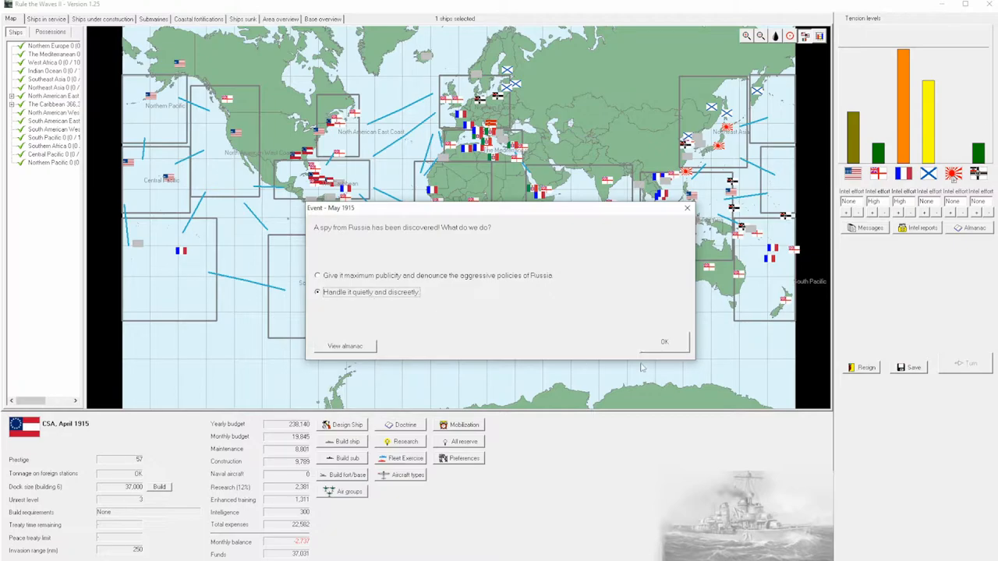
click(665, 342)
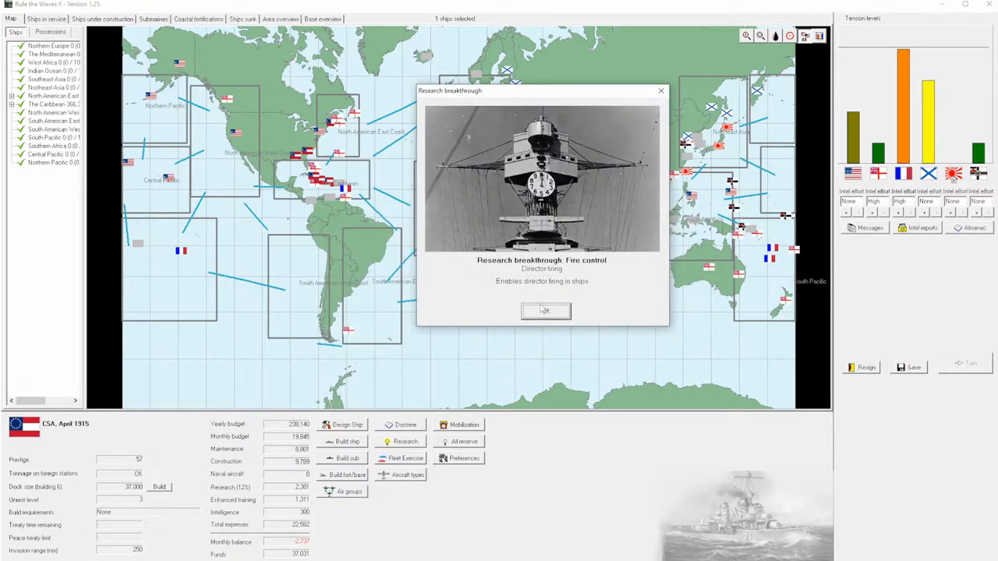
click(546, 310)
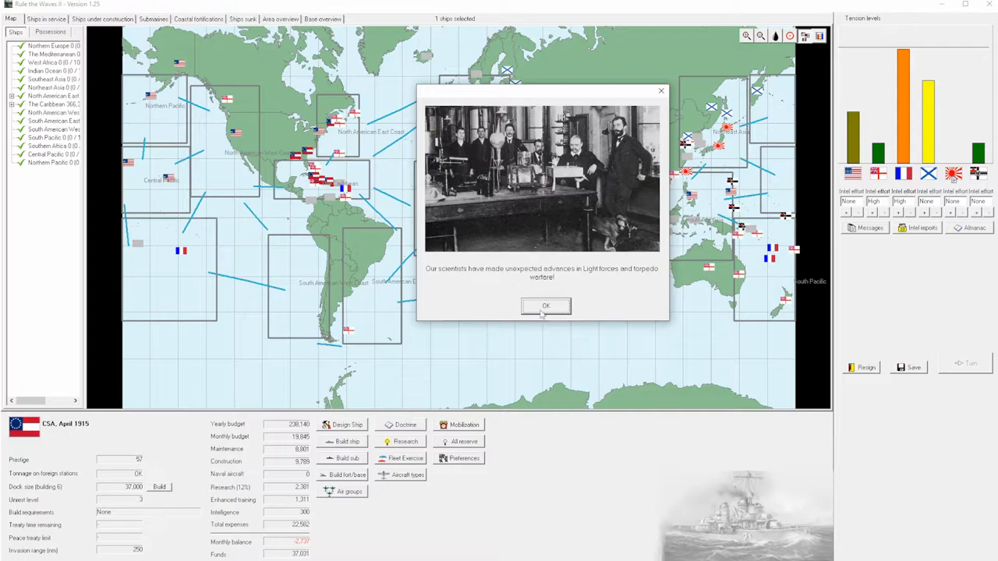
click(546, 306)
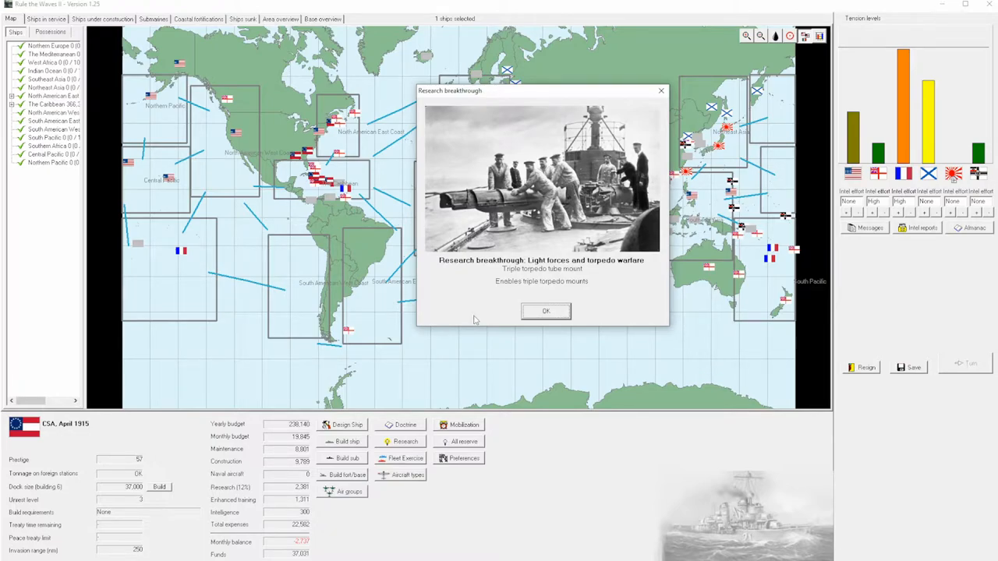
mouse_move(793, 284)
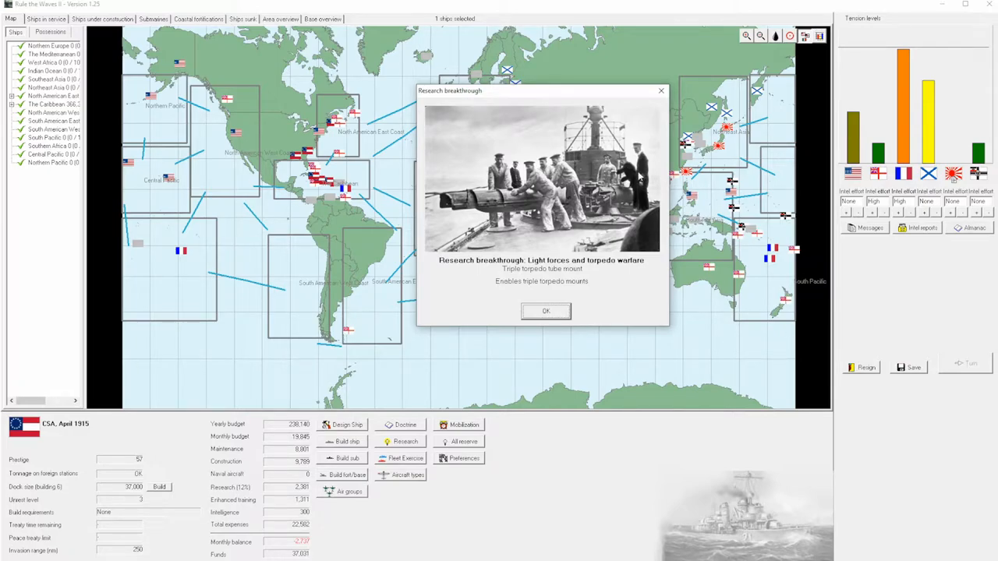
mouse_move(354, 315)
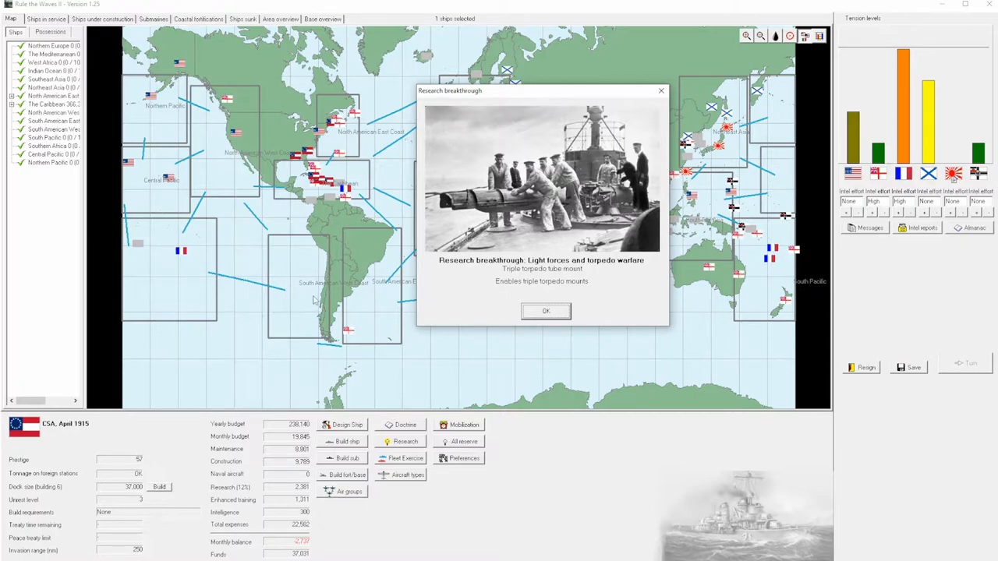
mouse_move(310, 300)
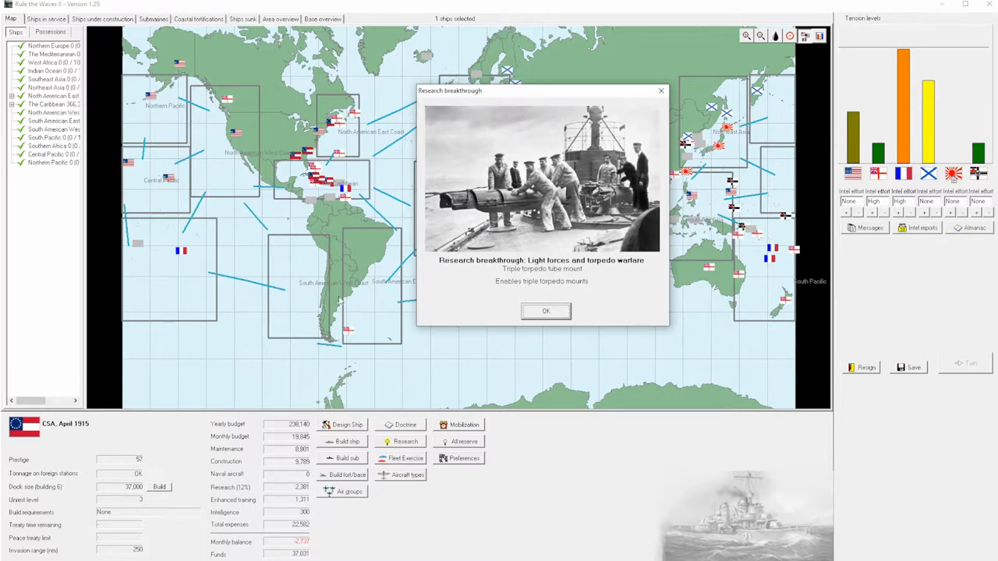
mouse_move(544, 365)
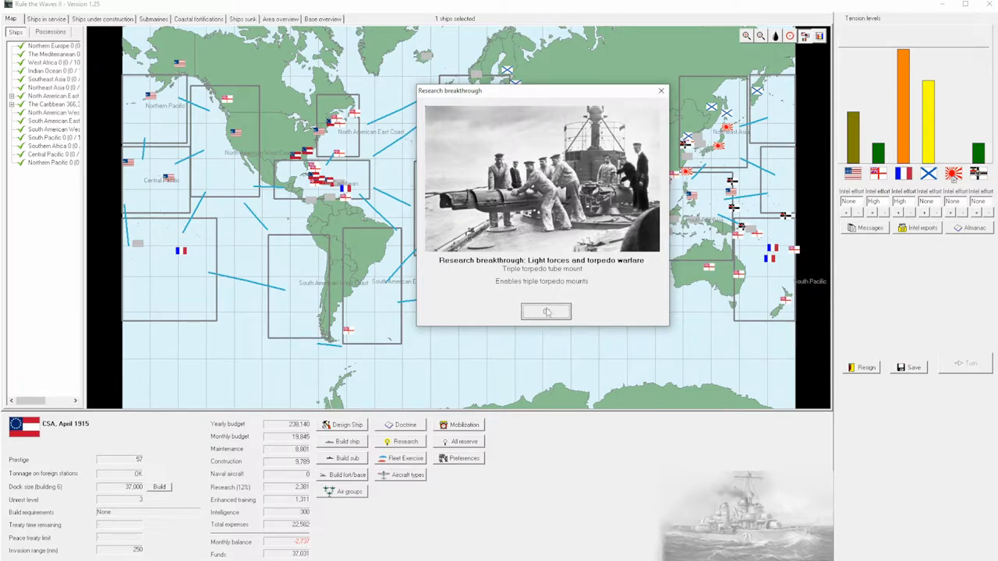
Dismiss the light forces breakthrough, check the Charles Read destroyers under construction, and return to ships in service.
click(546, 311)
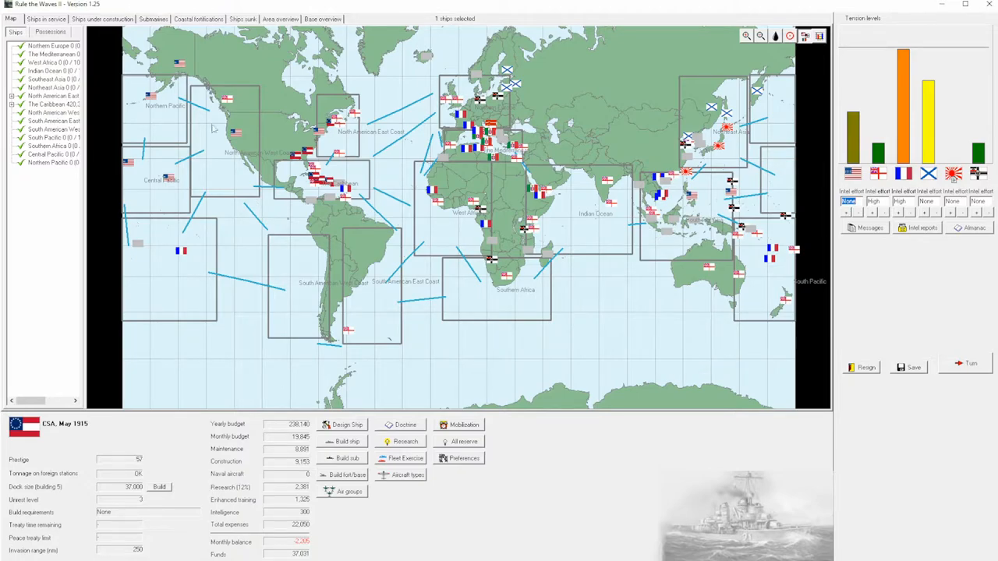
click(102, 18)
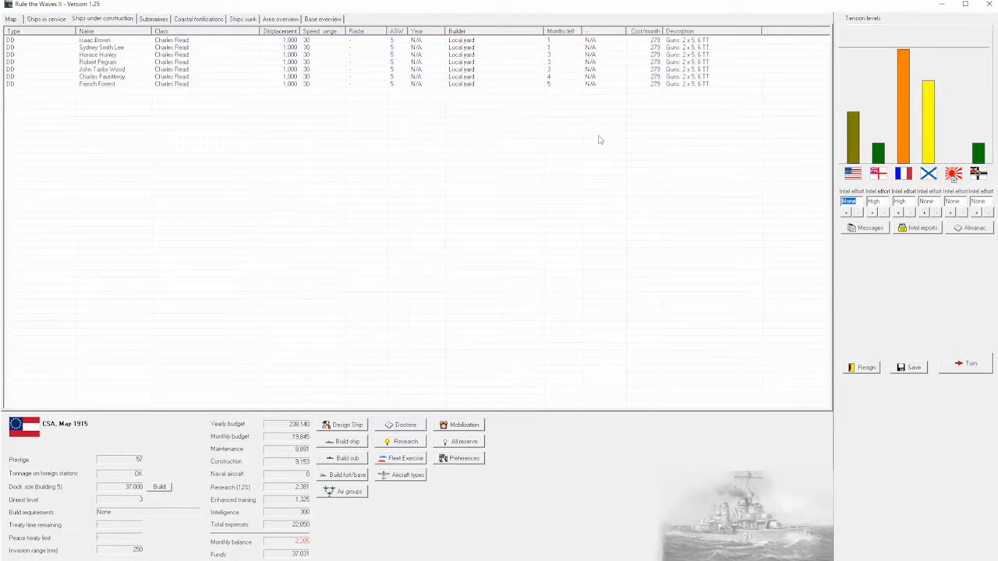
mouse_move(530, 135)
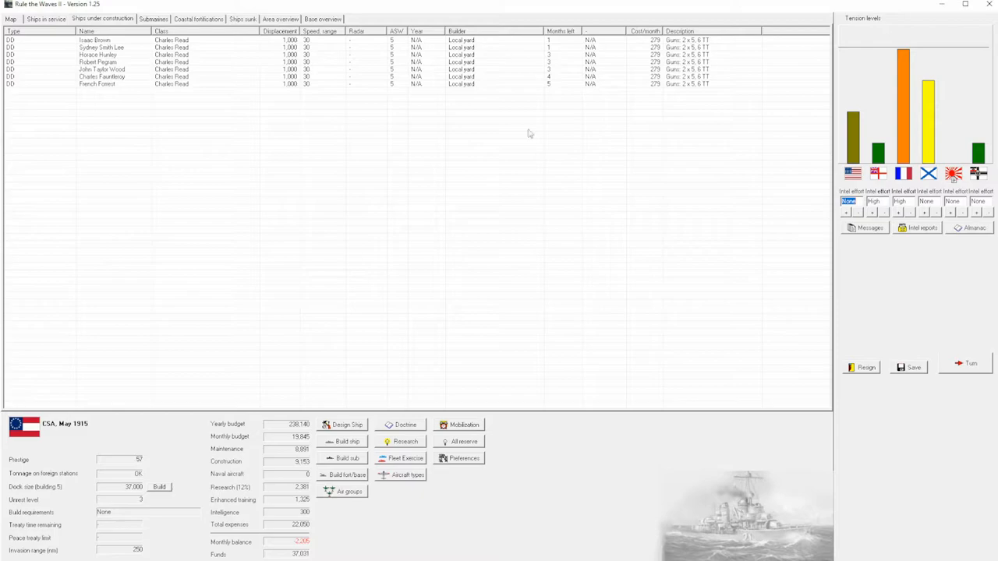
mouse_move(393, 90)
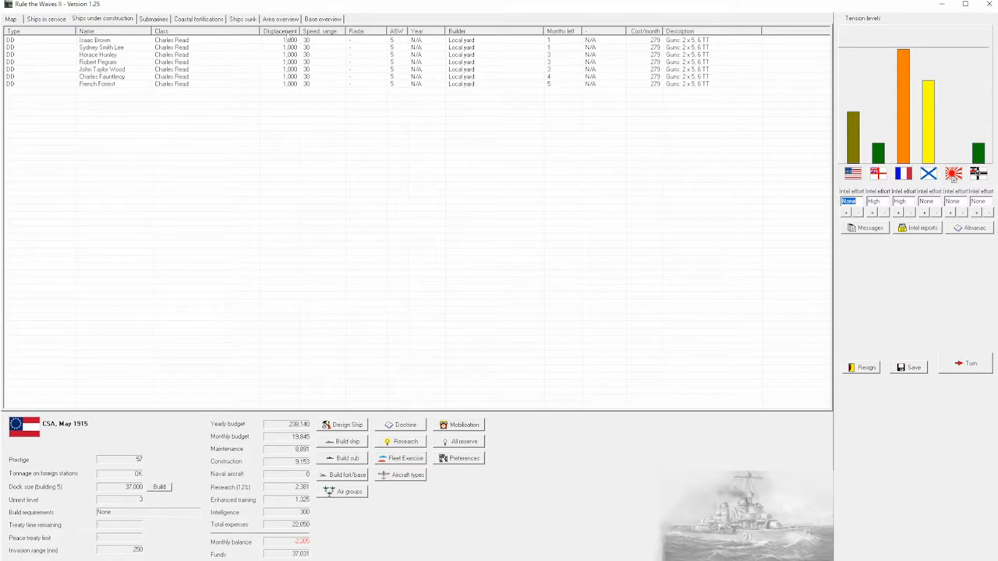
click(9, 19)
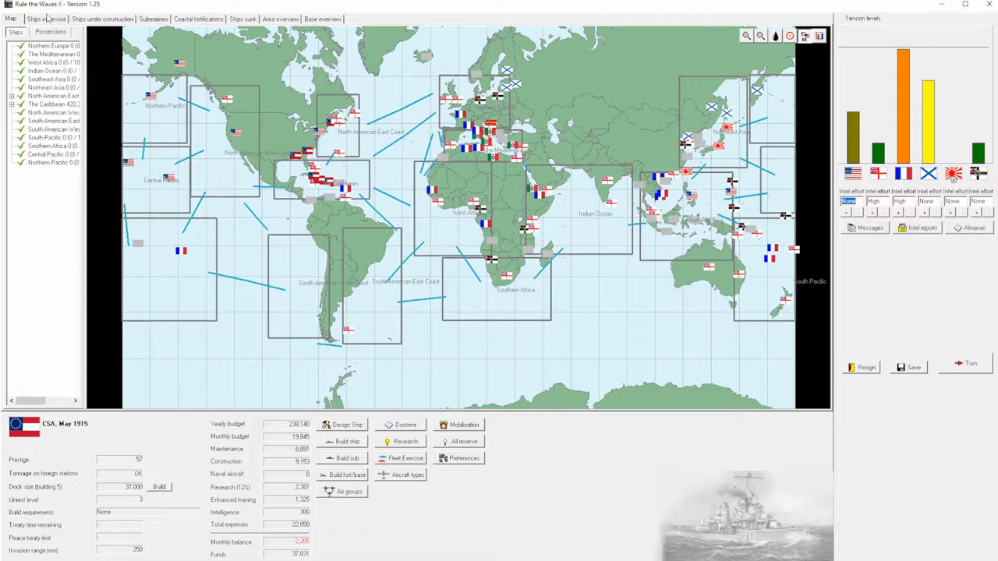
click(47, 19)
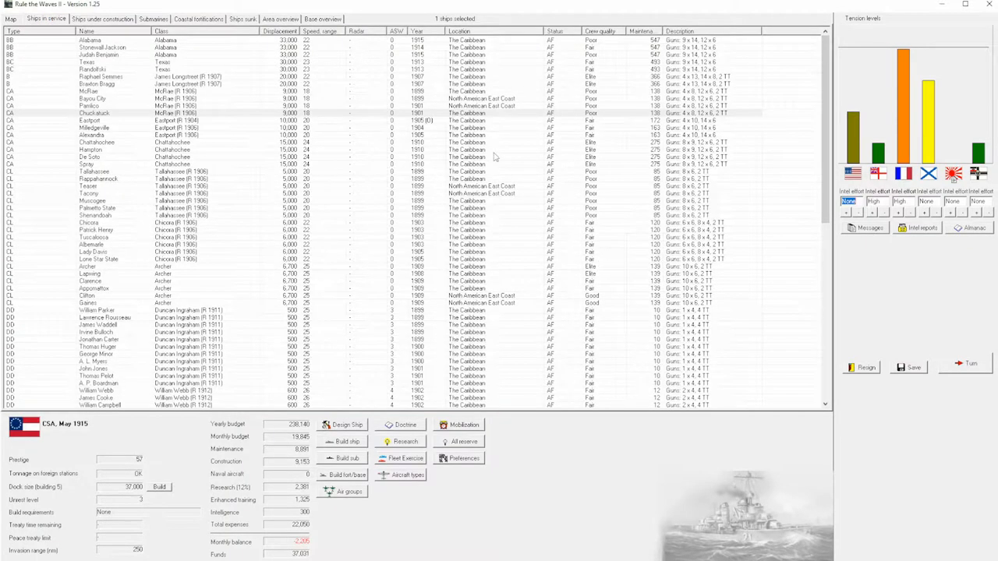
mouse_move(418, 168)
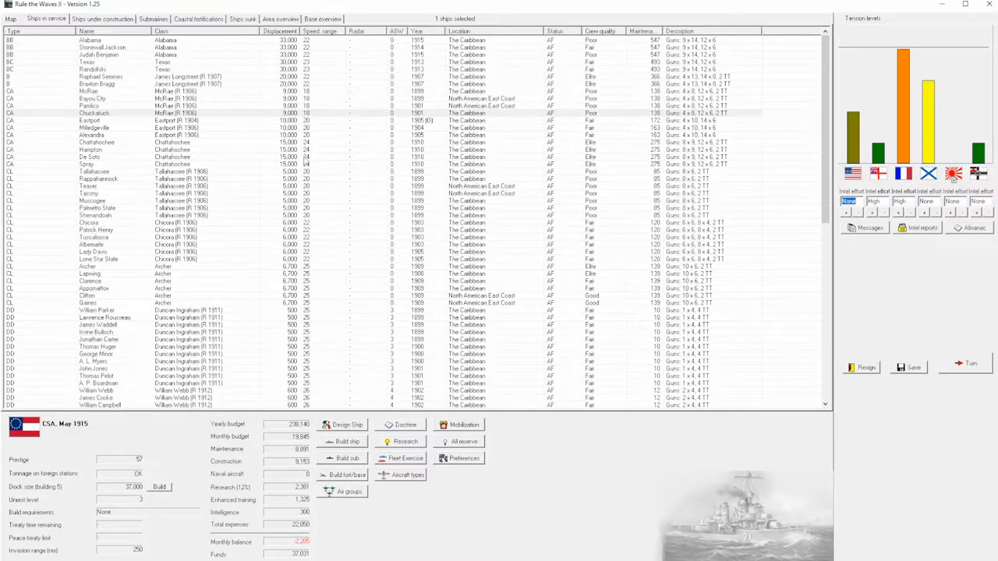
mouse_move(901, 89)
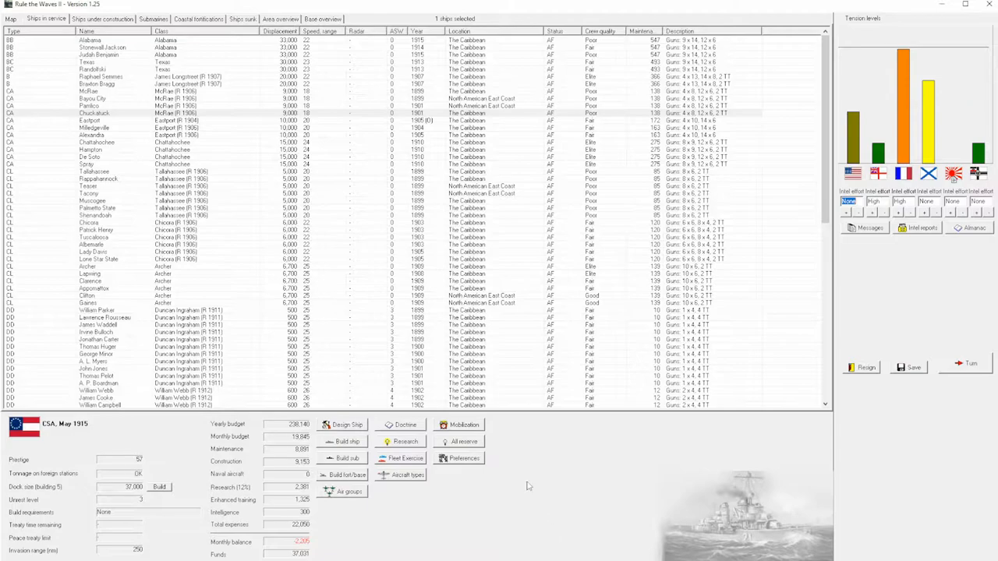
click(406, 458)
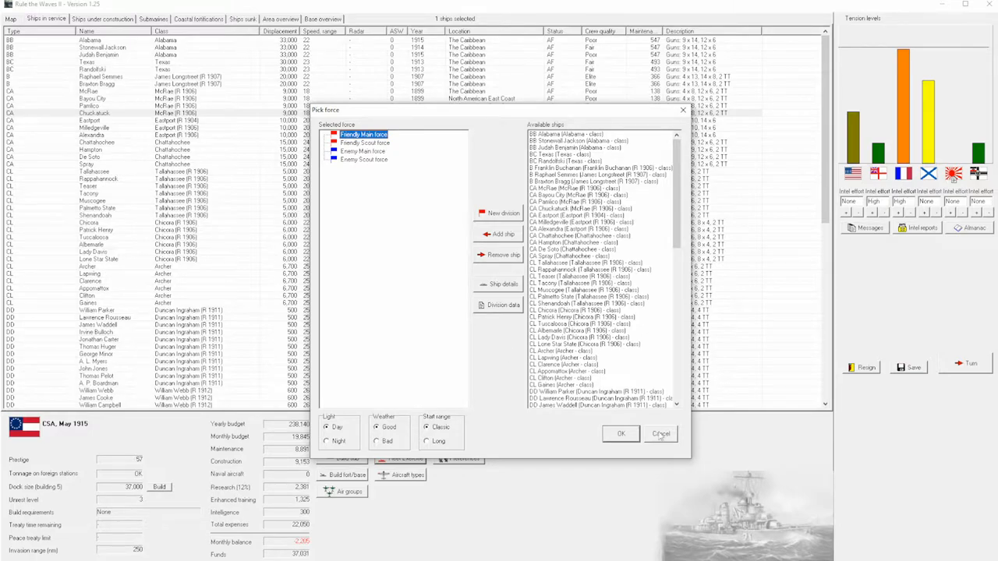
click(660, 434)
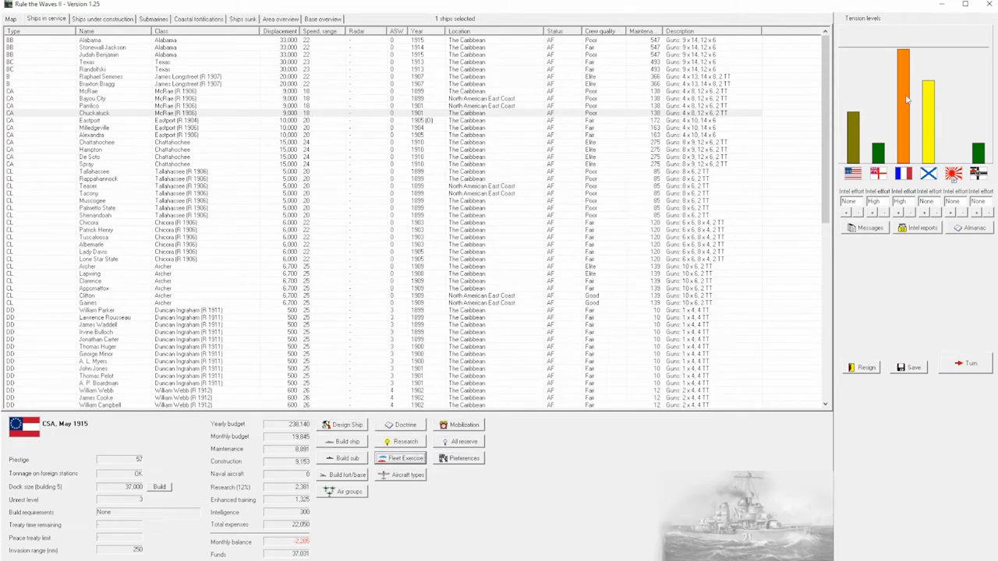
mouse_move(903, 100)
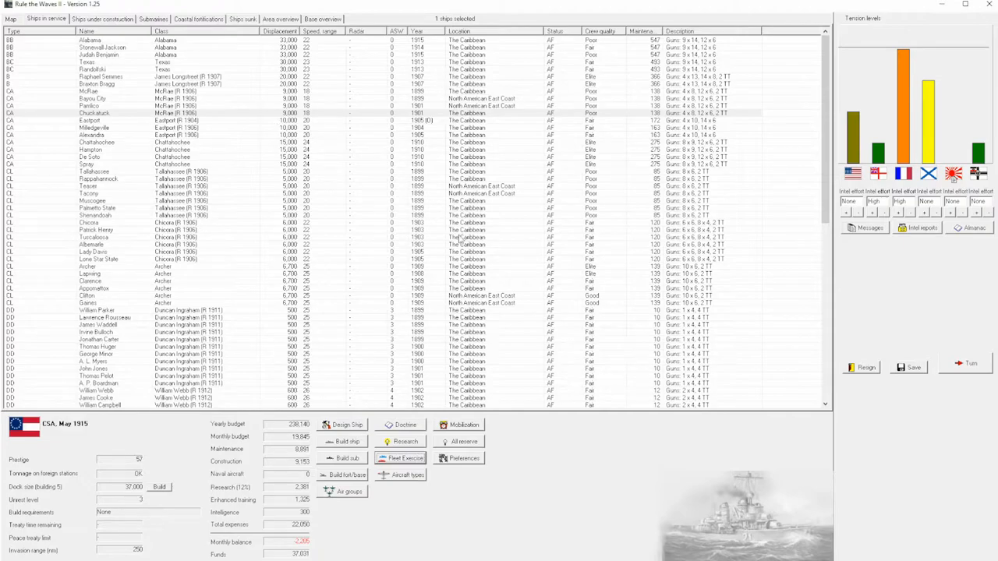
click(404, 458)
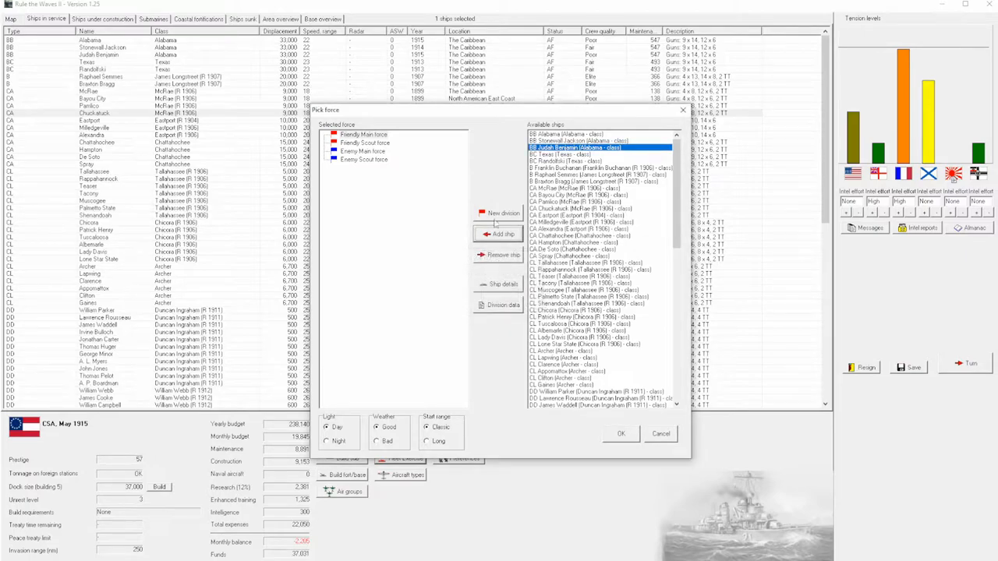
Create a friendly battle division with Judah Benjamin and a second friendly division with a cruiser.
click(363, 134)
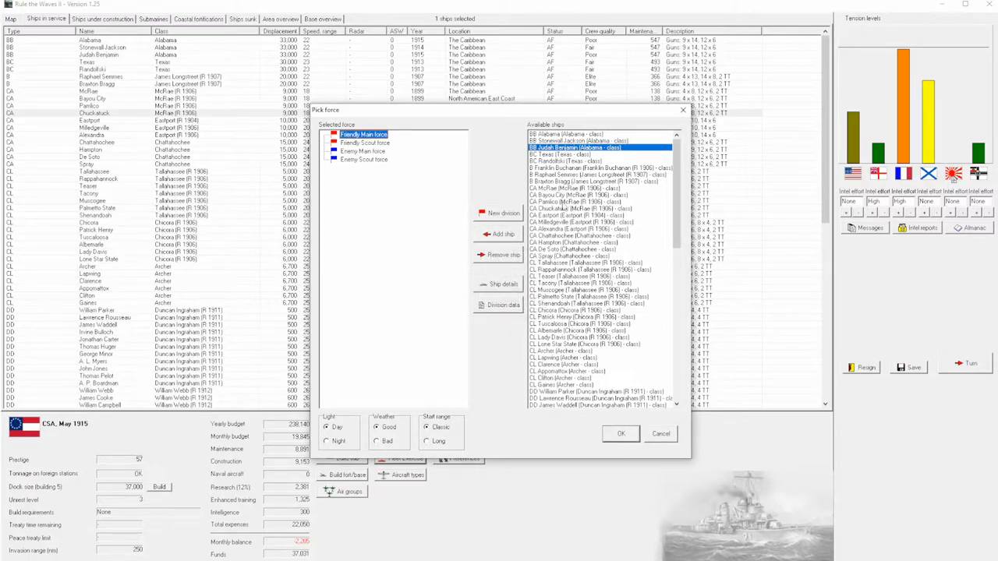
click(502, 234)
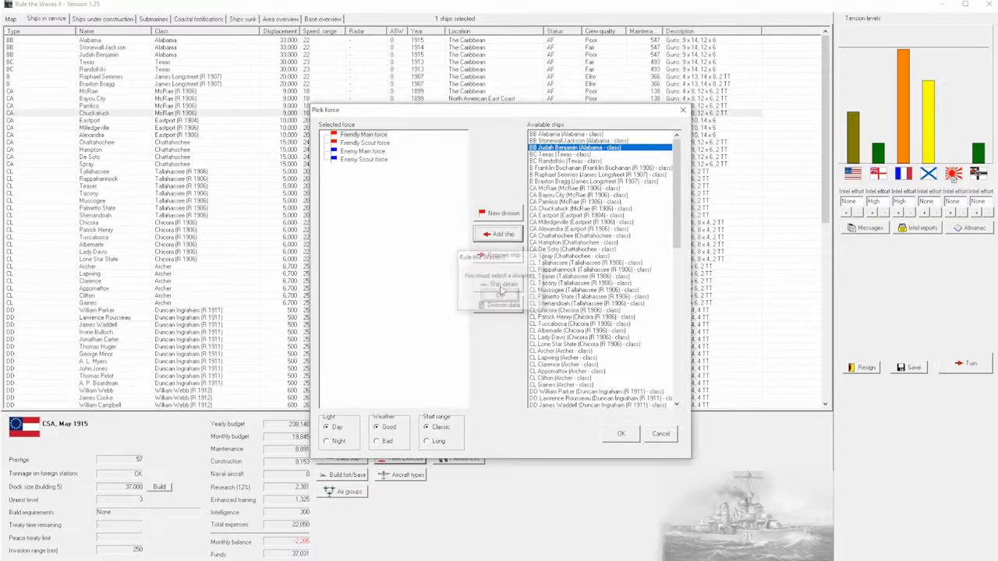
click(502, 212)
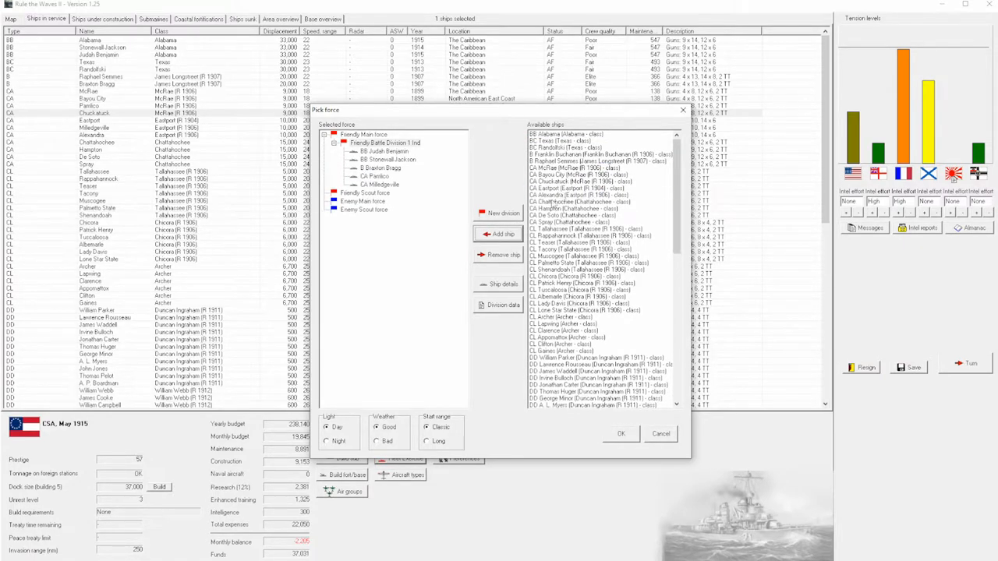
click(600, 195)
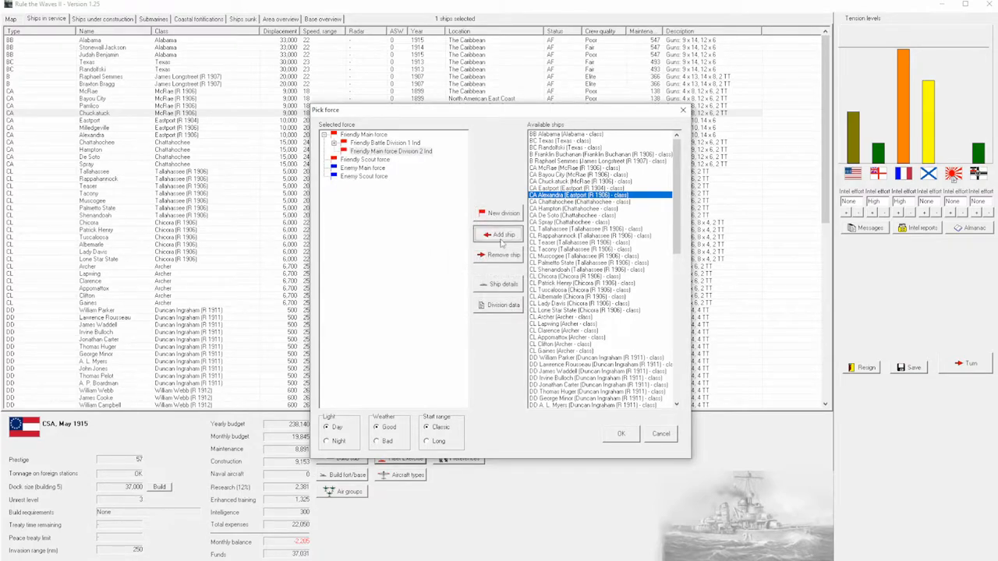
click(502, 234)
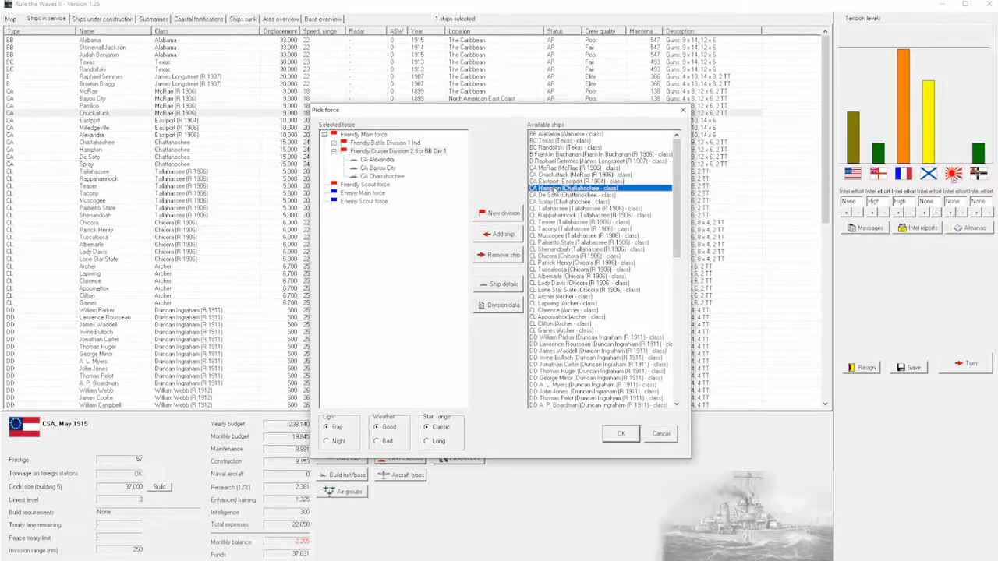
Create an enemy battle division and start a third friendly division.
click(362, 201)
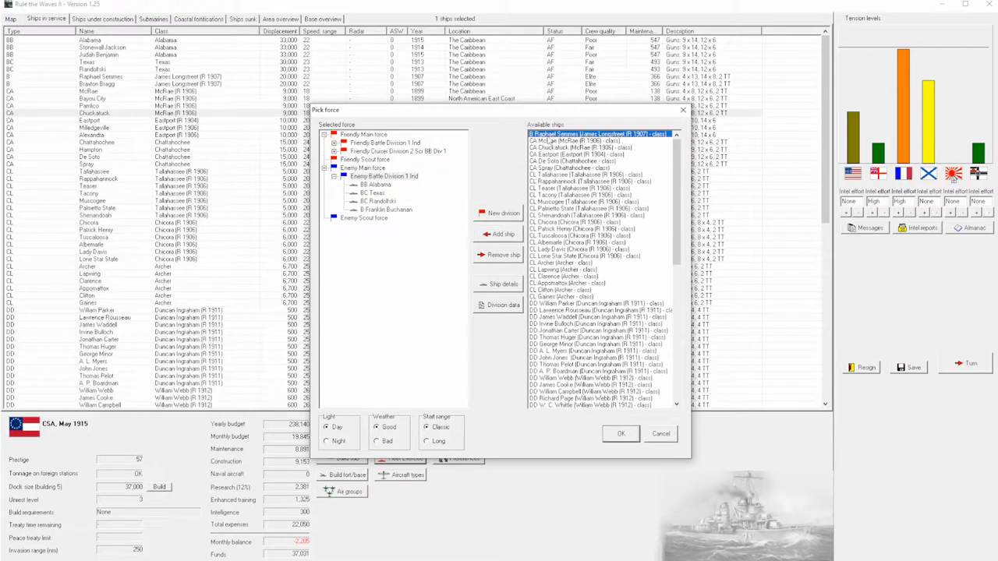
click(502, 233)
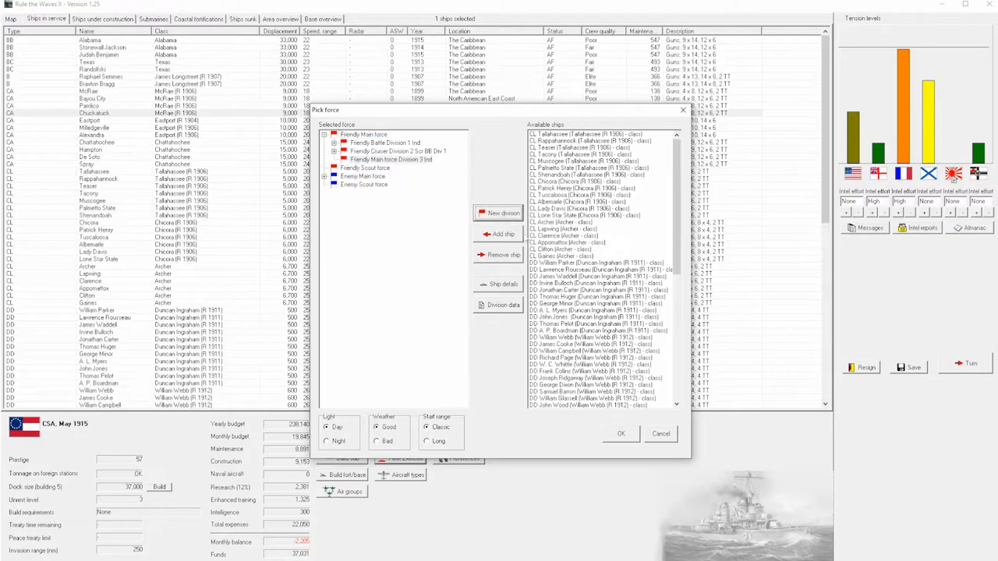
Fill the third friendly division with destroyers and create enemy destroyer and scout divisions.
click(503, 234)
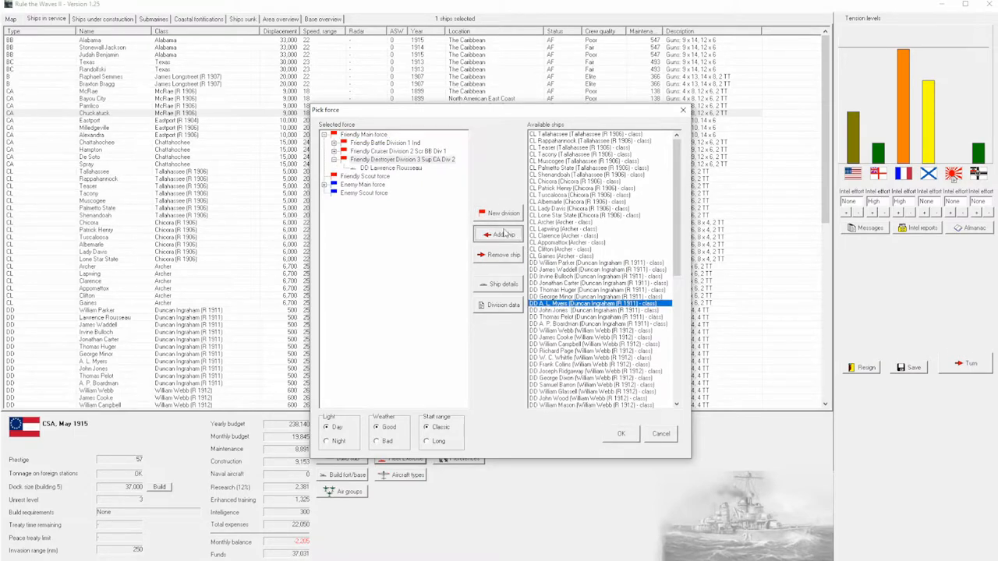
click(503, 234)
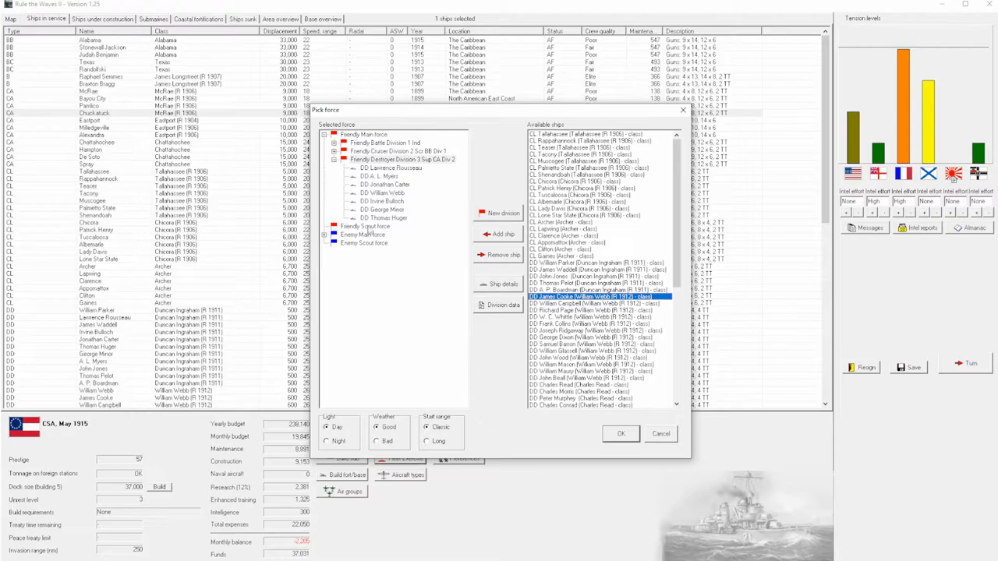
click(502, 233)
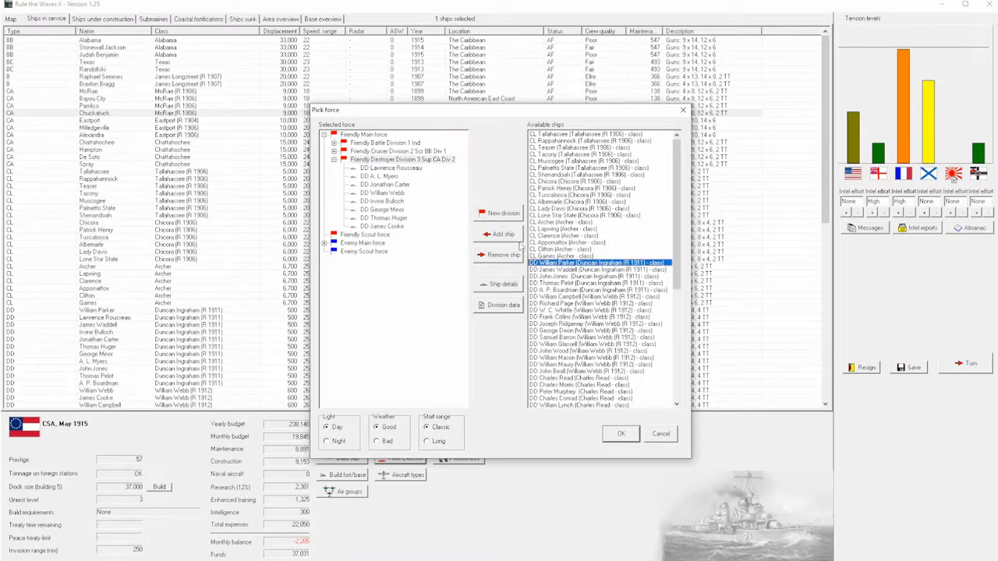
click(362, 243)
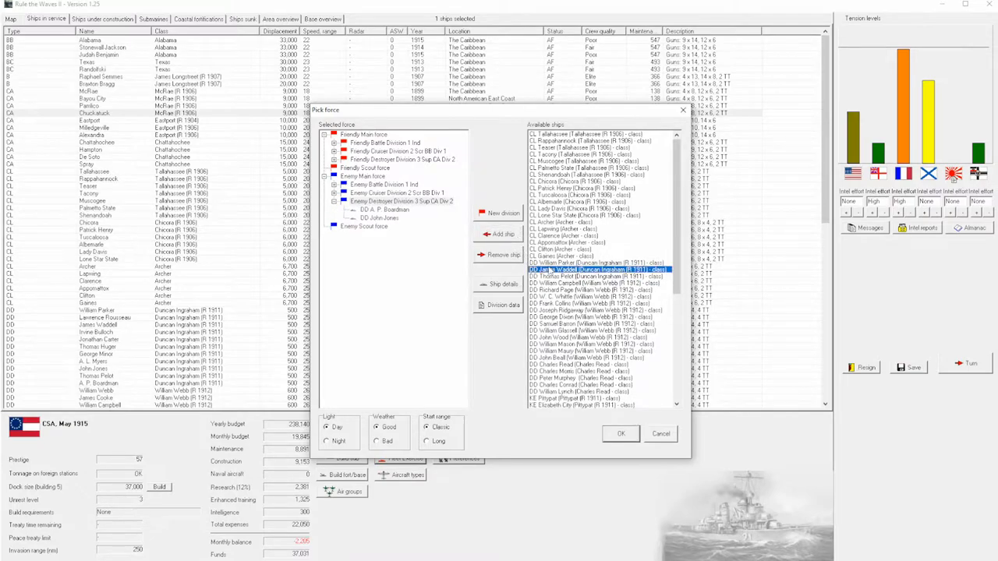
click(502, 234)
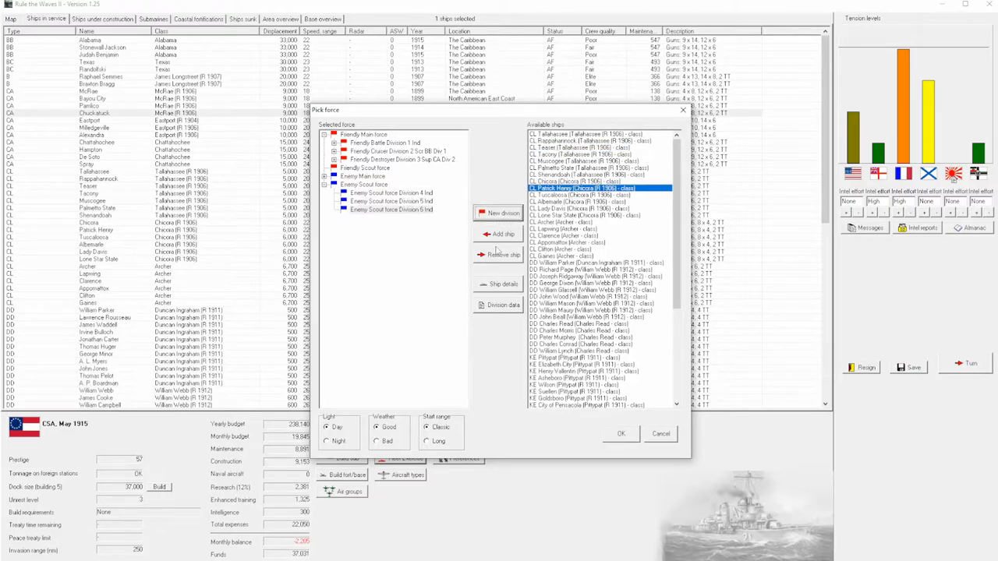
Give both scout forces light cruiser divisions and confirm the forces to start the battle.
click(390, 193)
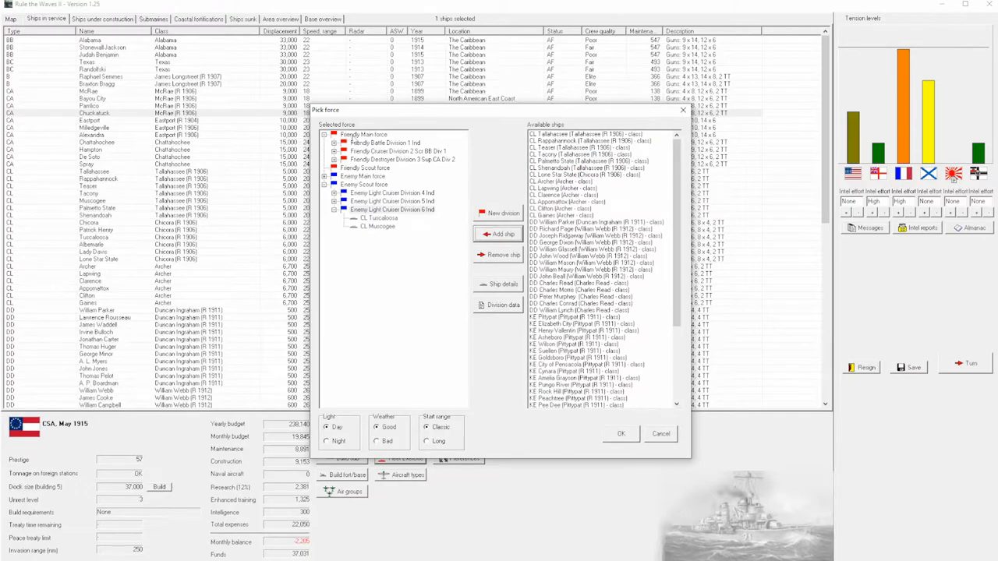
click(502, 212)
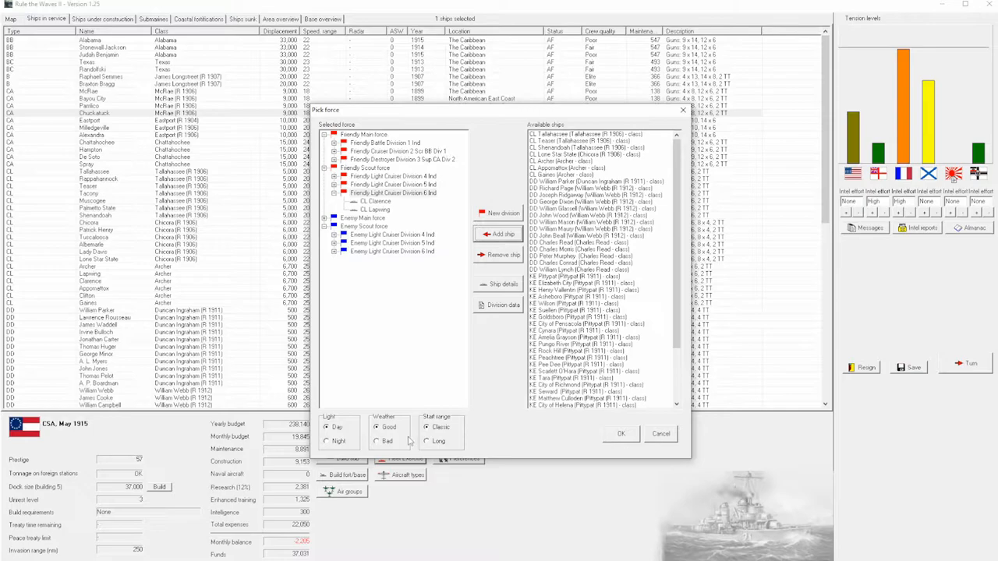
click(502, 270)
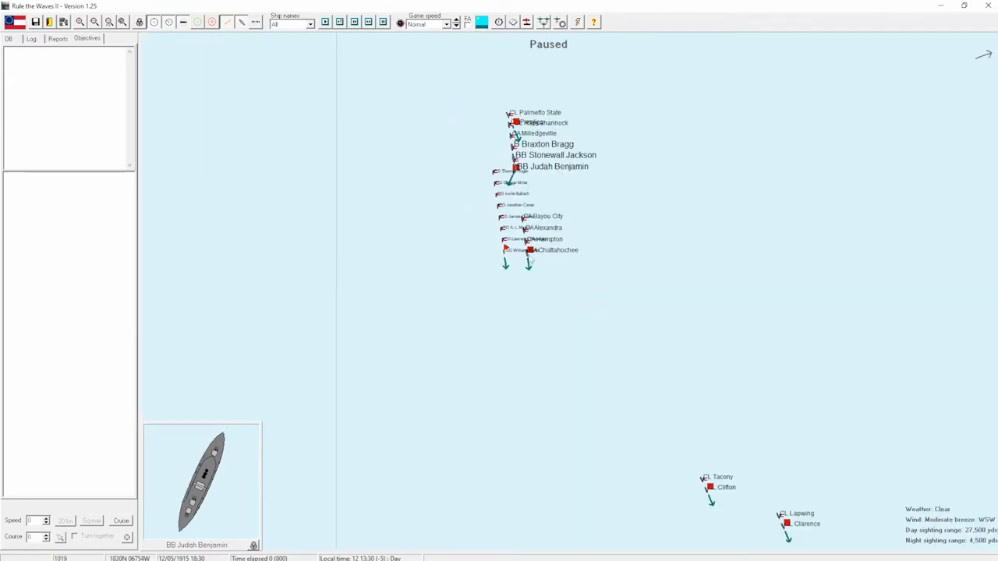
Resume the battle clock and acknowledge the unknown ship sighting, selecting a friendly cruiser division.
click(446, 25)
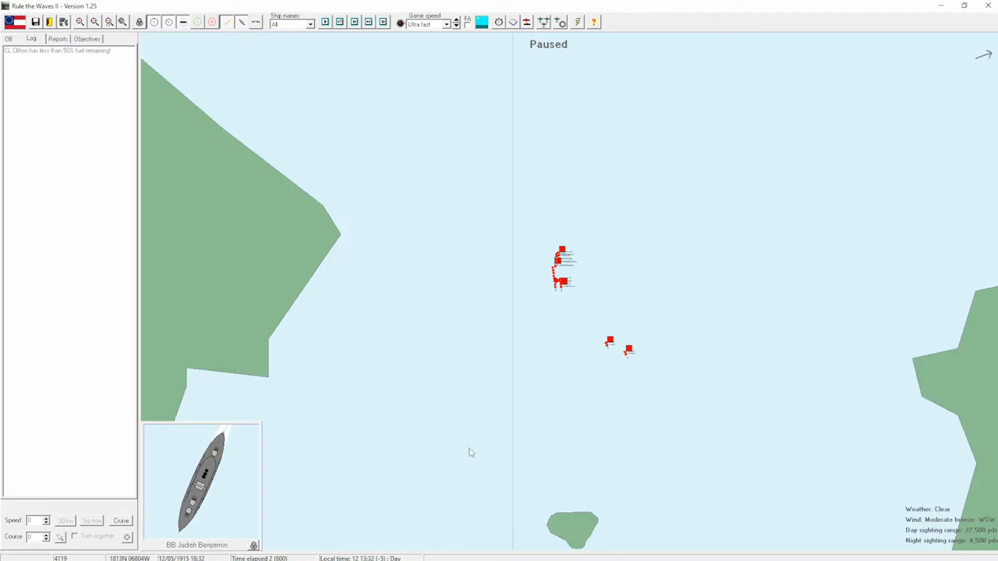
click(446, 25)
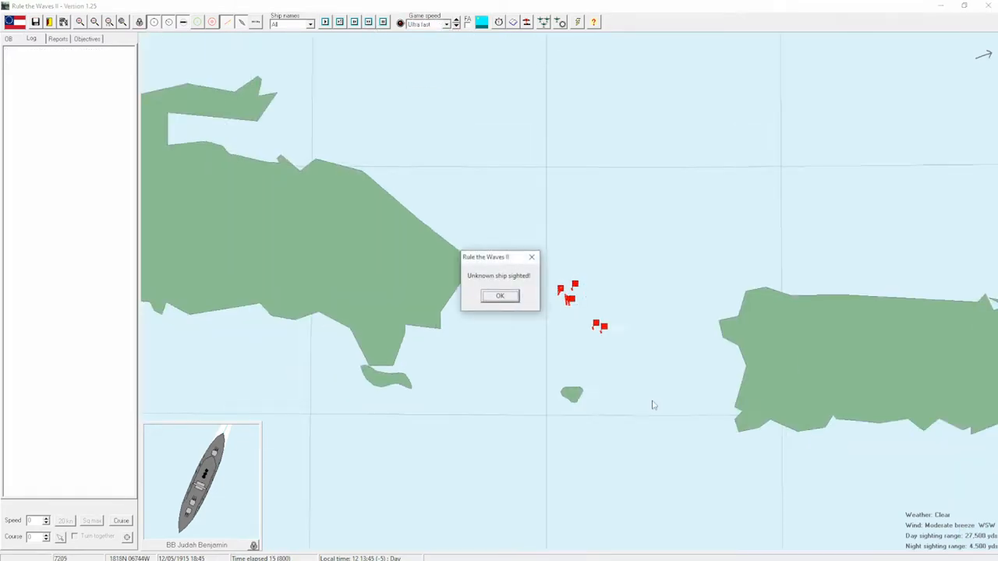
click(500, 296)
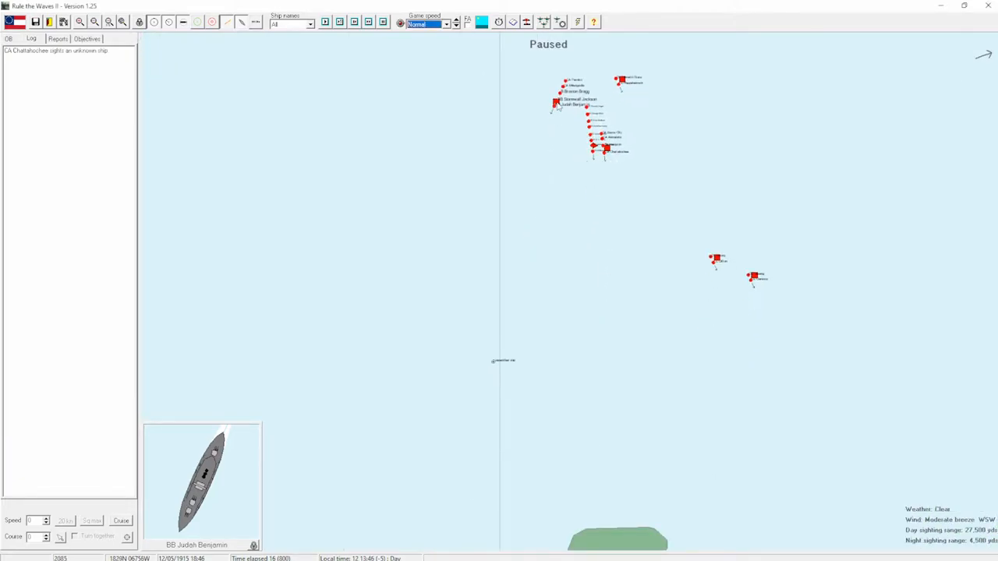
click(368, 22)
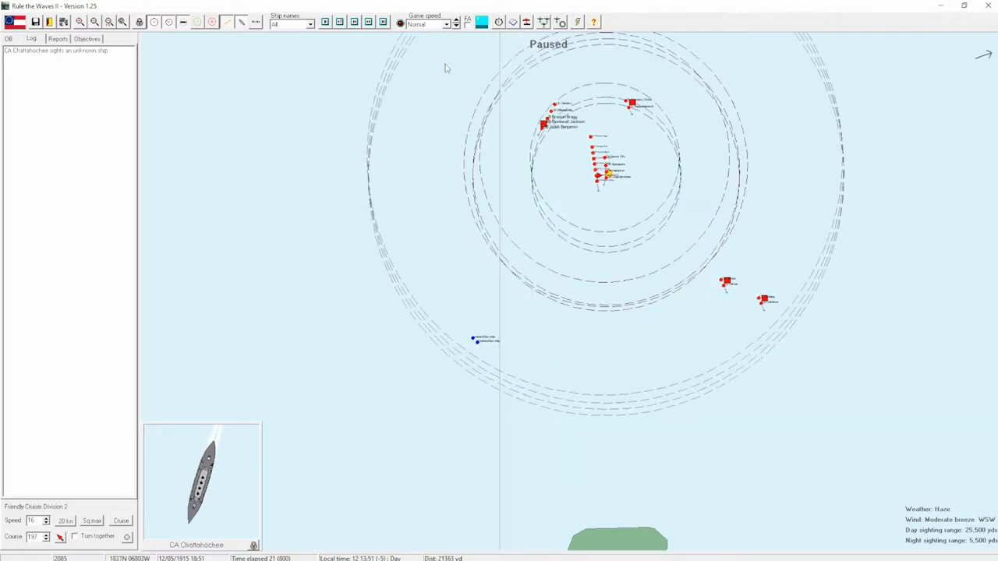
Review orders for the light cruiser and destroyer divisions, then let the battle continue.
click(455, 25)
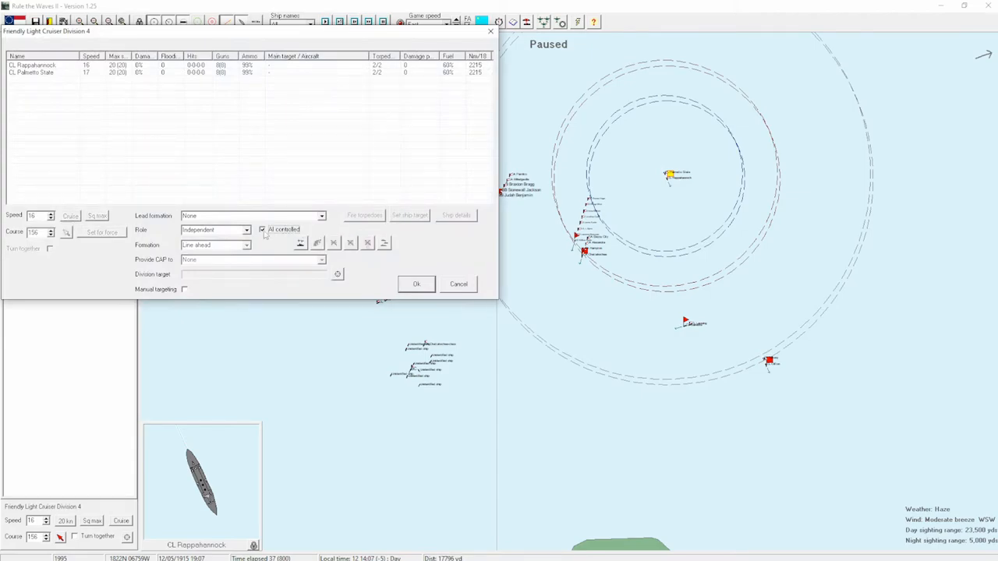
click(416, 284)
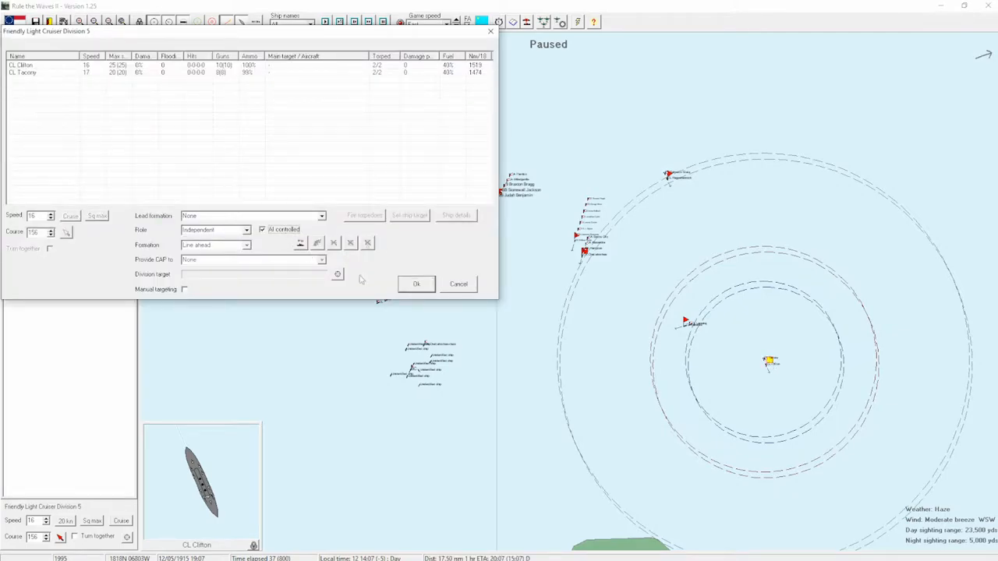
click(415, 284)
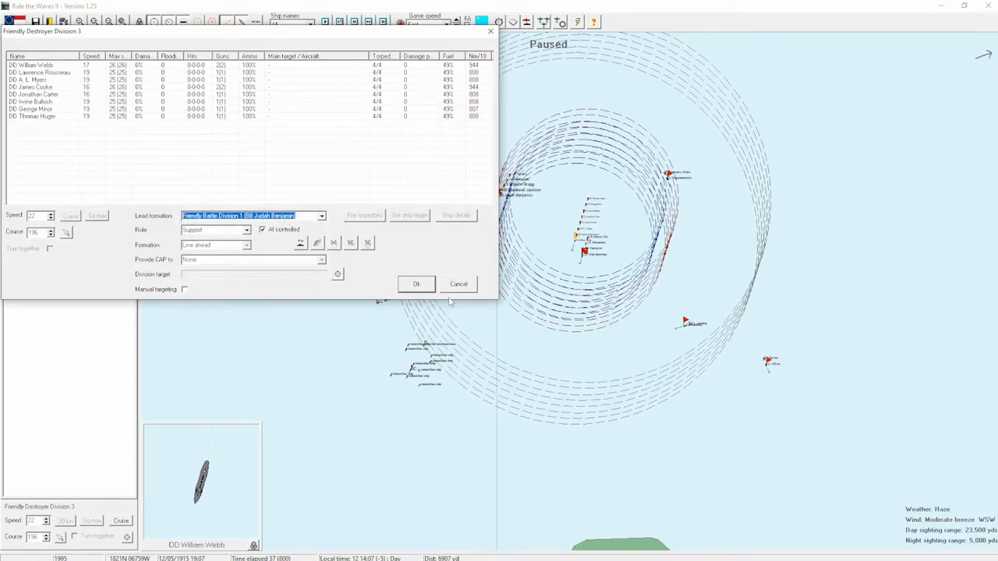
click(415, 284)
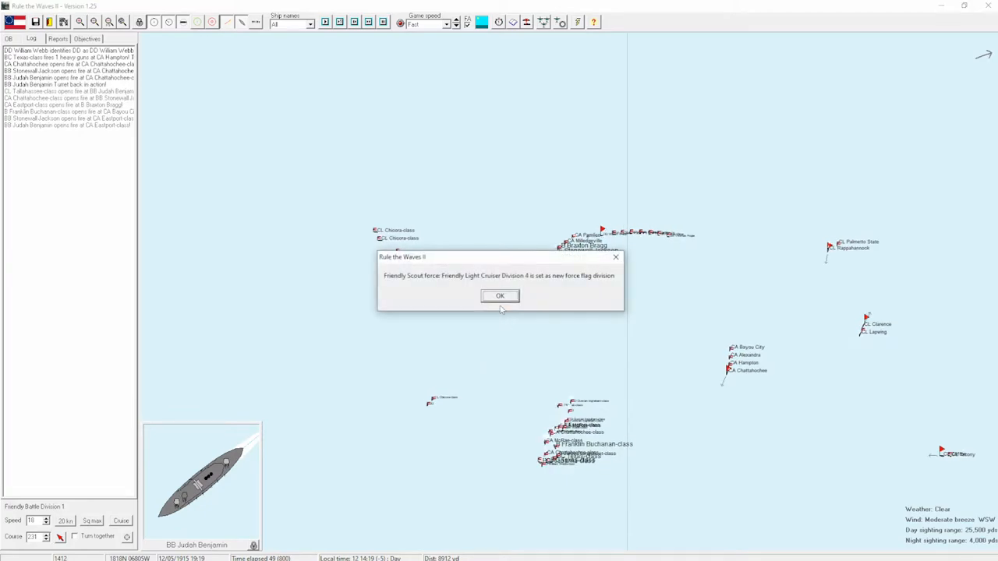
Acknowledge the new scout flag division, dismiss the class details and confirm Light Cruiser Division 4's orders.
click(499, 297)
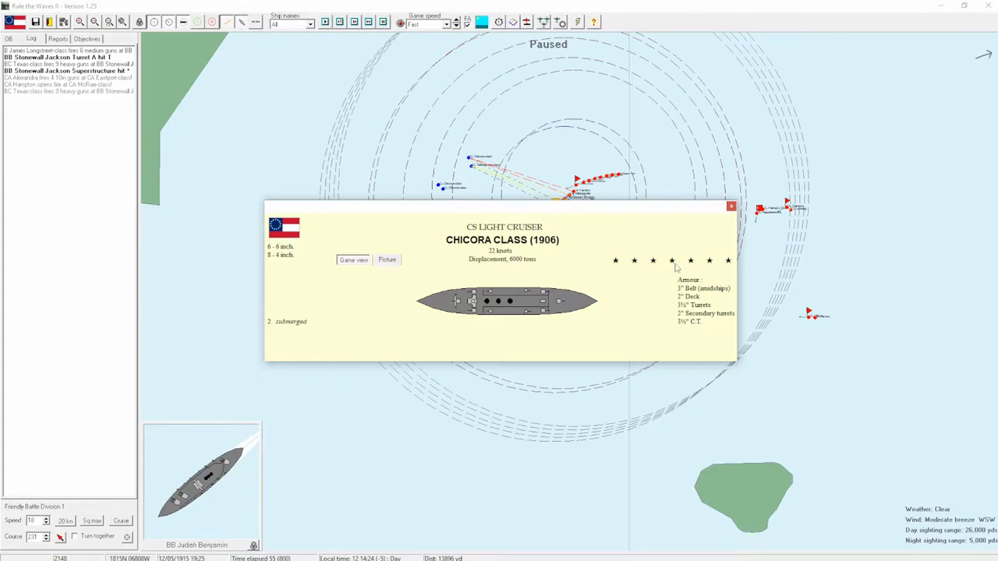
click(730, 206)
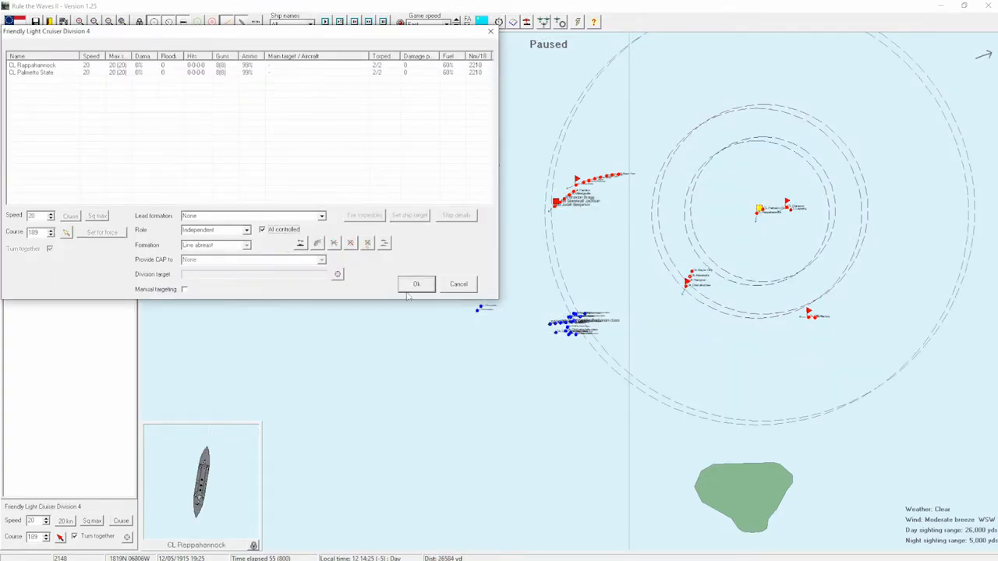
click(417, 284)
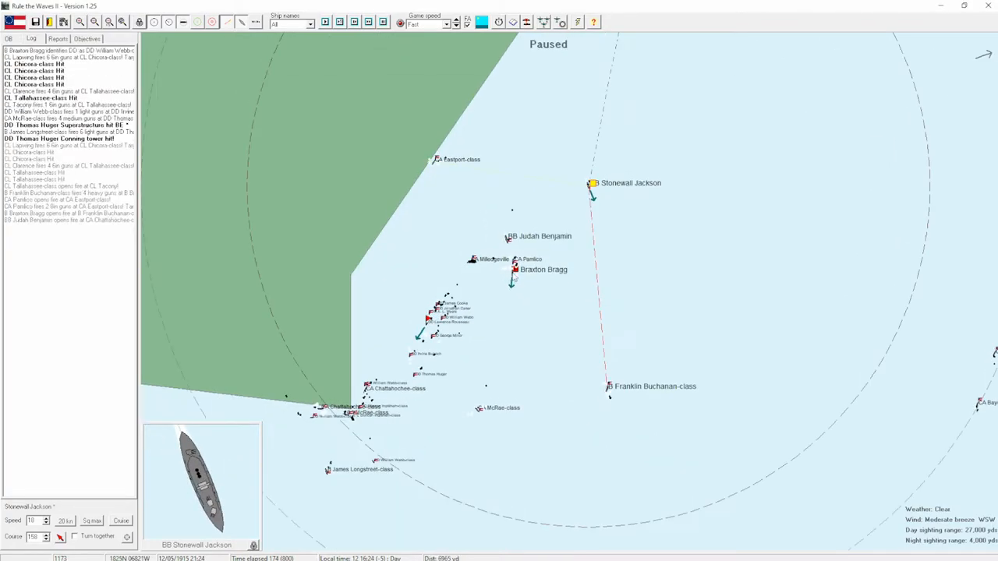
Resume the battle and acknowledge the position report, the torpedo hit and DD William Webb sinking.
click(515, 268)
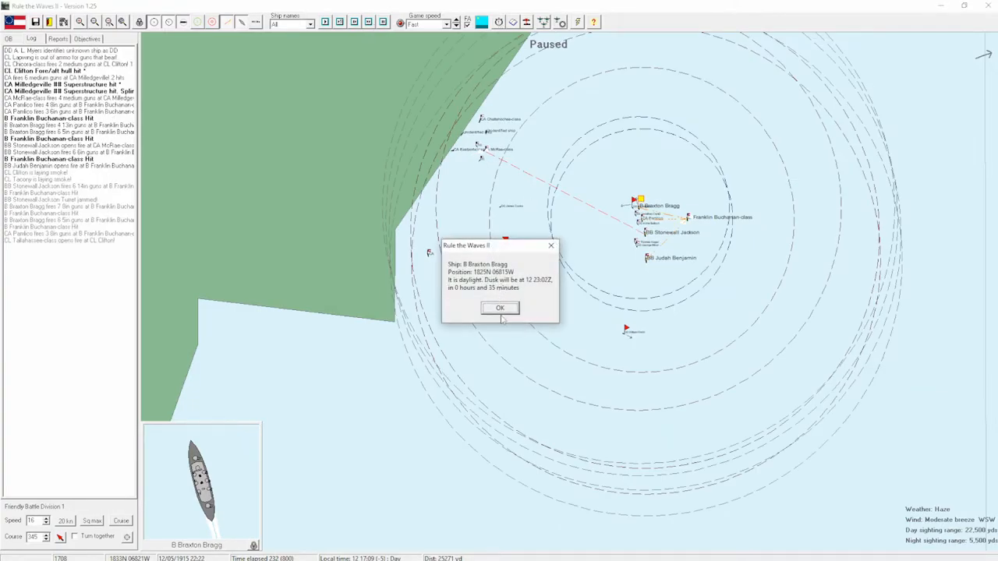
click(499, 307)
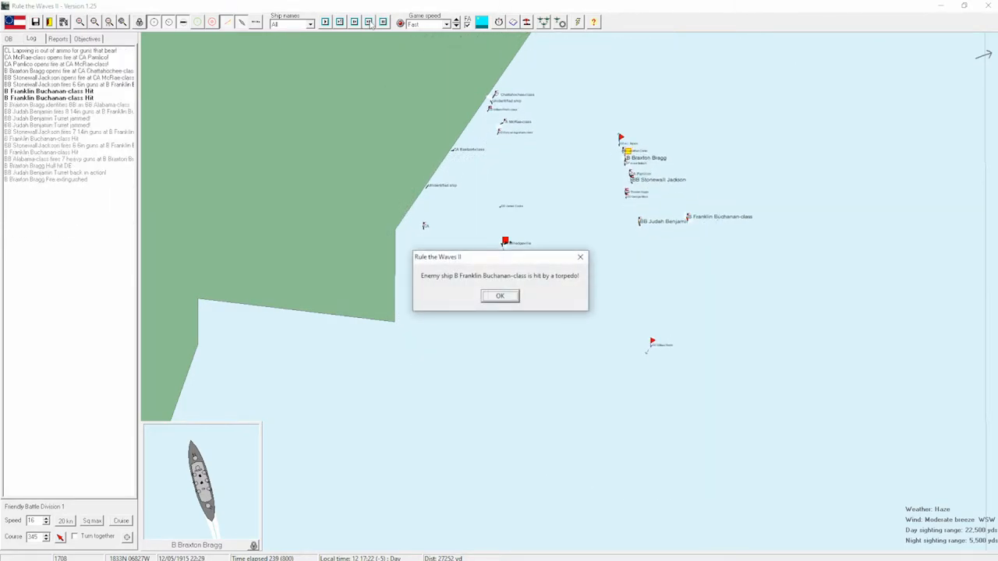
click(499, 296)
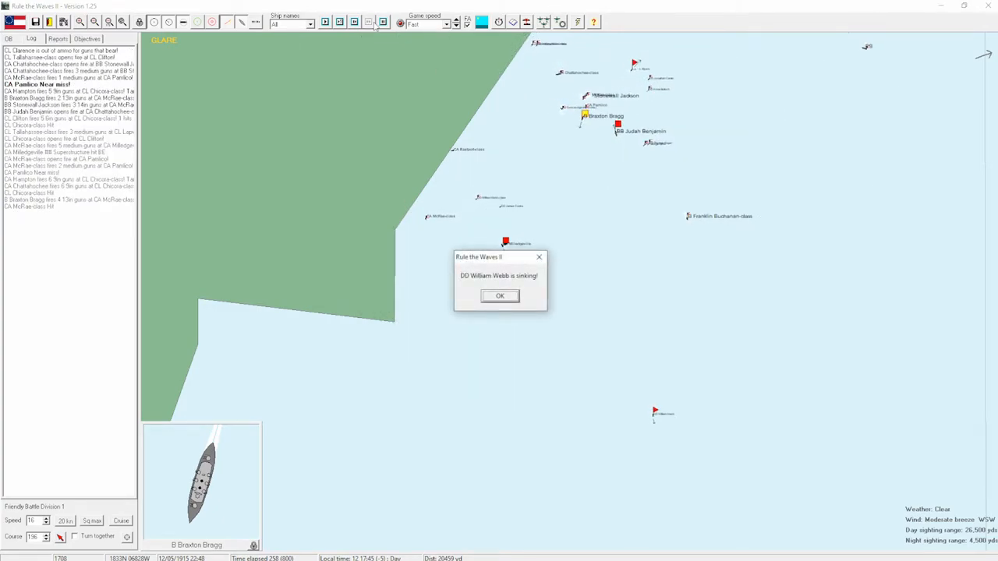
click(499, 296)
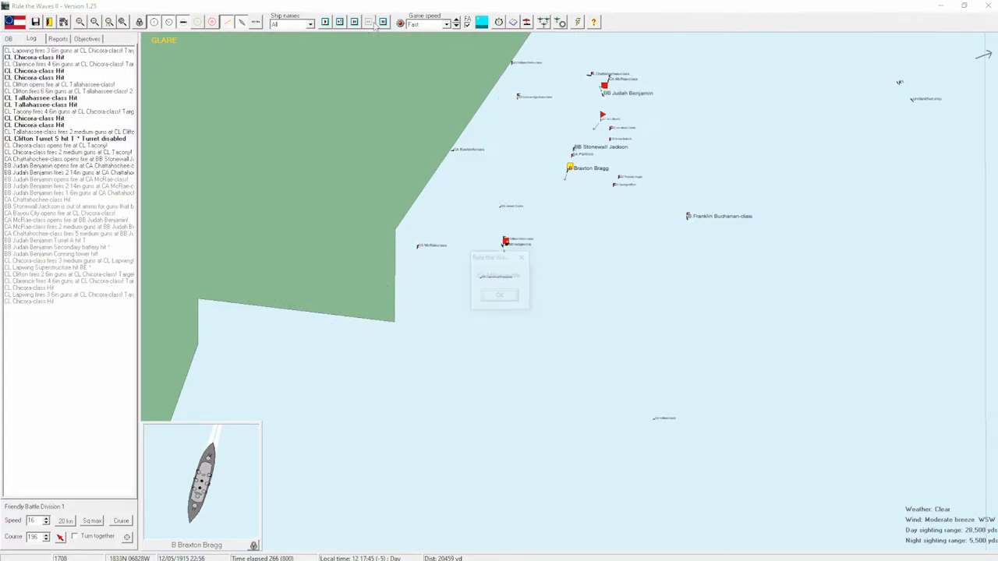
click(499, 295)
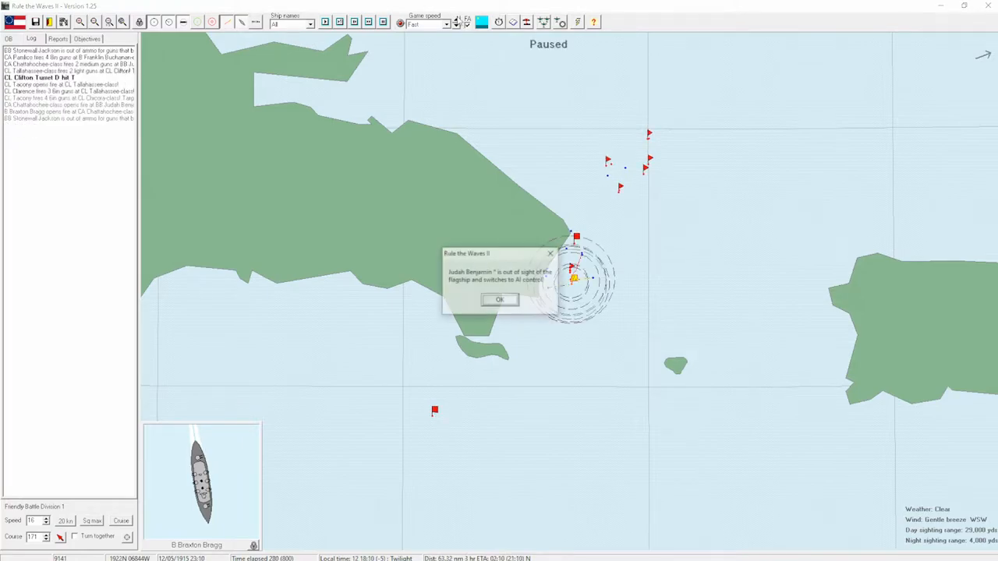
Dismiss the out-of-flagship-contact notice so the ships withdraw south into the night.
click(499, 299)
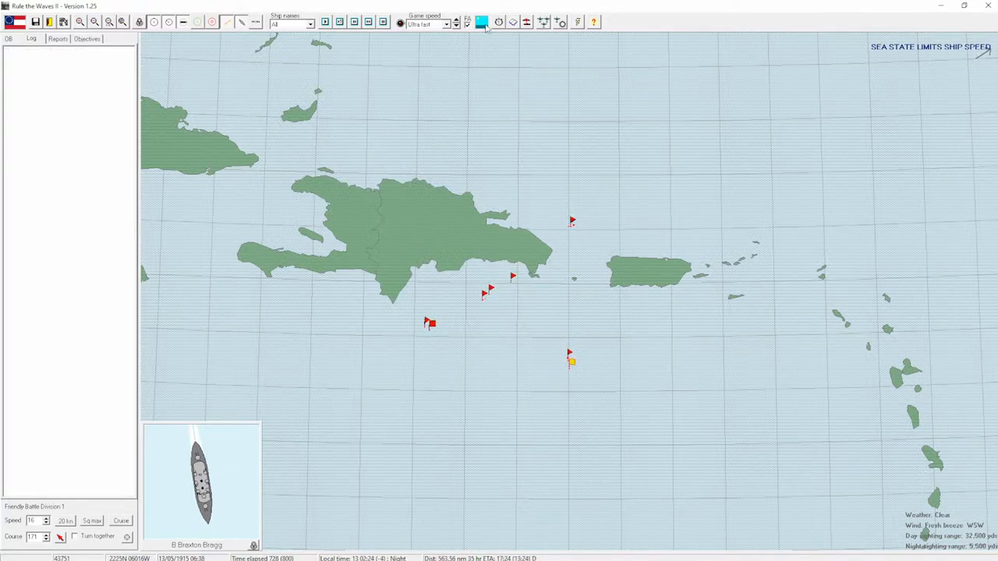
Advance time to the engagement's end, acknowledge the scenario-over and submarine torpedo messages, and close the results.
click(571, 362)
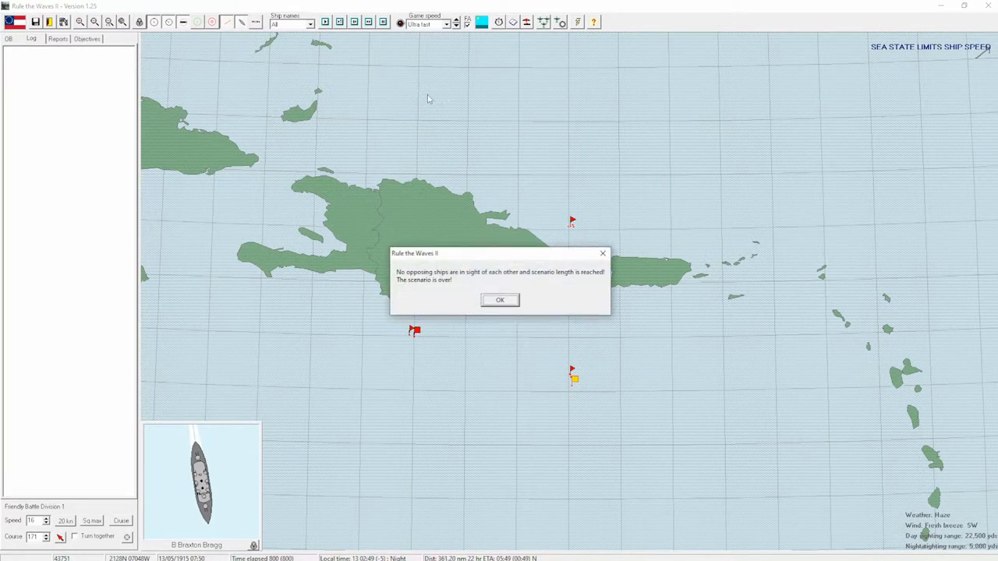
click(500, 299)
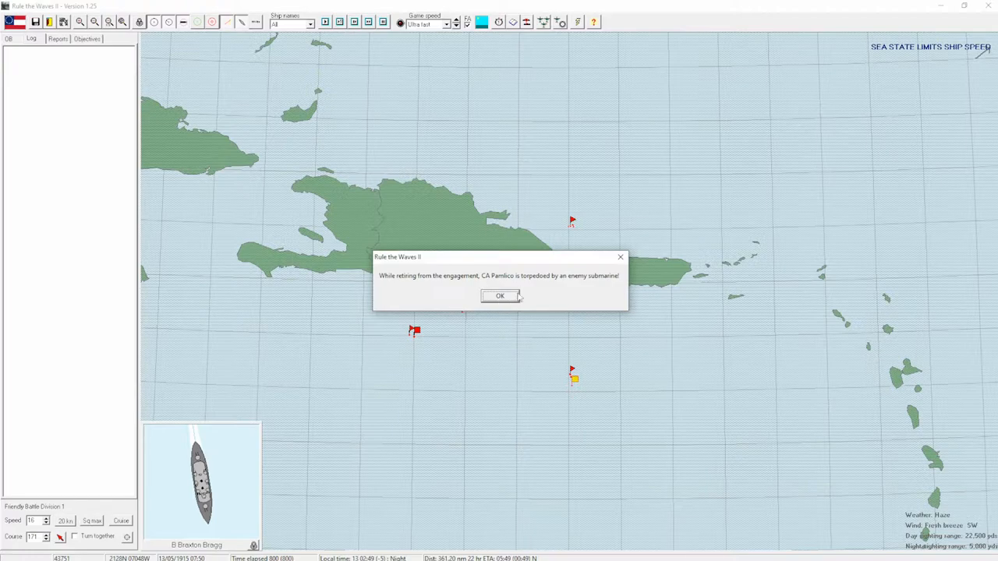
click(499, 296)
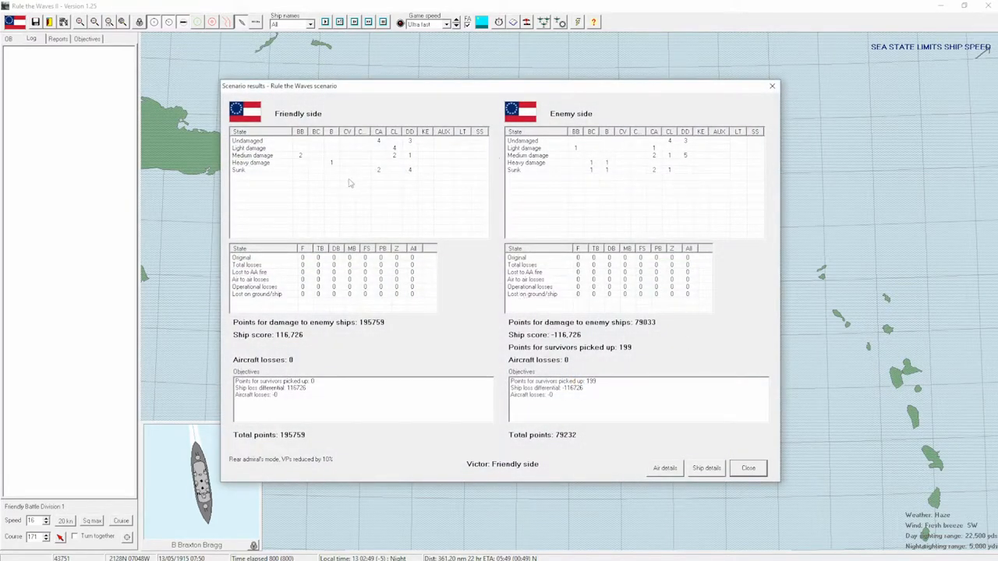
mouse_move(328, 162)
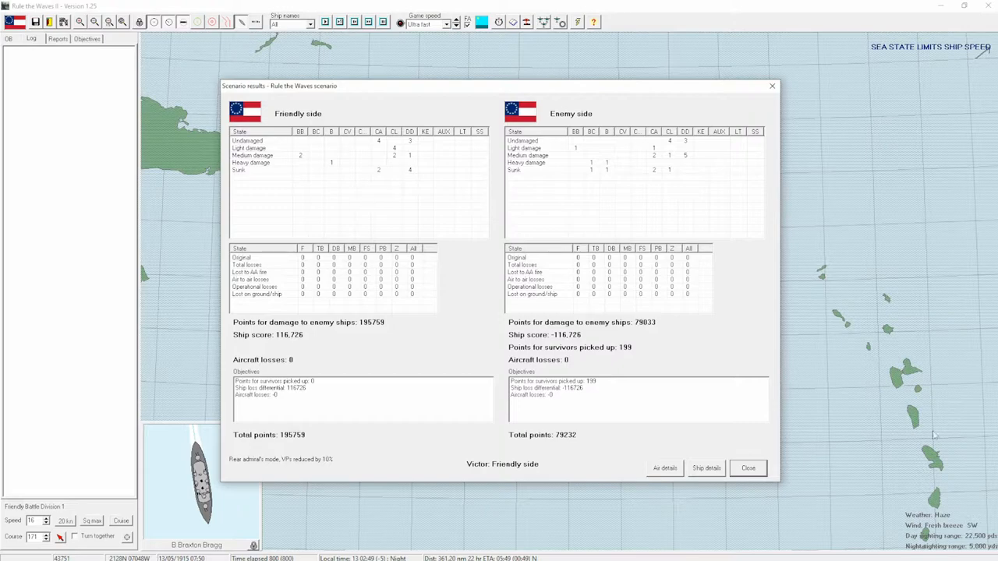
click(747, 468)
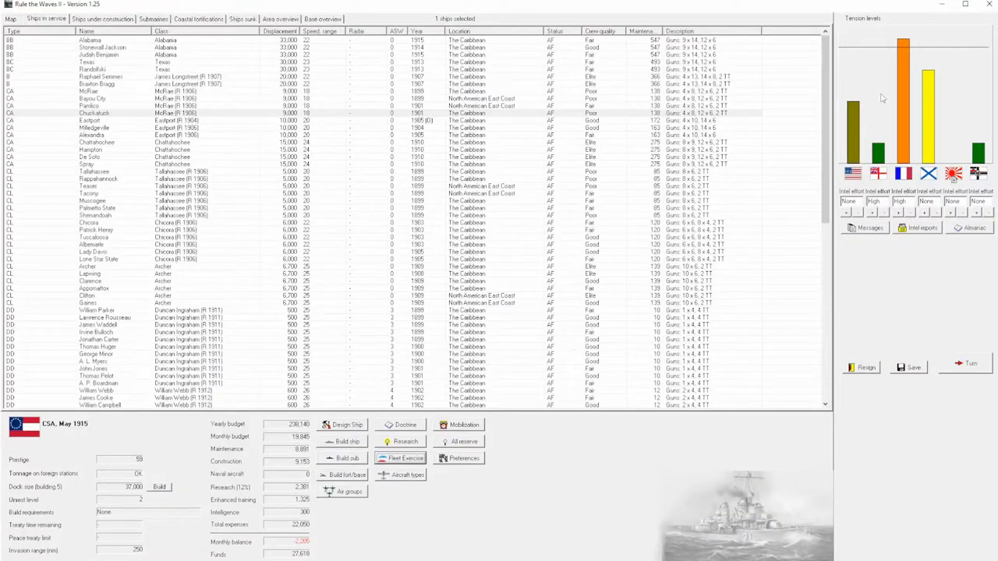
mouse_move(904, 5)
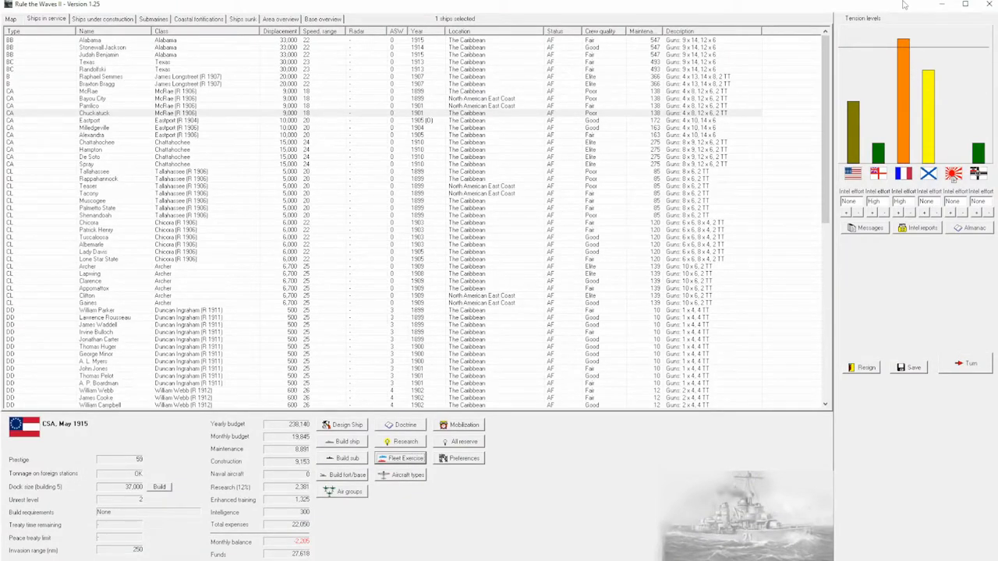
Advance the turn to June 1915, close the turn messages and acknowledge France's war declaration.
click(11, 19)
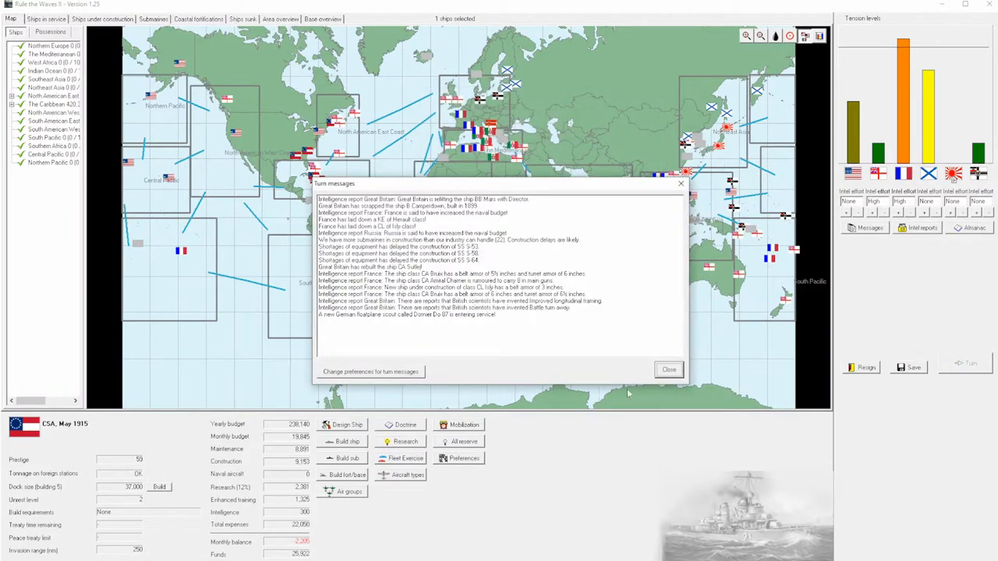
click(669, 370)
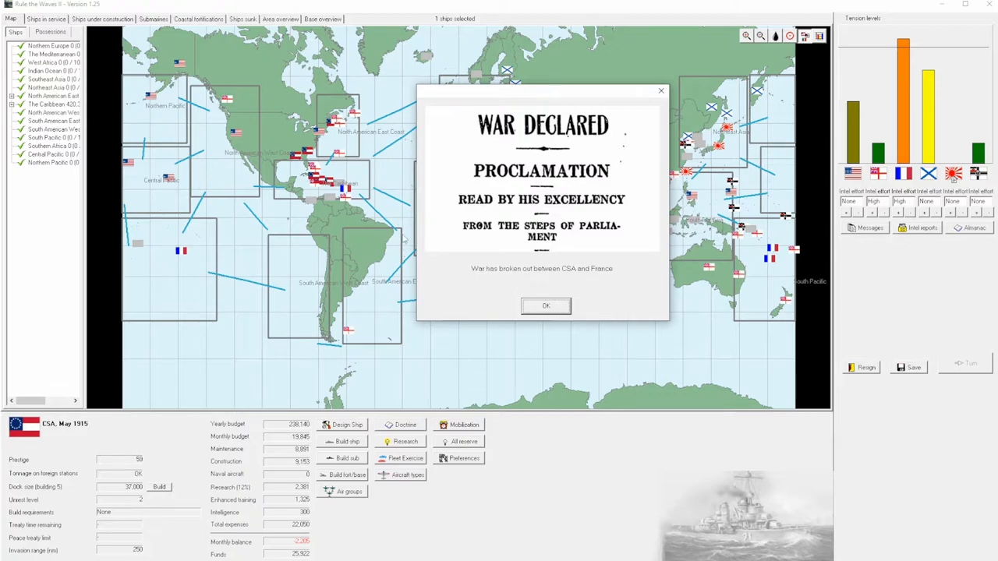
mouse_move(474, 312)
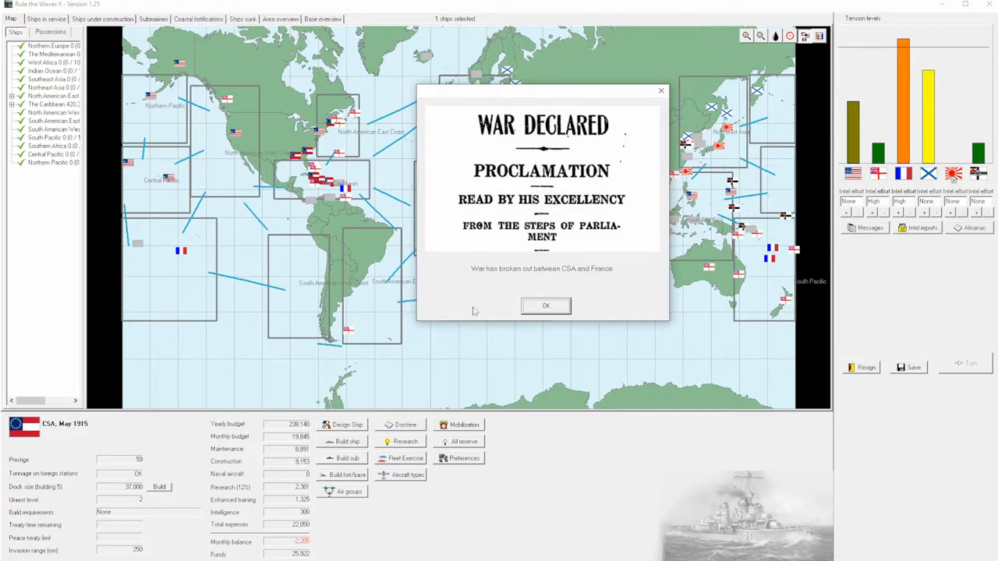
click(546, 304)
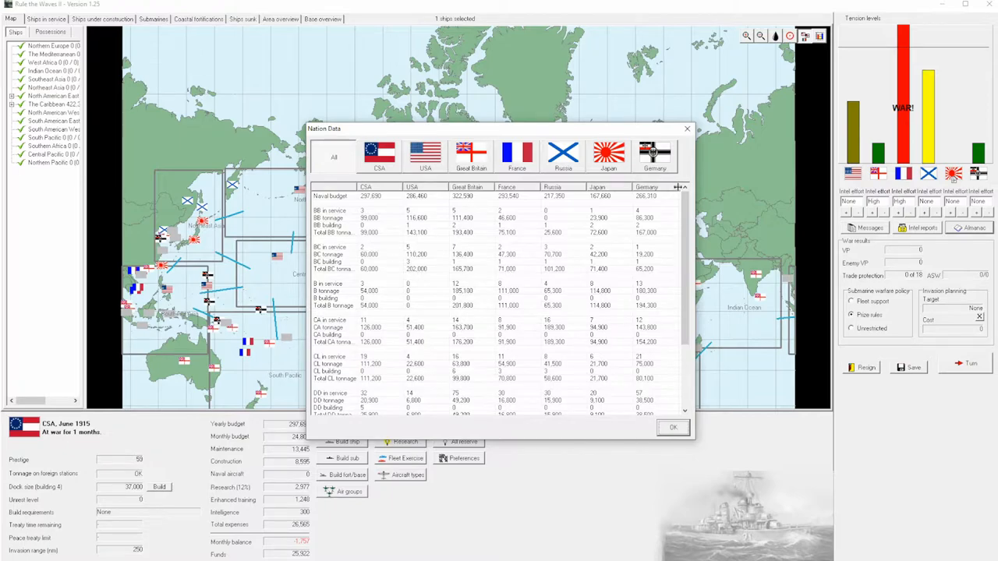
Close the nation comparison data and zoom out to the whole world map.
click(672, 428)
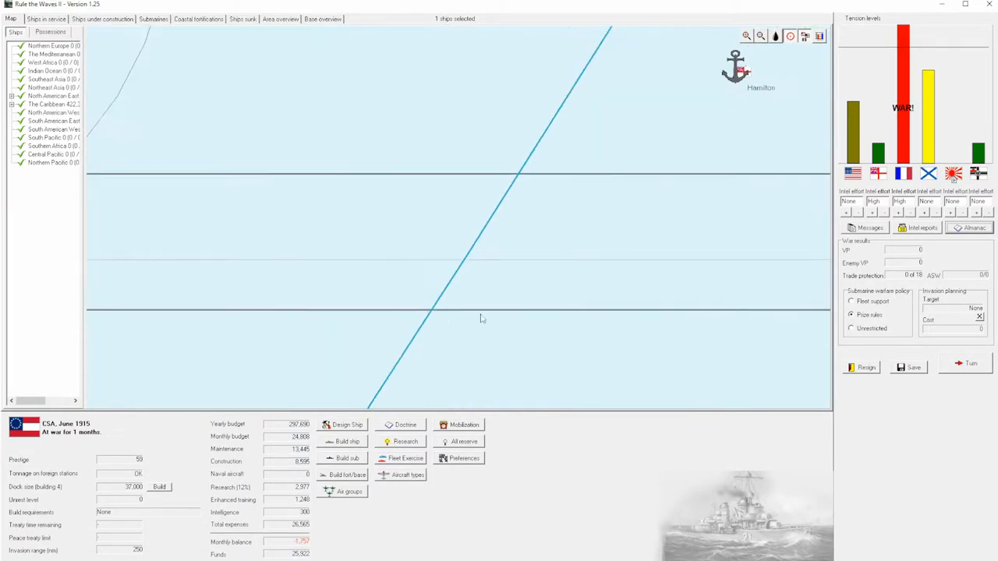
click(746, 36)
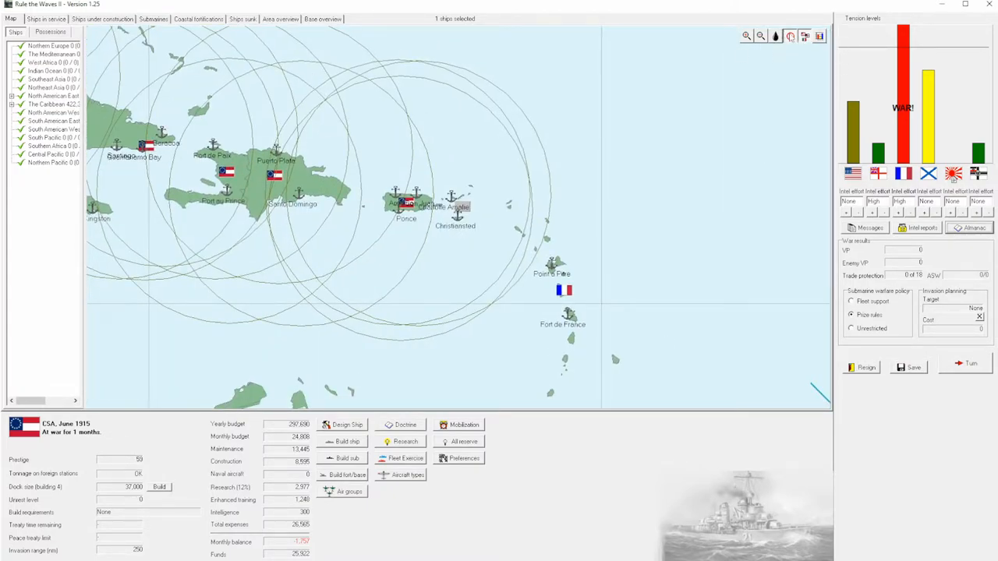
click(759, 36)
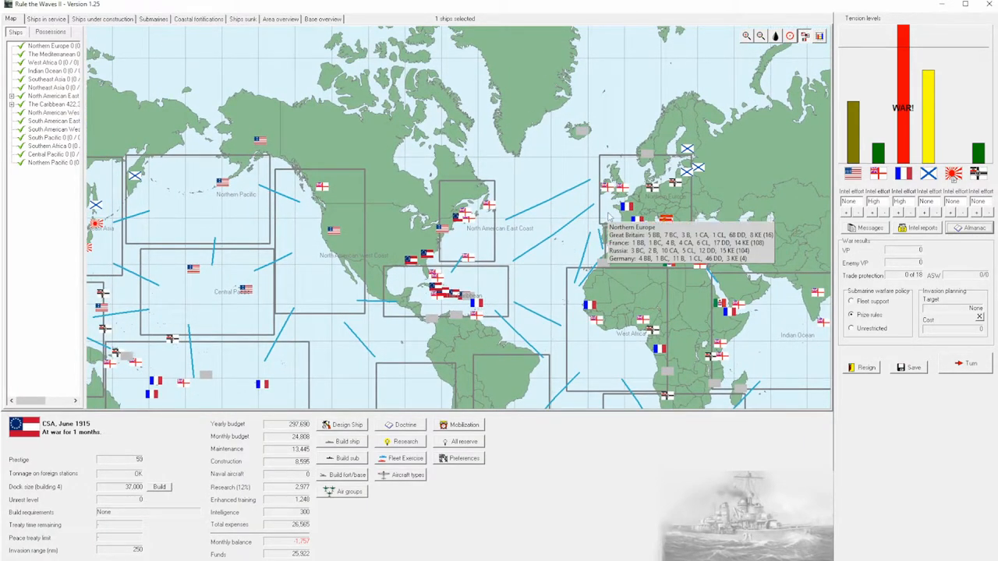
mouse_move(491, 296)
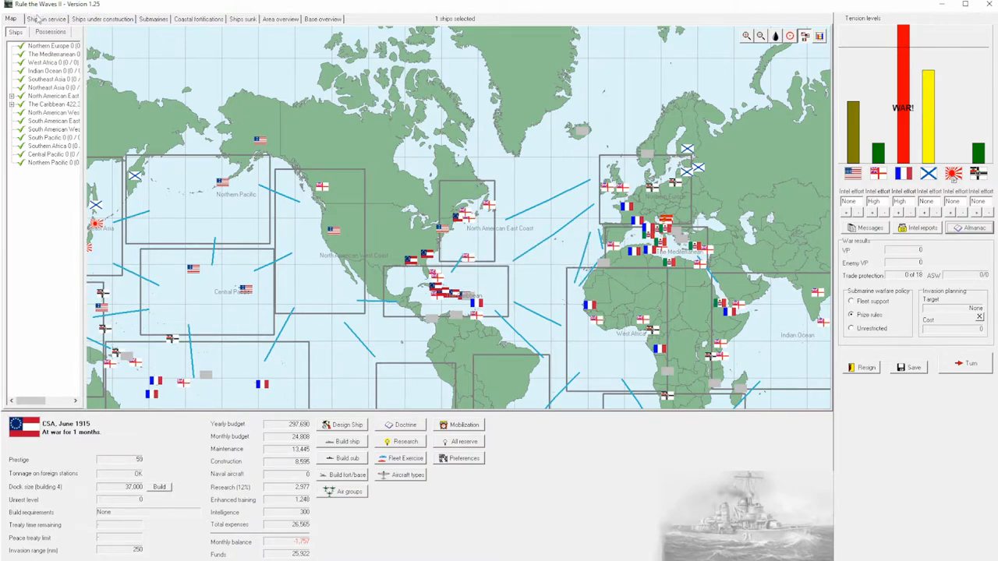
Assign the selected escort vessels in the ships-in-service list to trade protection.
click(47, 19)
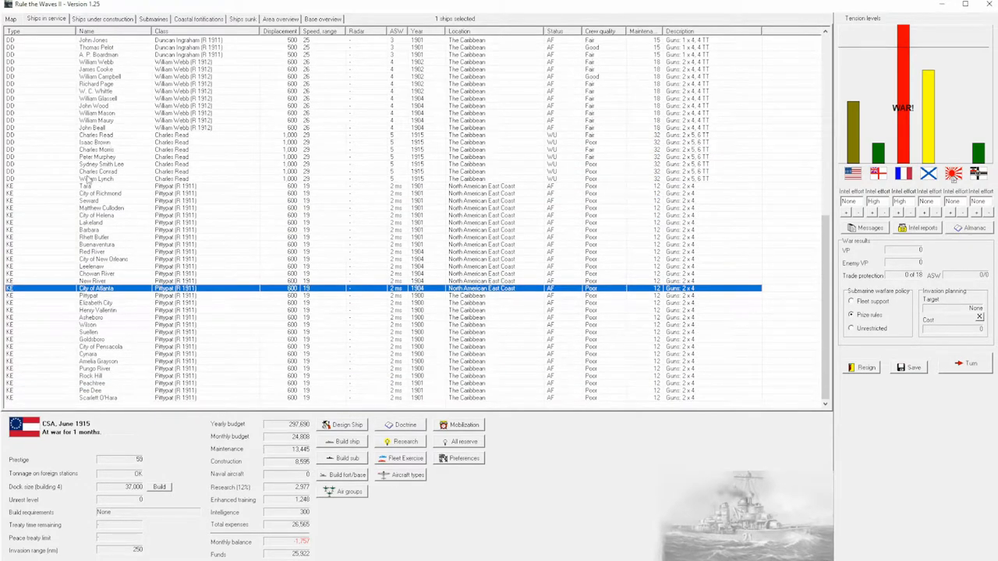
click(86, 186)
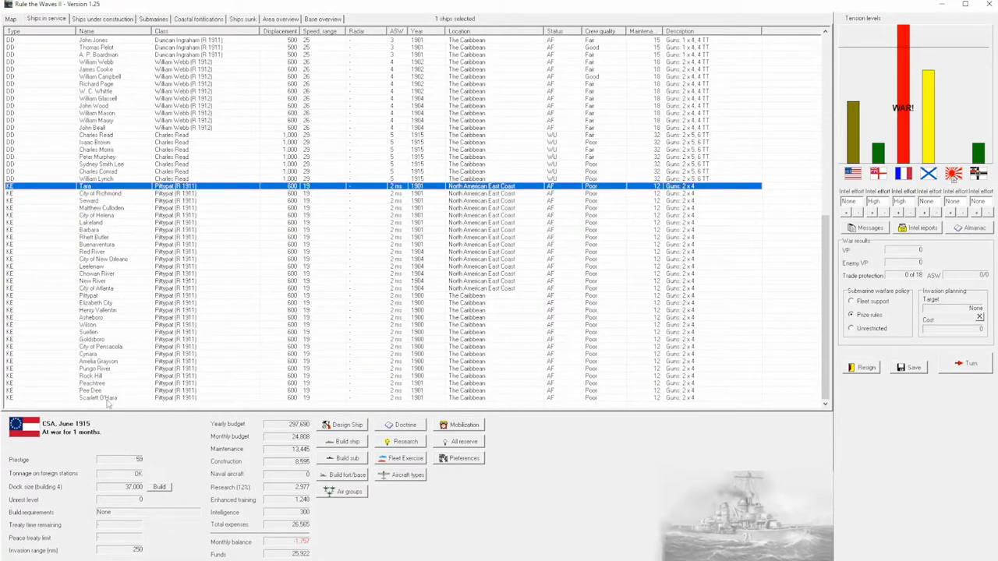
right_click(90, 398)
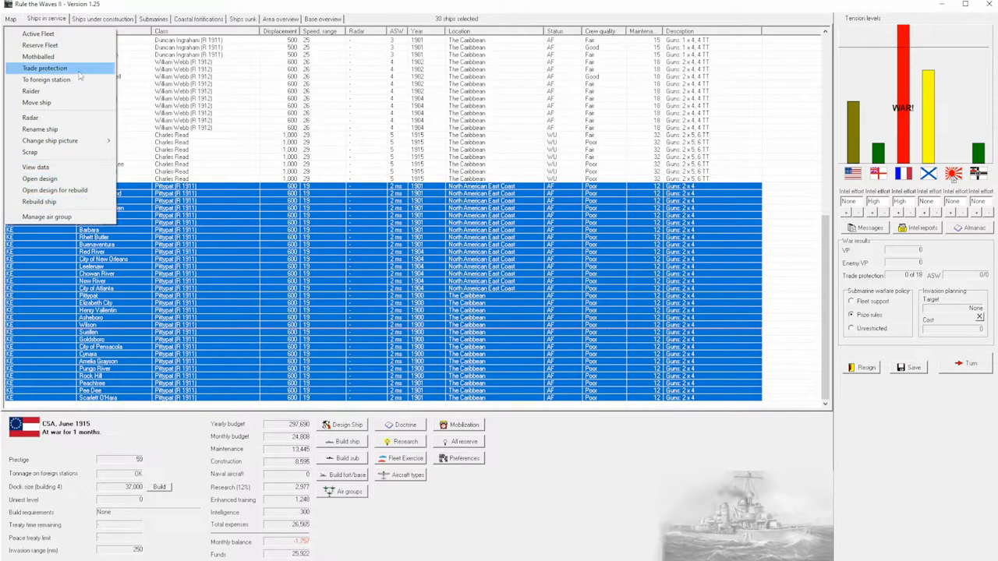
click(44, 68)
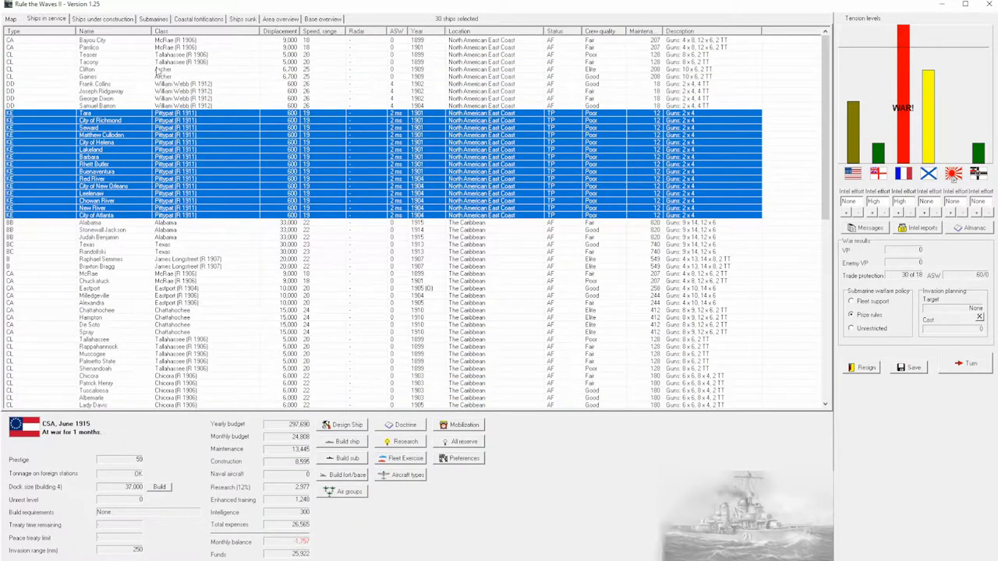
Put the two selected cruisers on raider station and confirm, then scroll the list.
right_click(164, 73)
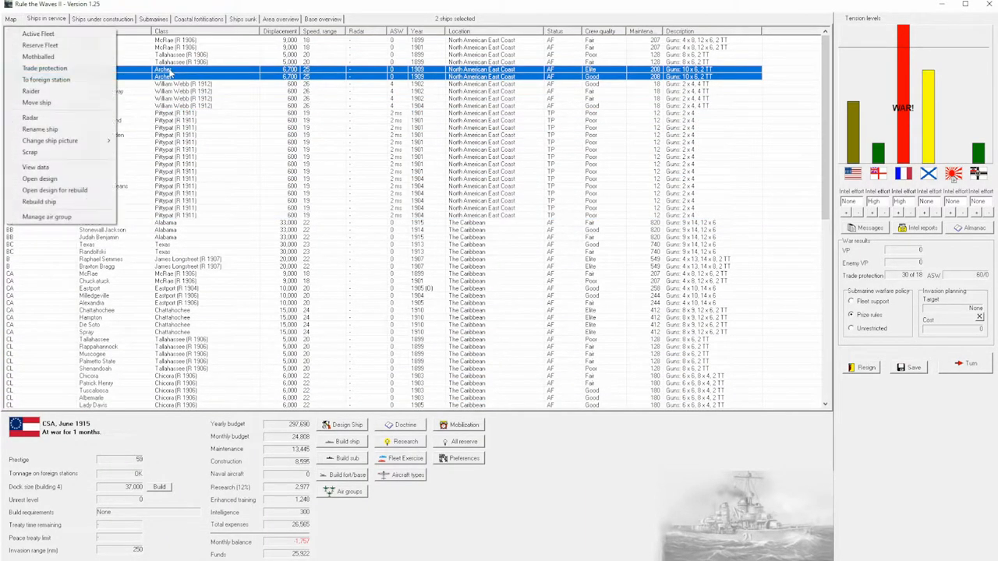
click(31, 90)
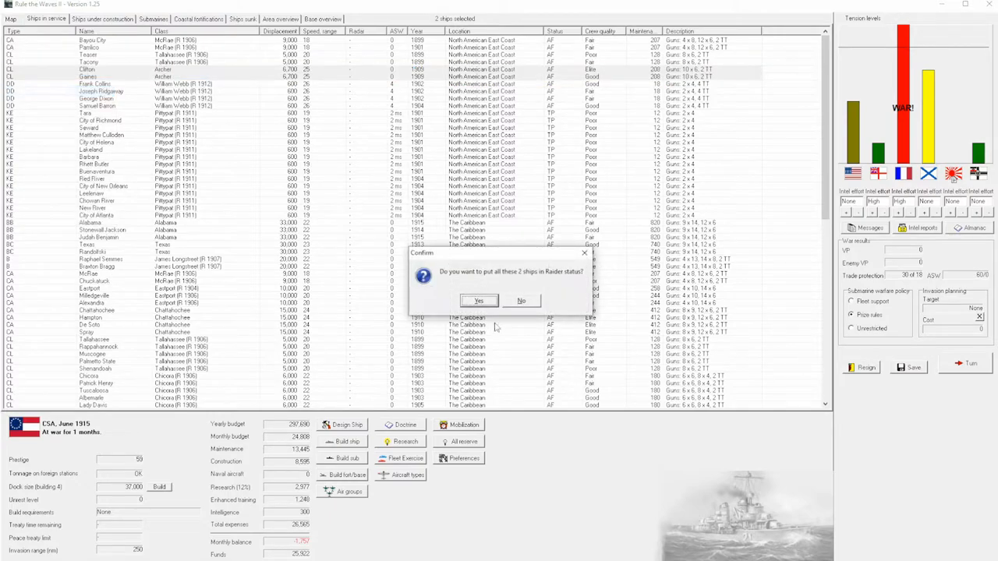
click(479, 301)
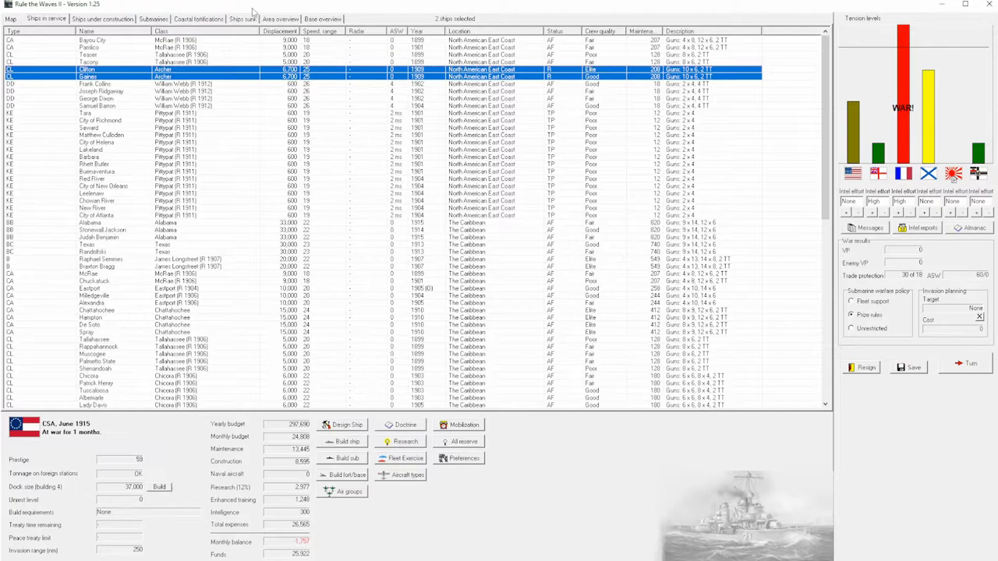
scroll(down, 3)
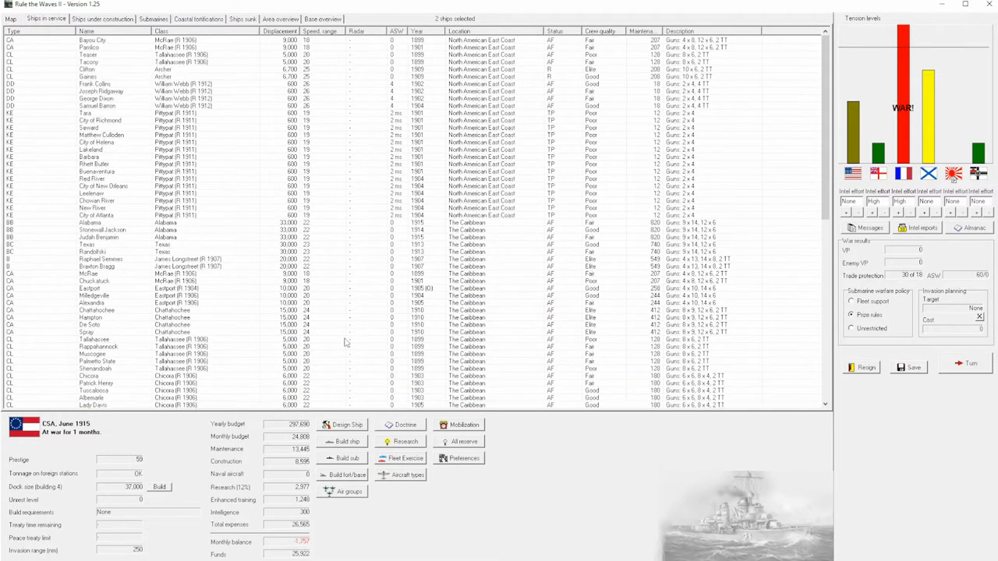
Show the ships under construction and close the nation comparison data.
click(9, 19)
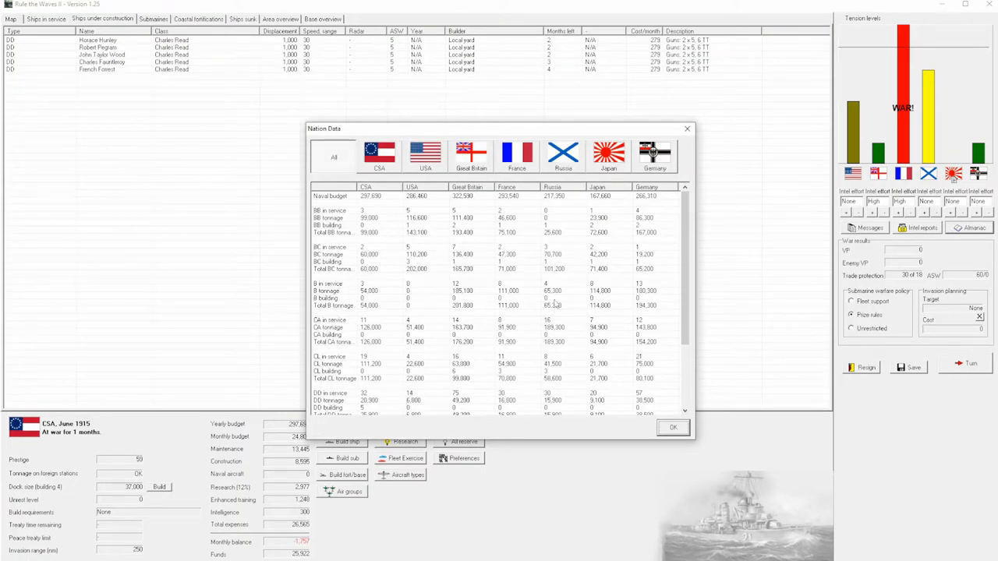
mouse_move(692, 454)
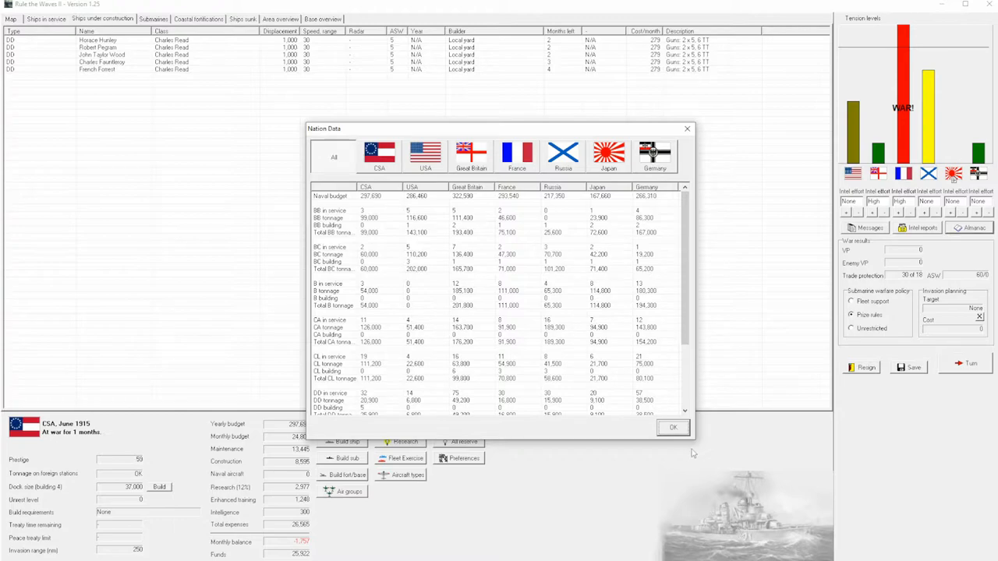
click(672, 427)
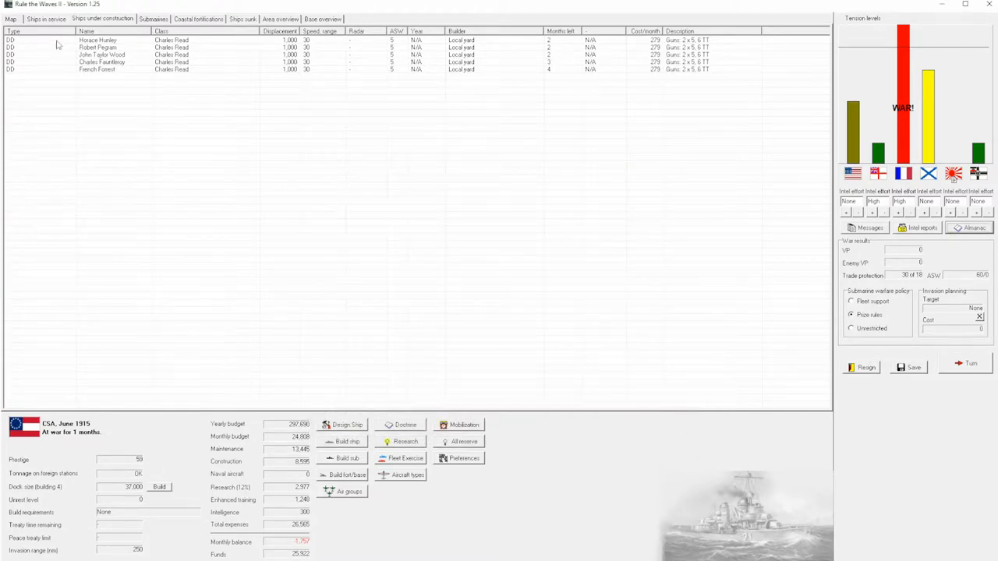
Review the submarine list and return to the world map.
click(9, 19)
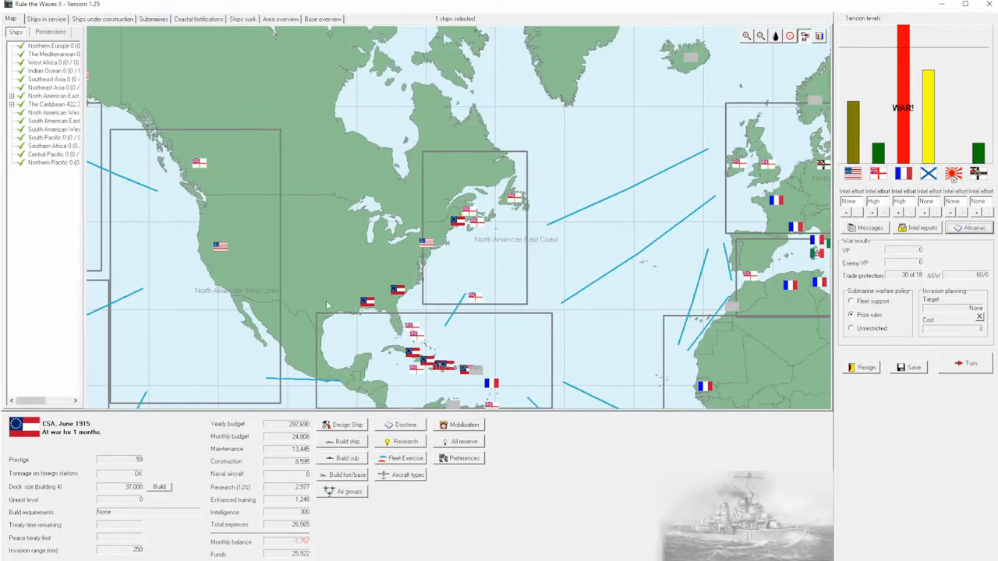
click(153, 19)
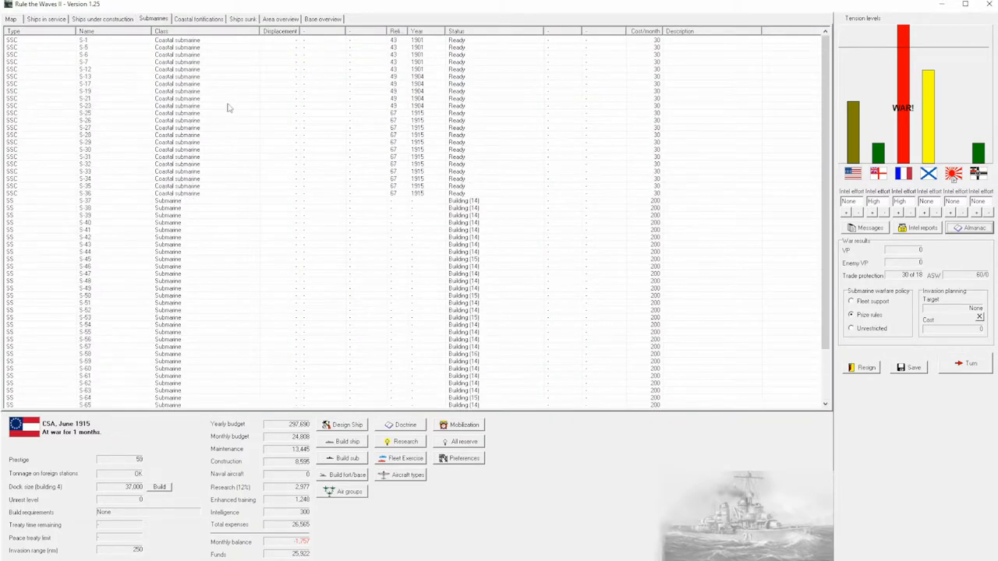
scroll(down, 3)
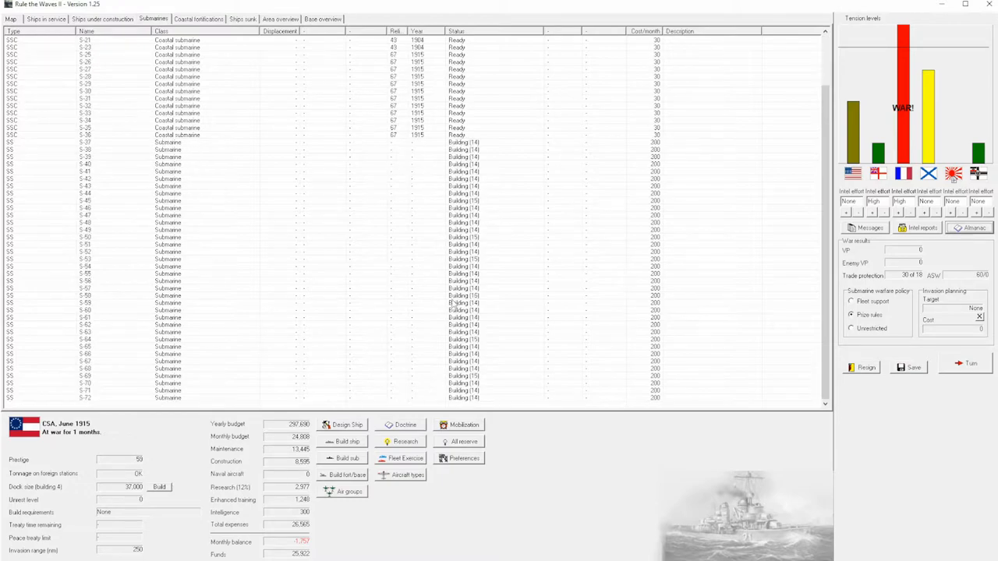
mouse_move(34, 100)
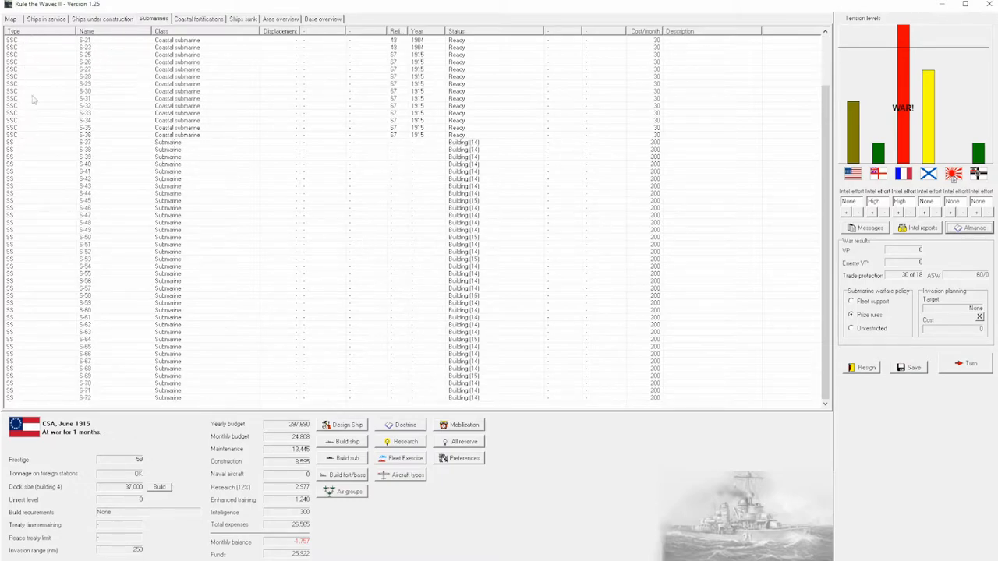
click(10, 18)
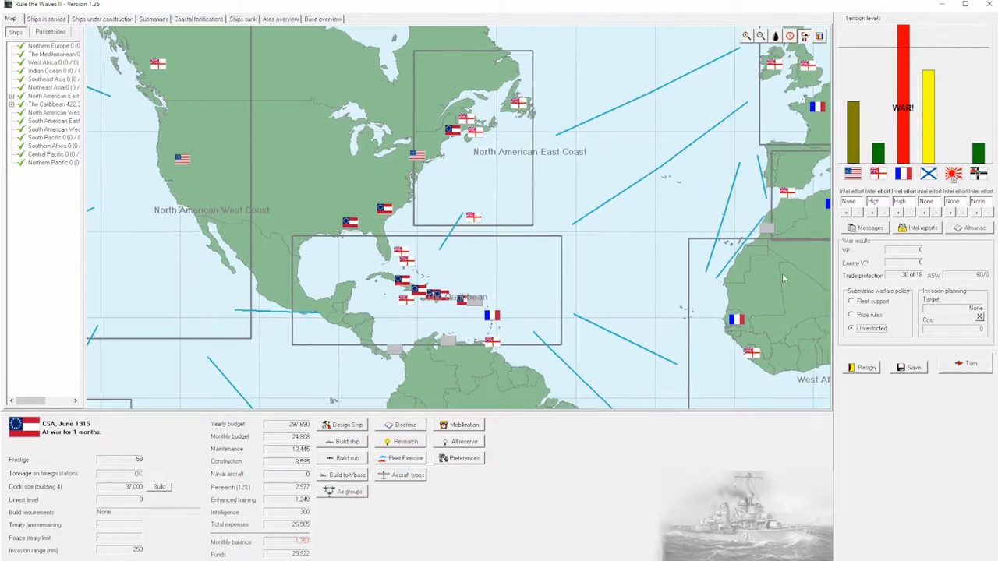
Check the submarine list once more and return to the map near the US east coast.
click(852, 315)
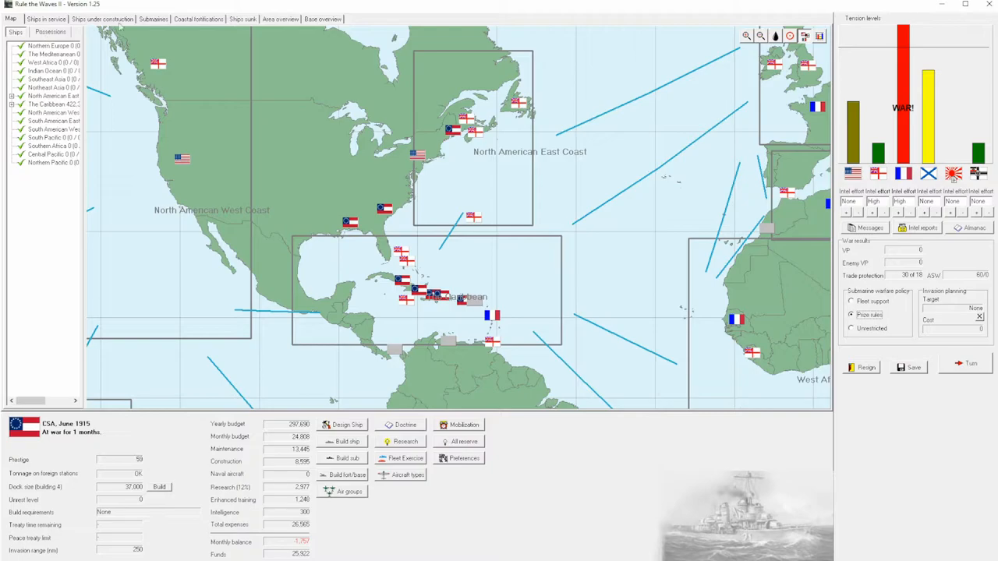
click(153, 19)
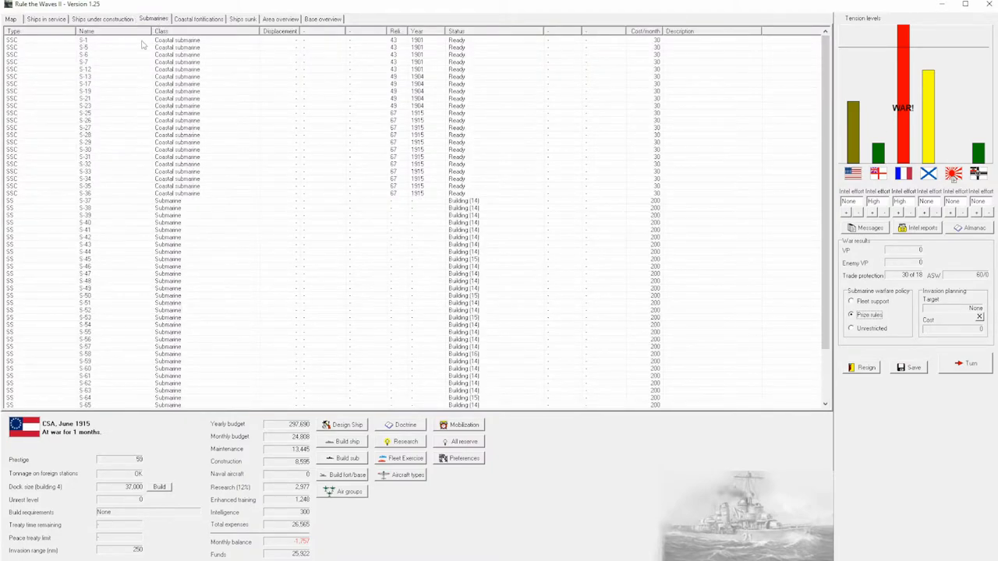
click(10, 18)
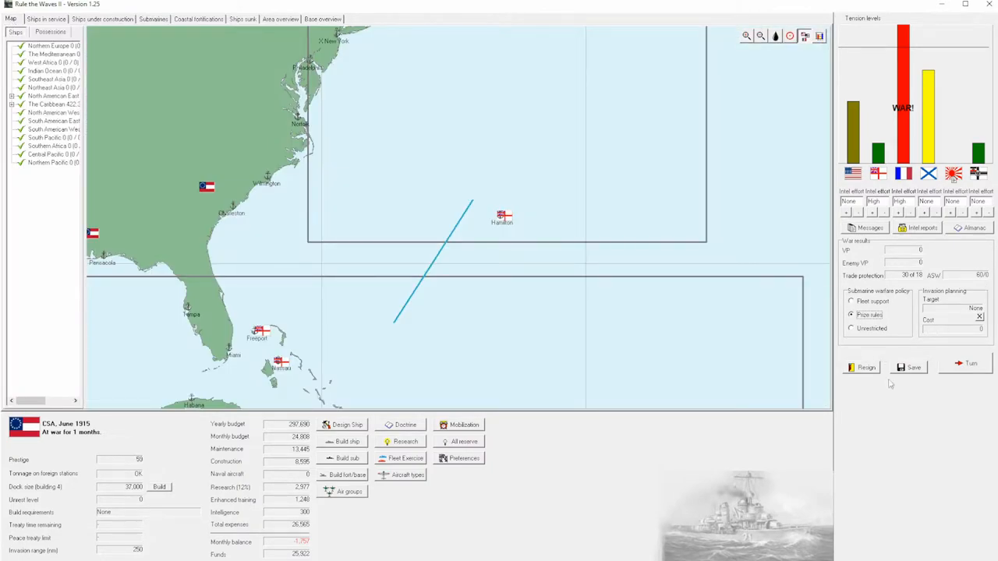
Advance the turn and accept the convoy defence battle against France.
click(970, 363)
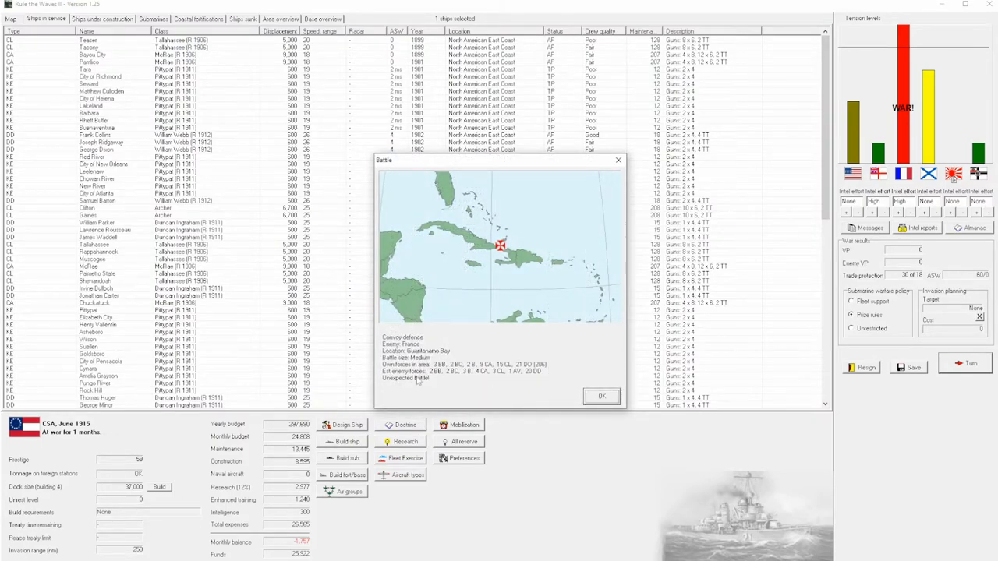
click(602, 396)
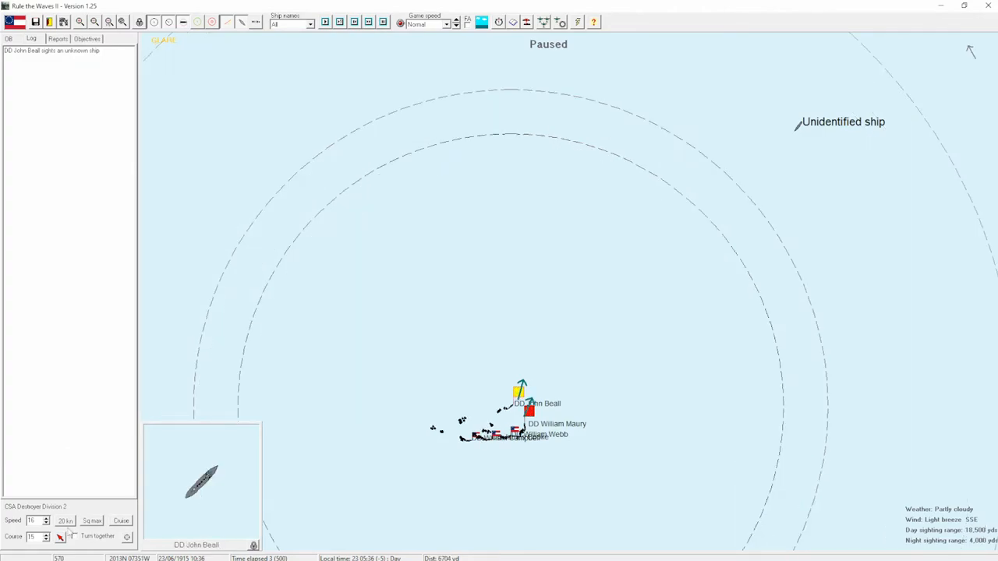
Review DD William Maury's info and identify the contact as a French Durandal-class destroyer.
click(32, 521)
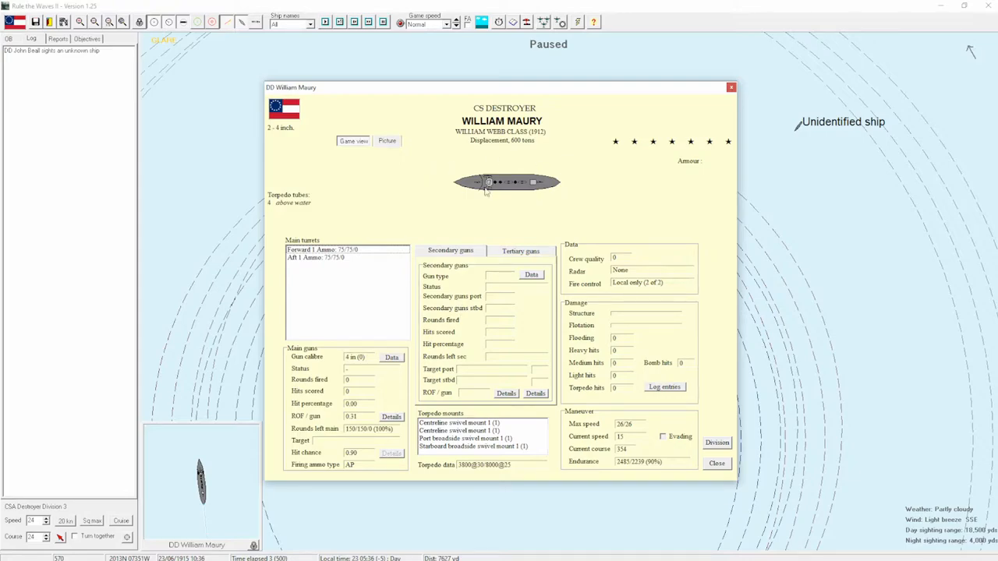
mouse_move(752, 109)
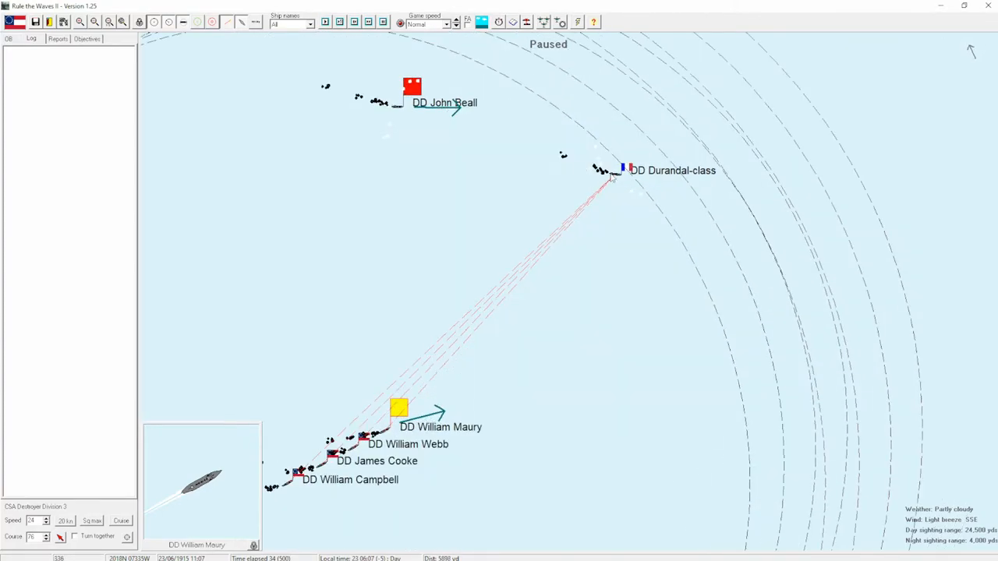
click(600, 168)
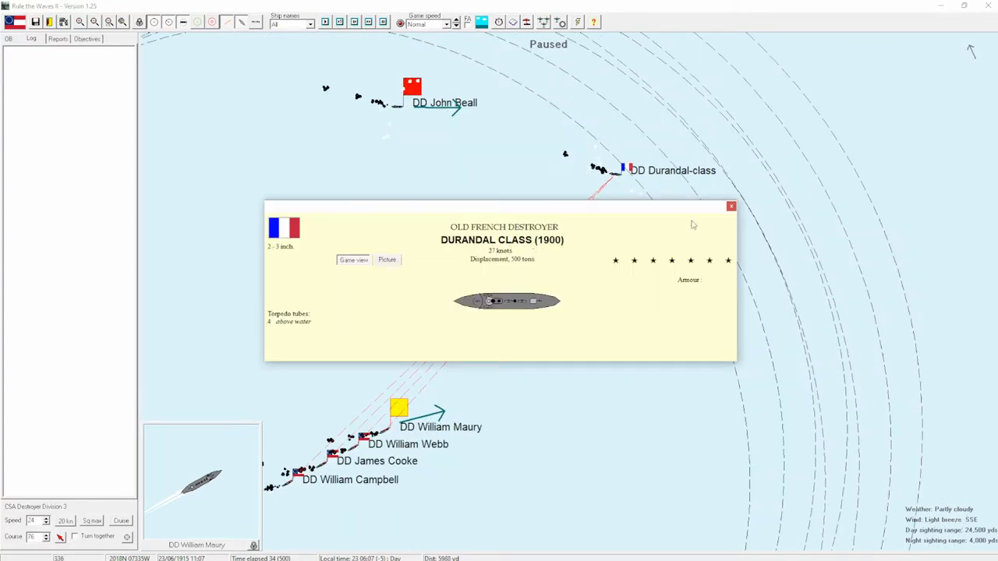
click(730, 206)
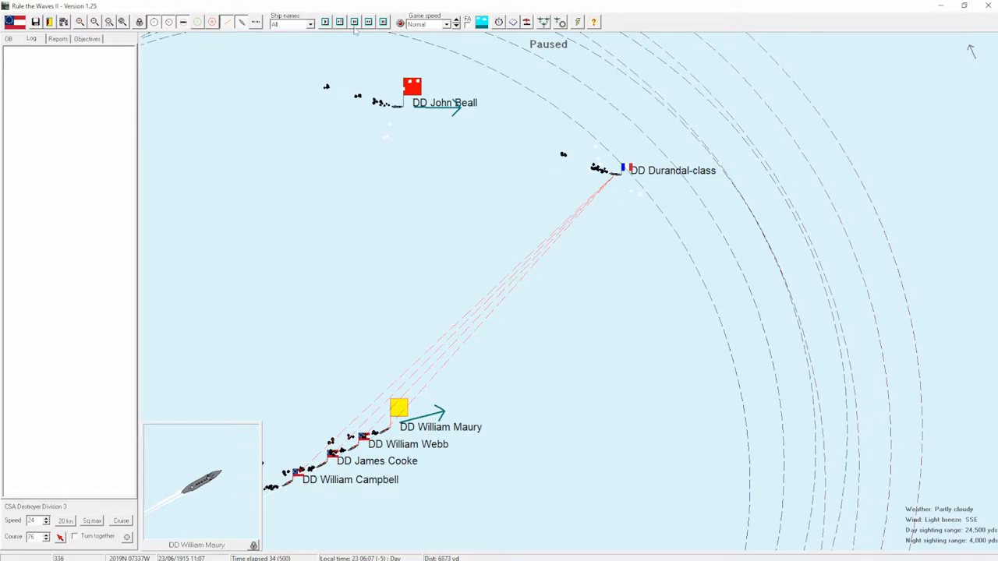
Resume the battle, dismiss the signals message and inspect the Pistolet-class destroyer's card.
click(368, 22)
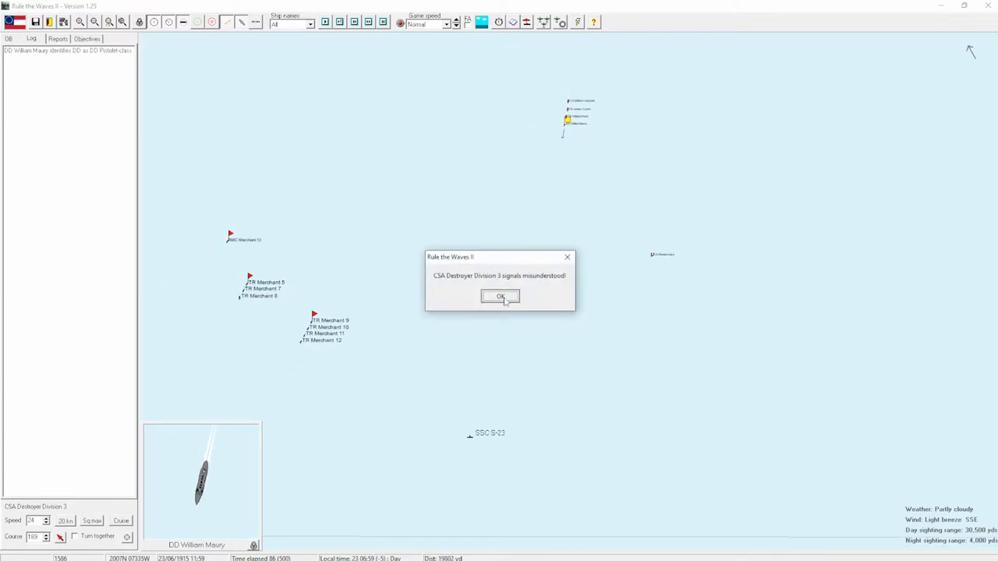
click(499, 296)
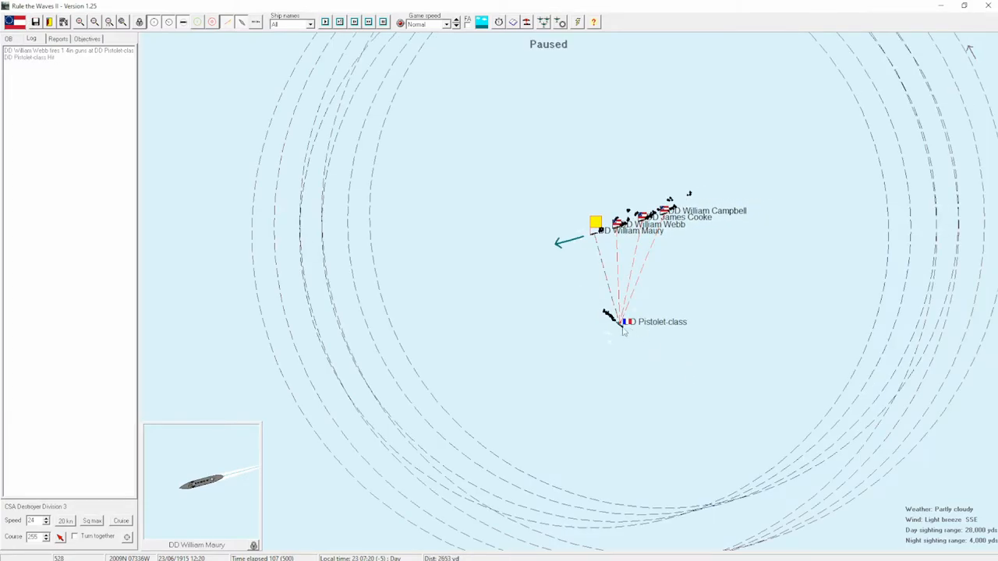
click(618, 321)
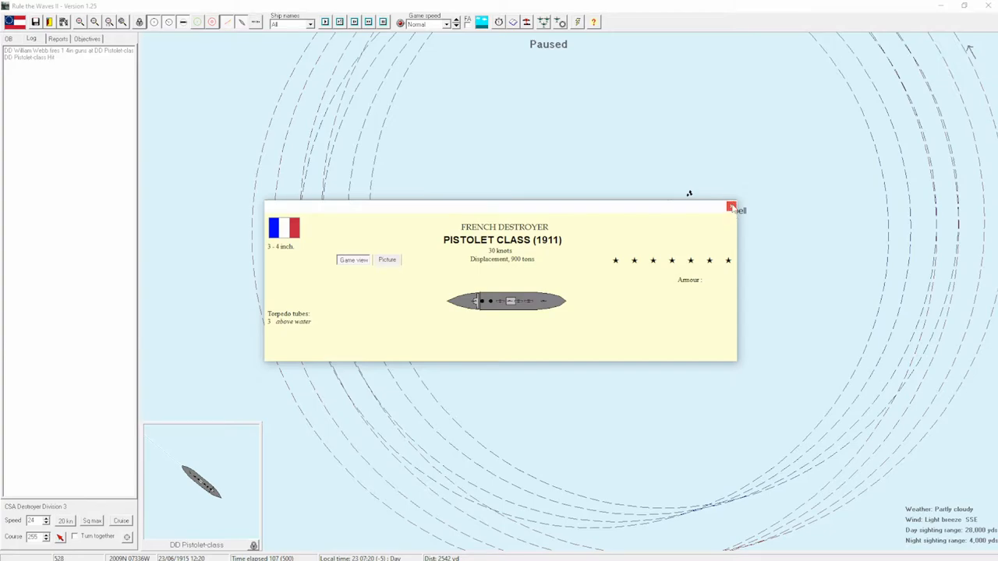
click(732, 207)
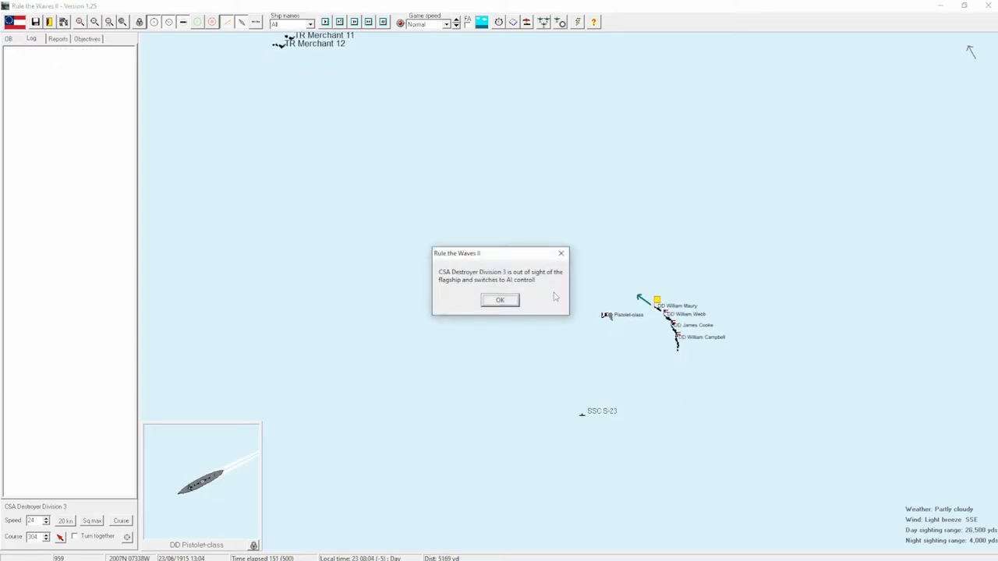
Dismiss out-of-sight and low-ammunition notices, confirm division orders and speed up the battle clock.
click(499, 299)
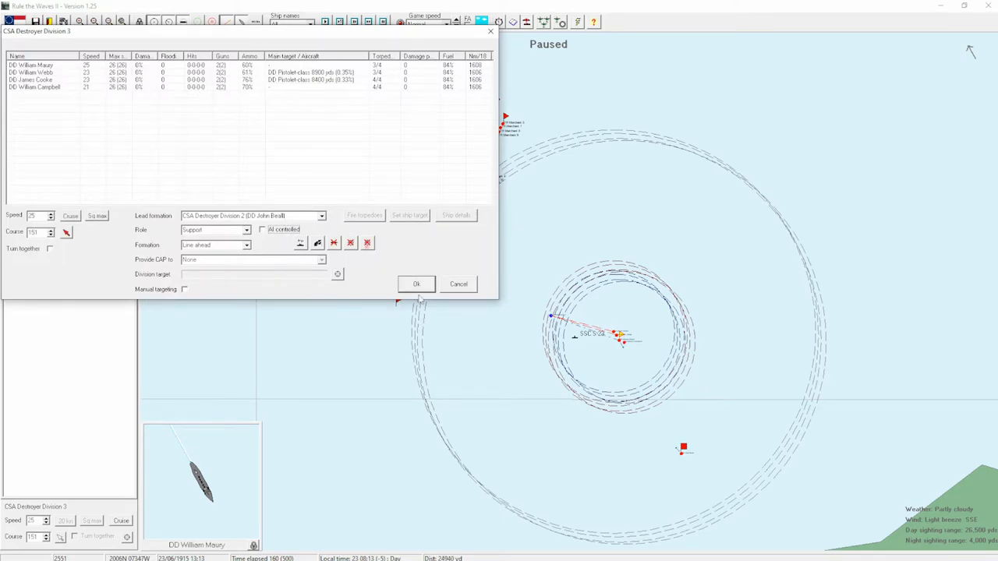
click(415, 284)
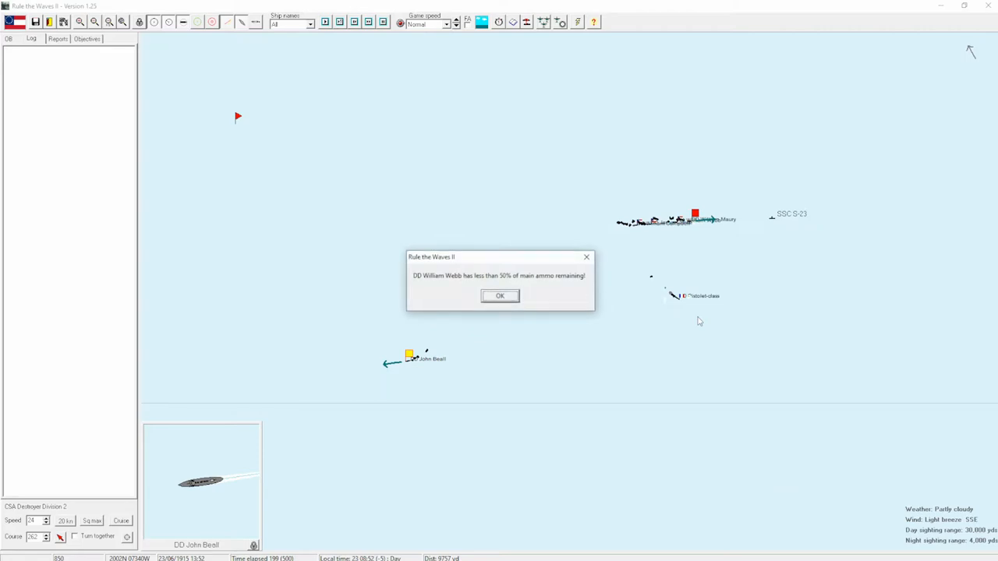
click(499, 296)
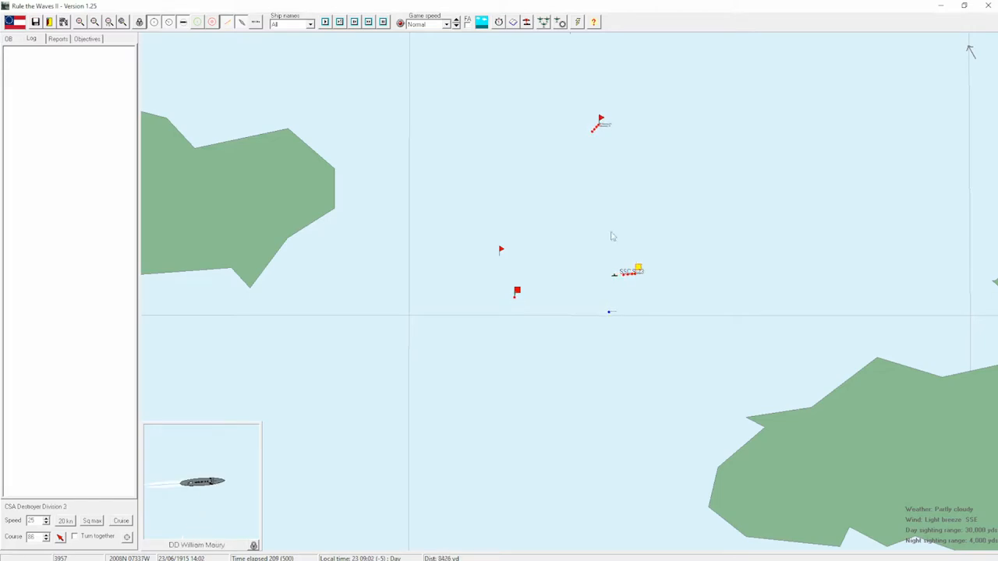
click(456, 25)
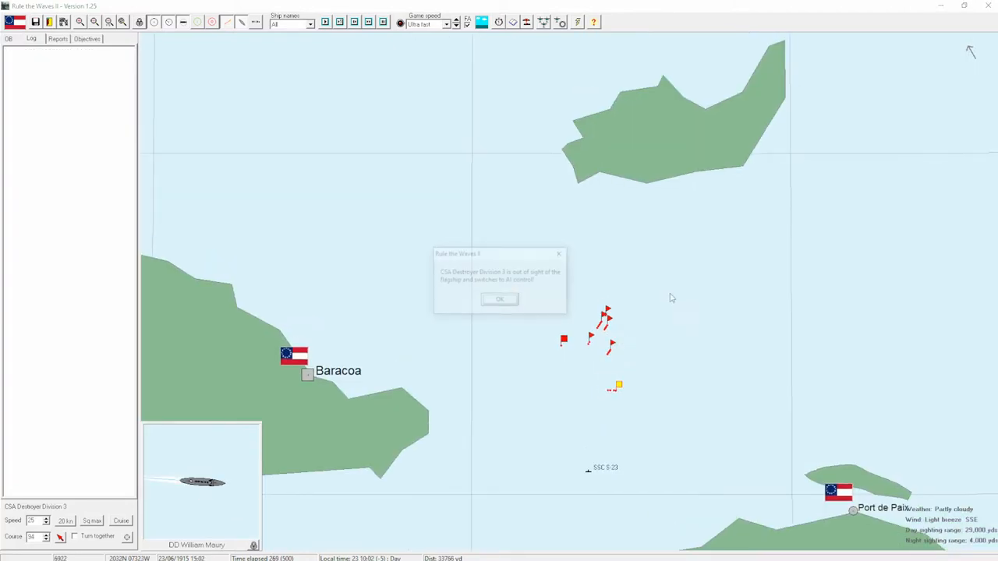
click(500, 300)
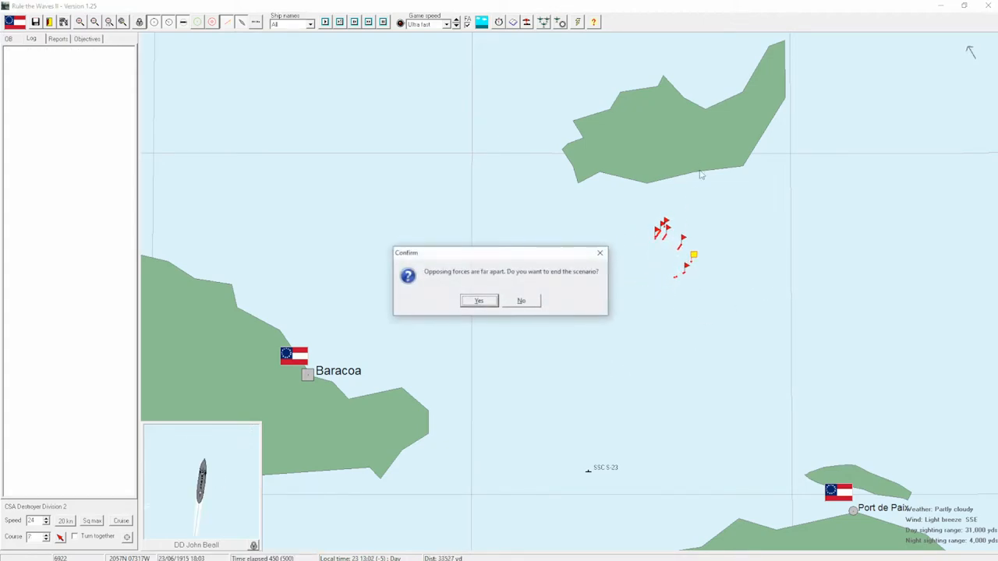
End the scenario, close the results and acknowledge the CS major victory.
click(479, 301)
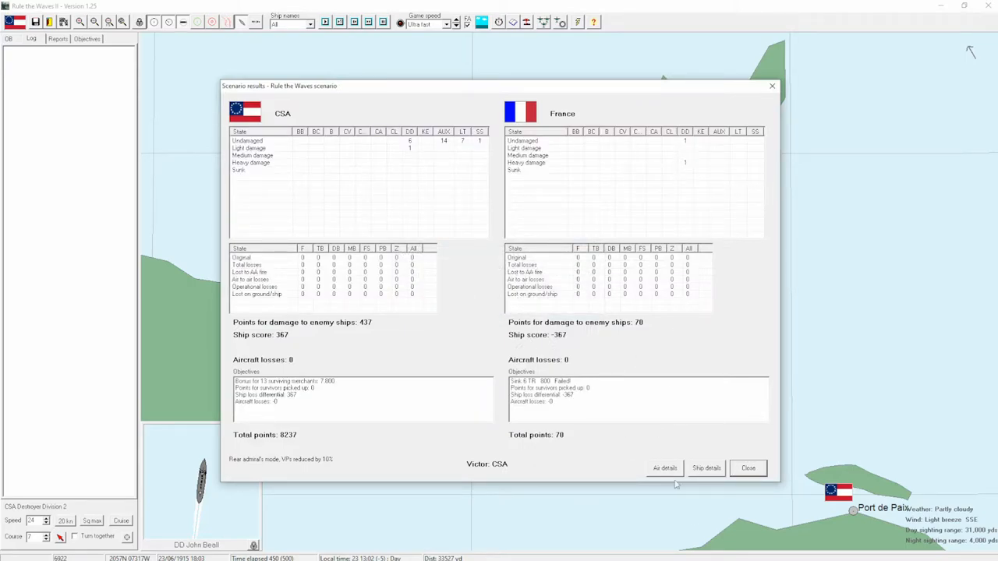
click(747, 468)
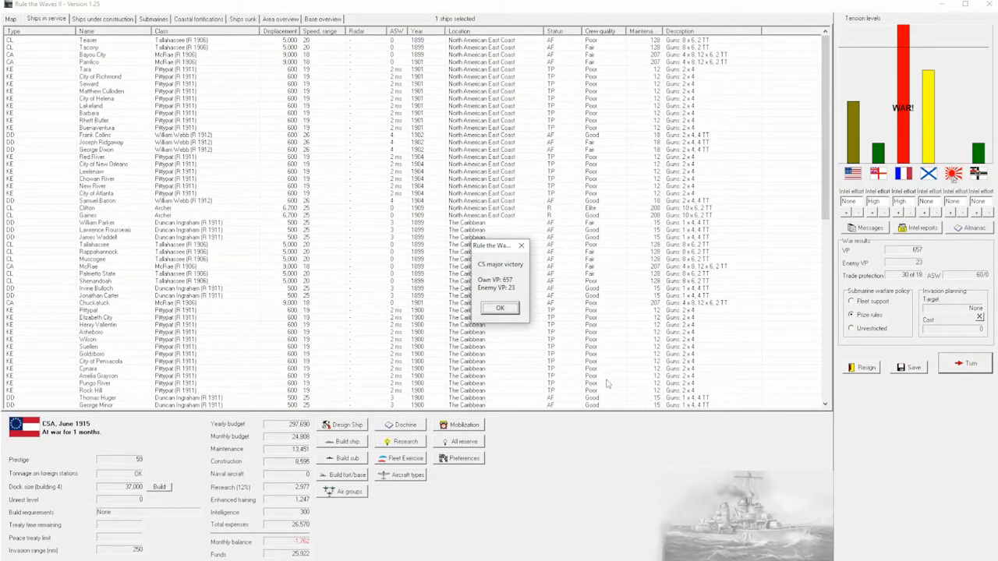
mouse_move(914, 467)
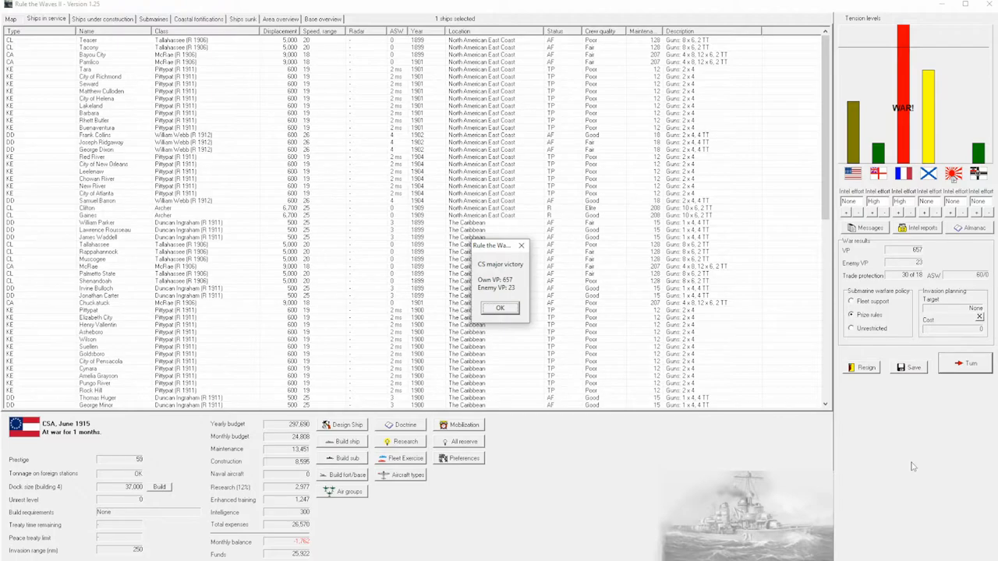
mouse_move(630, 352)
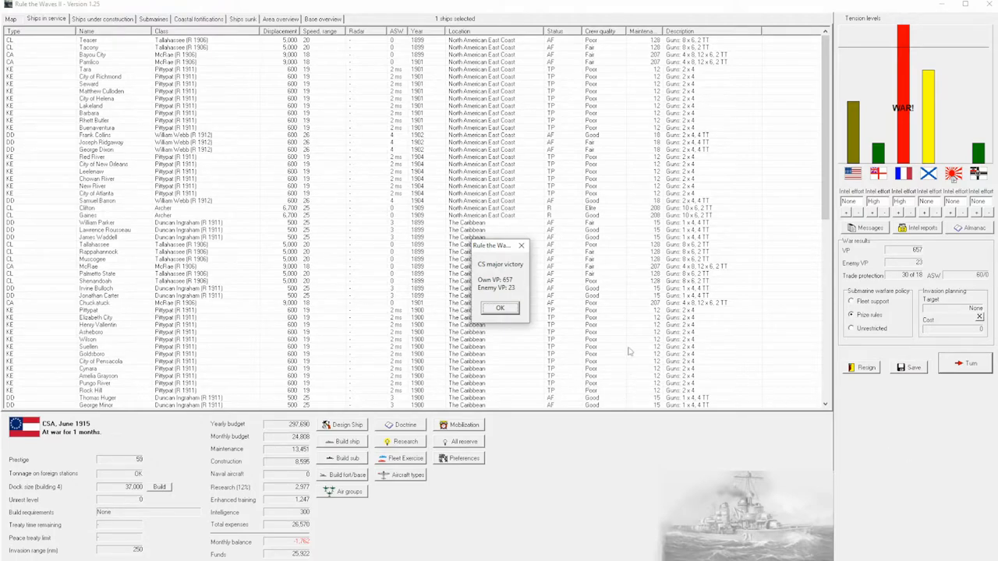
click(499, 307)
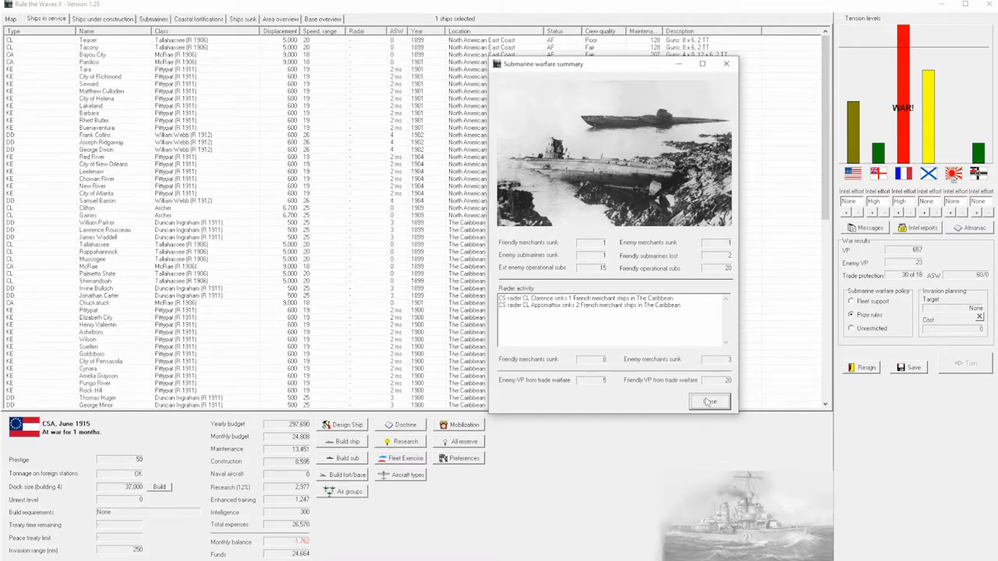
Acknowledge the destroyer commissioning, naval aviation, 10-inch gun and airbase news, then inspect a raider report.
click(708, 403)
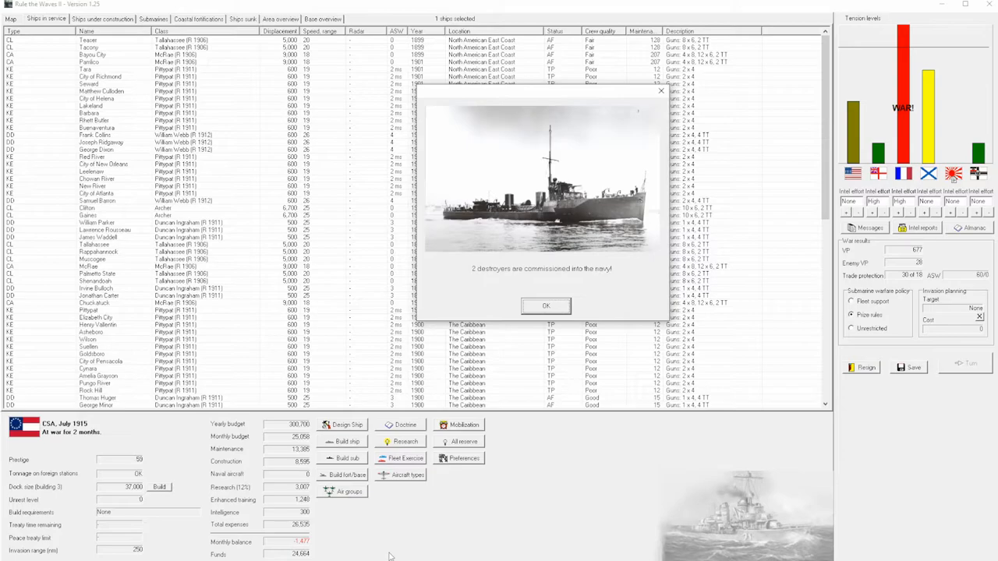
mouse_move(490, 351)
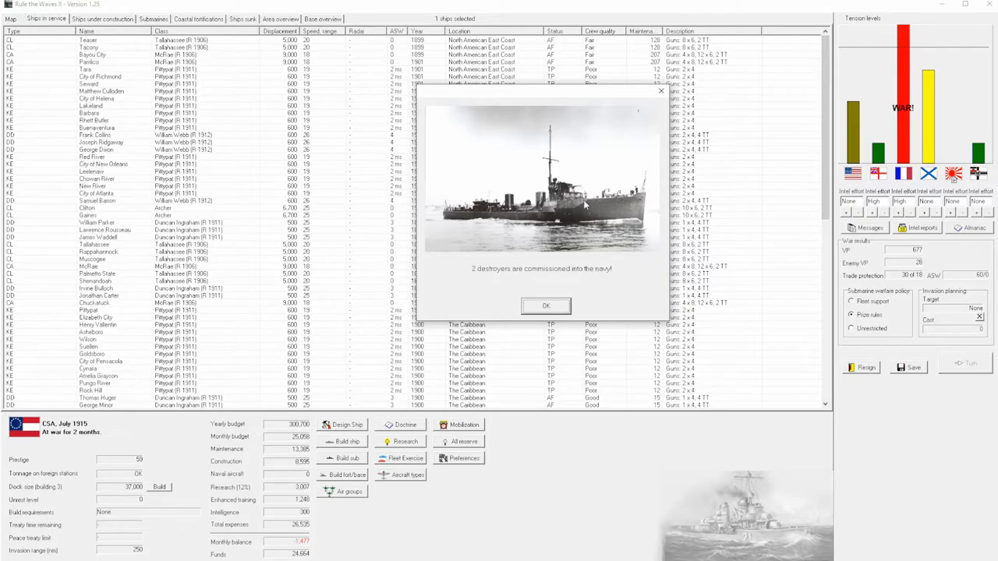
click(546, 305)
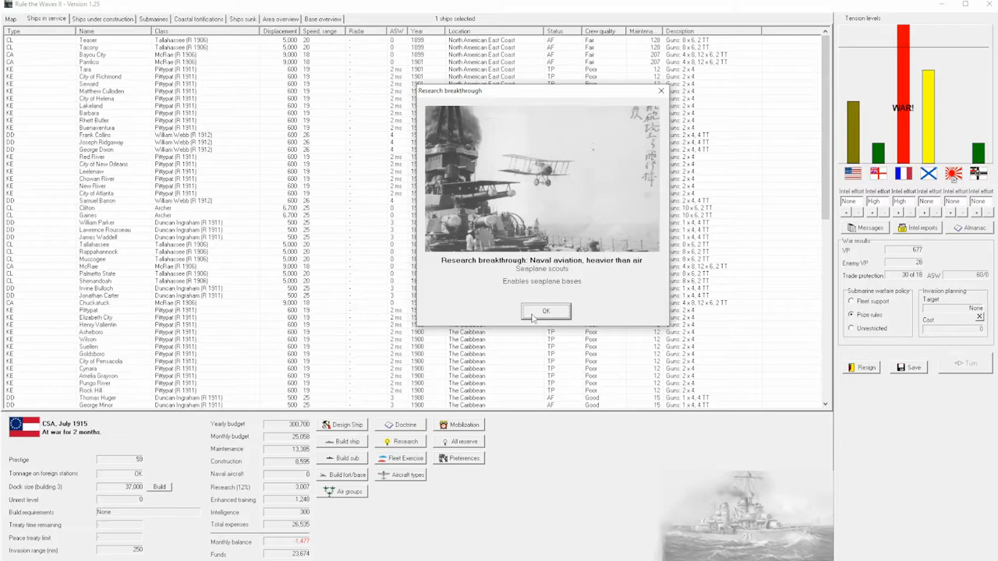
mouse_move(523, 341)
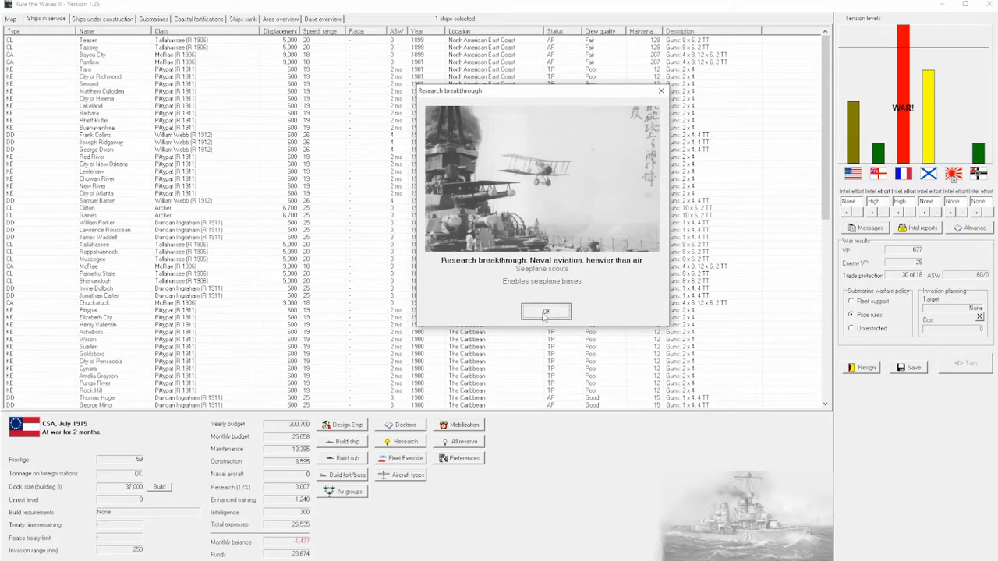
click(546, 311)
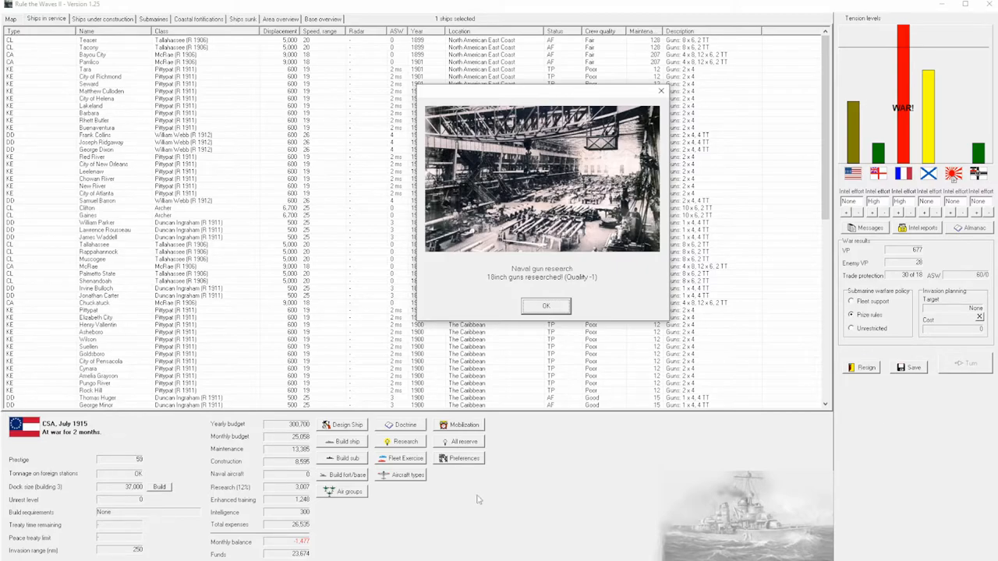
click(546, 306)
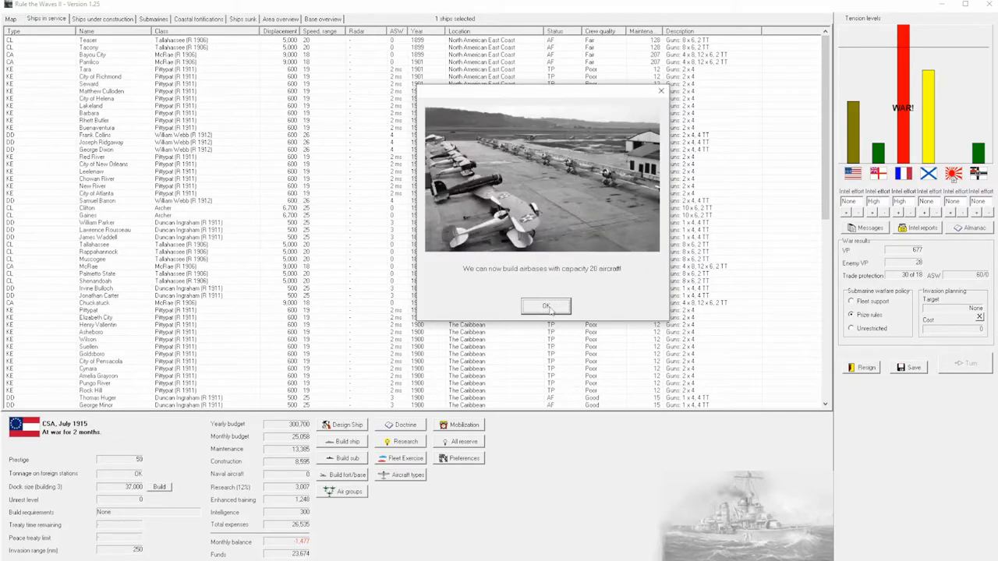
click(545, 306)
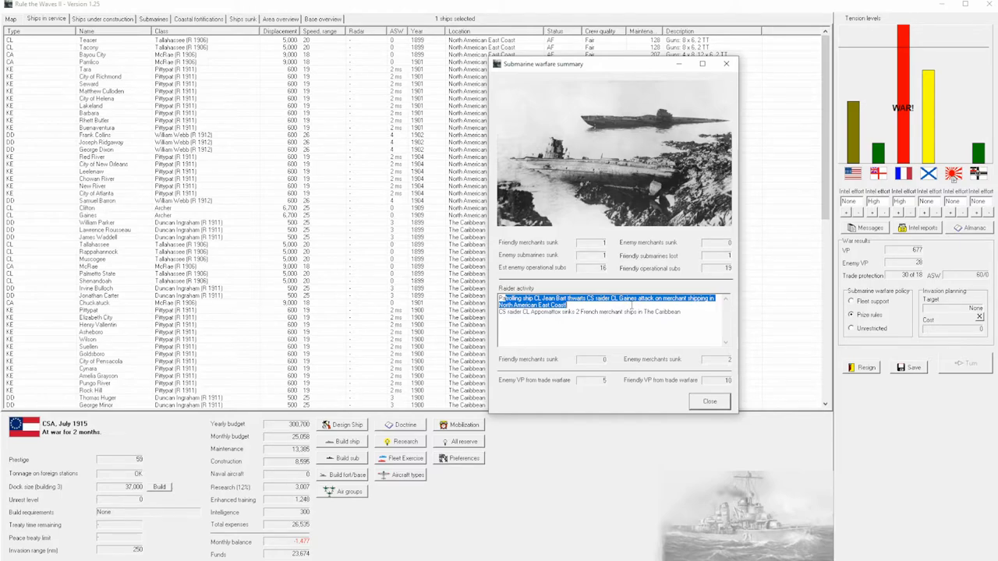
double_click(610, 298)
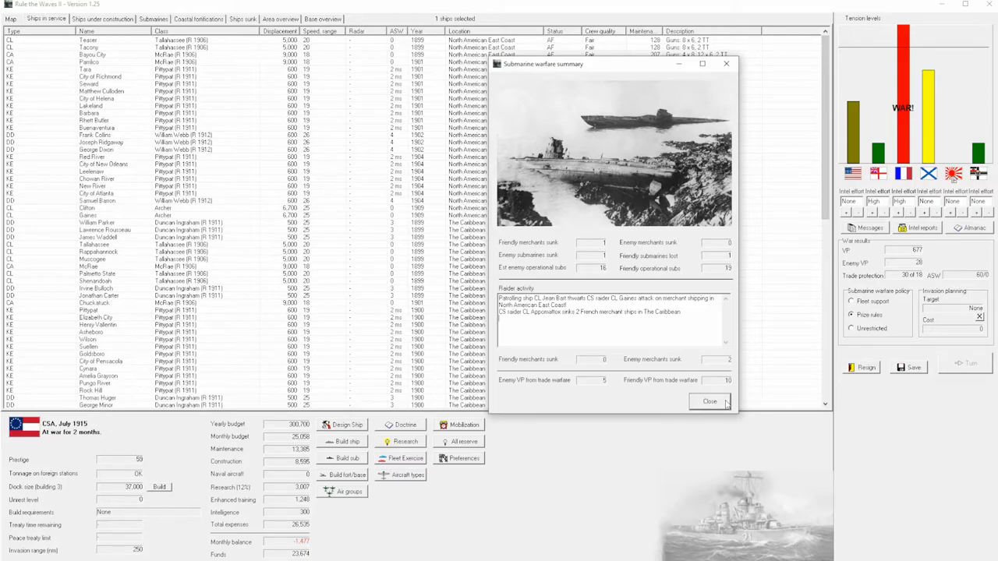
Close the submarine summary and turn messages, bringing up the August 1915 world map.
click(708, 401)
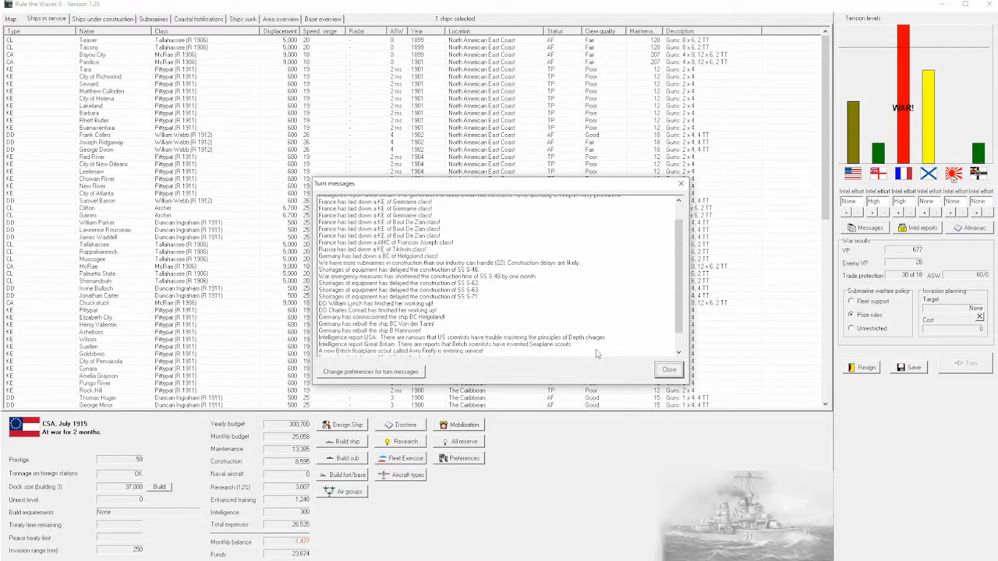
scroll(down, 3)
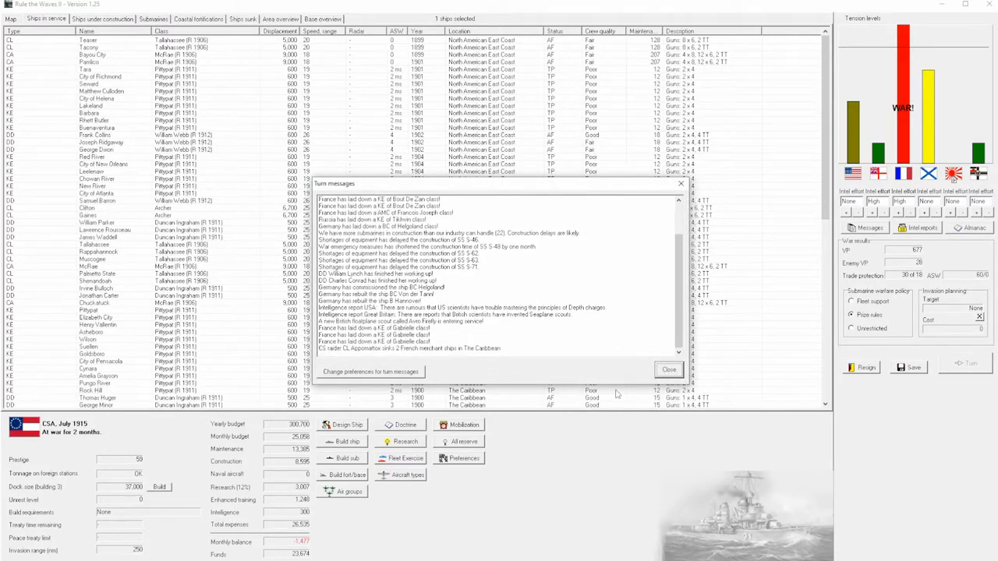
click(668, 369)
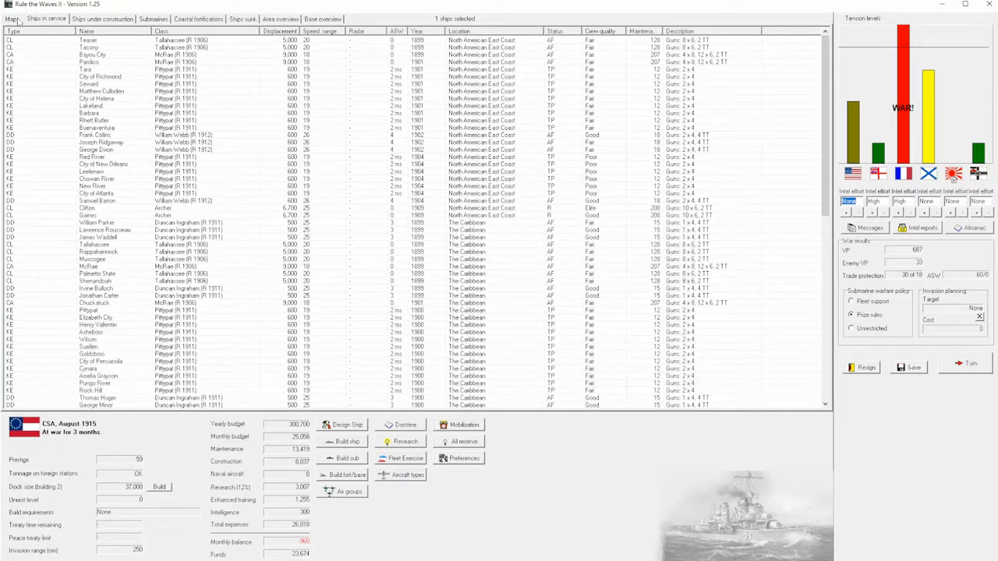
click(10, 19)
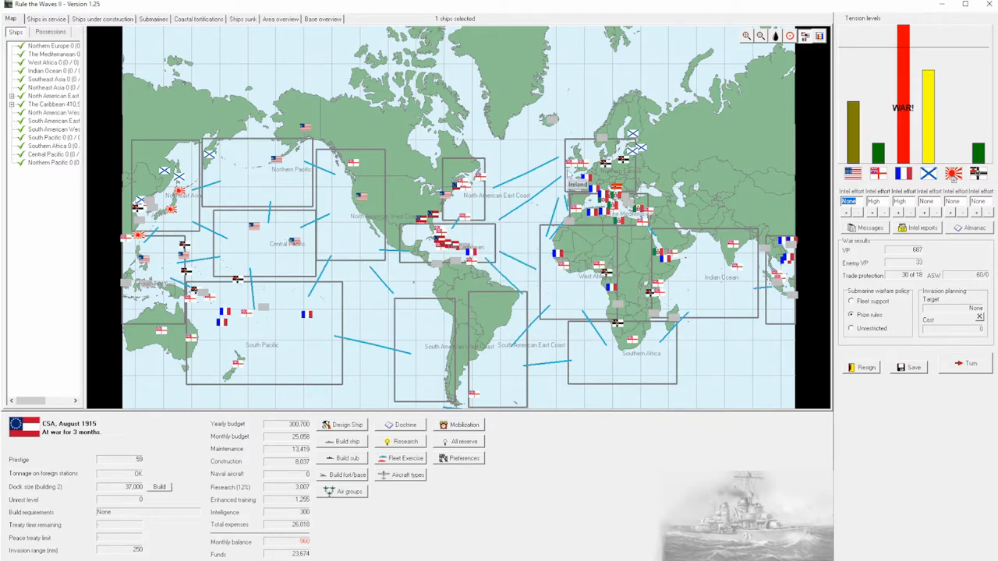
mouse_move(958, 353)
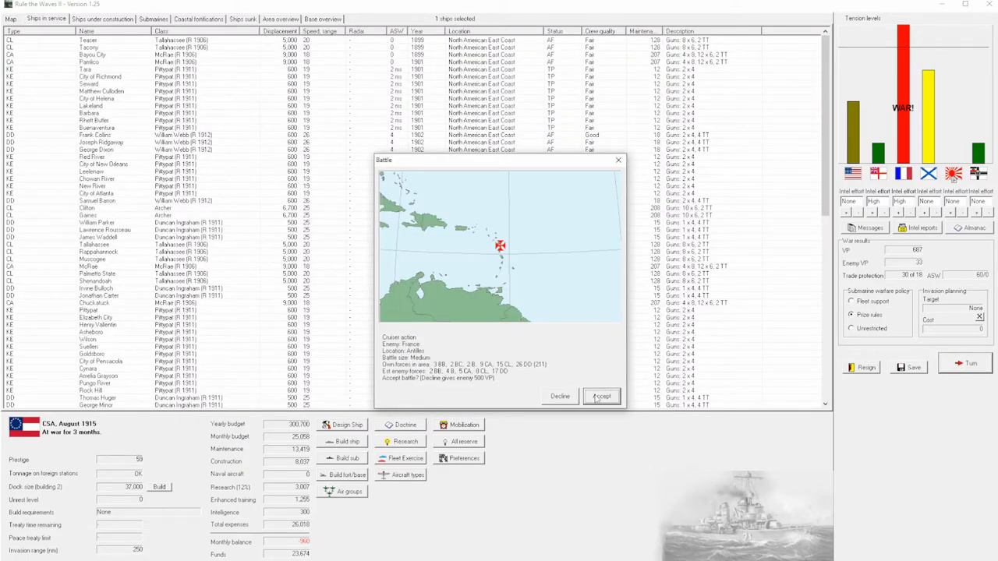
Accept the cruiser action against France and close BC Texas's ship details.
click(602, 396)
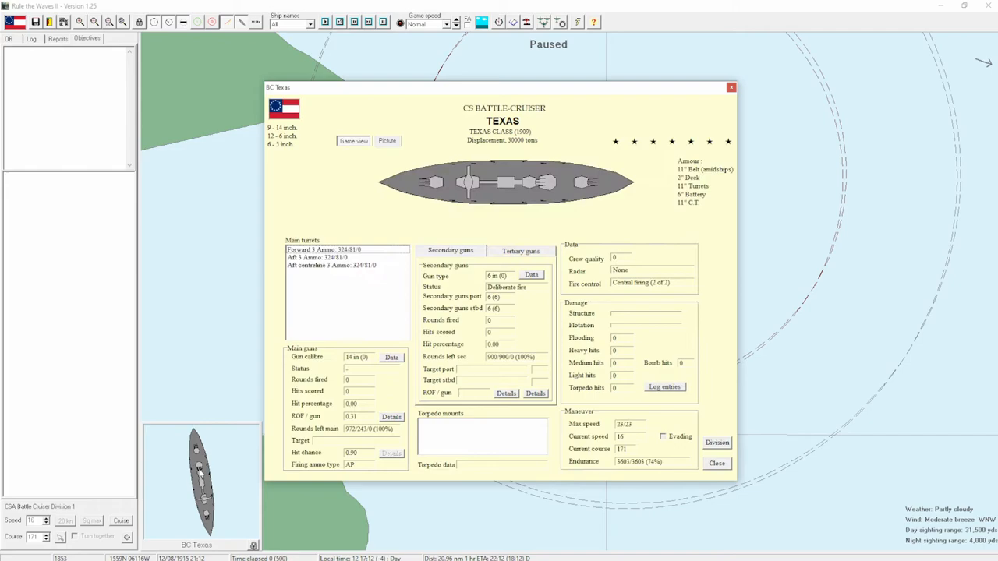
mouse_move(405, 69)
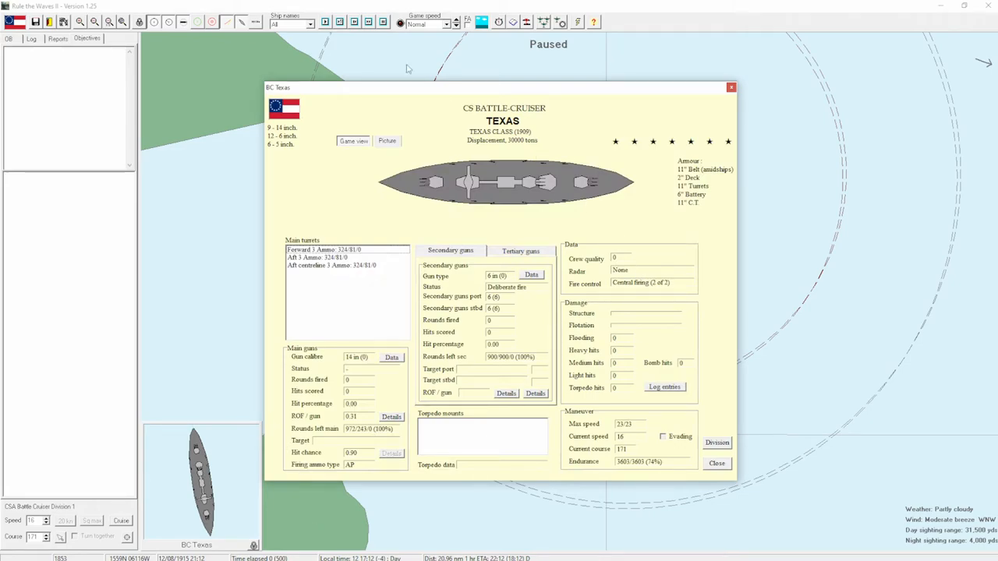
mouse_move(574, 383)
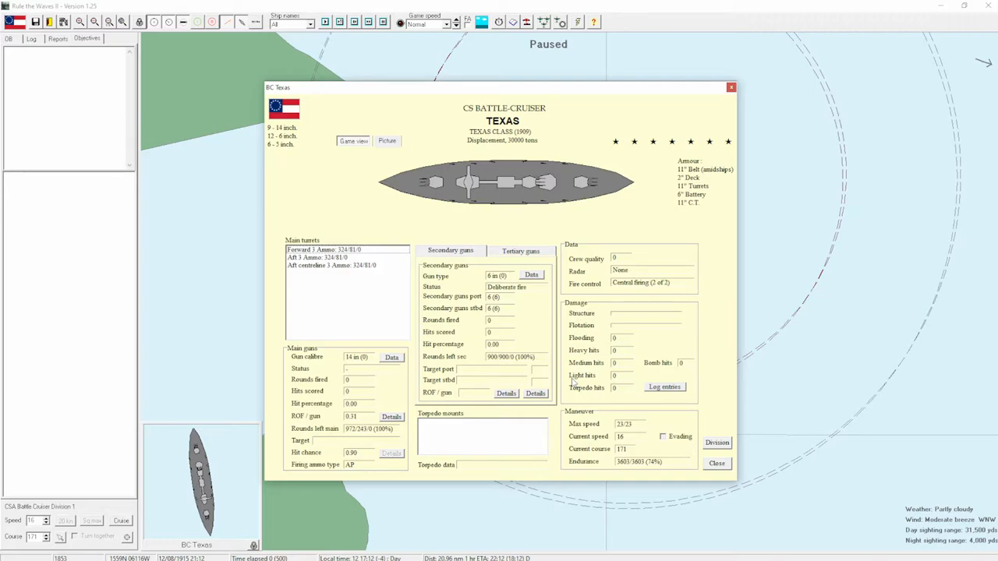
mouse_move(521, 188)
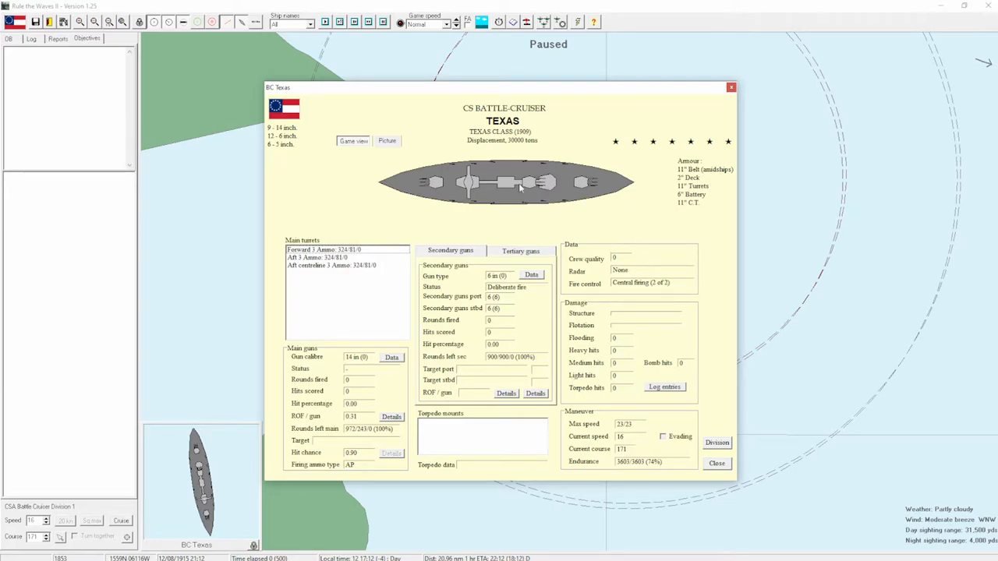
mouse_move(761, 139)
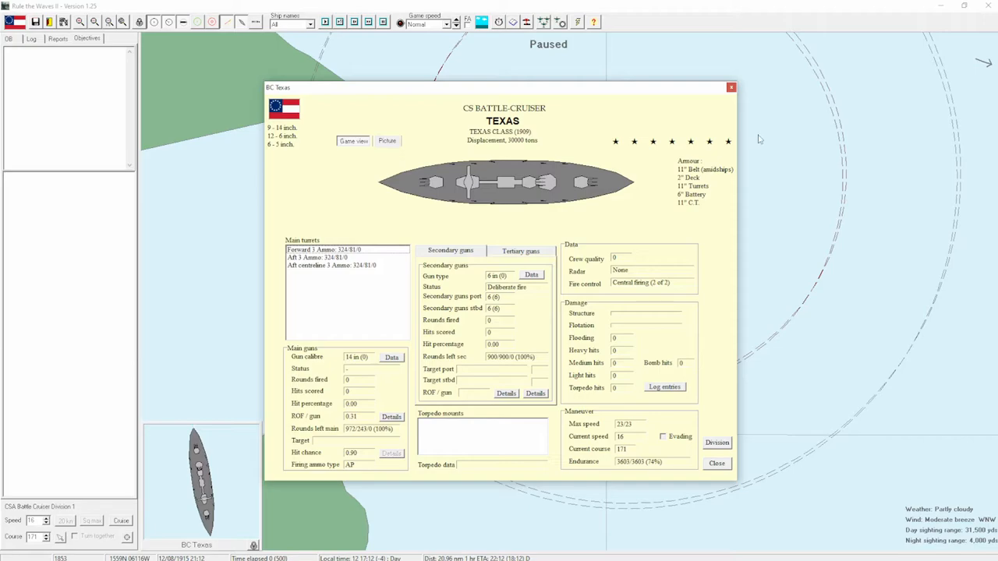
mouse_move(633, 148)
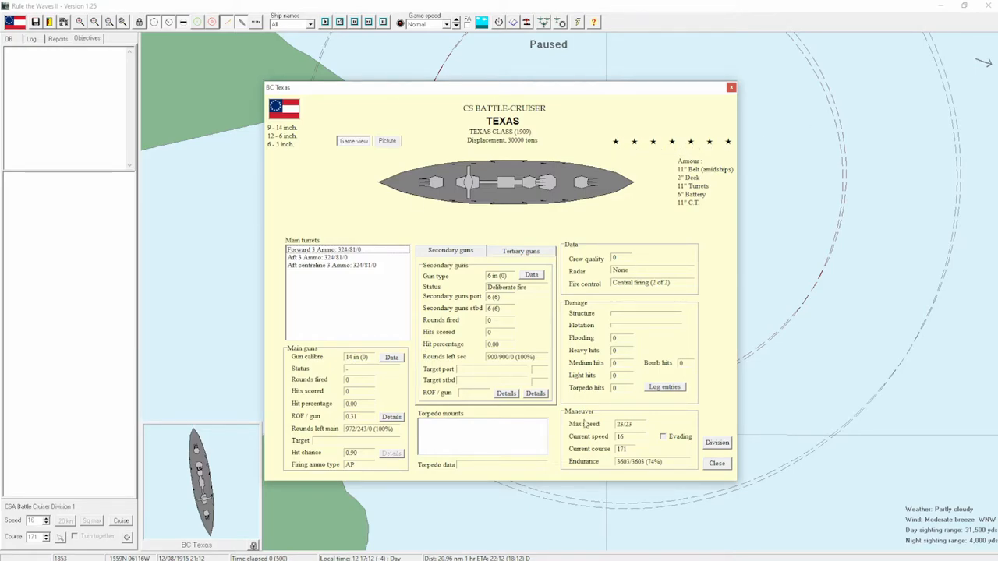
mouse_move(415, 195)
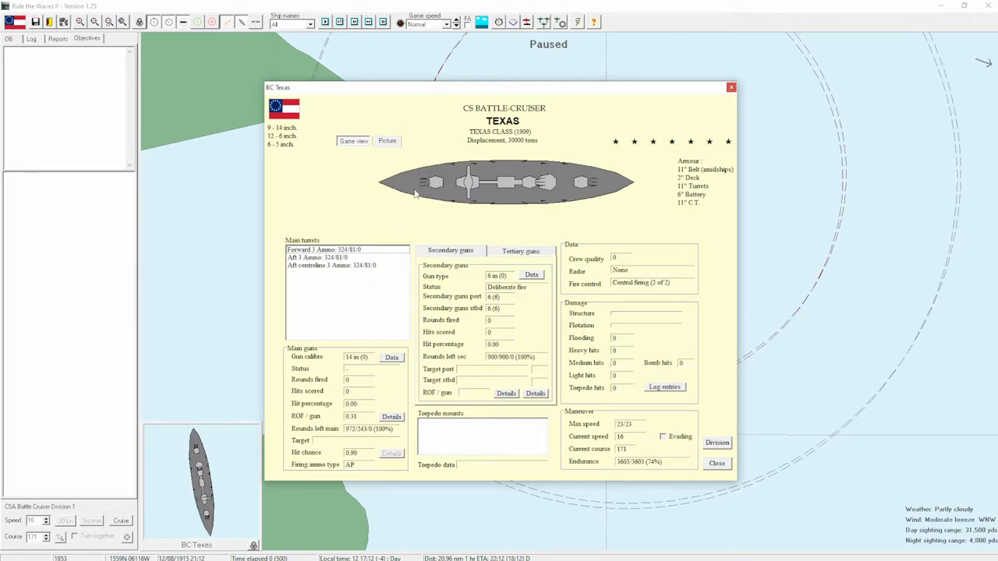
mouse_move(730, 126)
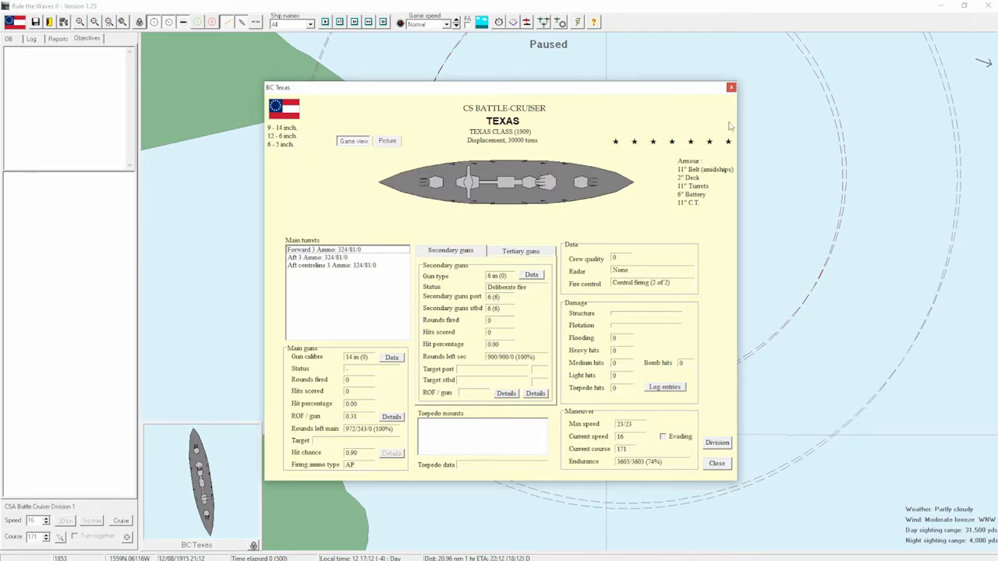
click(716, 461)
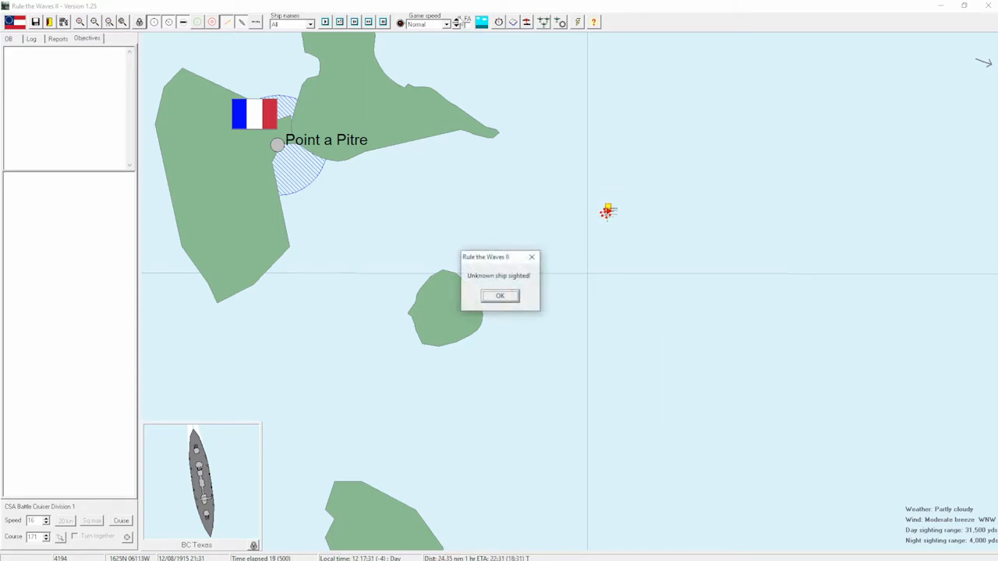
Acknowledge Chuckatuck's sighting of an unknown ship near Point a Pitre.
click(499, 297)
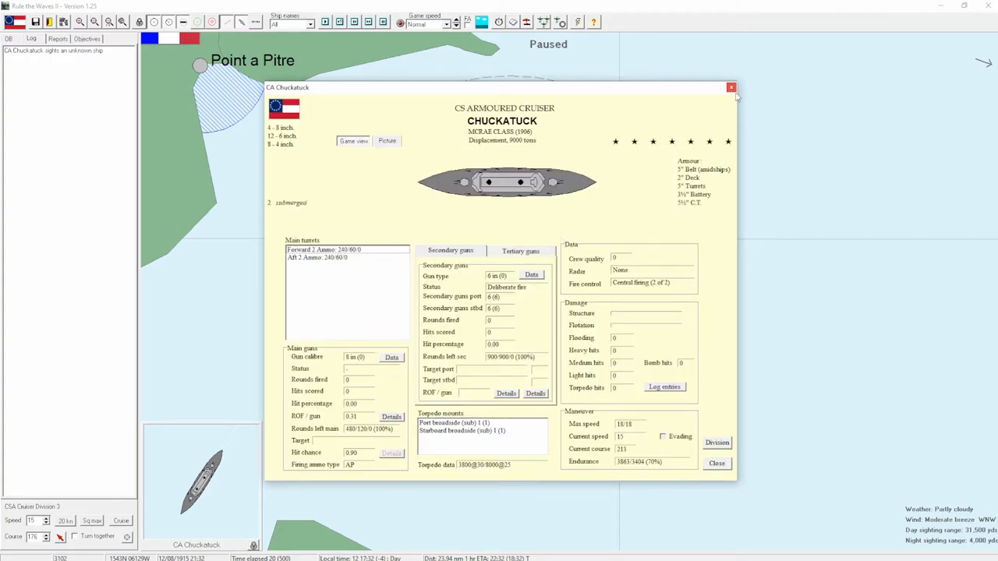
mouse_move(421, 170)
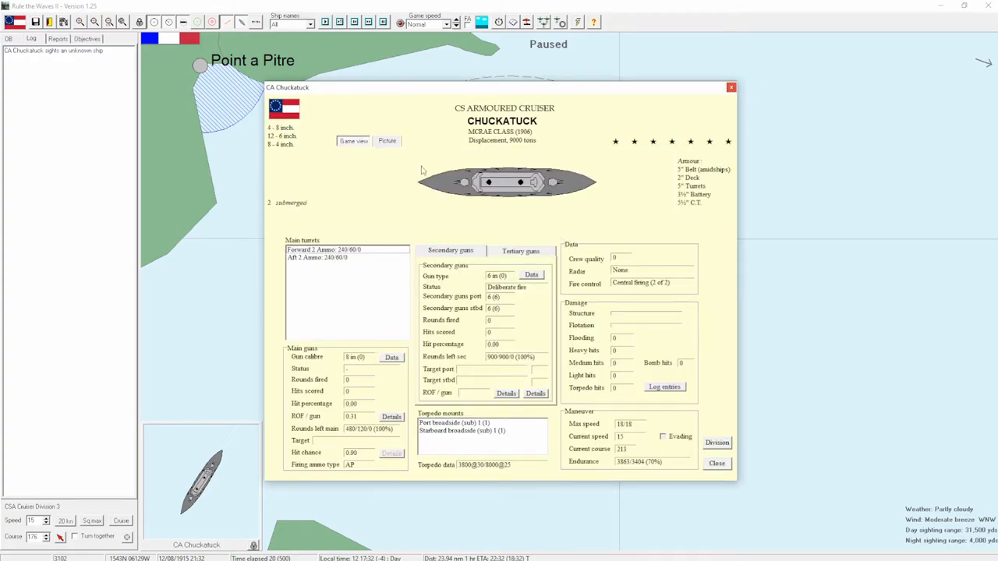
mouse_move(736, 418)
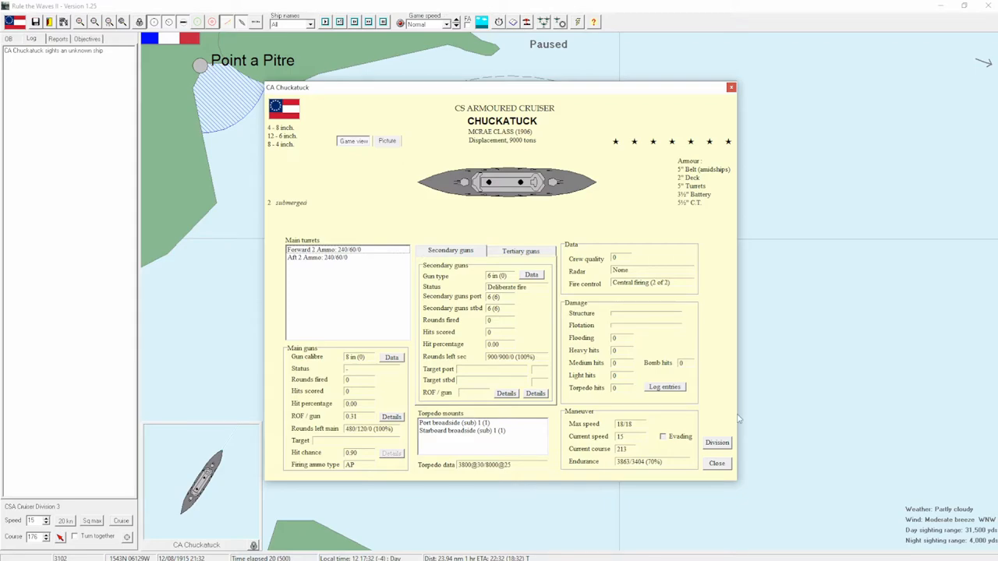
mouse_move(722, 132)
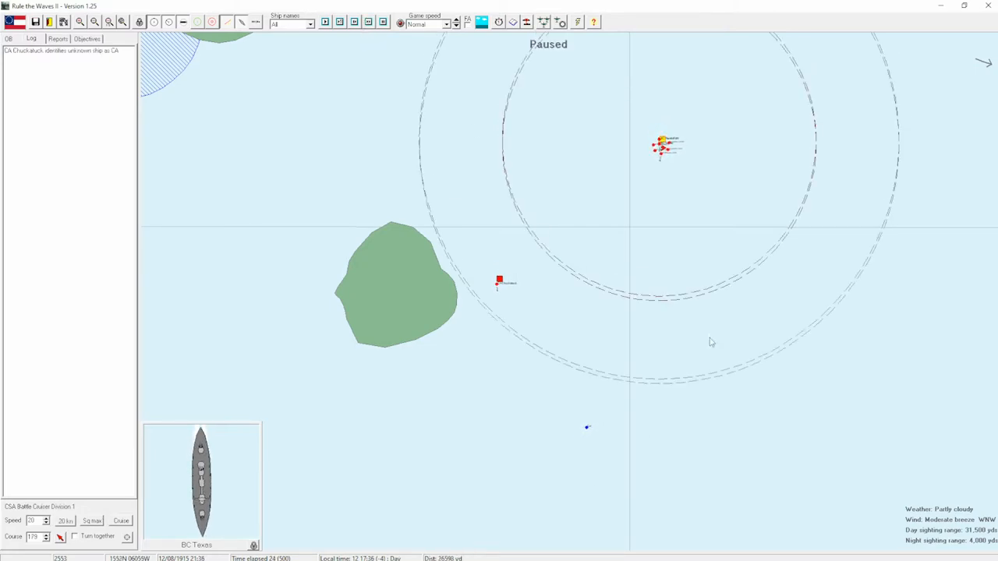
Switch to Chuckatuck's division and identify the contact as a French Bruix-class armoured cruiser.
click(383, 22)
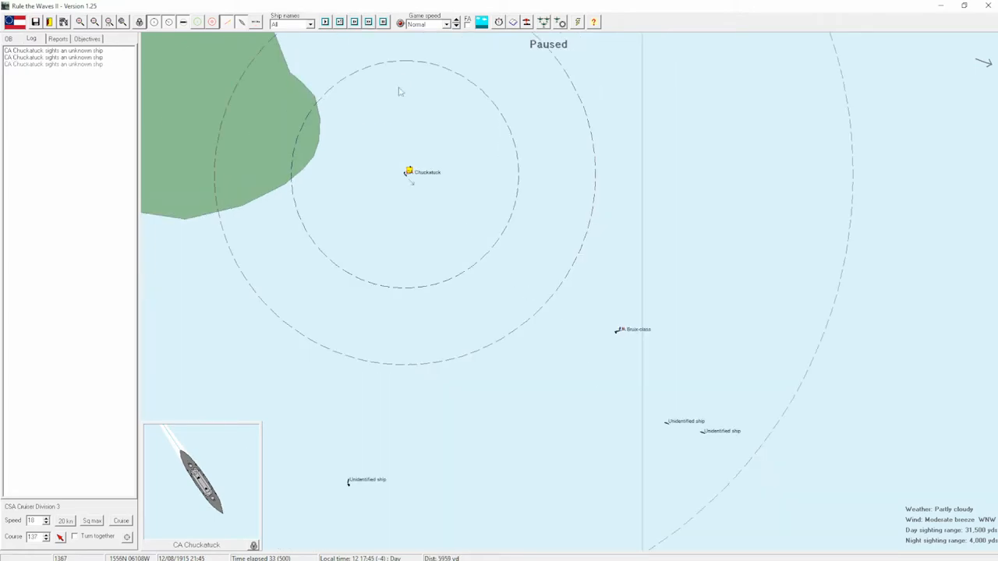
click(380, 21)
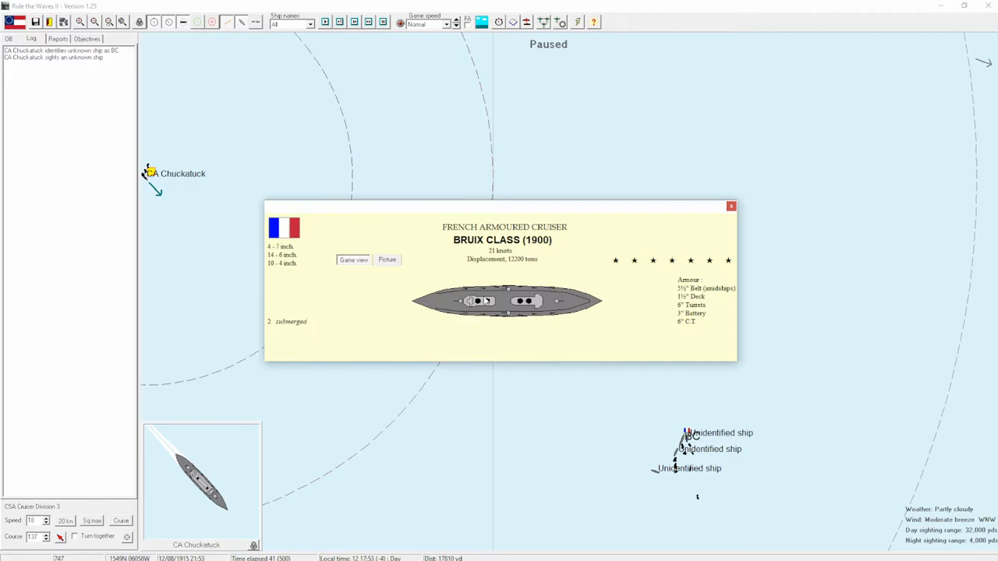
mouse_move(527, 268)
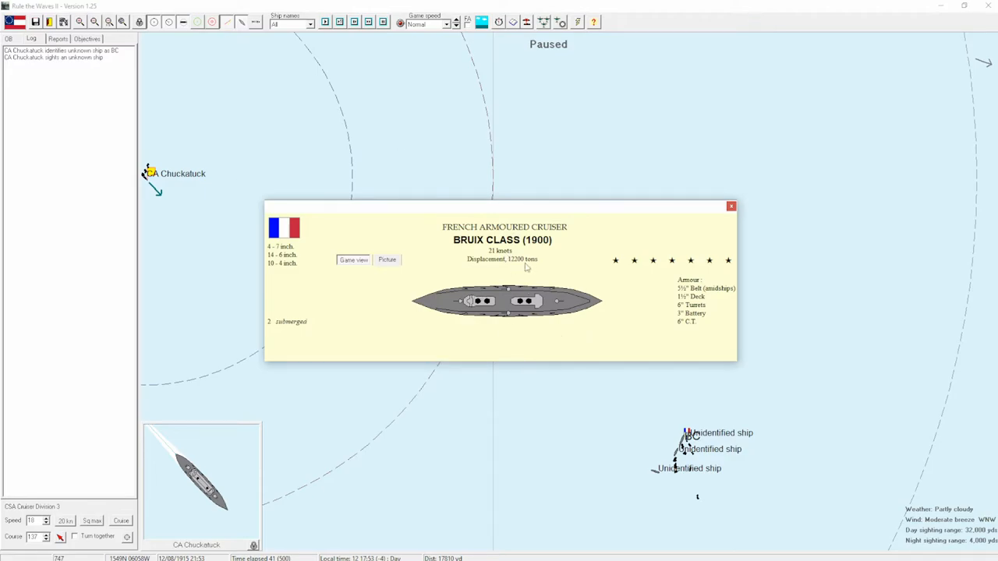
mouse_move(527, 268)
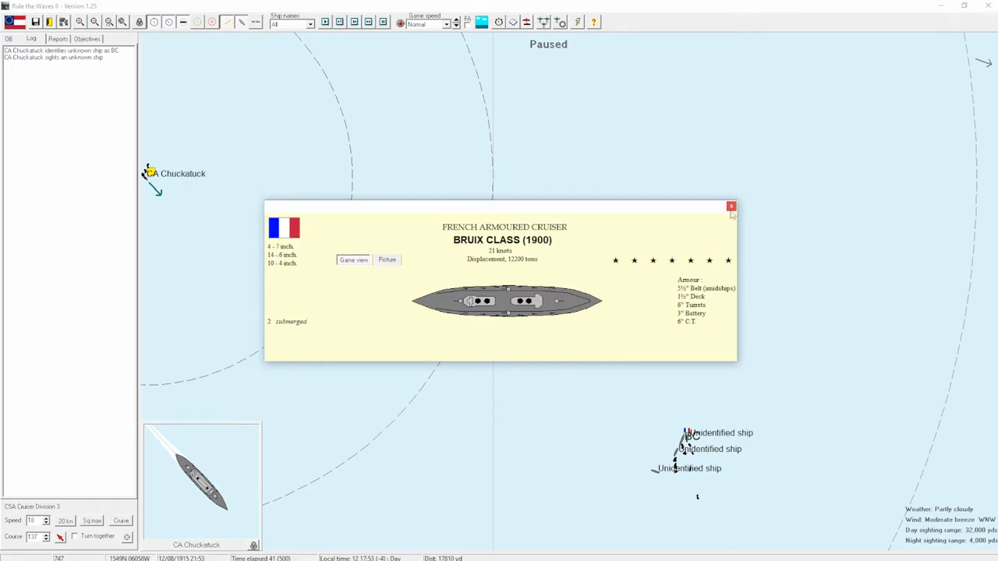
click(730, 206)
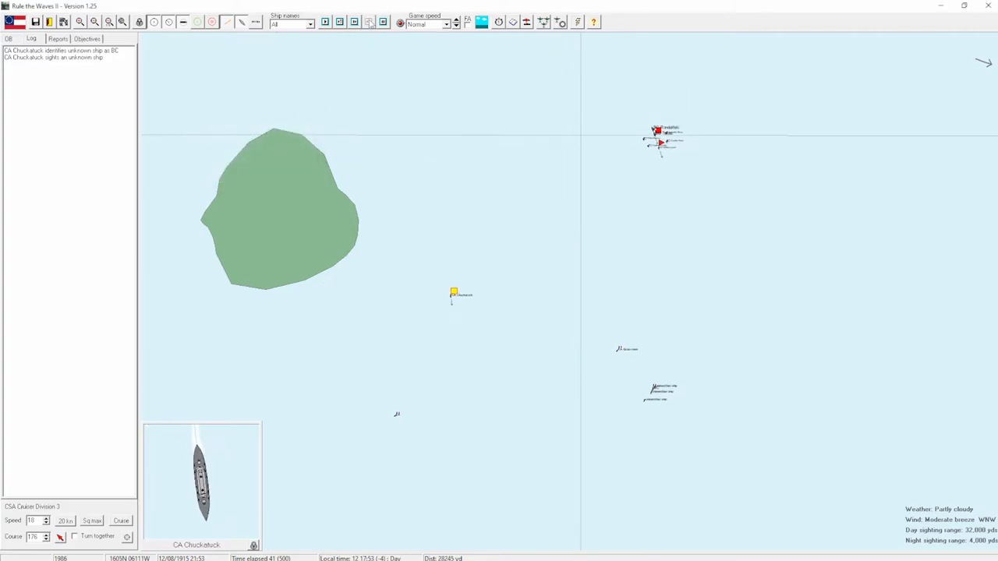
Select BC Texas, resume the battle and bring up the French Tourville-class battlecruiser's details.
click(368, 22)
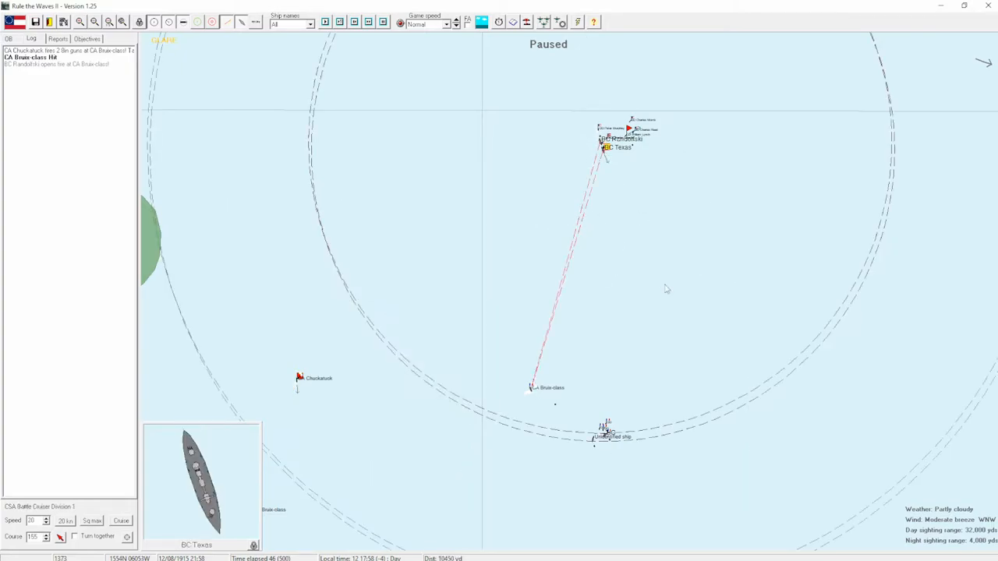
click(368, 22)
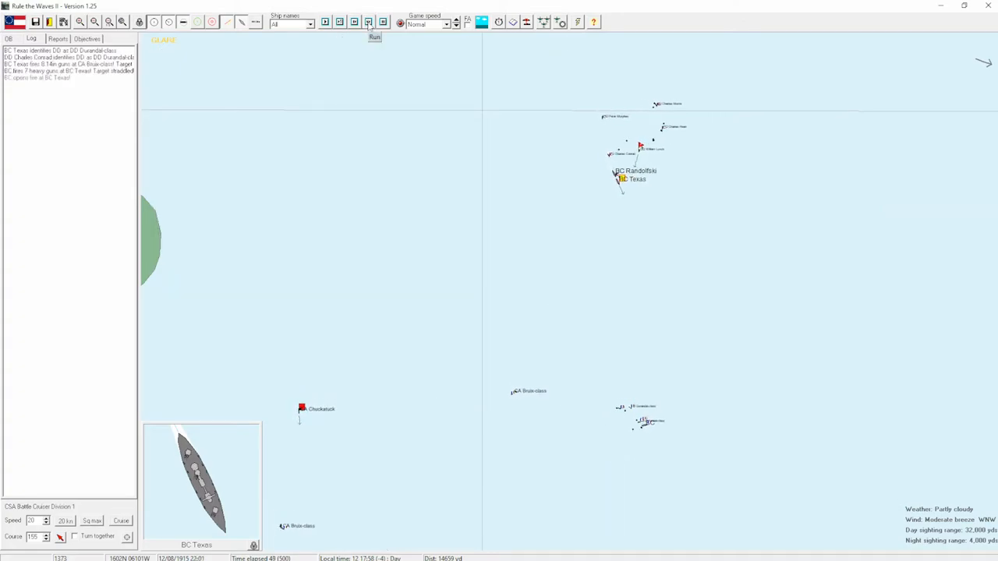
click(375, 38)
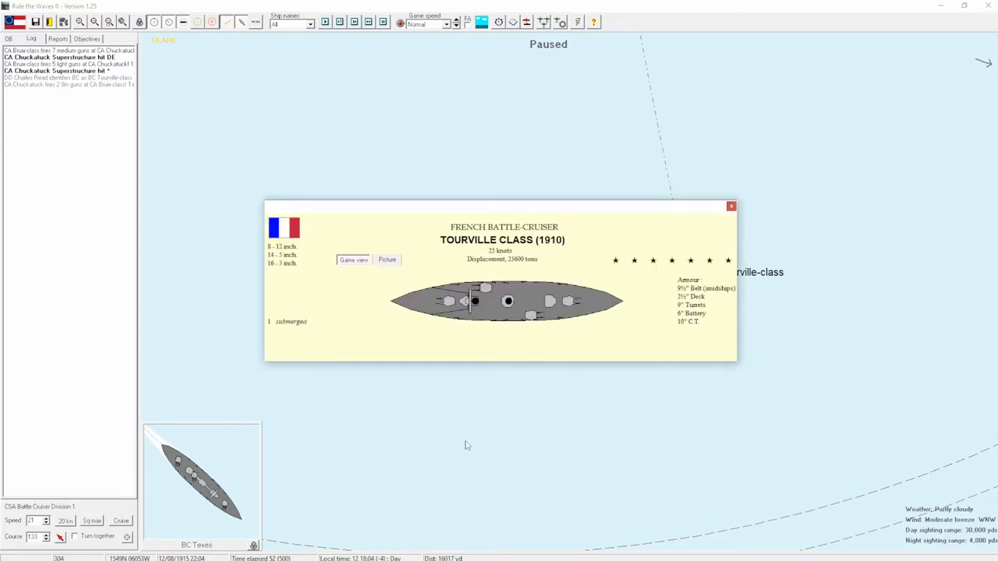
mouse_move(384, 360)
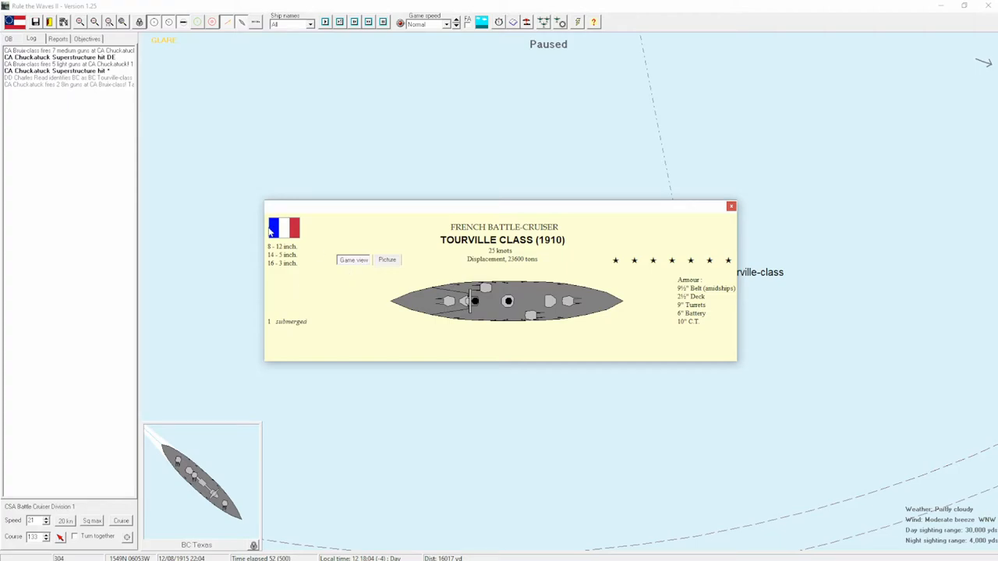
mouse_move(469, 390)
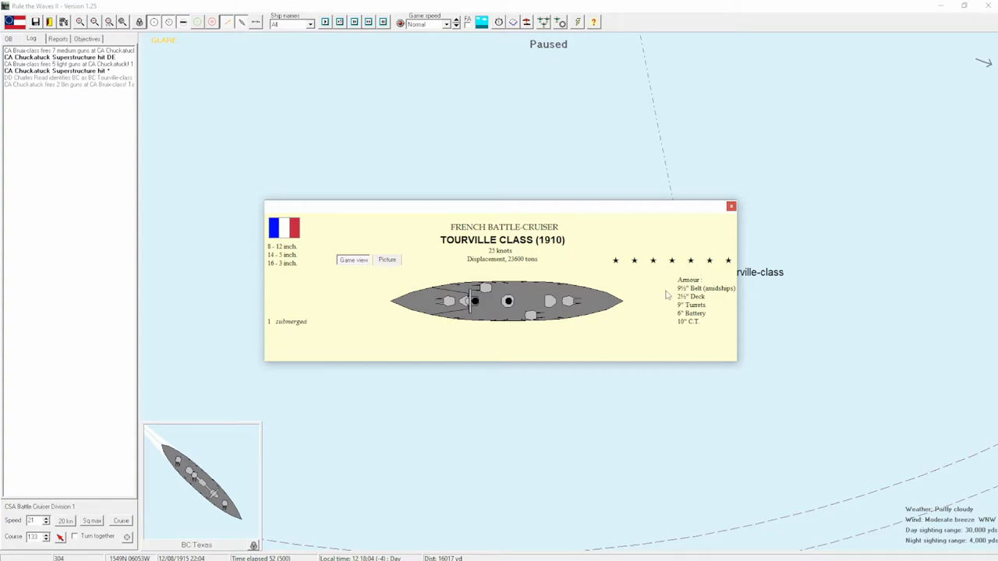
mouse_move(458, 220)
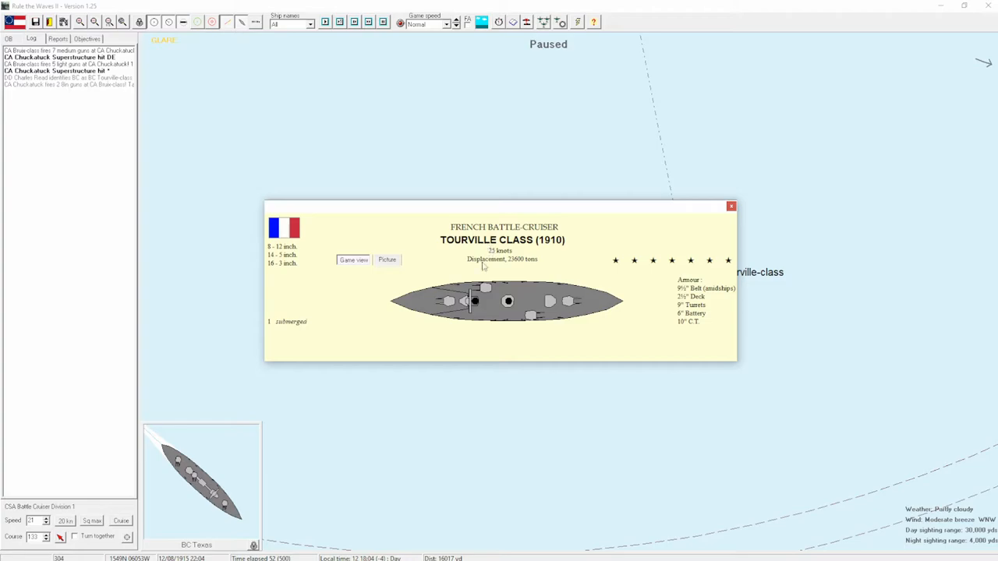
mouse_move(542, 304)
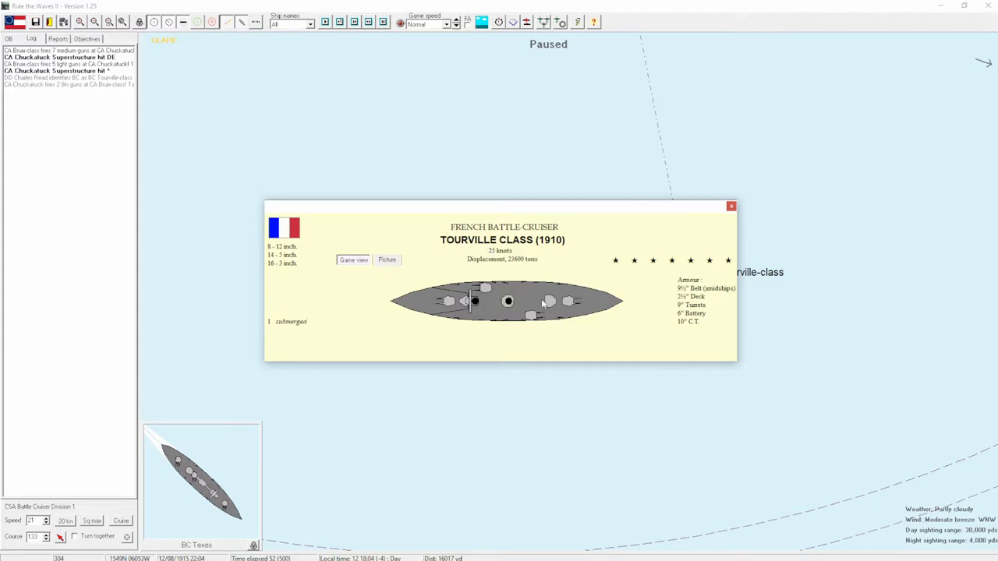
mouse_move(630, 315)
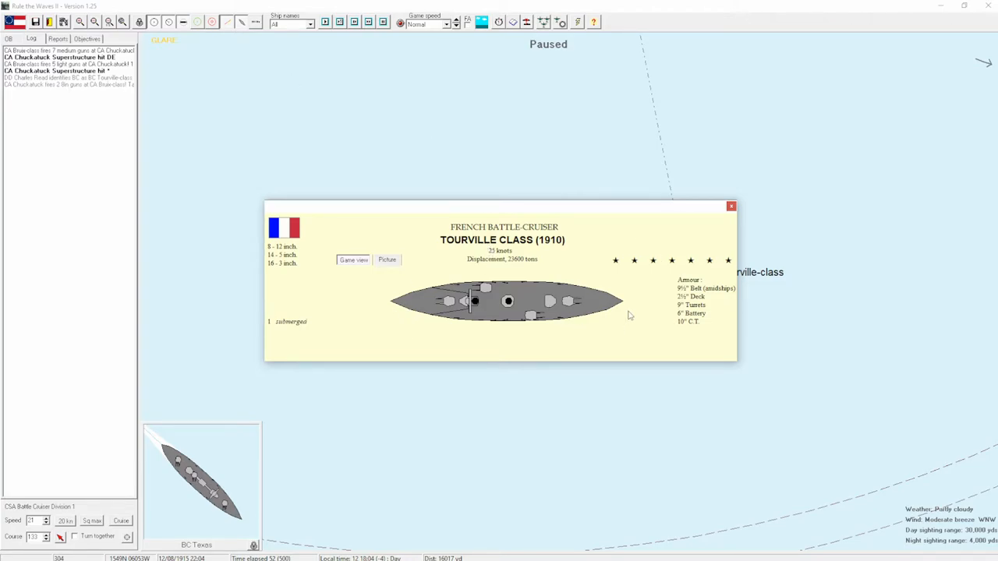
mouse_move(711, 228)
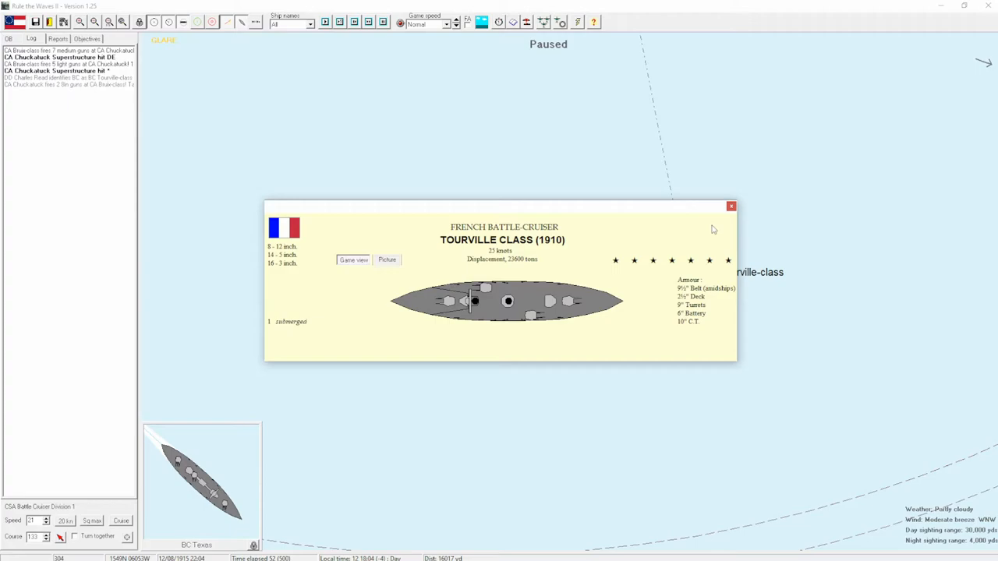
Dismiss the Tourville popup and bring up BC Texas's main-gun armour penetration table.
click(730, 206)
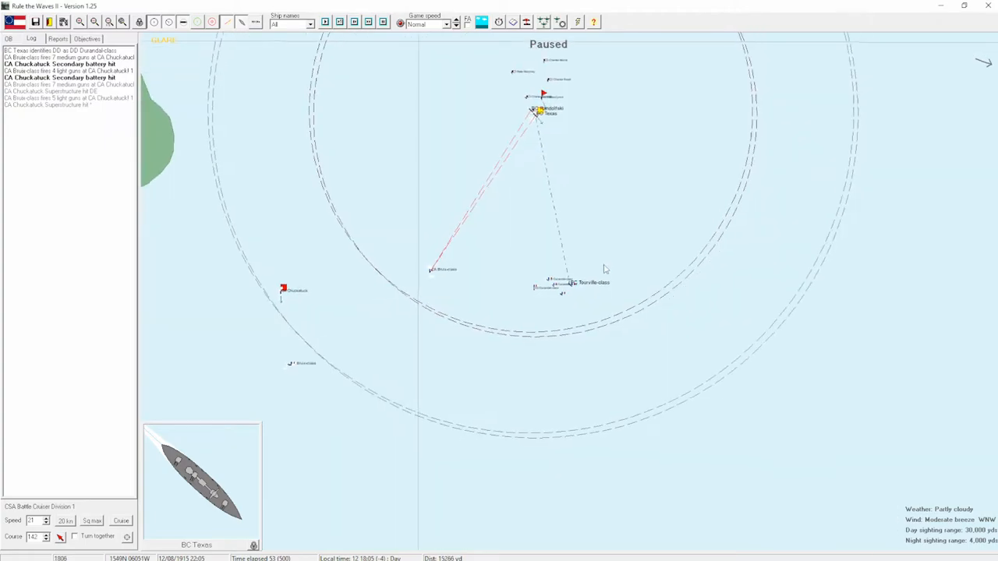
mouse_move(708, 175)
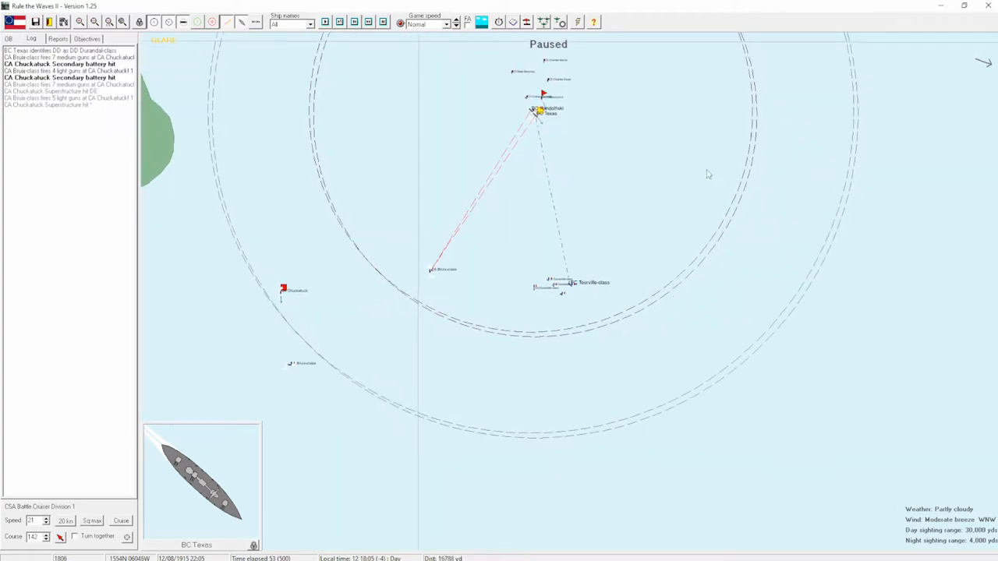
click(46, 518)
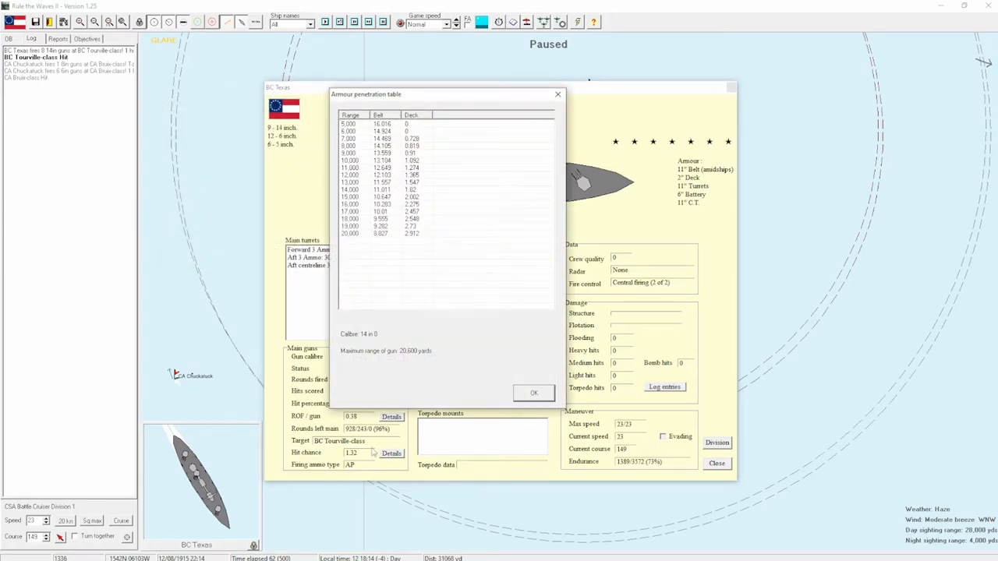
Close the penetration table and the Tourville-class details so the engagement continues.
click(381, 204)
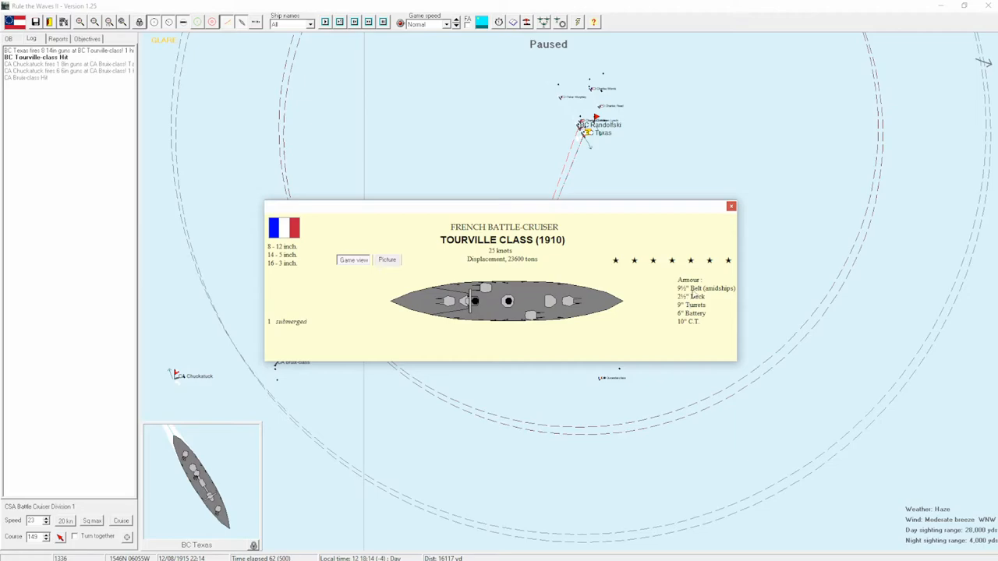
mouse_move(741, 200)
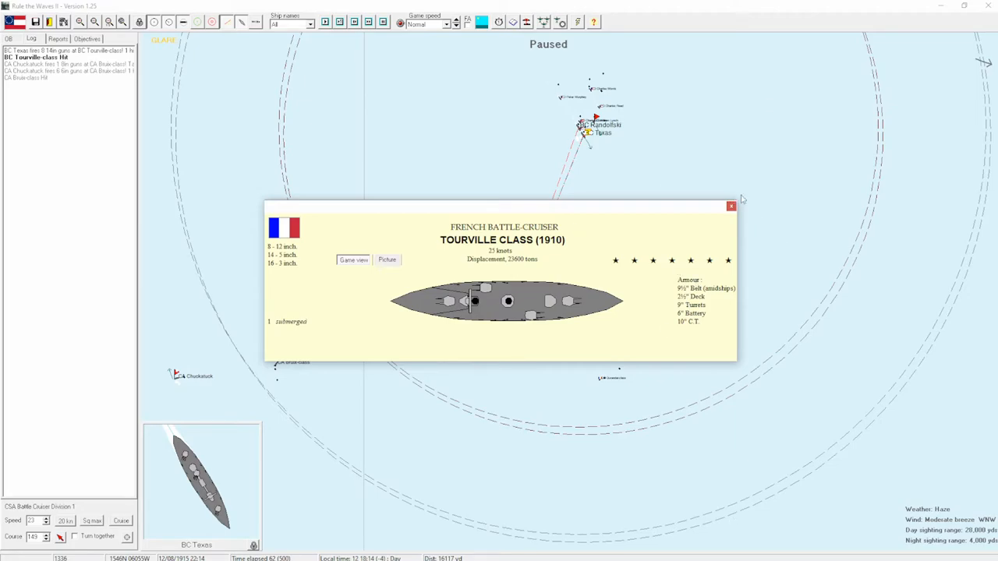
click(730, 205)
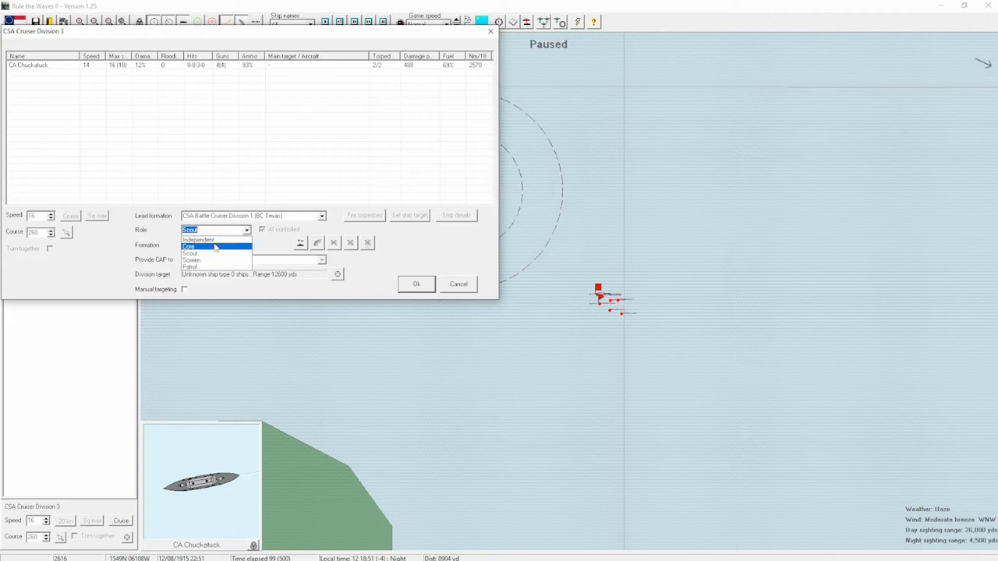
Assign Cruiser Division 3 a new role and confirm its orders.
click(191, 246)
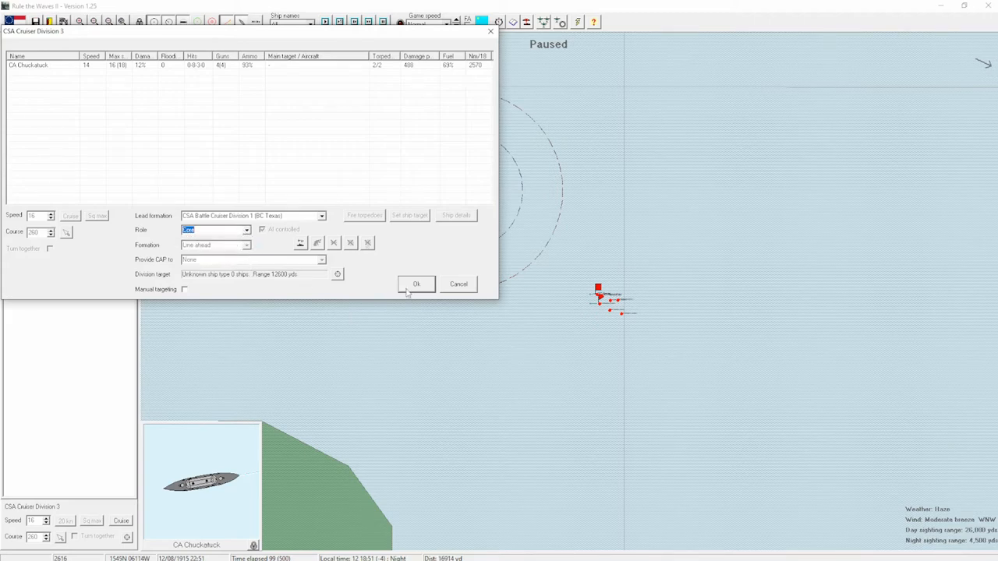
click(414, 284)
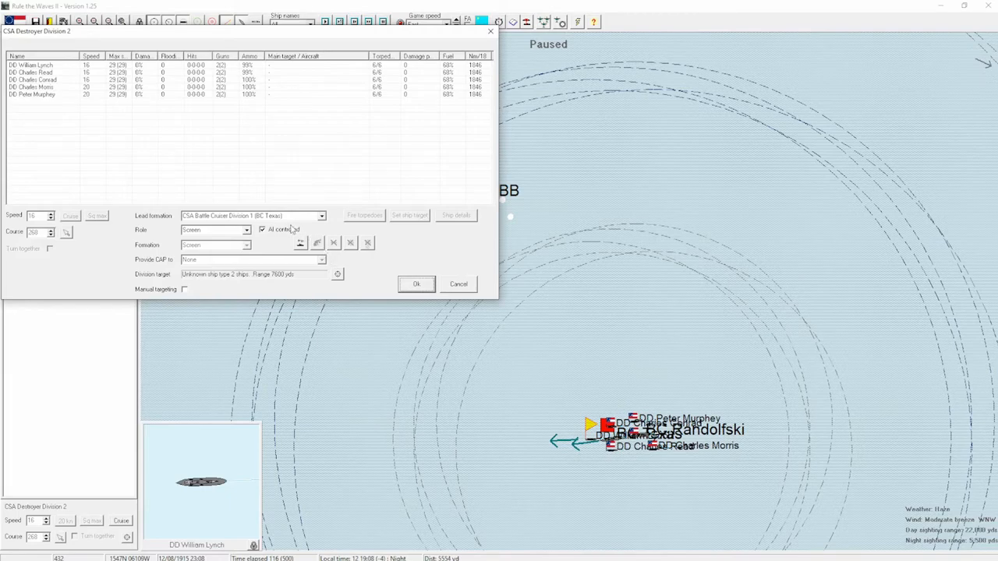
Confirm Destroyer Division 2's orders, let time run, then recheck its targets and confirm again.
click(414, 283)
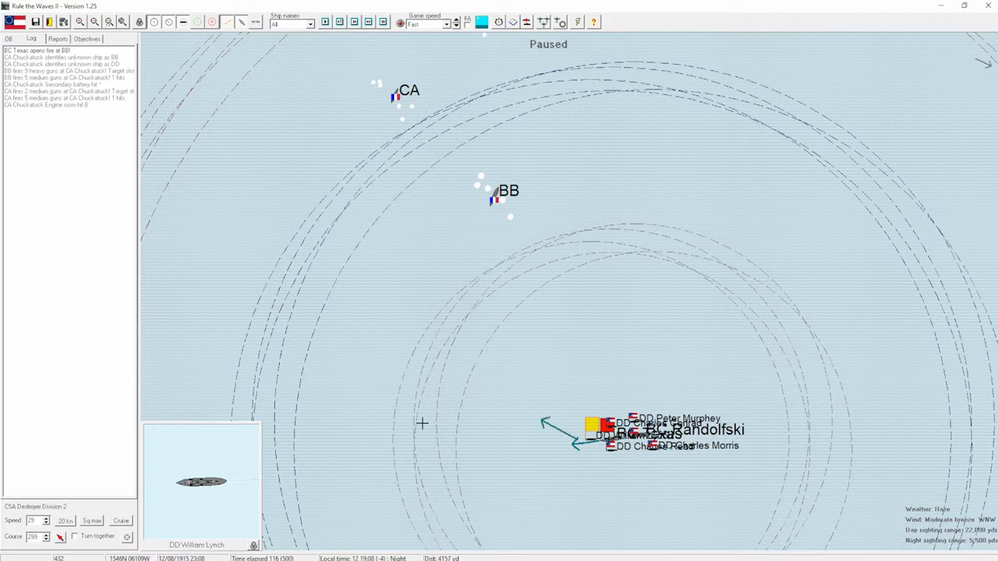
click(600, 428)
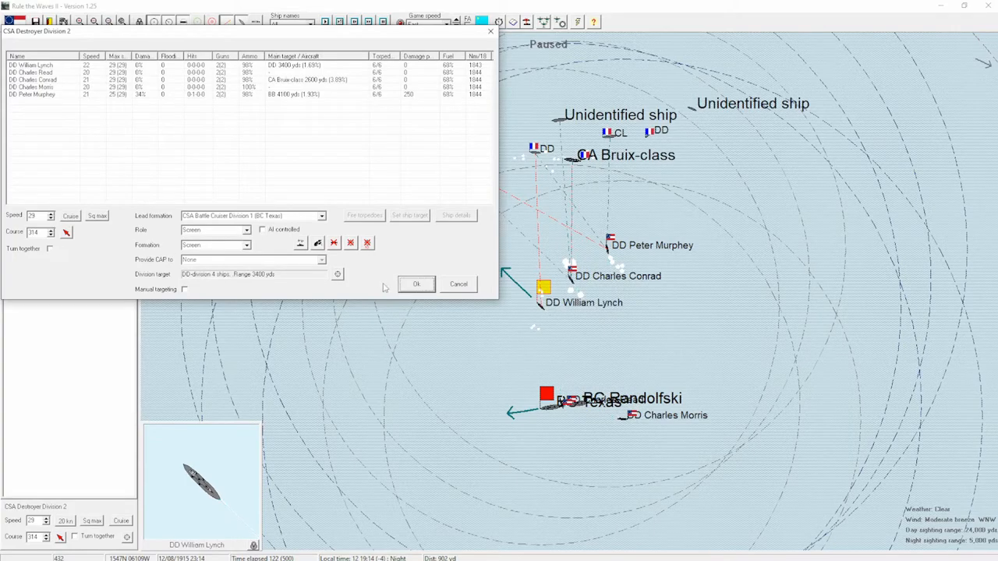
click(415, 284)
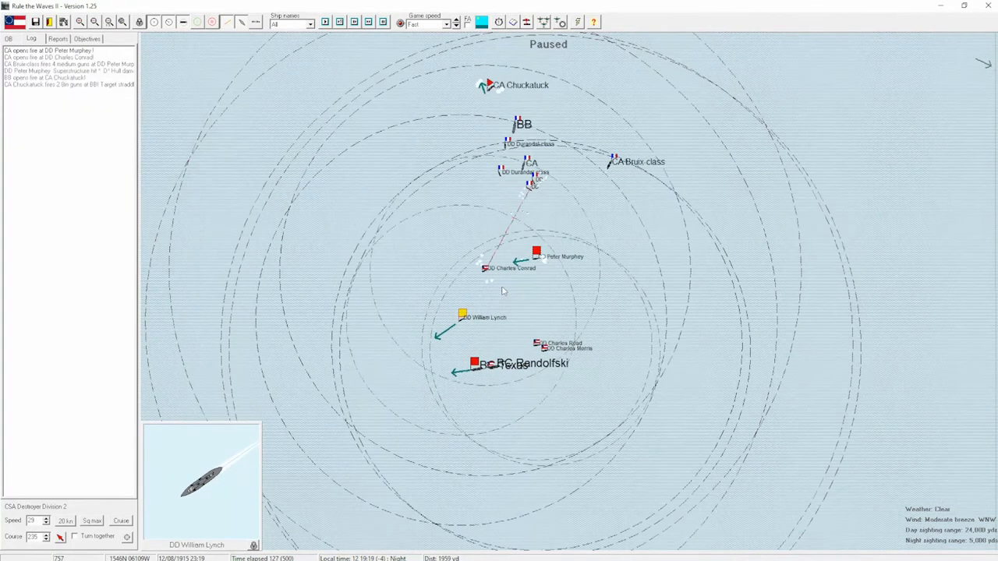
Acknowledge Chuckatuck's flotation damage alert and review the cruiser's status sheet.
click(536, 251)
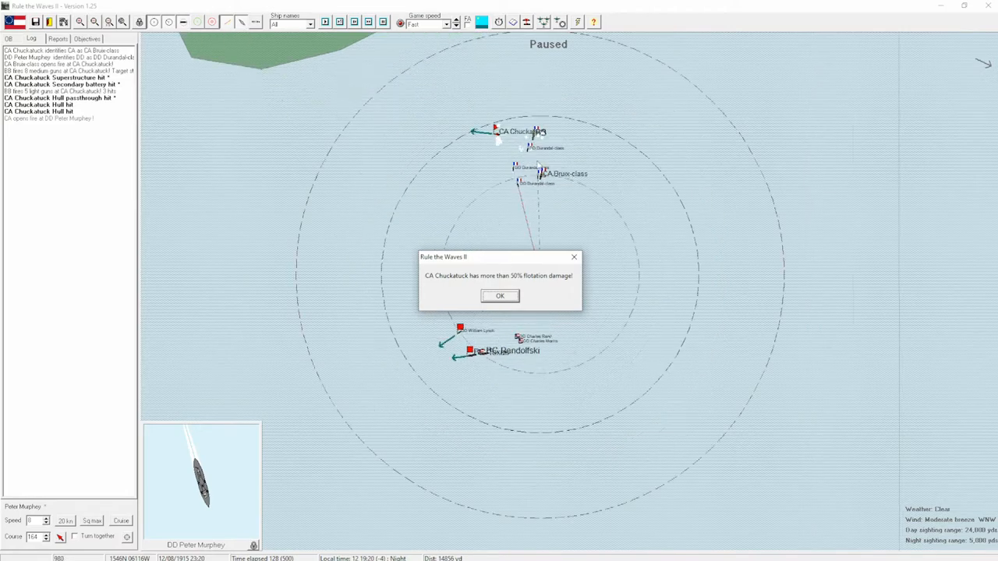
click(499, 296)
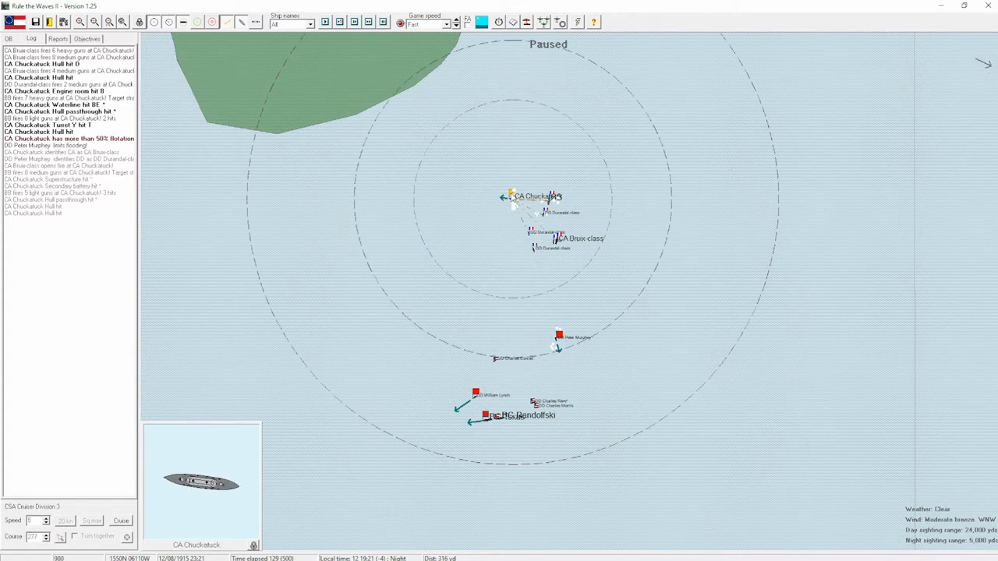
click(534, 196)
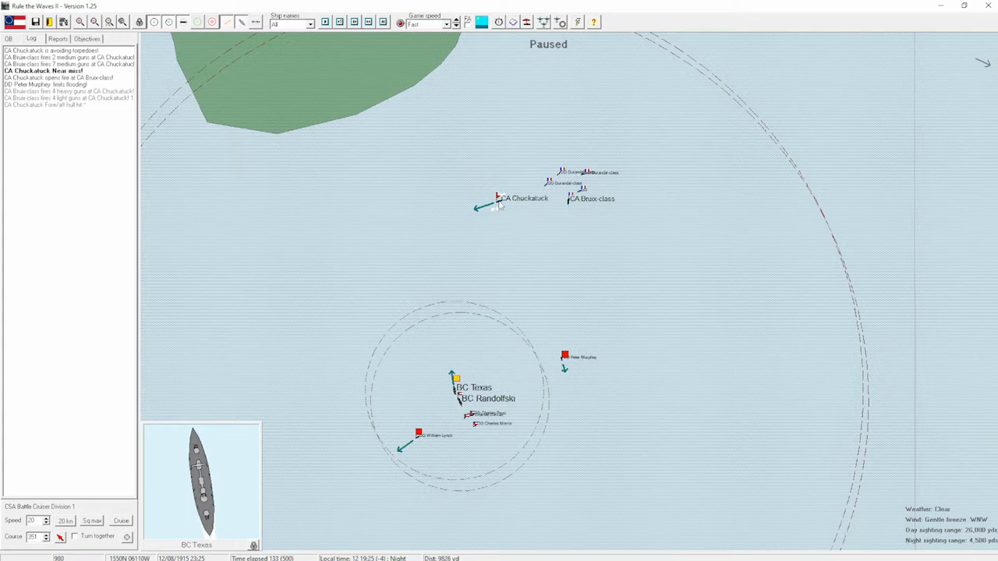
click(522, 198)
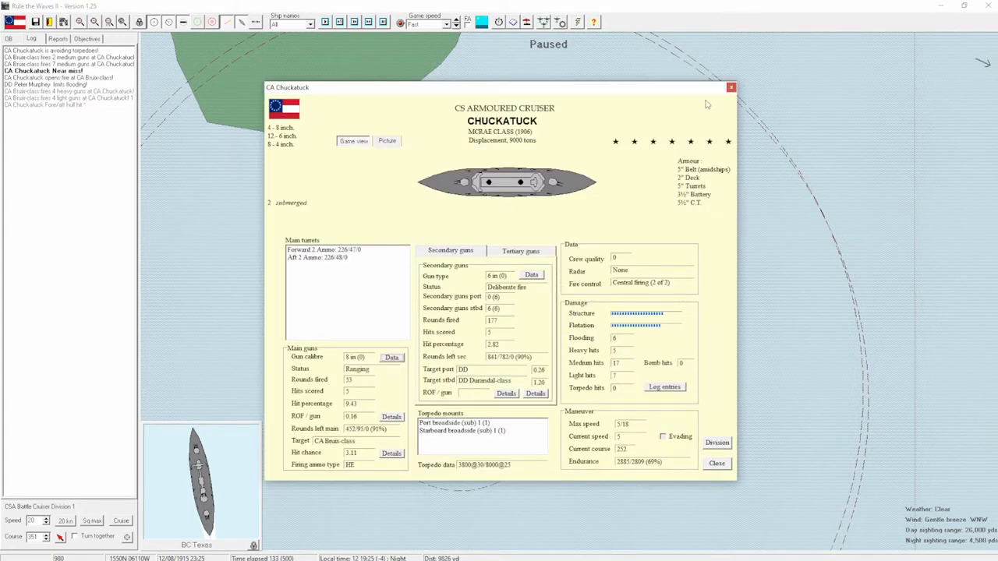
click(717, 463)
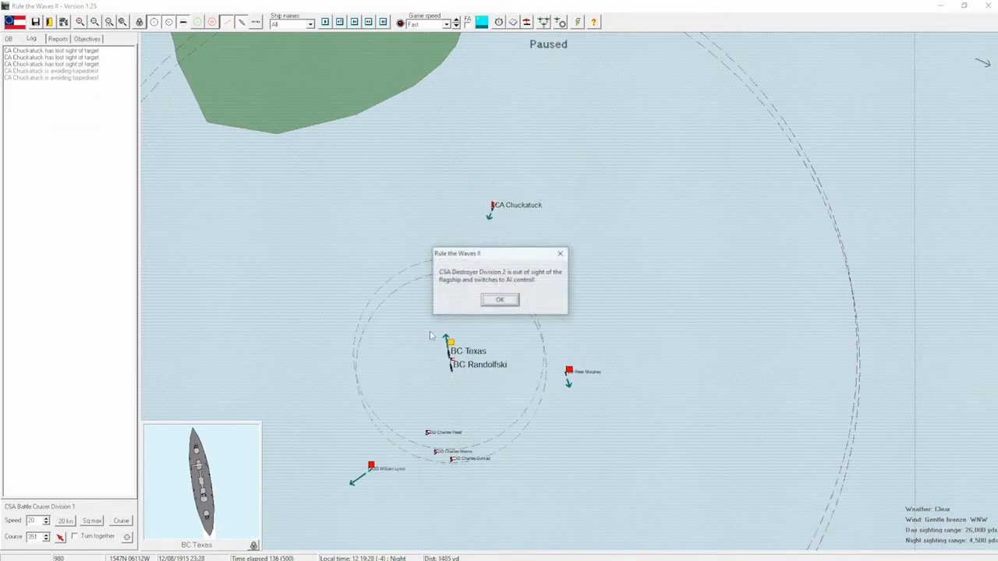
Acknowledge the notices about the division and Peter Murphey switching to AI control.
click(499, 300)
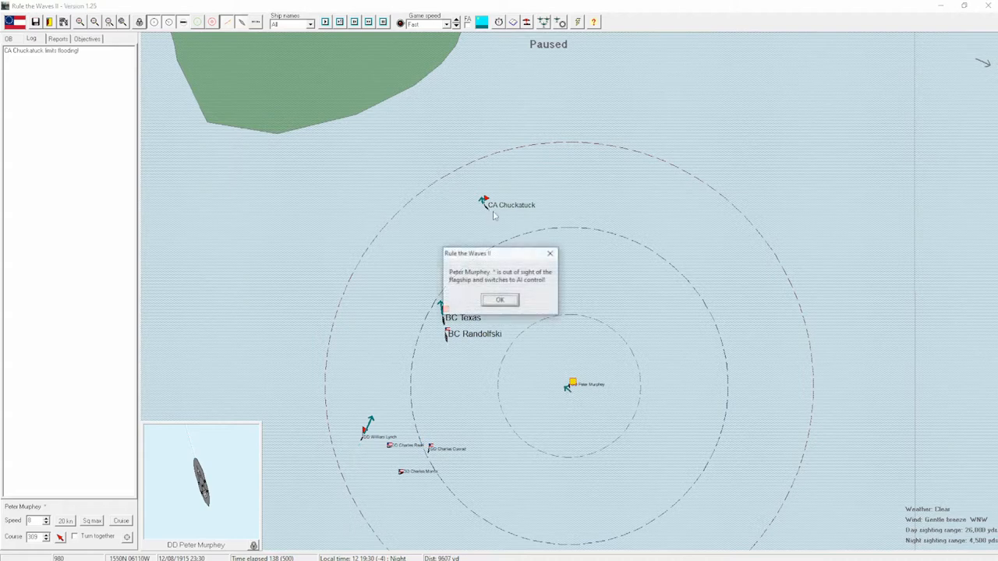
click(499, 299)
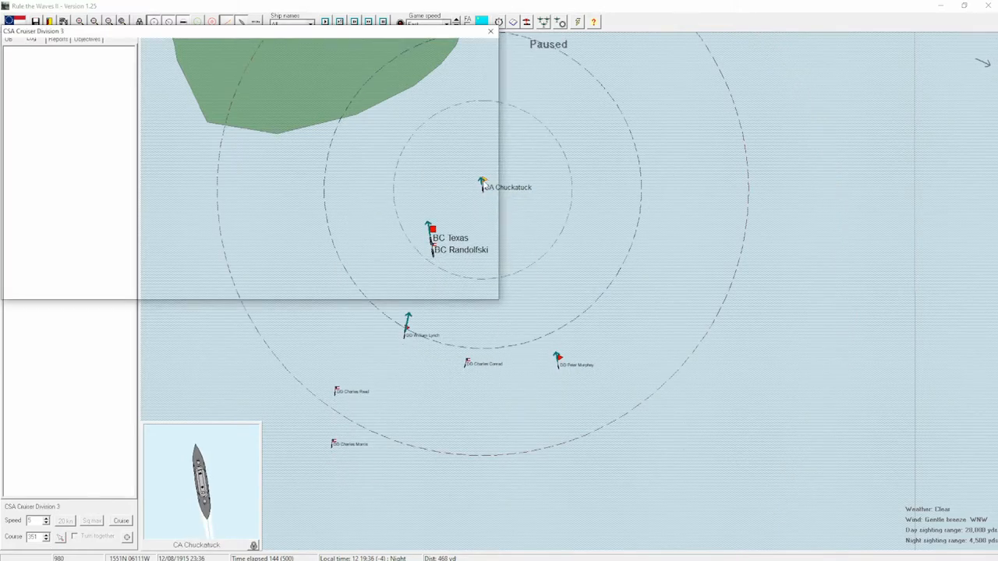
Set Destroyer Division 2 to line-ahead formation and confirm its orders.
click(489, 31)
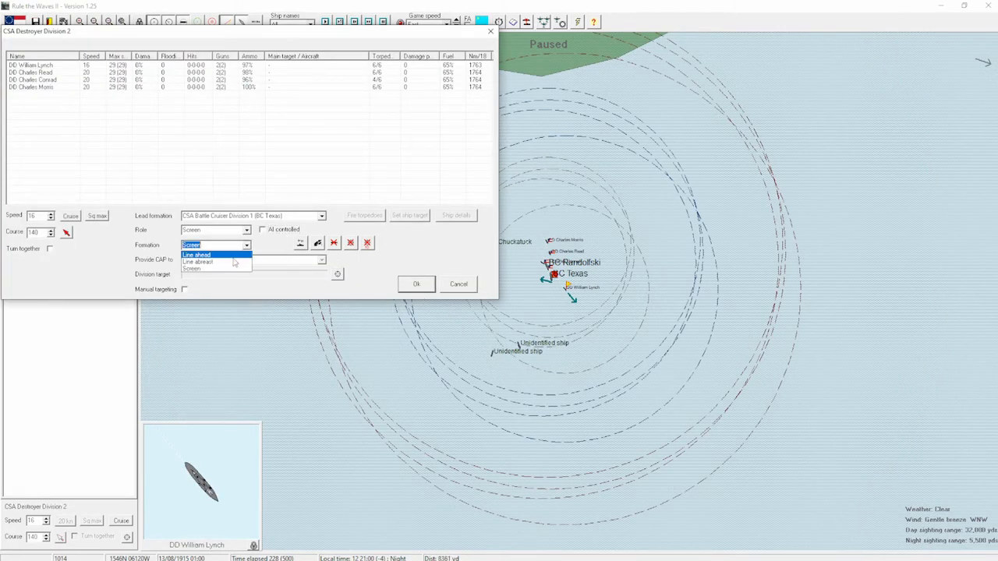
click(197, 256)
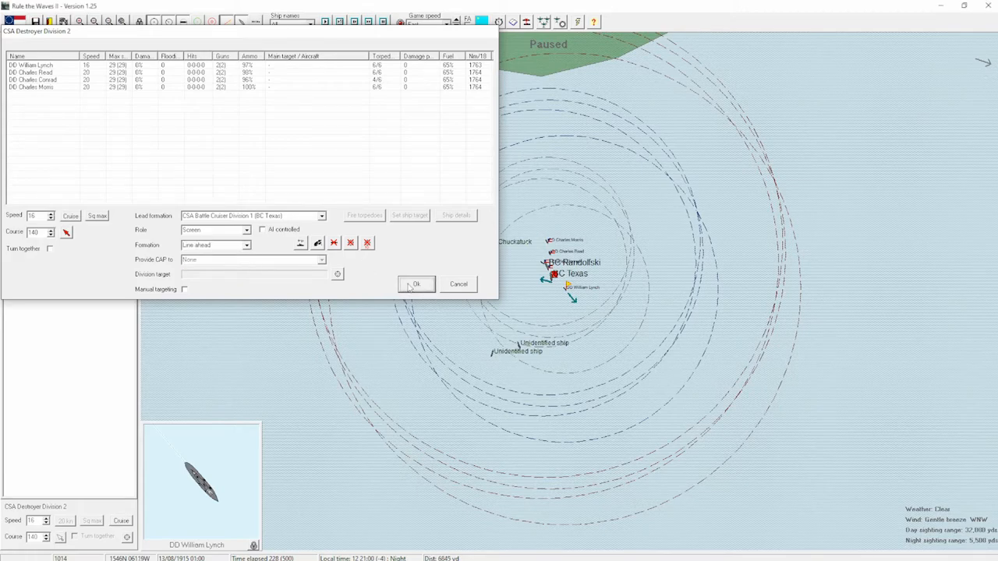
click(415, 283)
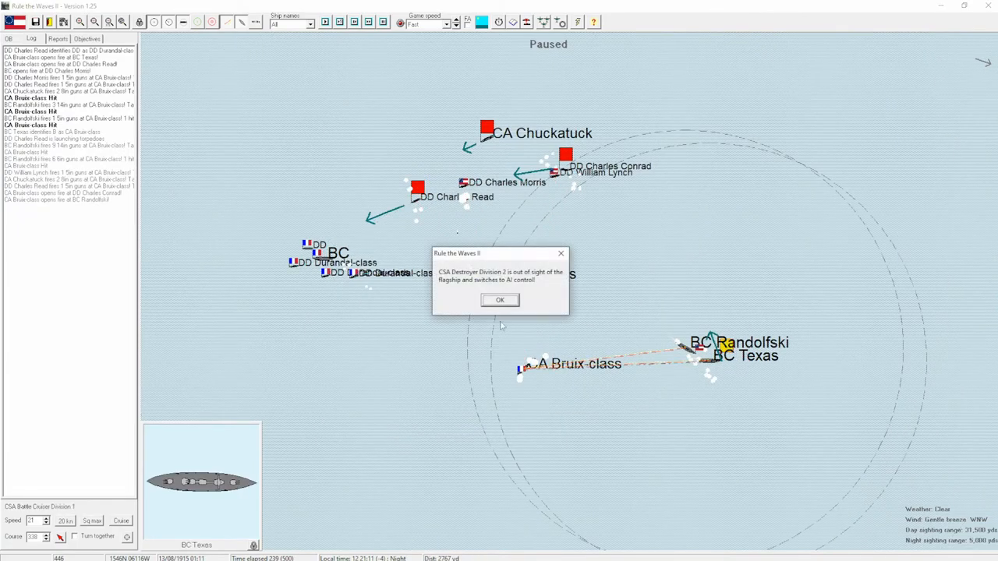
Acknowledge the out-of-sight and torpedo-hit reports and take Cruiser Division 3 off AI control.
click(499, 299)
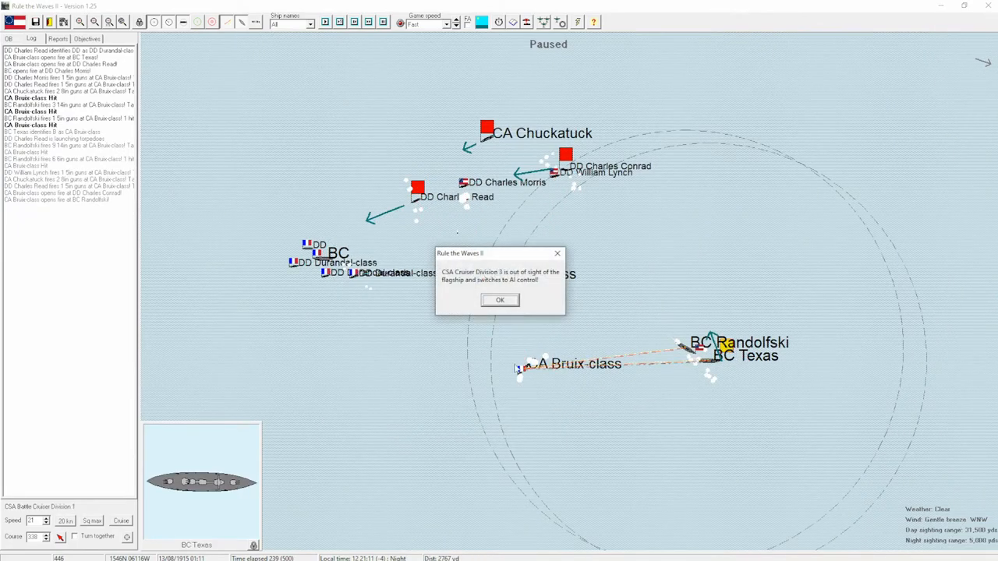
click(499, 299)
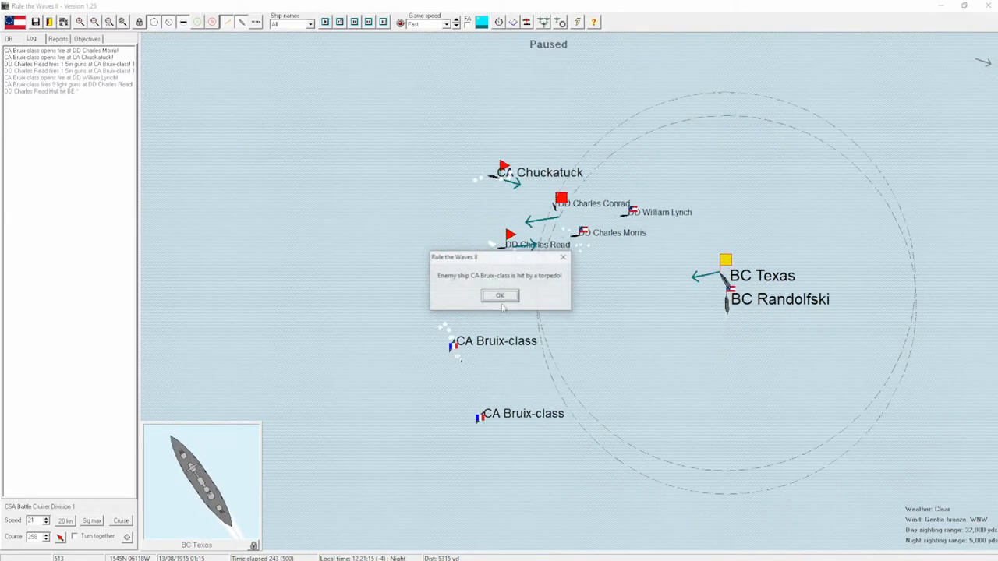
click(499, 296)
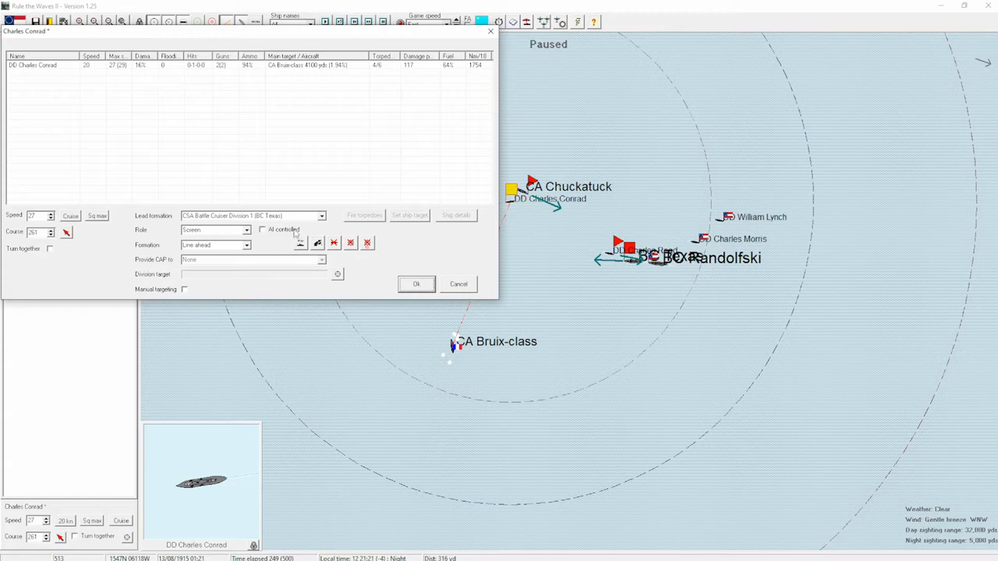
click(415, 283)
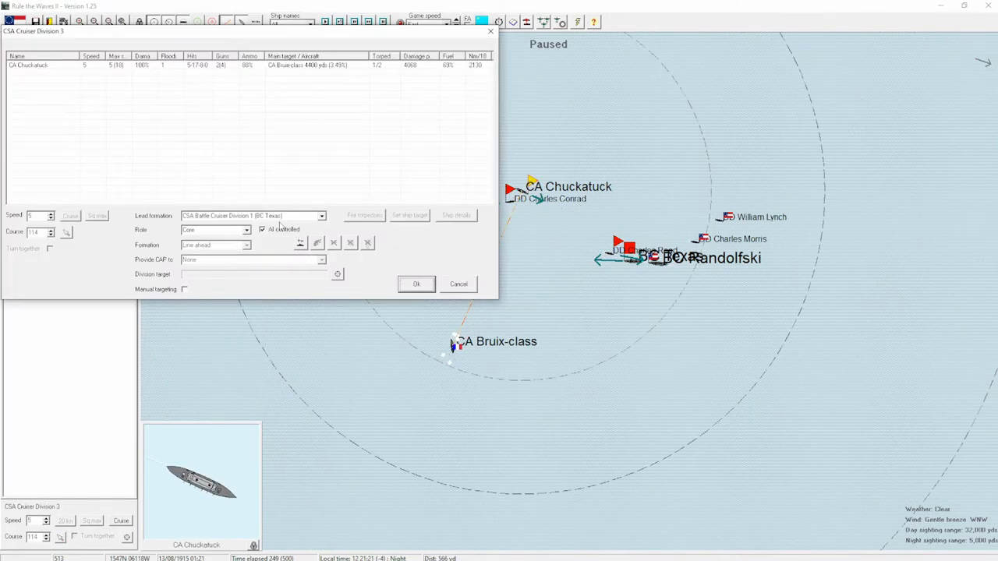
click(262, 230)
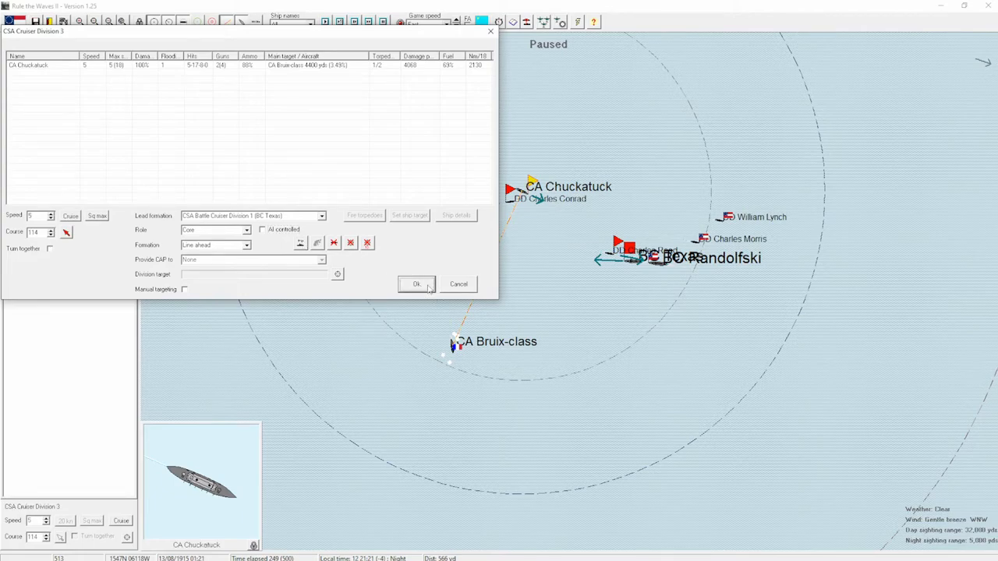
click(417, 284)
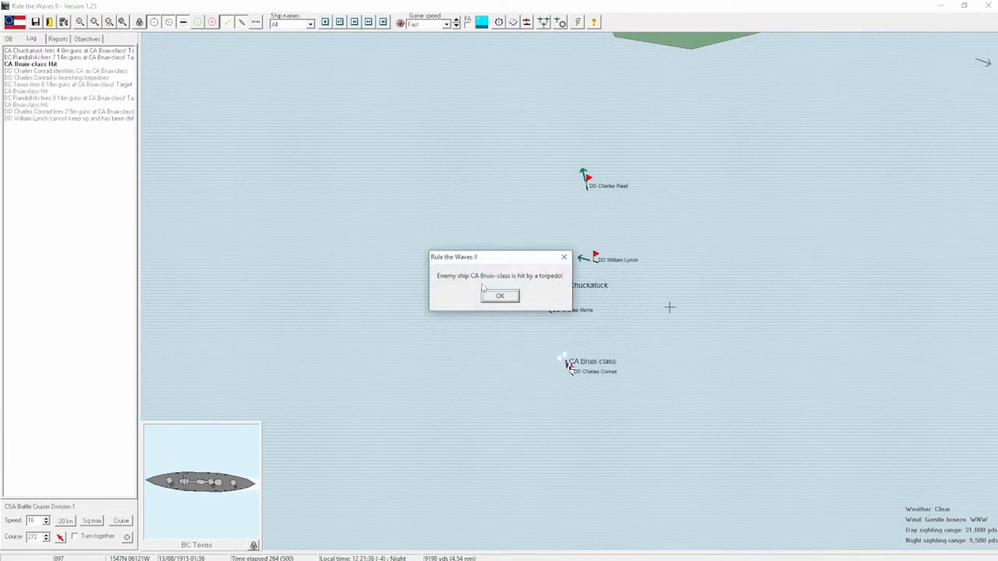
Acknowledge further torpedo hits on the Bruix-class cruiser and review Chuckatuck's status sheet.
click(499, 296)
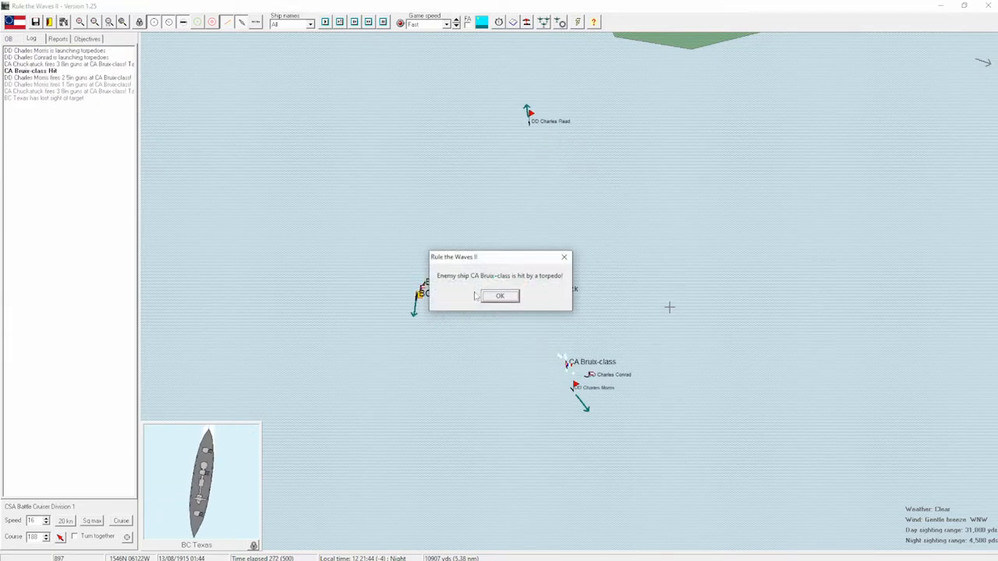
click(499, 296)
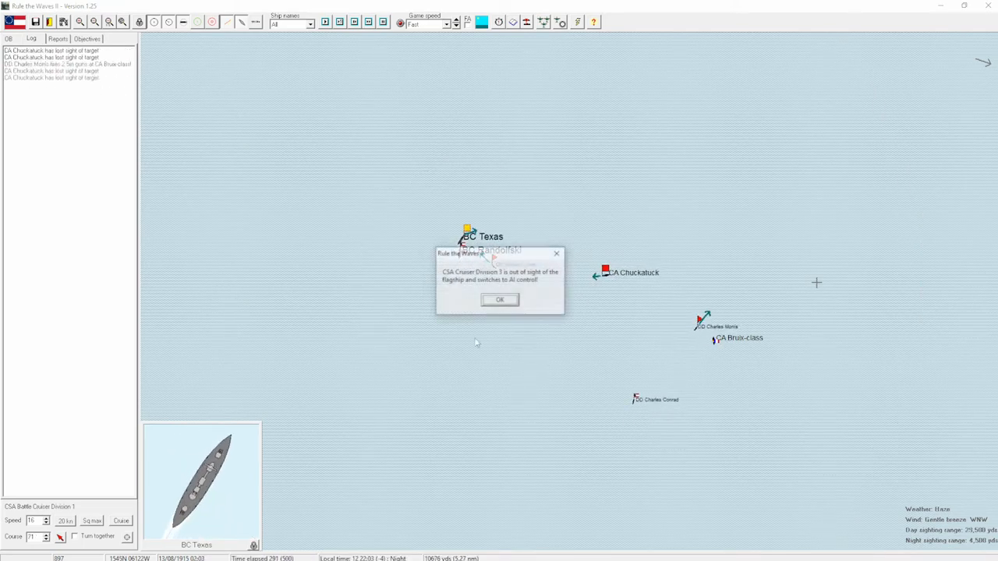
click(499, 299)
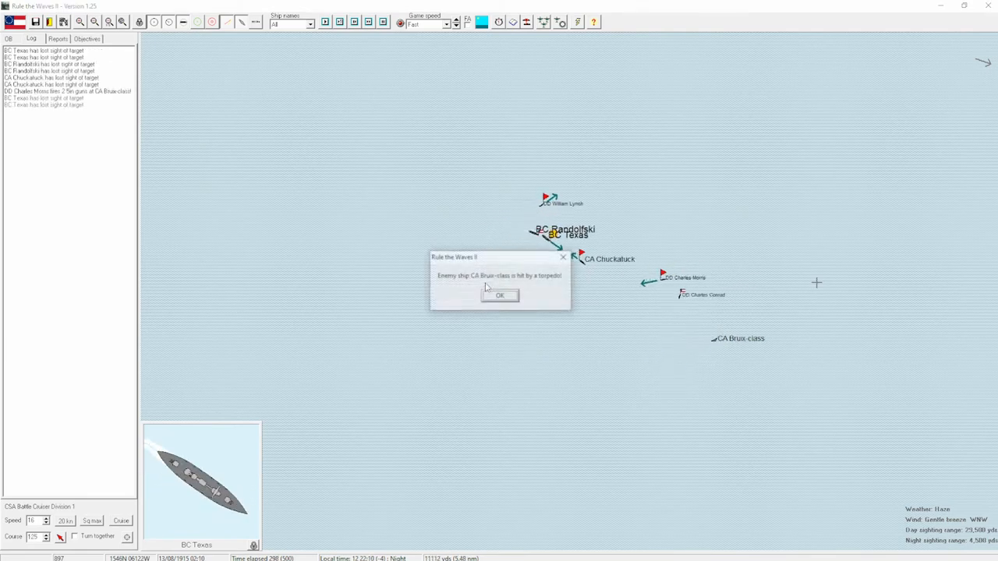
click(499, 296)
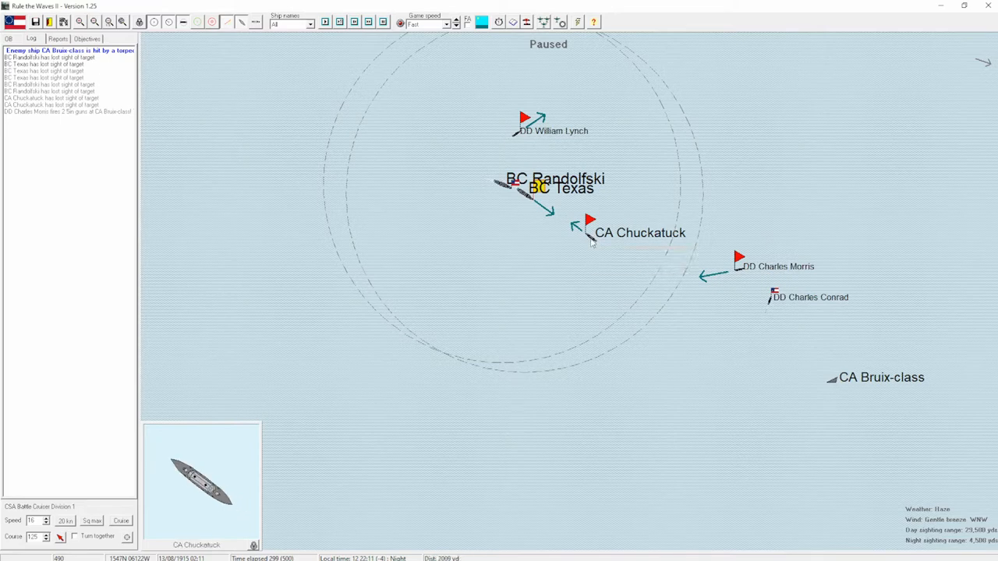
click(590, 232)
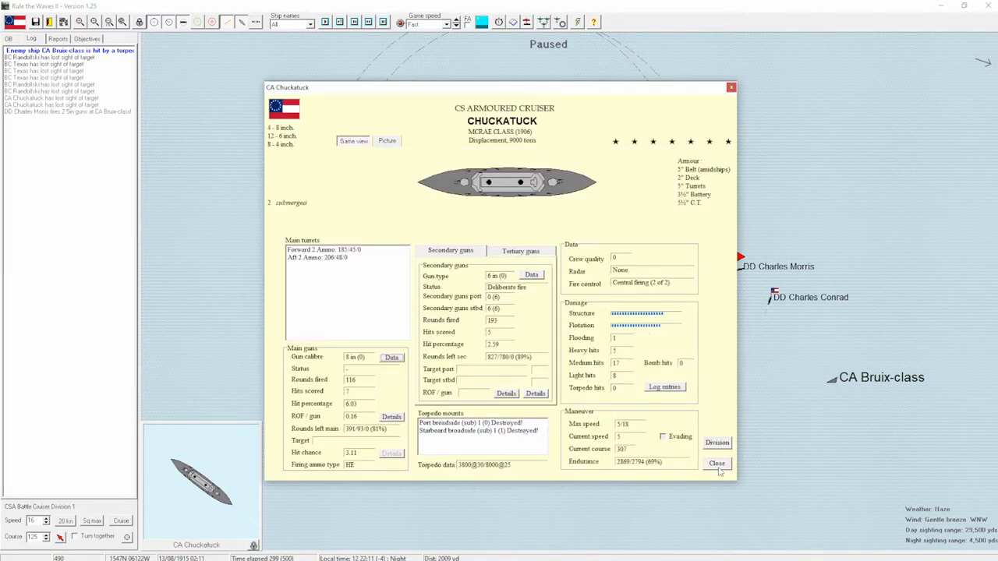
click(716, 463)
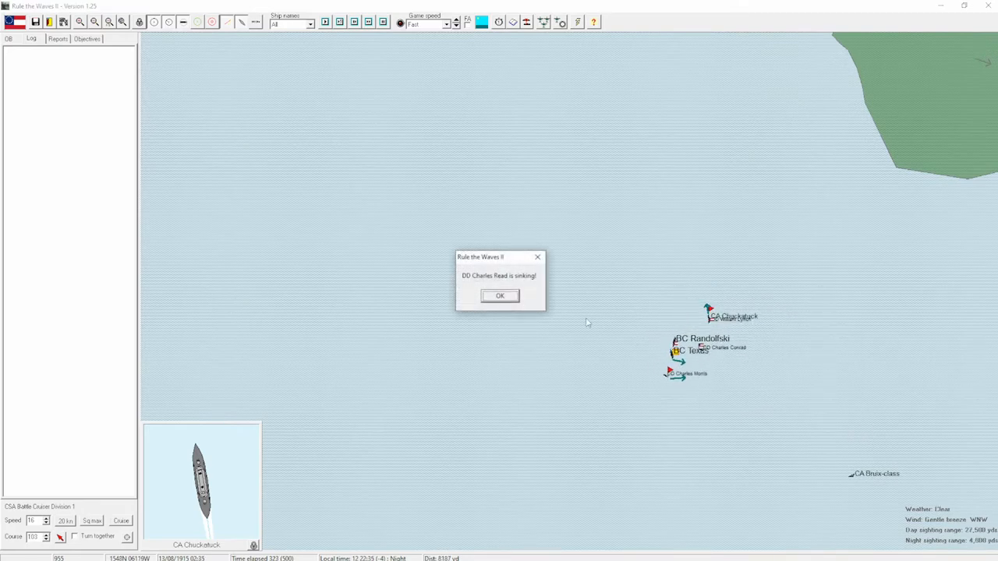
Acknowledge DD Charles Read sinking and confirm Cruiser Division 3's orders.
click(499, 296)
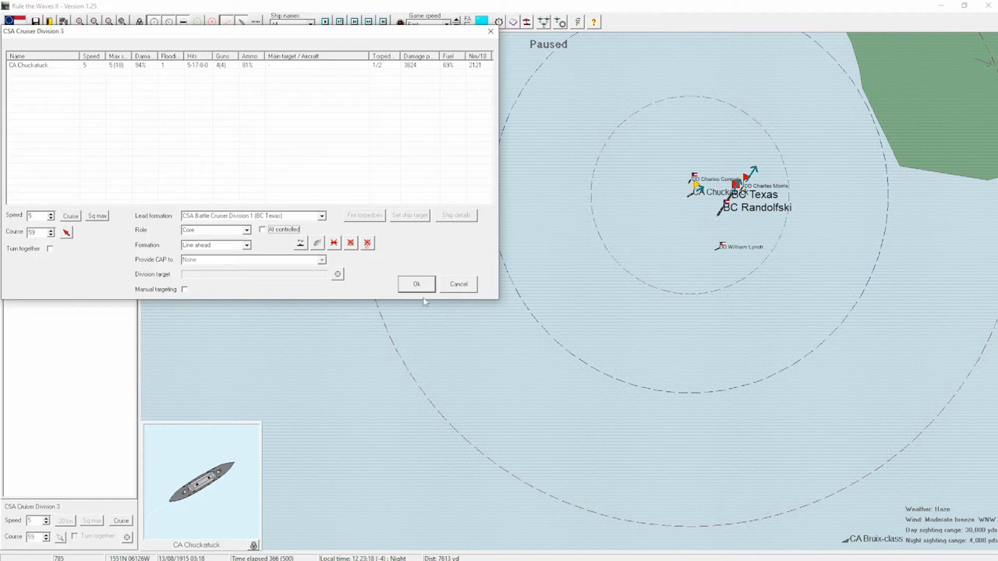
click(416, 284)
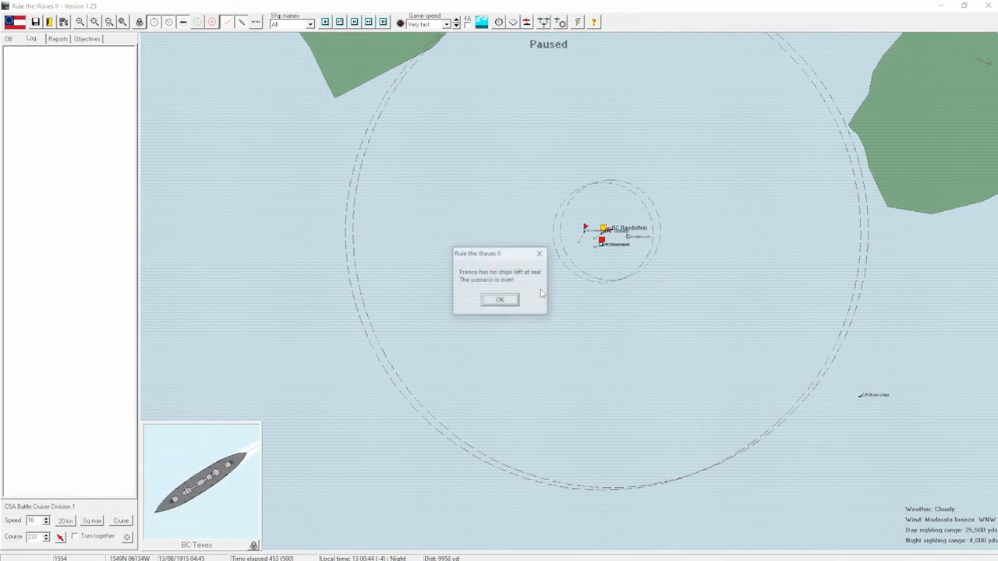
Acknowledge the scenario-over notice and close the CSA victory results summary.
click(499, 300)
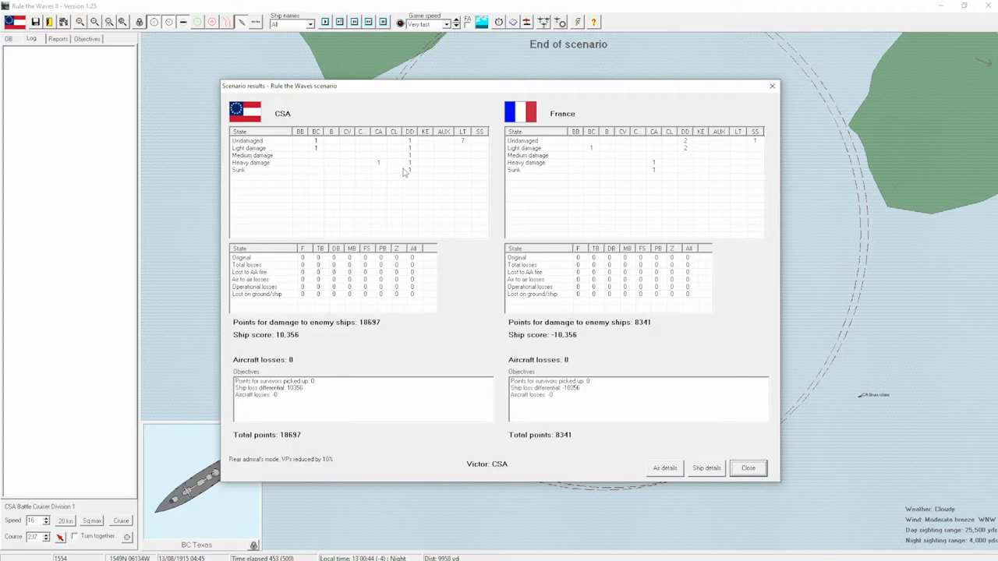
mouse_move(667, 174)
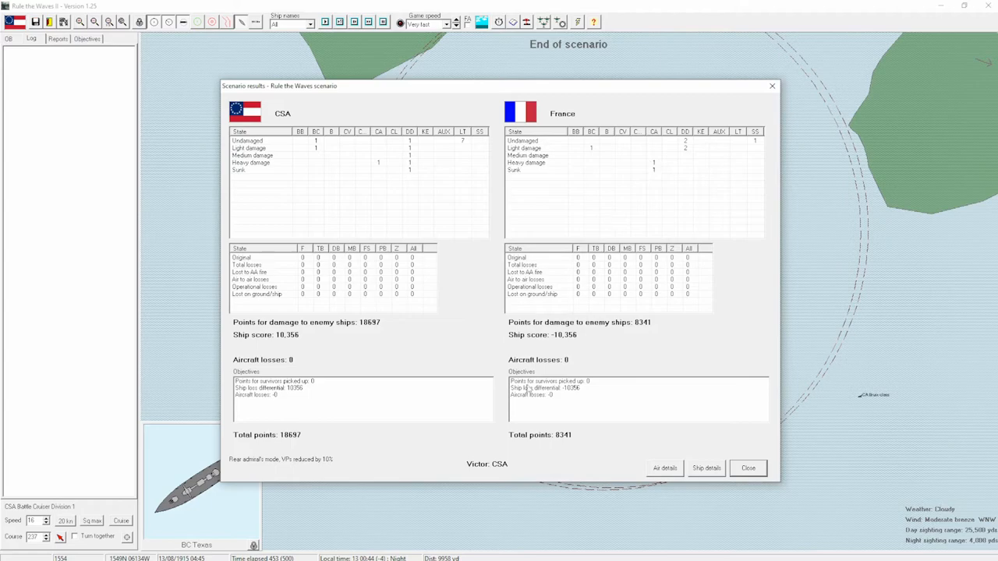
mouse_move(481, 295)
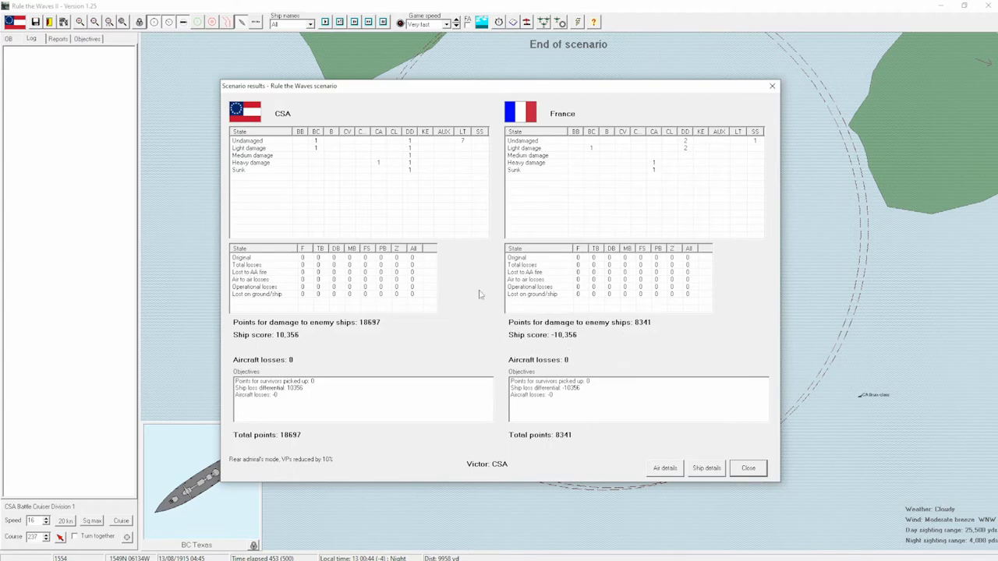
mouse_move(409, 175)
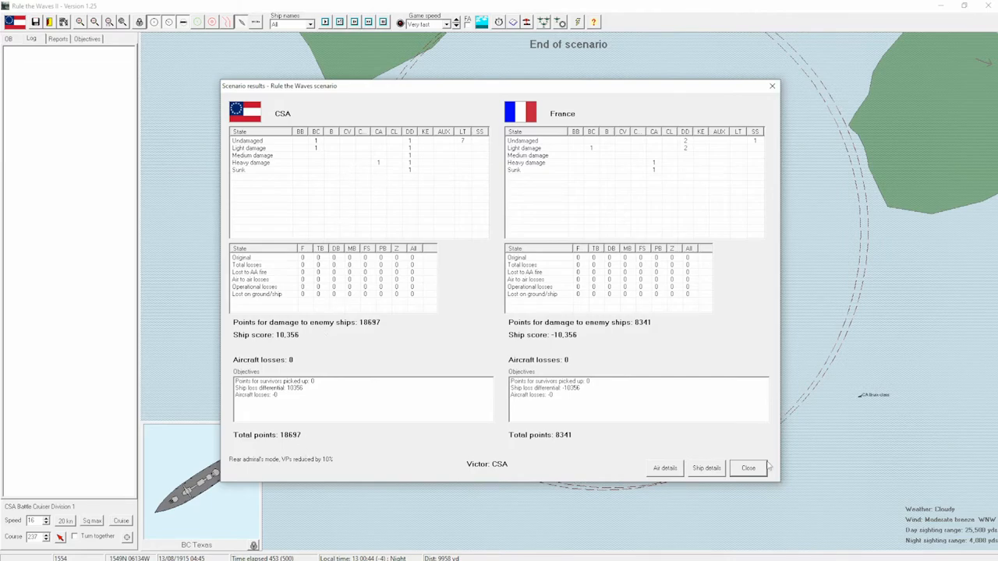
click(748, 468)
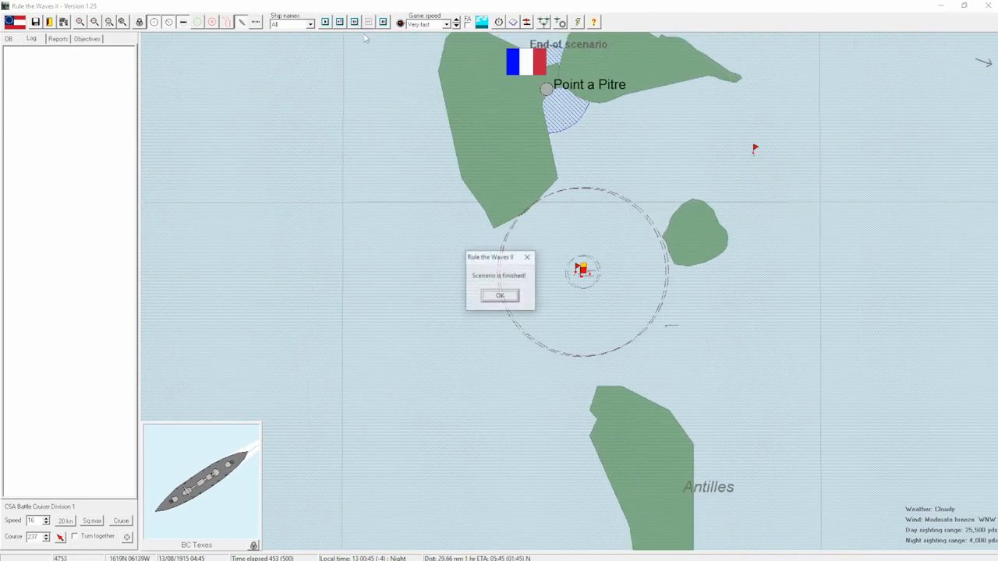
Acknowledge scenario end, the CS minor victory, destroyer commissioning, spy explosives report and submarine research, then dismiss turn messages.
click(499, 297)
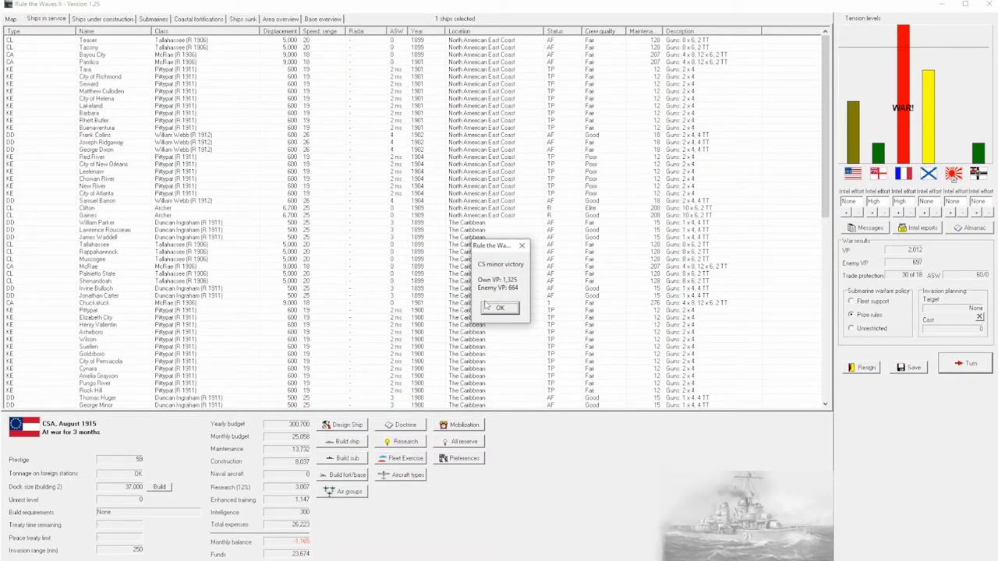
click(499, 307)
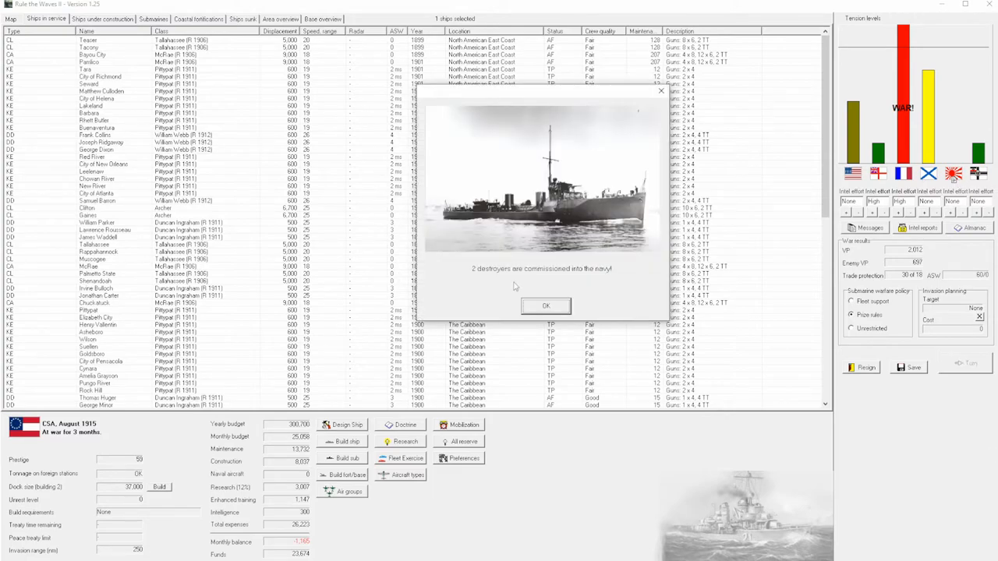
click(546, 305)
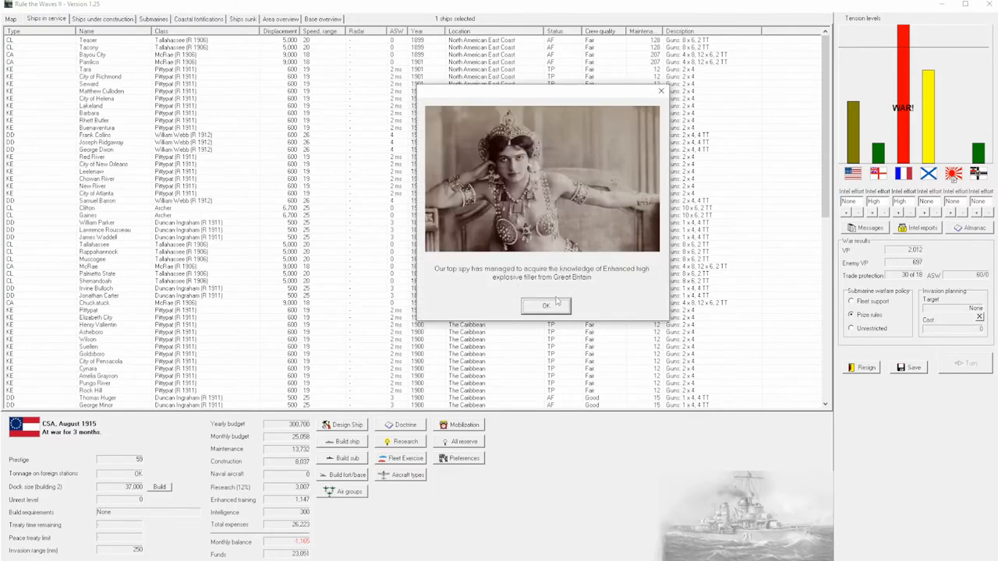
click(546, 305)
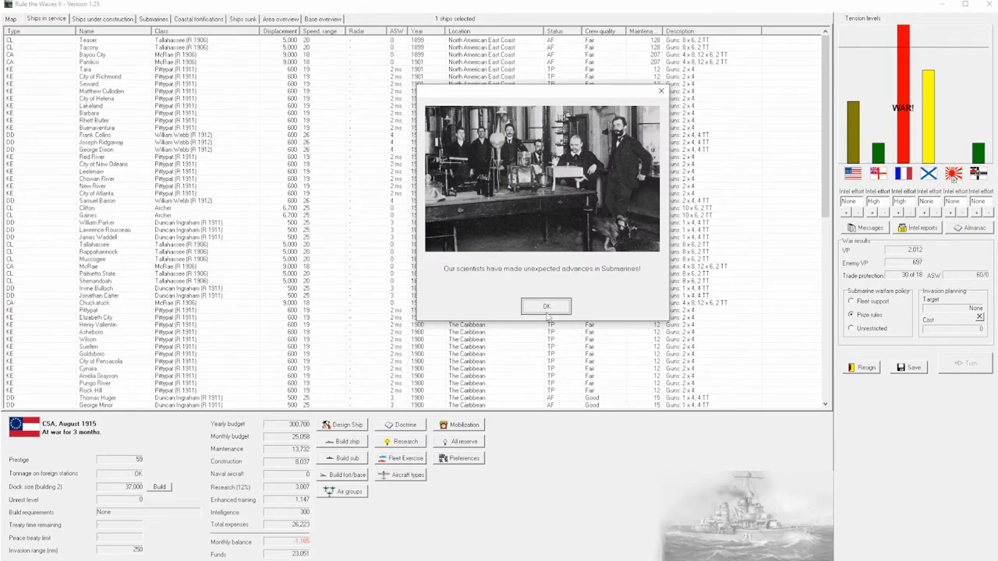
click(546, 306)
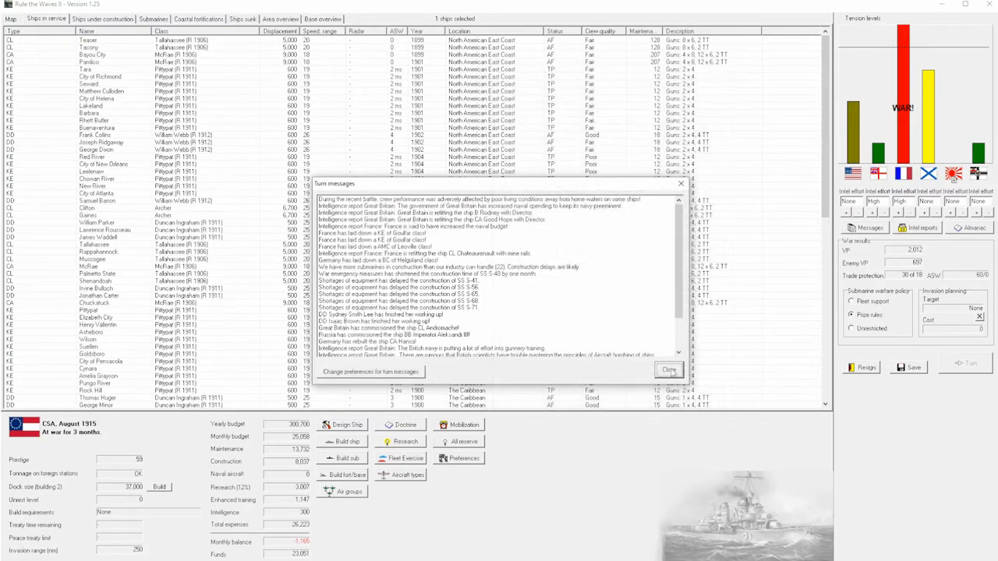
click(668, 370)
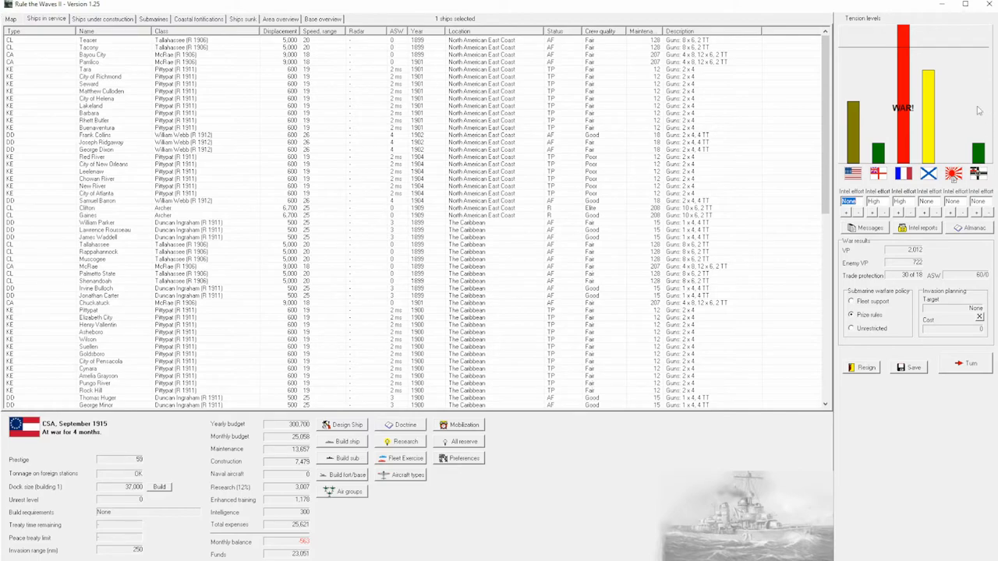
Confirm the ship reassignment on the world map and accept the convoy attack near the Antilles.
click(9, 19)
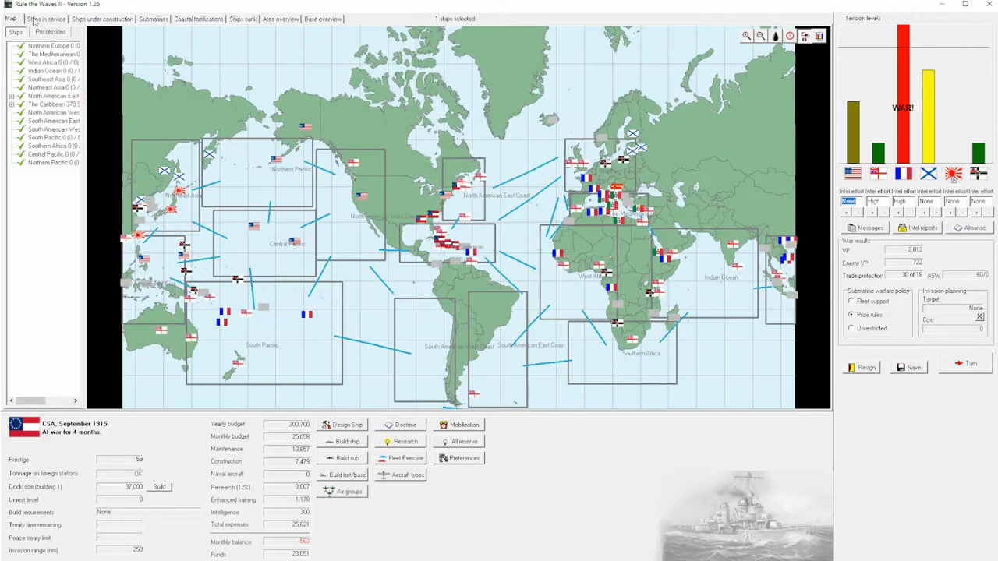
mouse_move(460, 234)
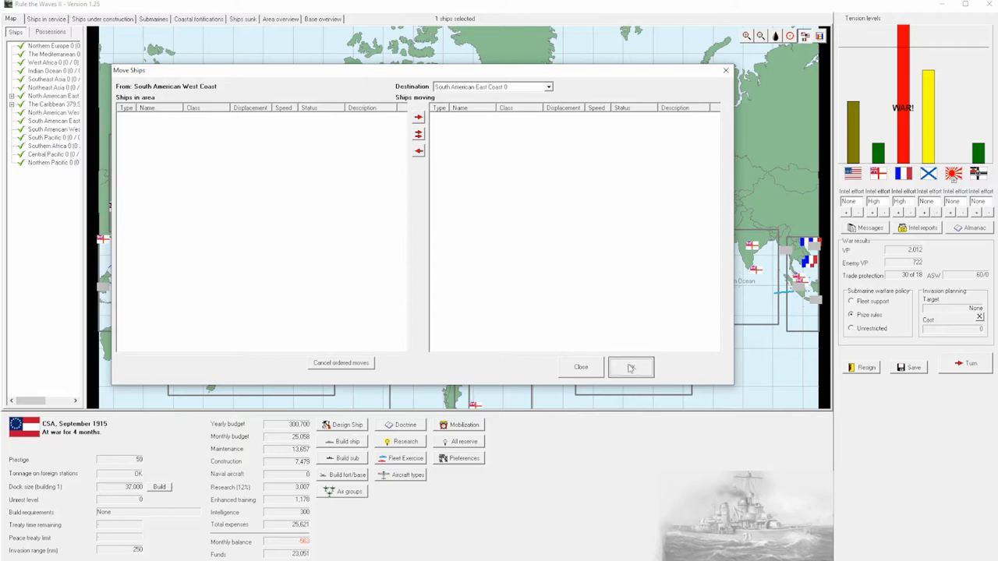
click(630, 368)
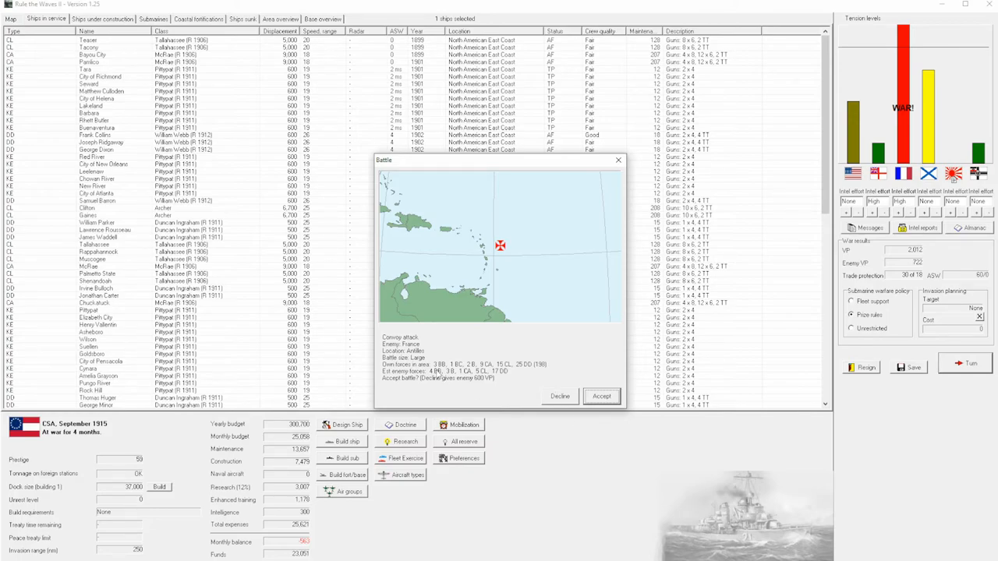
click(602, 397)
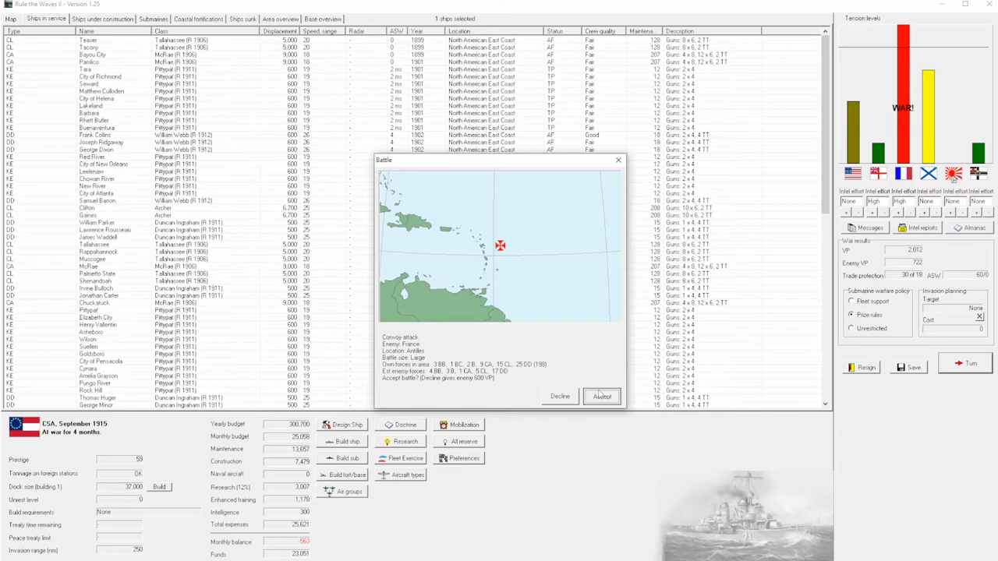
click(602, 396)
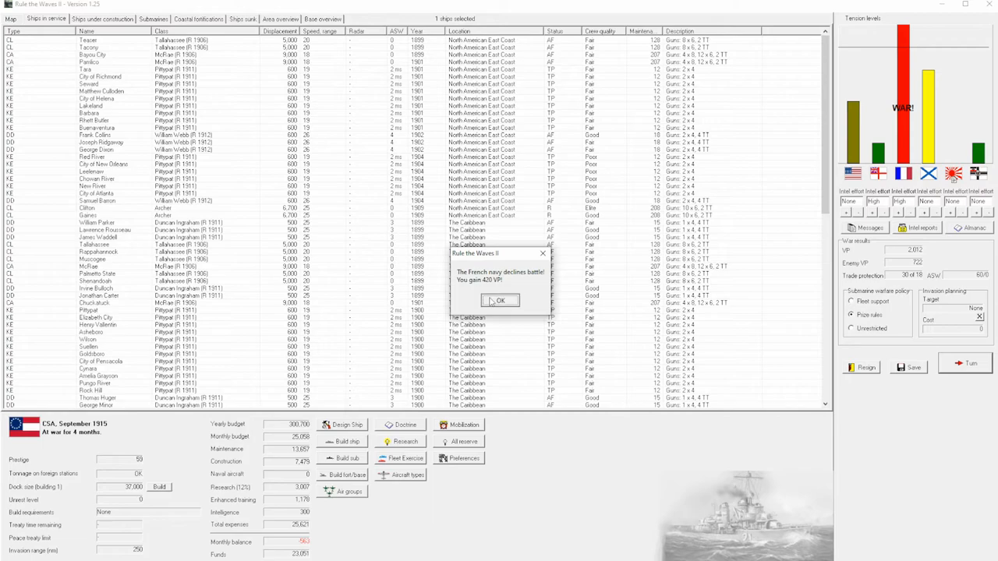
Acknowledge France declining battle, then accept the Dominican Republic fleet battle and Puerto Rico convoy defence.
click(499, 301)
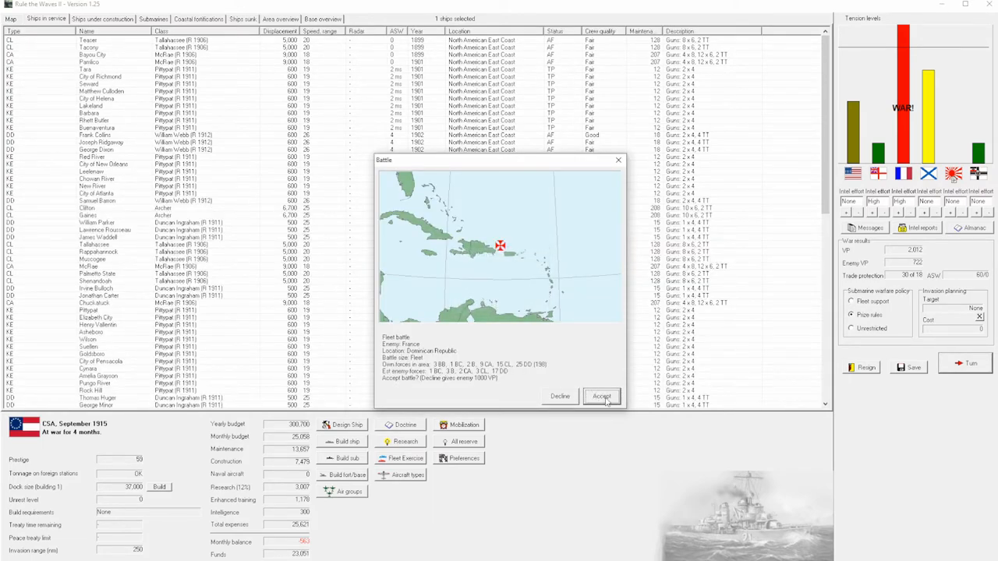
mouse_move(439, 382)
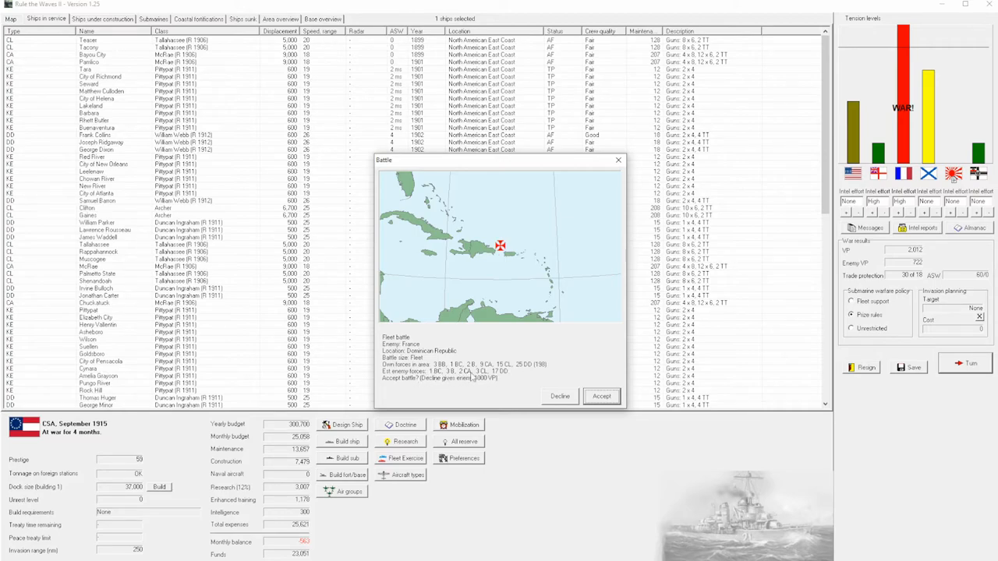
click(602, 396)
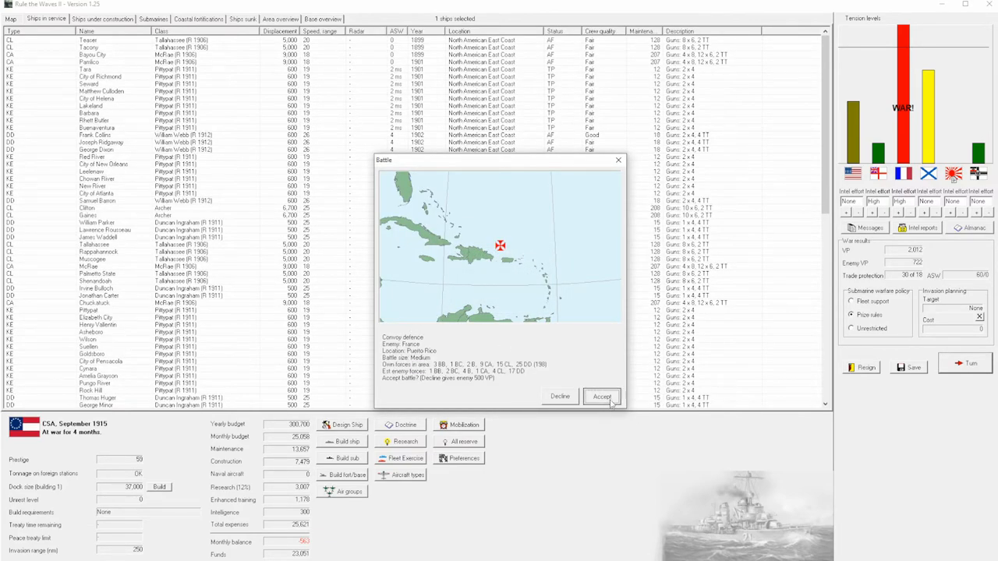
click(602, 398)
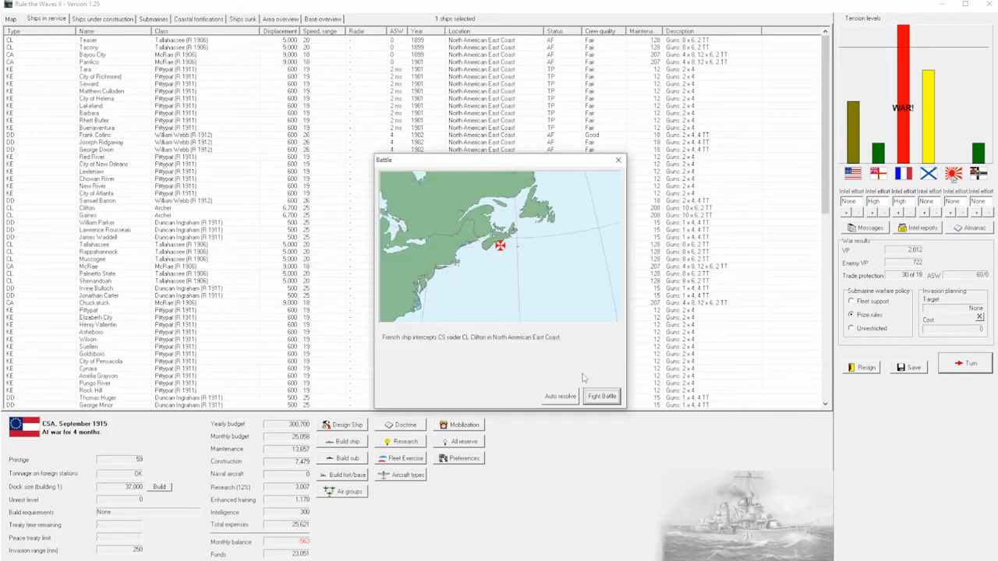
mouse_move(411, 350)
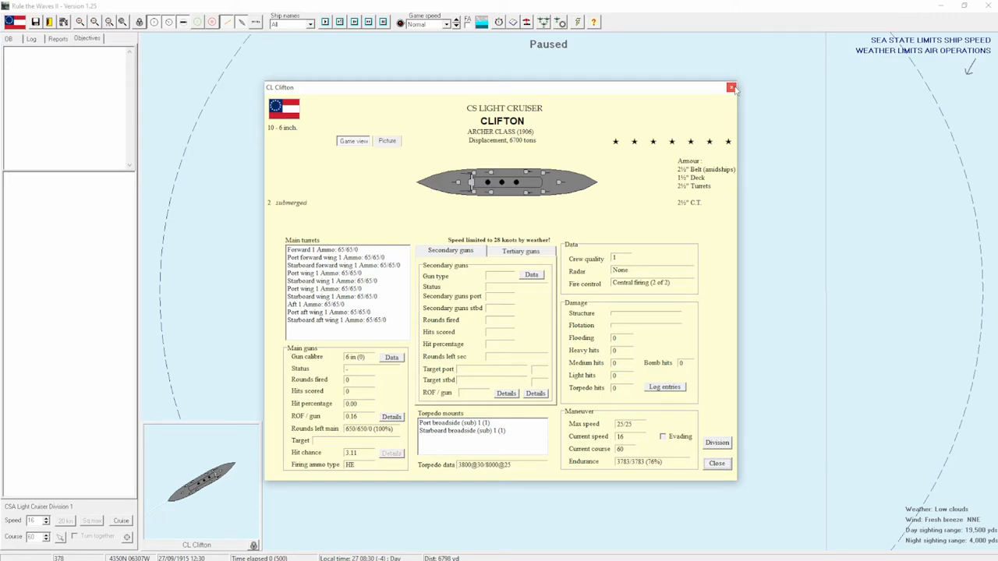
Dismiss Clifton's ship window and the sighting notice, then view the sighted French Pothuau-class cruiser's details.
click(730, 88)
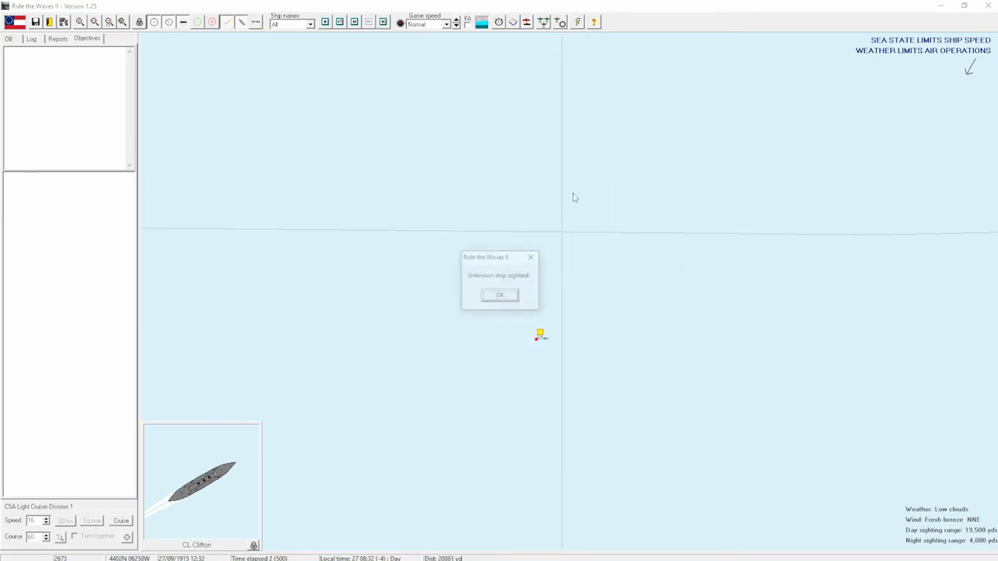
click(499, 294)
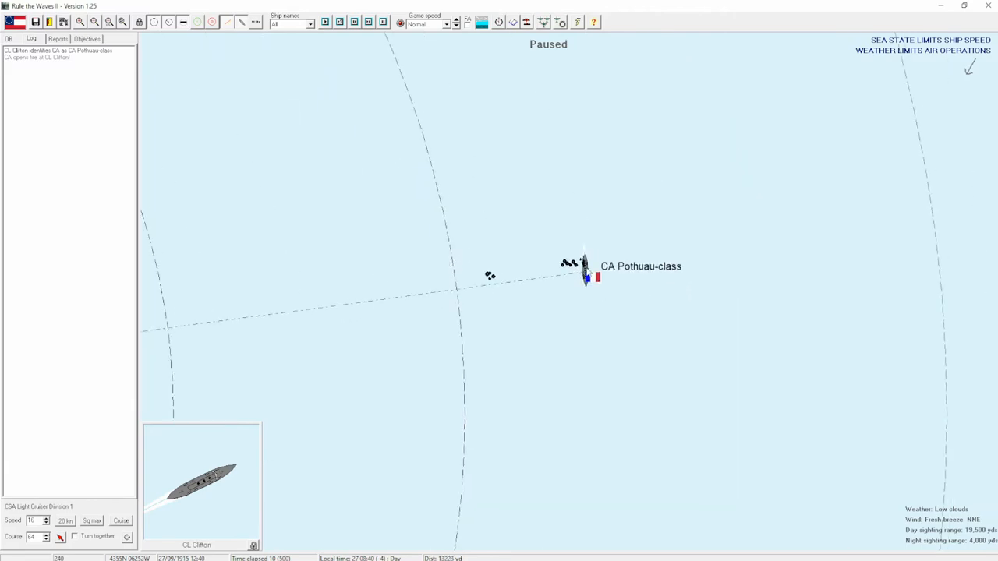
click(584, 269)
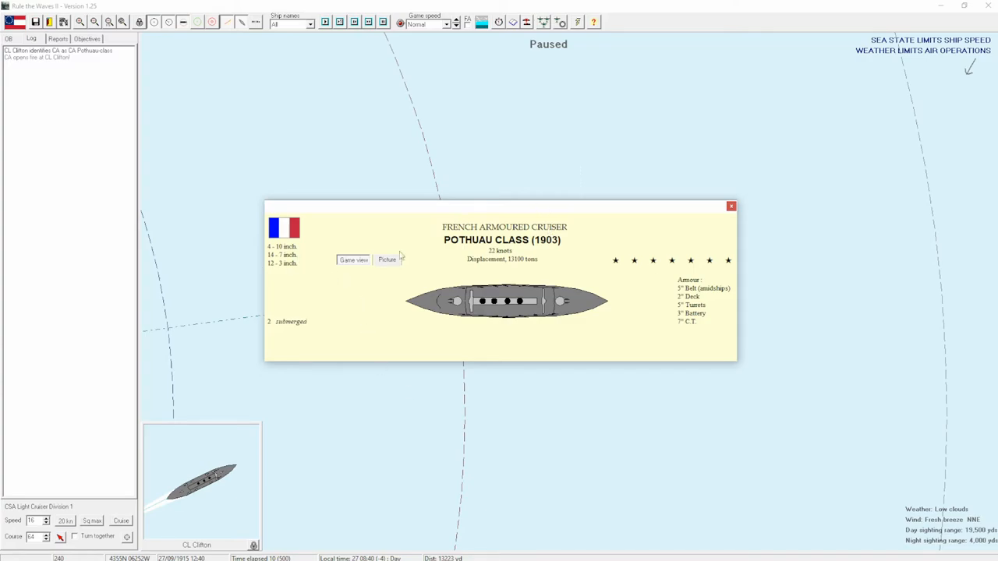
mouse_move(546, 437)
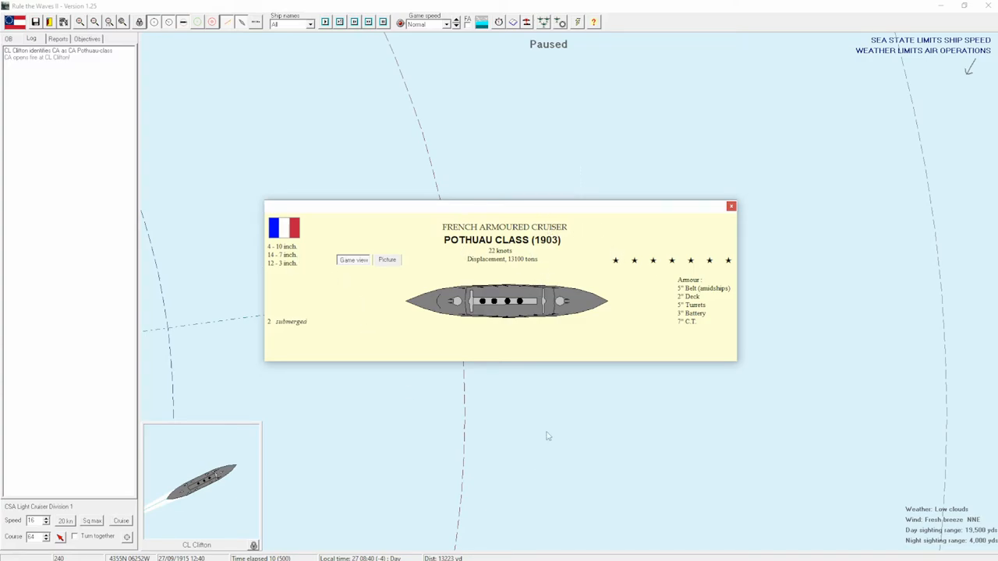
mouse_move(855, 215)
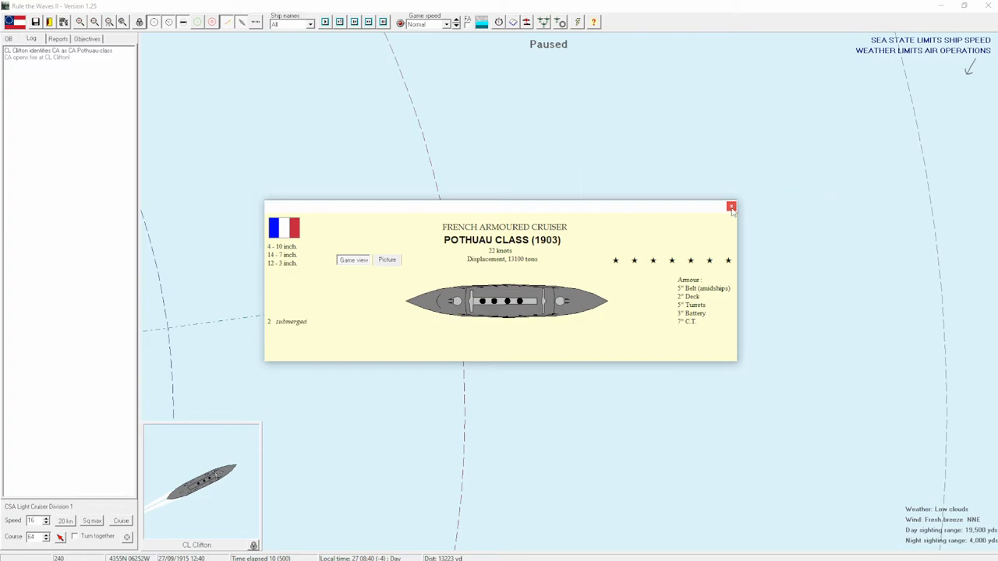
mouse_move(732, 206)
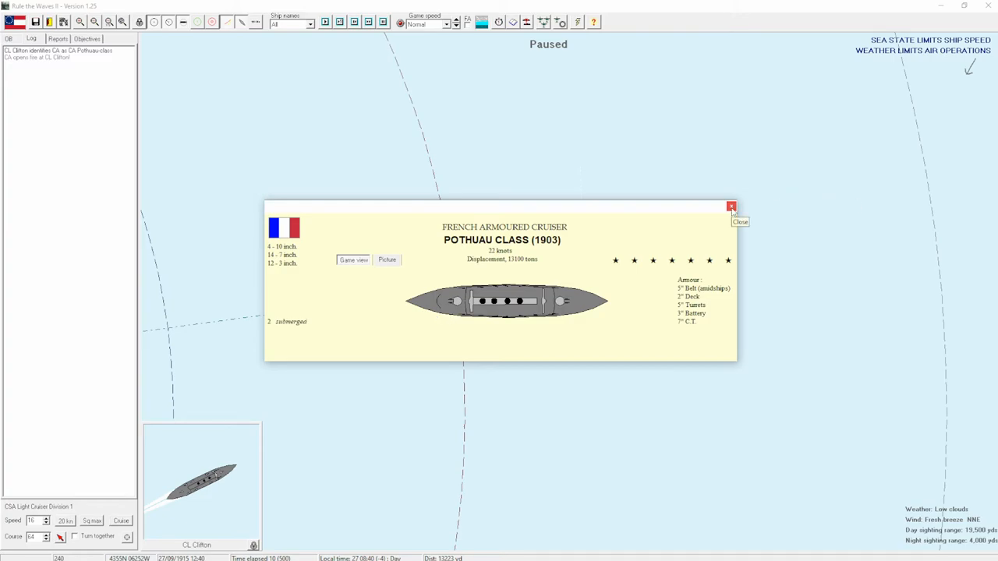
Dismiss the cruiser and Clifton detail windows so Clifton sails clear until the end-scenario prompt appears.
click(731, 208)
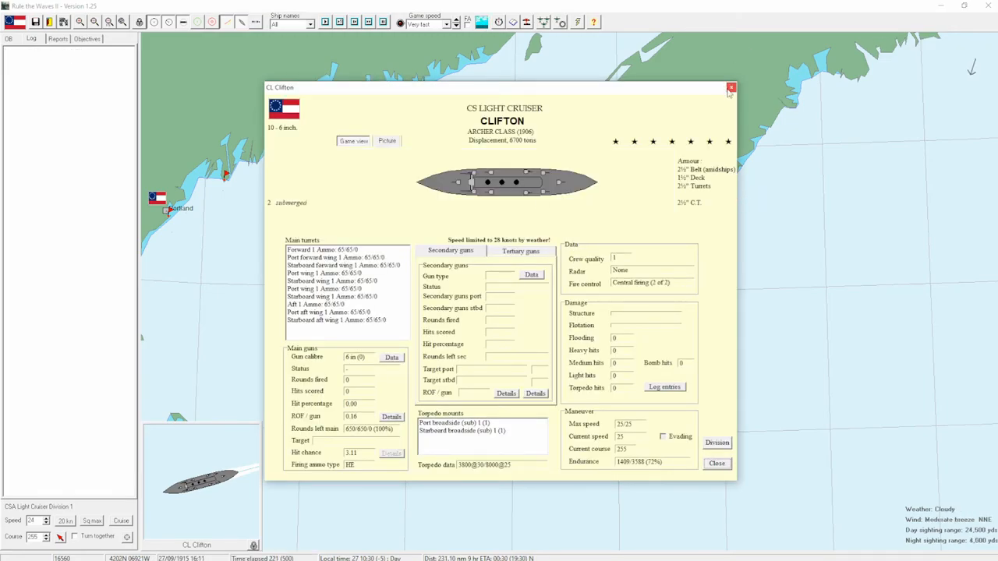
click(730, 87)
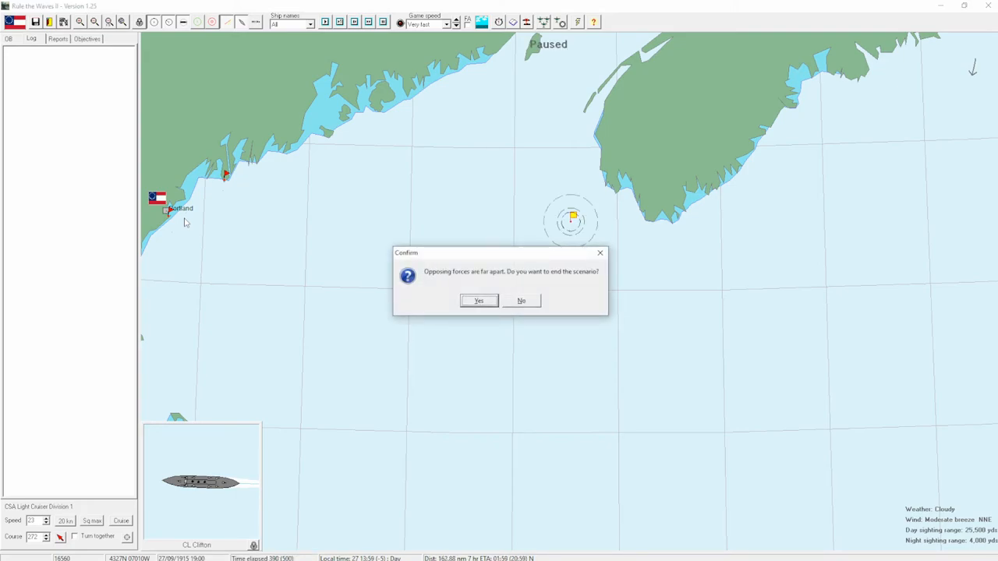
Agree to end the interception scenario and dismiss the zero-point results.
click(478, 301)
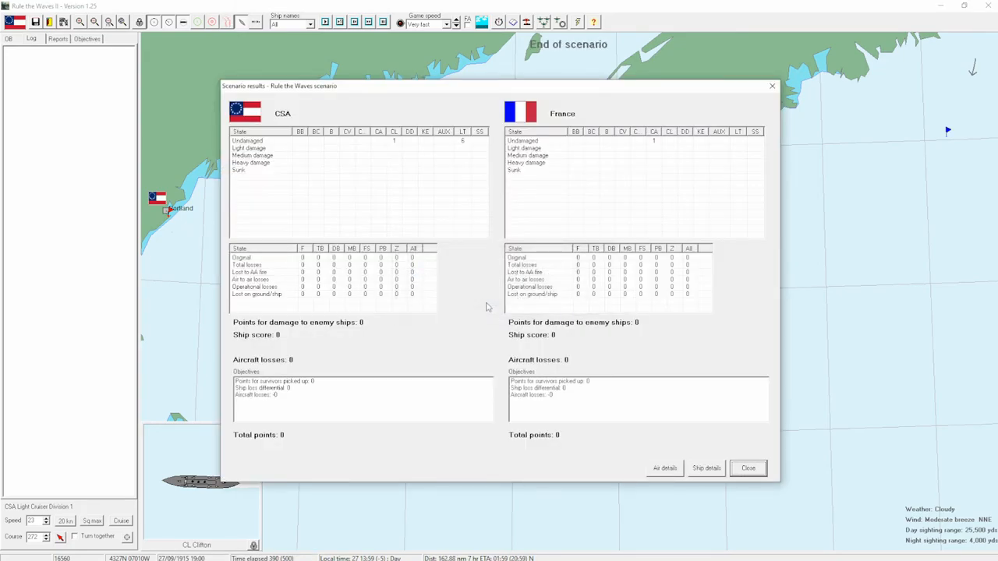
click(747, 468)
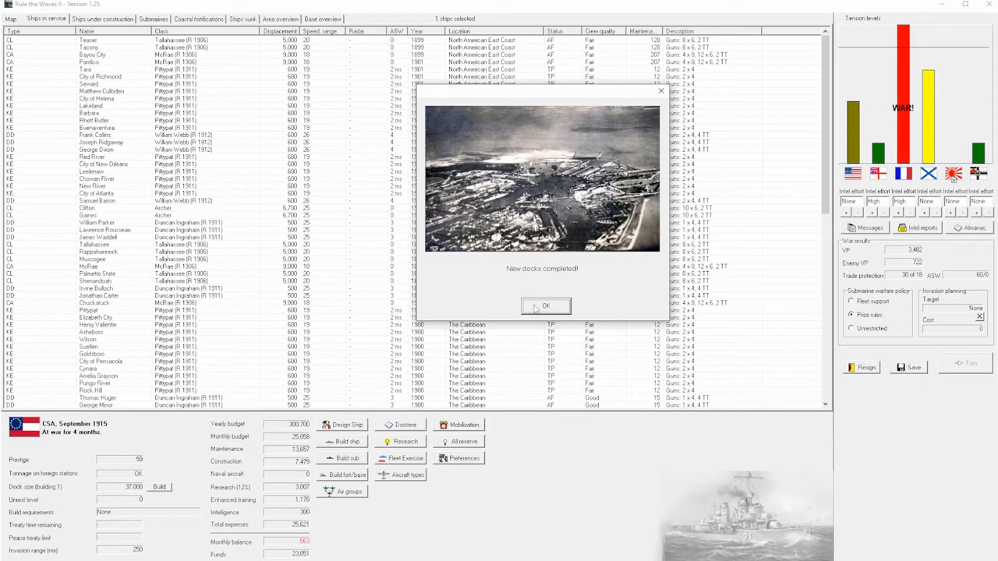
Acknowledge new docks and French Forest commissioning, then reject peace talks to crush the enemy for better terms.
click(546, 306)
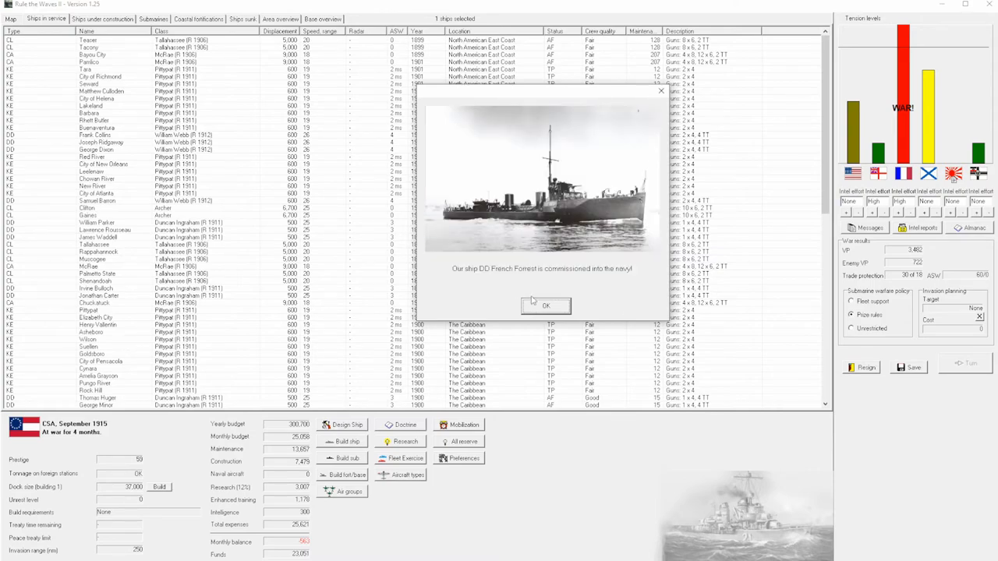
click(546, 305)
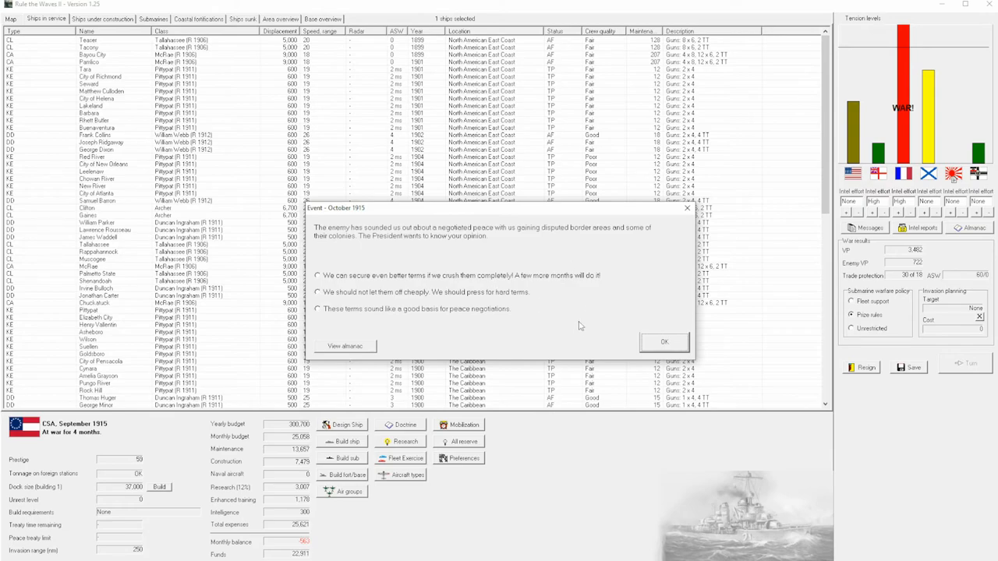
mouse_move(577, 331)
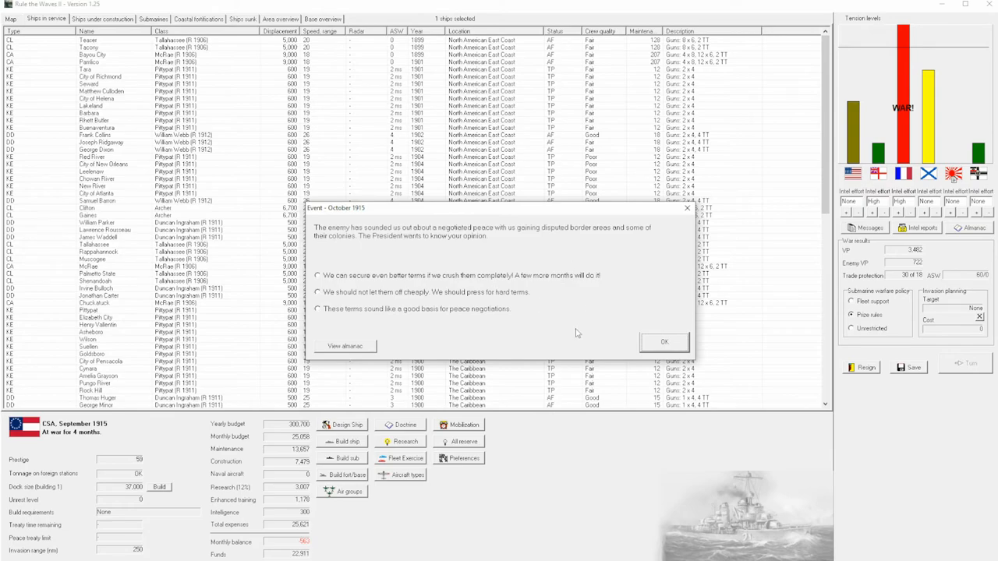
click(318, 274)
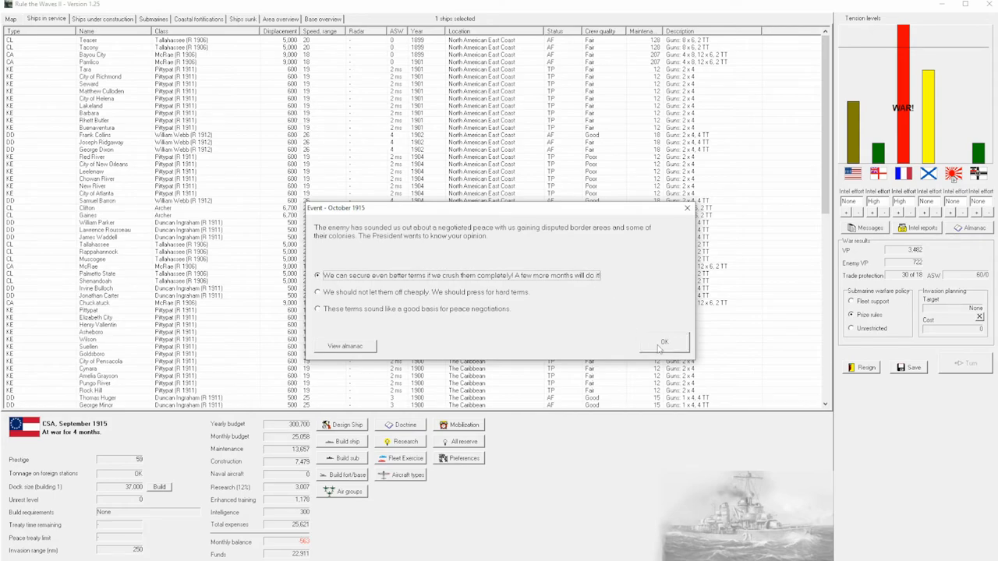
click(665, 343)
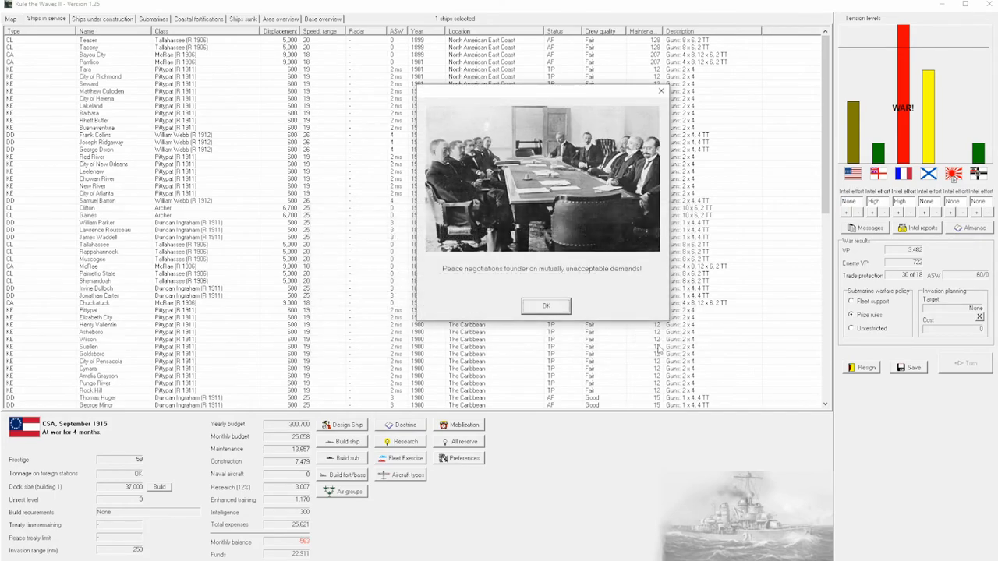
Dismiss the failed negotiations notice, airship research breakthrough, submarine warfare summary and turn message log.
click(546, 306)
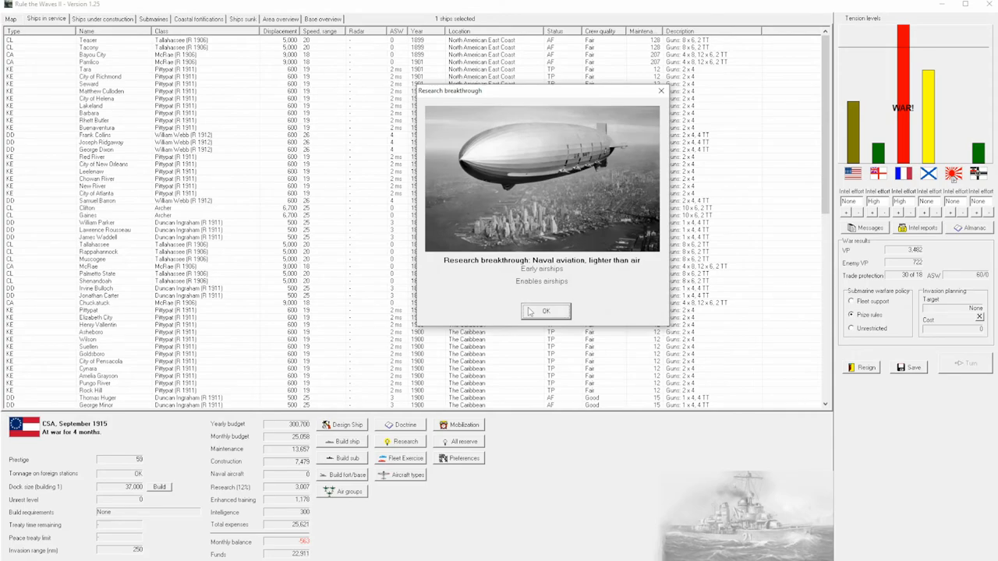
click(546, 312)
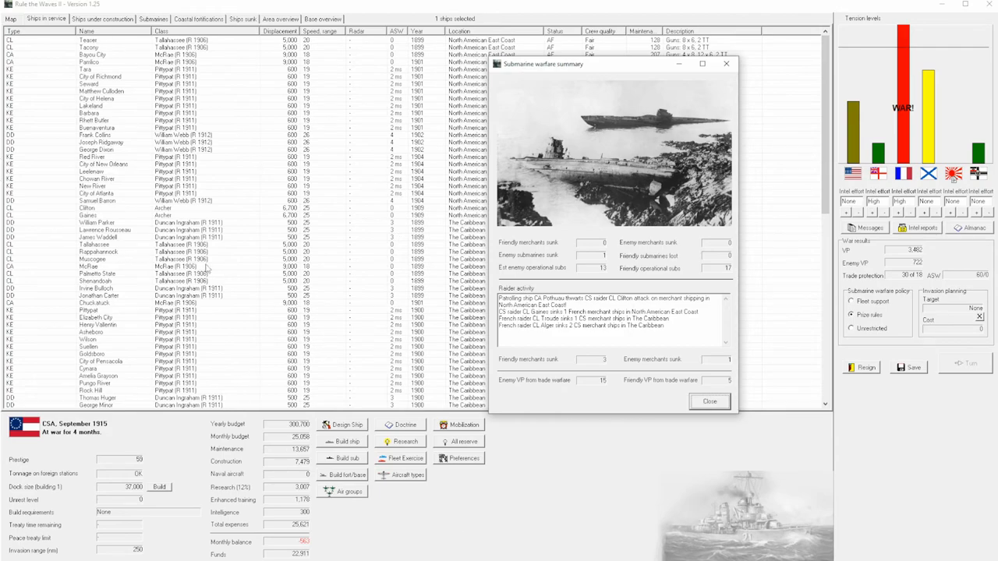
mouse_move(711, 110)
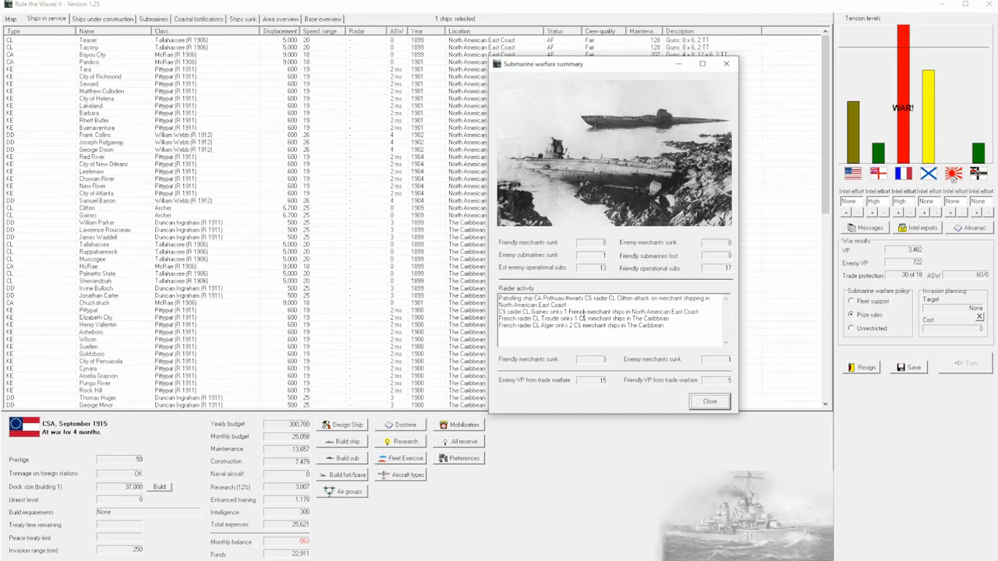
mouse_move(616, 411)
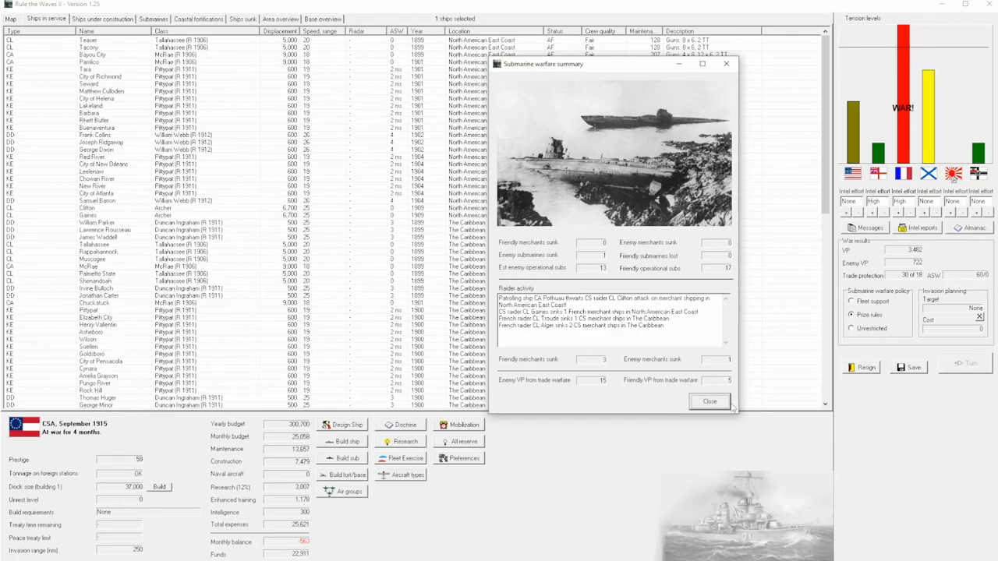
click(708, 401)
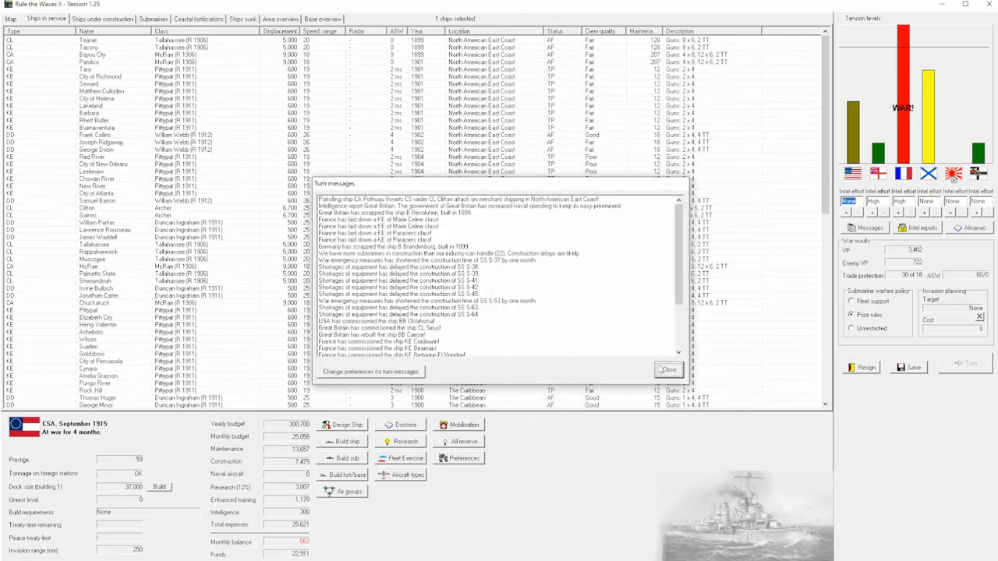
click(668, 369)
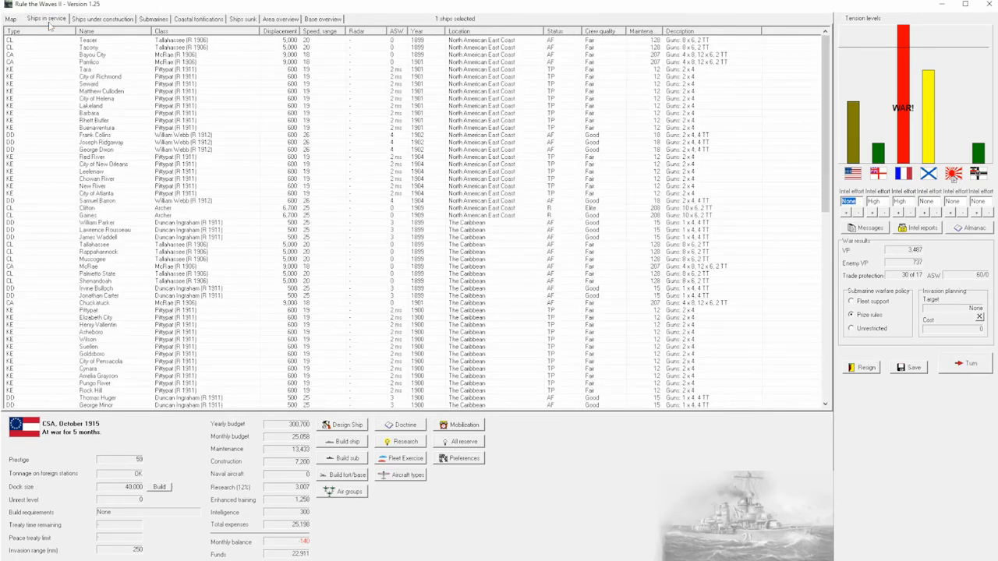
Review the ships-in-service list for CL Lapwing and advance to the October 1915 turn.
scroll(down, 3)
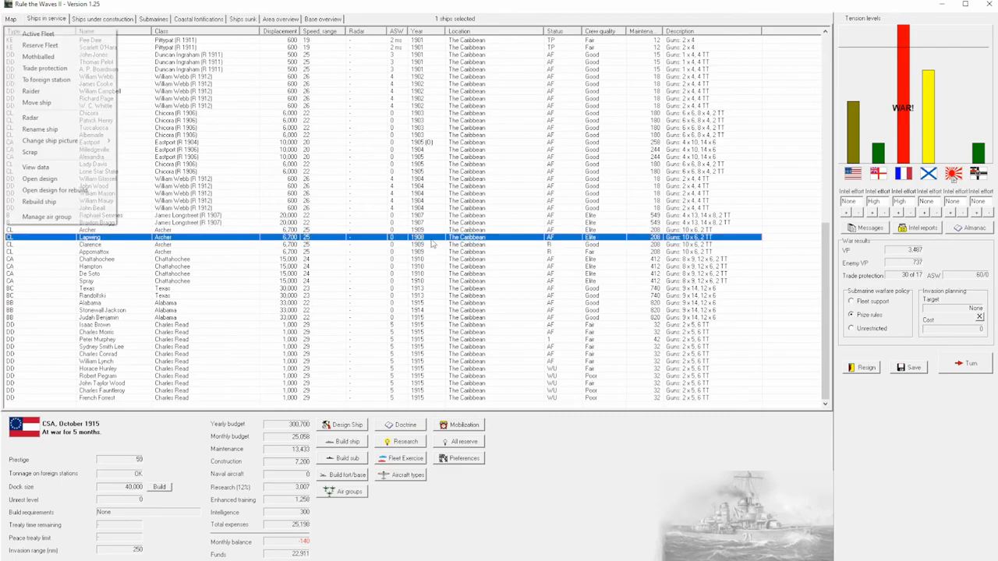
mouse_move(37, 103)
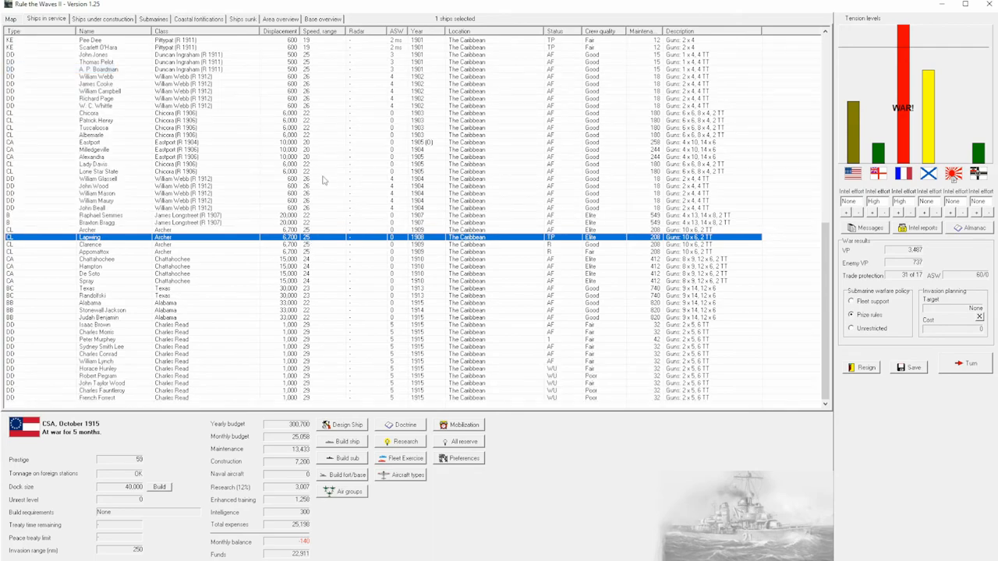
mouse_move(228, 202)
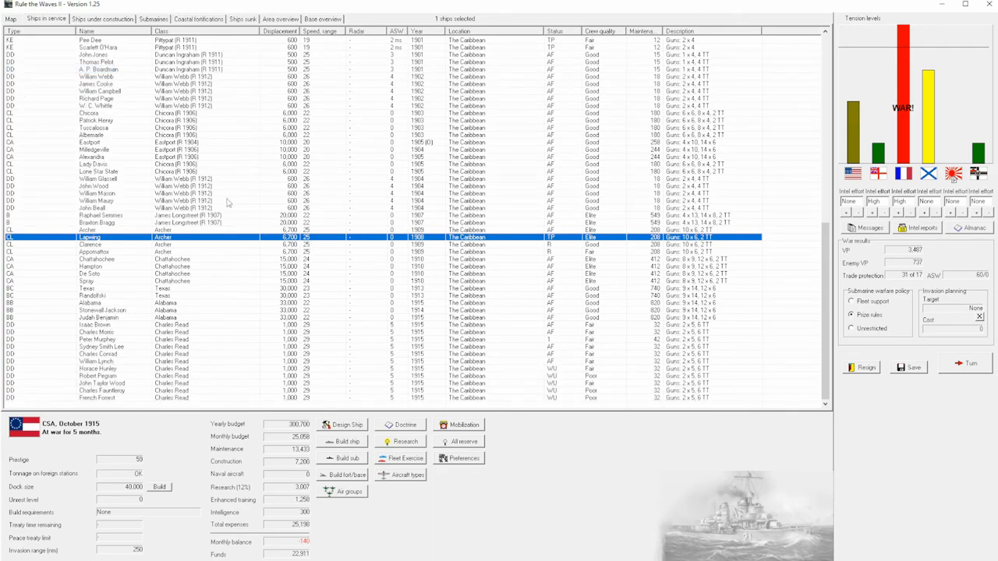
mouse_move(249, 169)
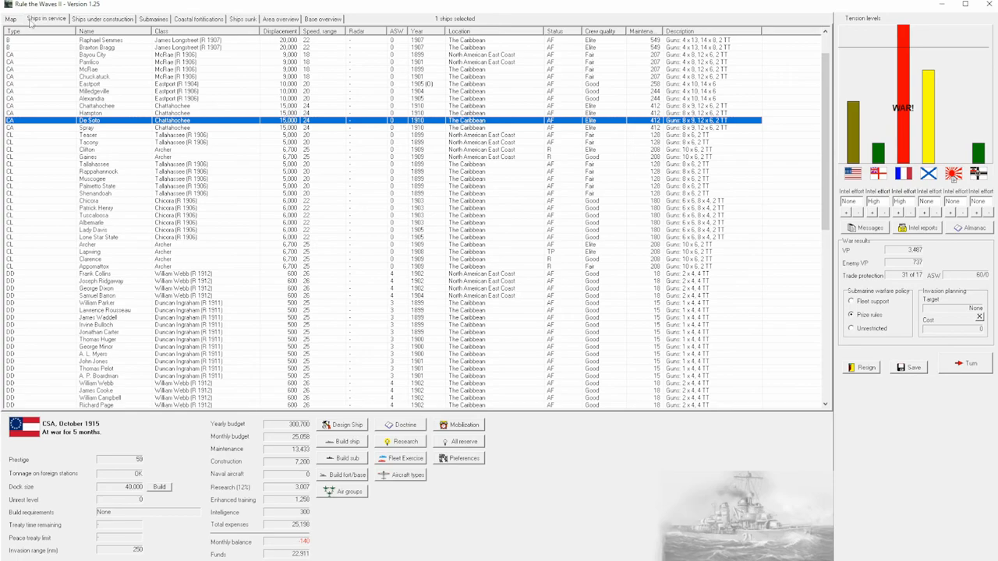
click(10, 19)
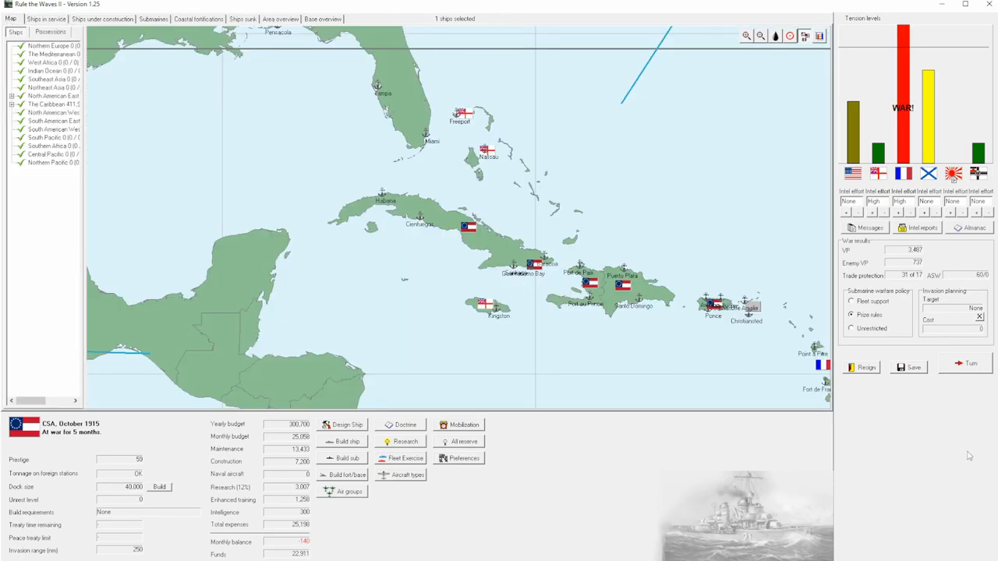
Accept the Dominican Republic fleet battle, acknowledge France declining, accept the convoy defence off Cuba and dismiss the opening report.
click(970, 364)
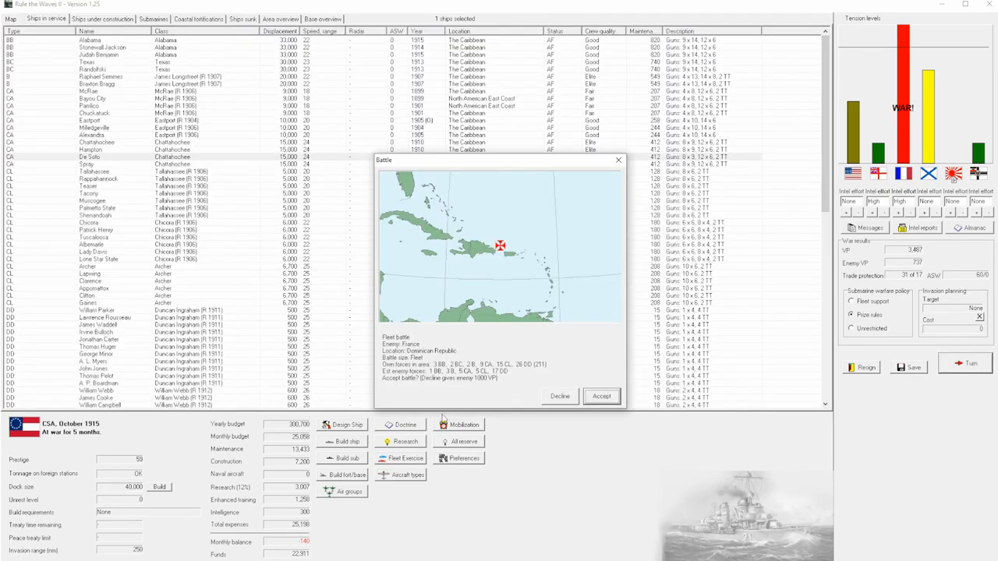
click(602, 397)
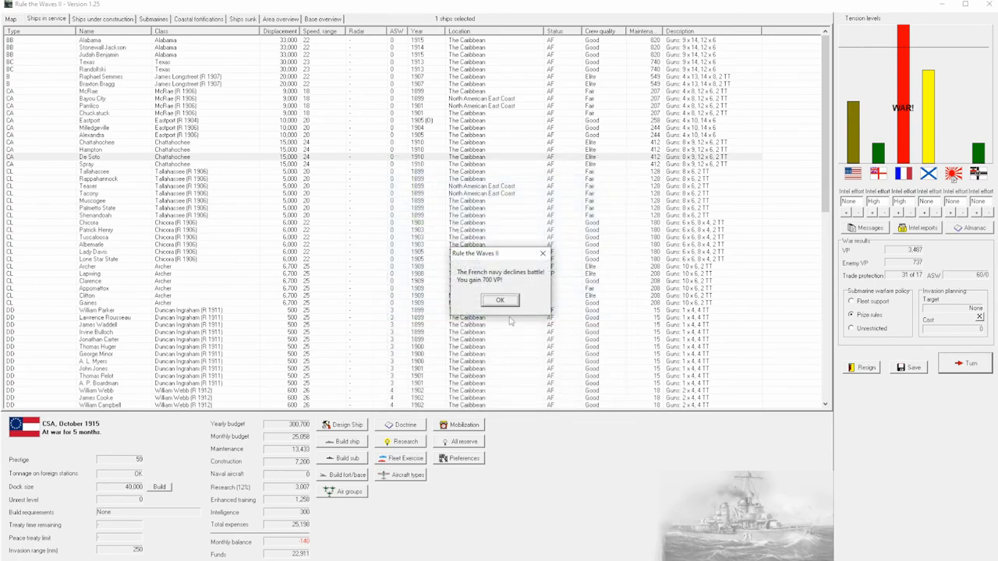
click(499, 299)
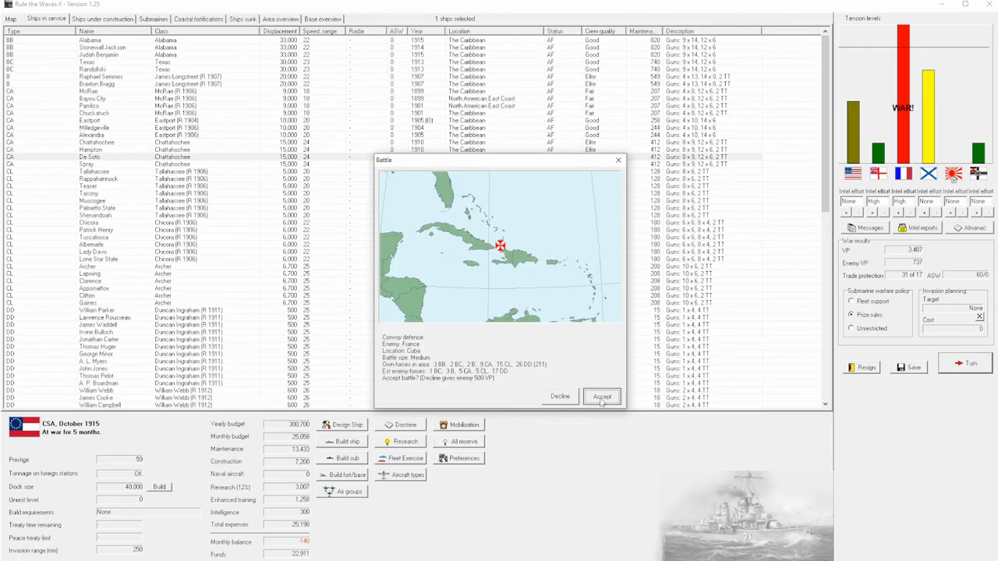
click(602, 398)
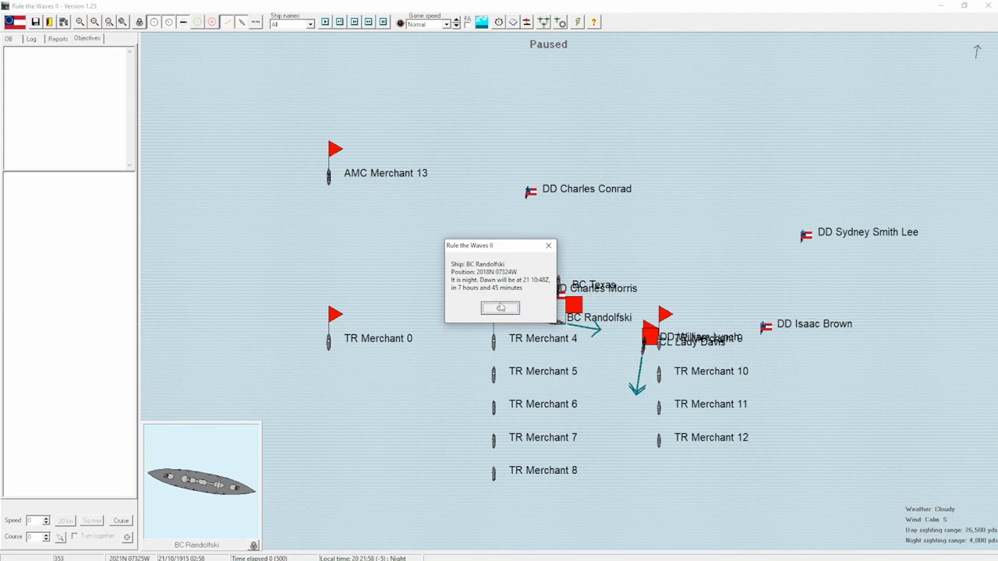
click(499, 309)
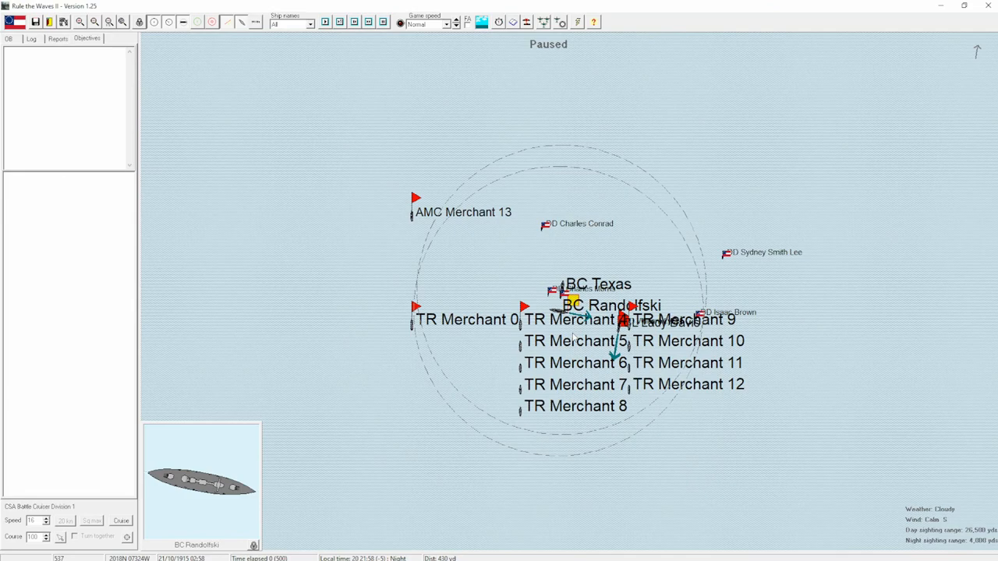